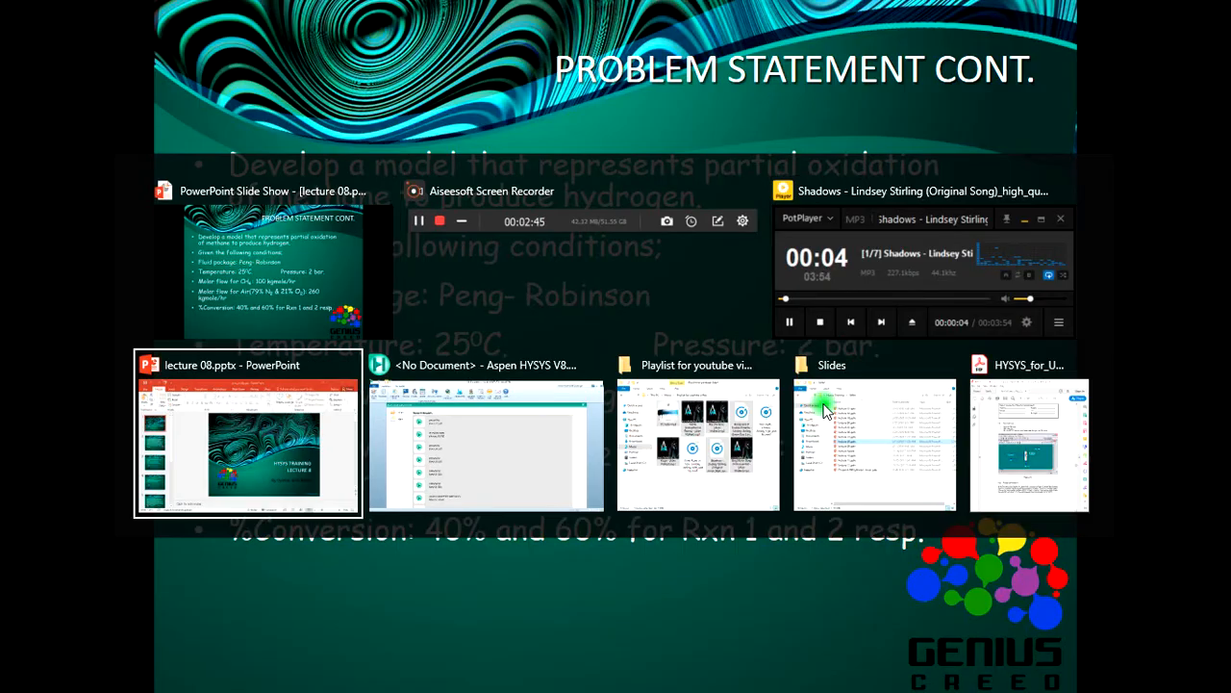
- Switch from the slideshow to the Aspen HYSYS start page
click(485, 442)
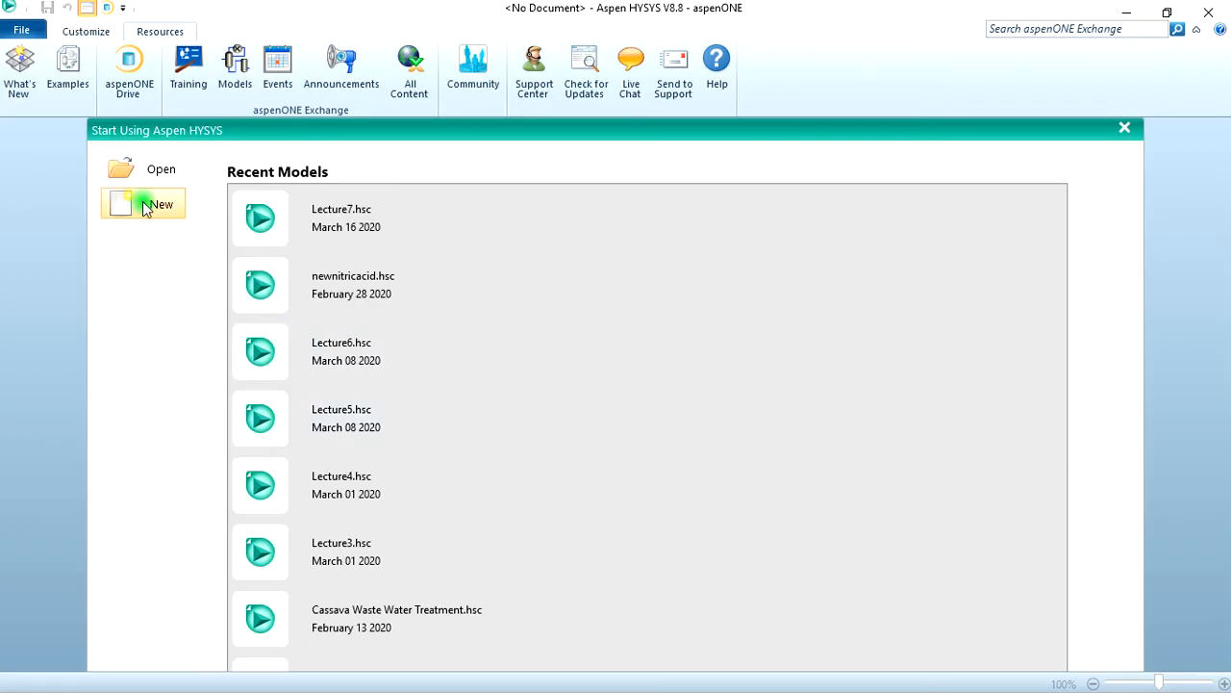
mouse_move(154, 273)
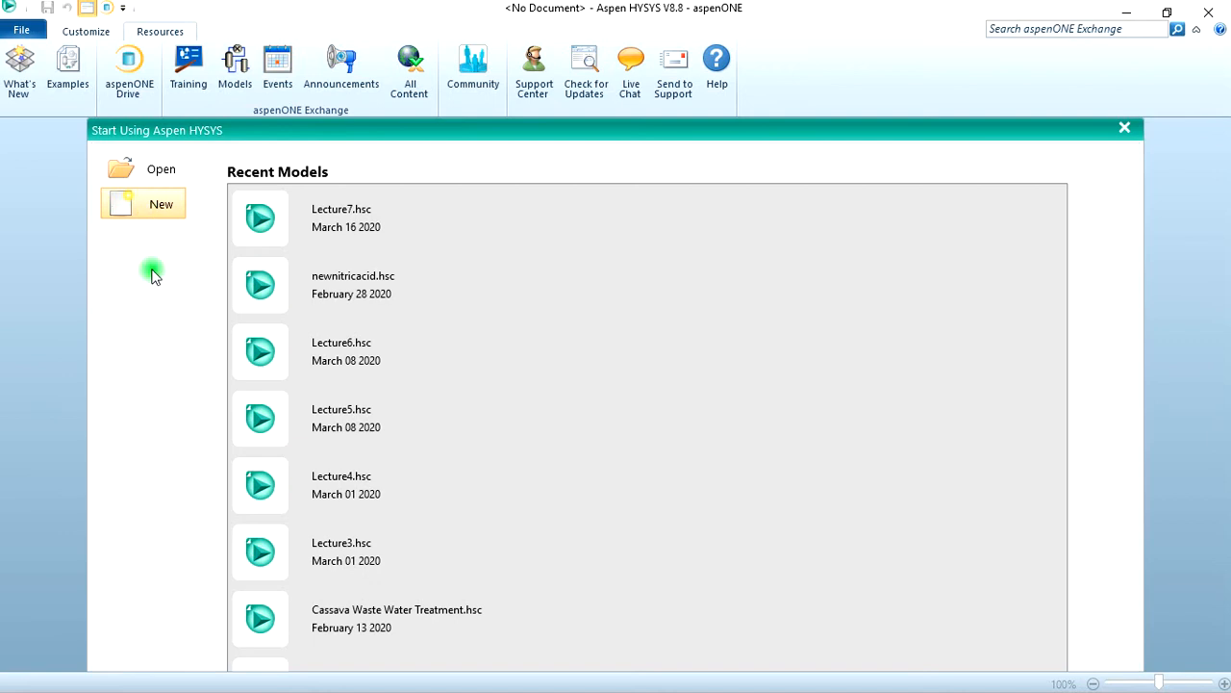
mouse_move(214, 211)
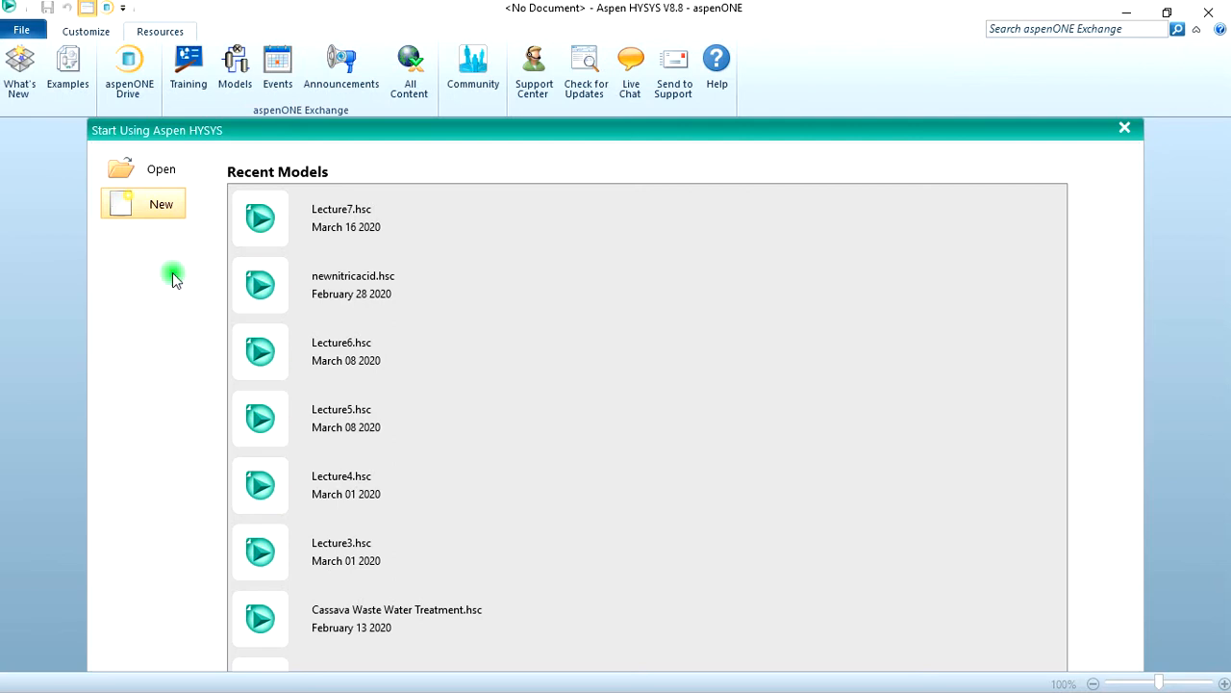
- Create a new blank simulation case and land on its Component Lists page
click(162, 204)
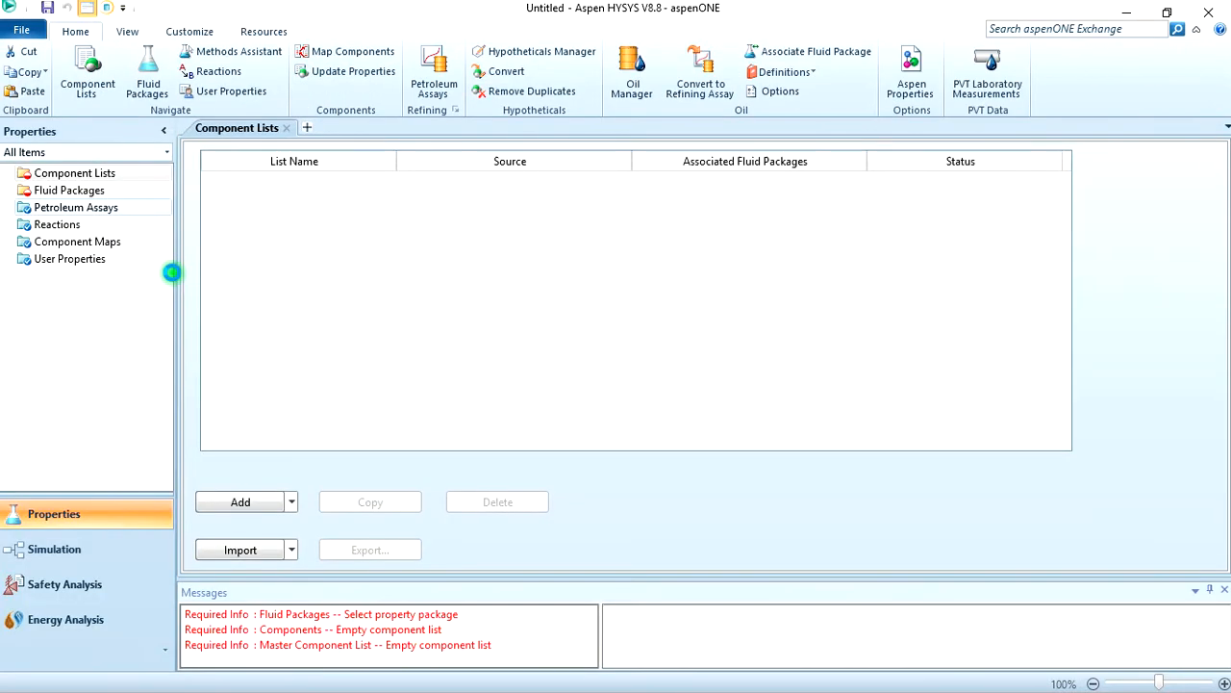
click(77, 208)
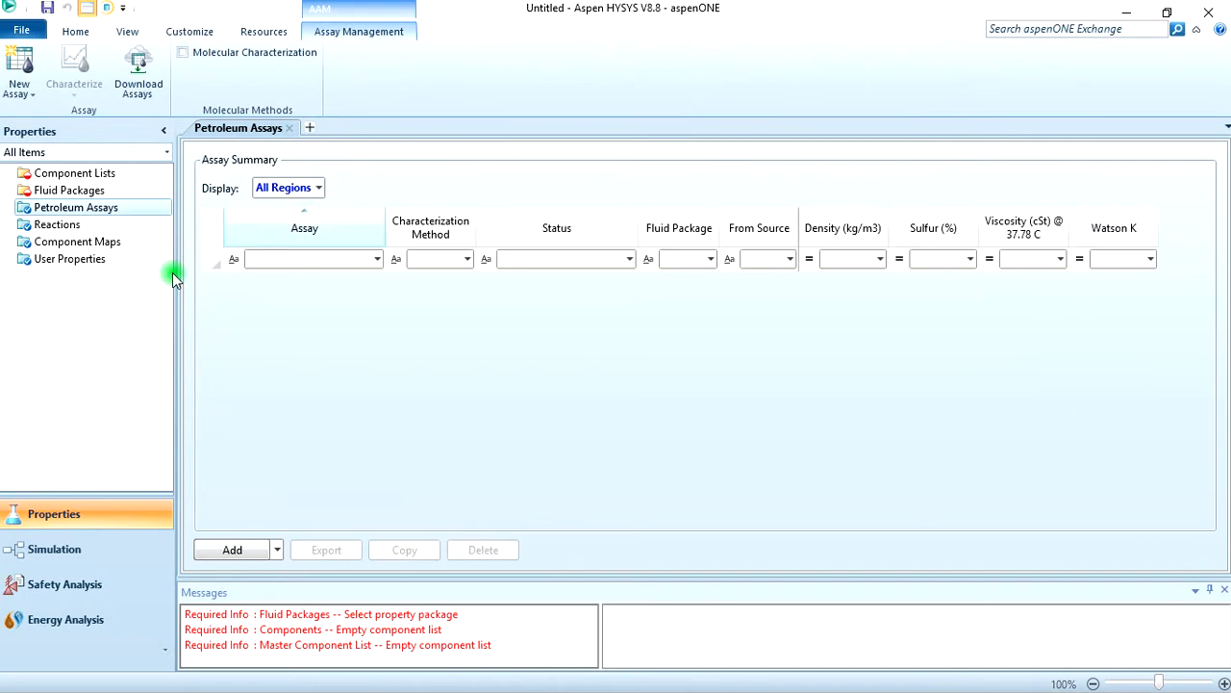
click(75, 173)
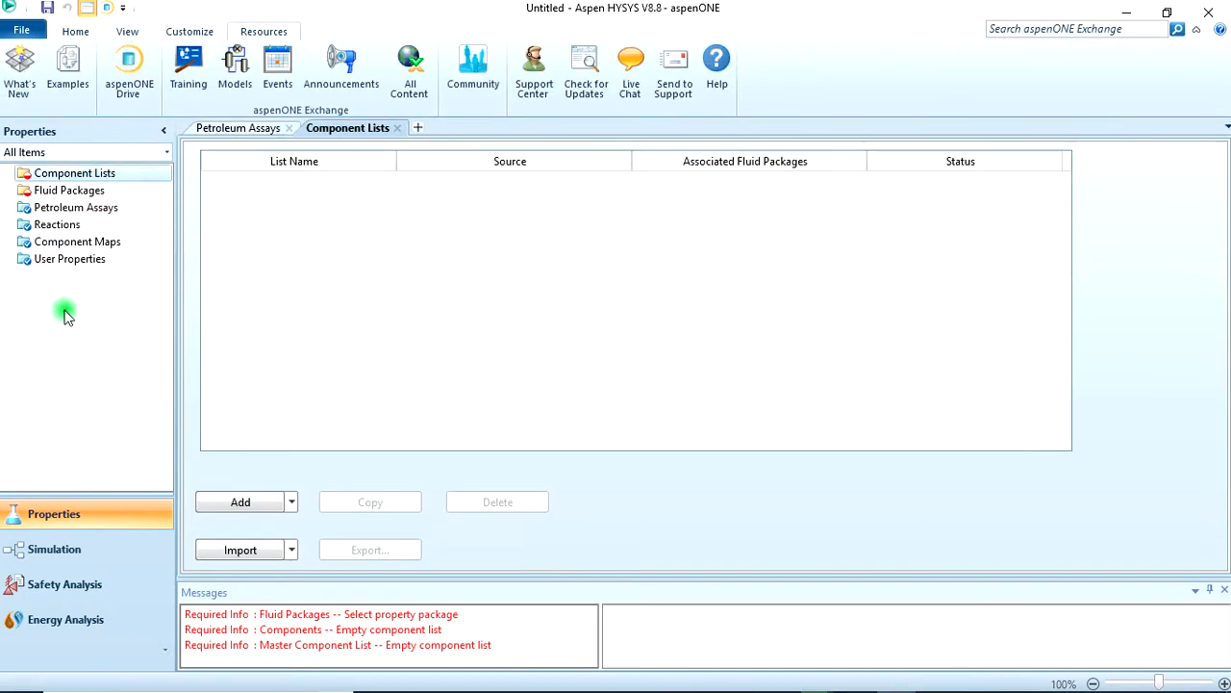
mouse_move(281, 308)
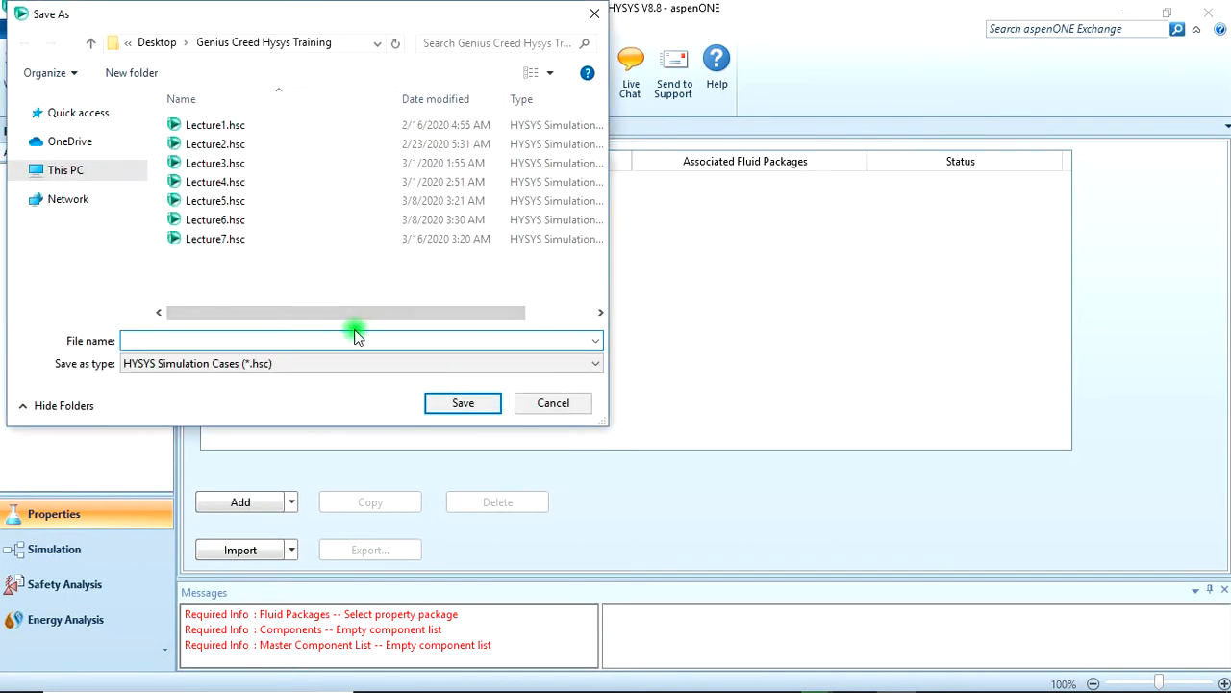
- Save the new case as Lecture8 in the training folder
text(L)
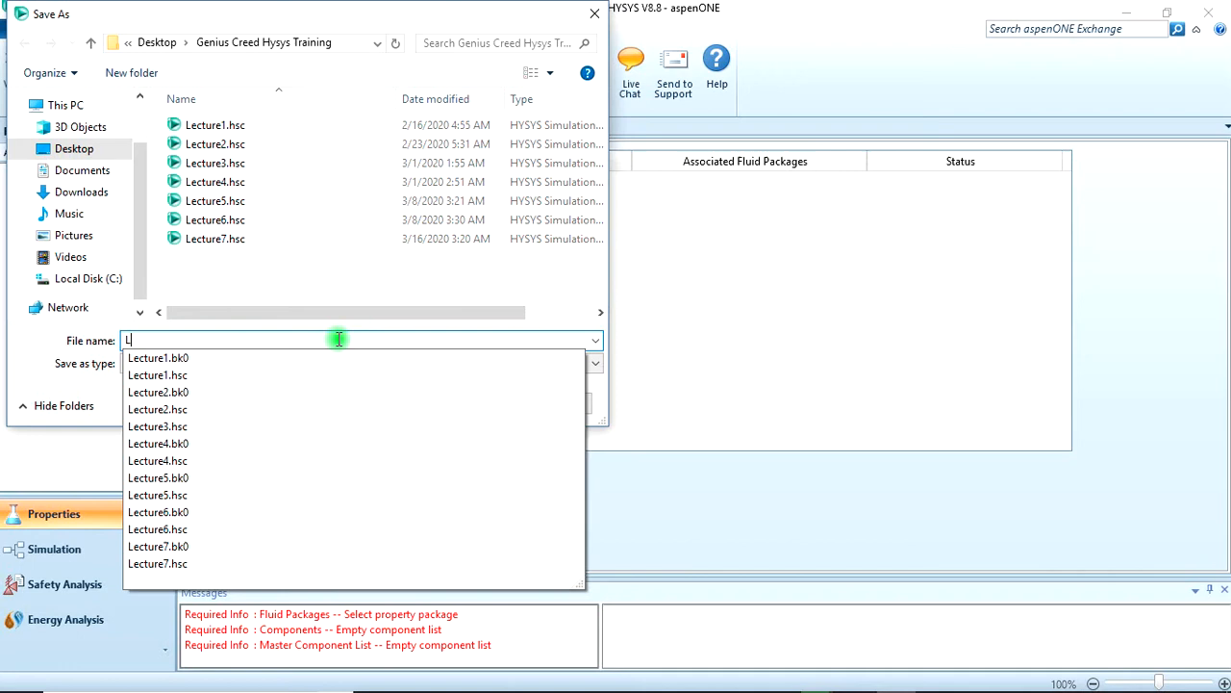
text(ecture)
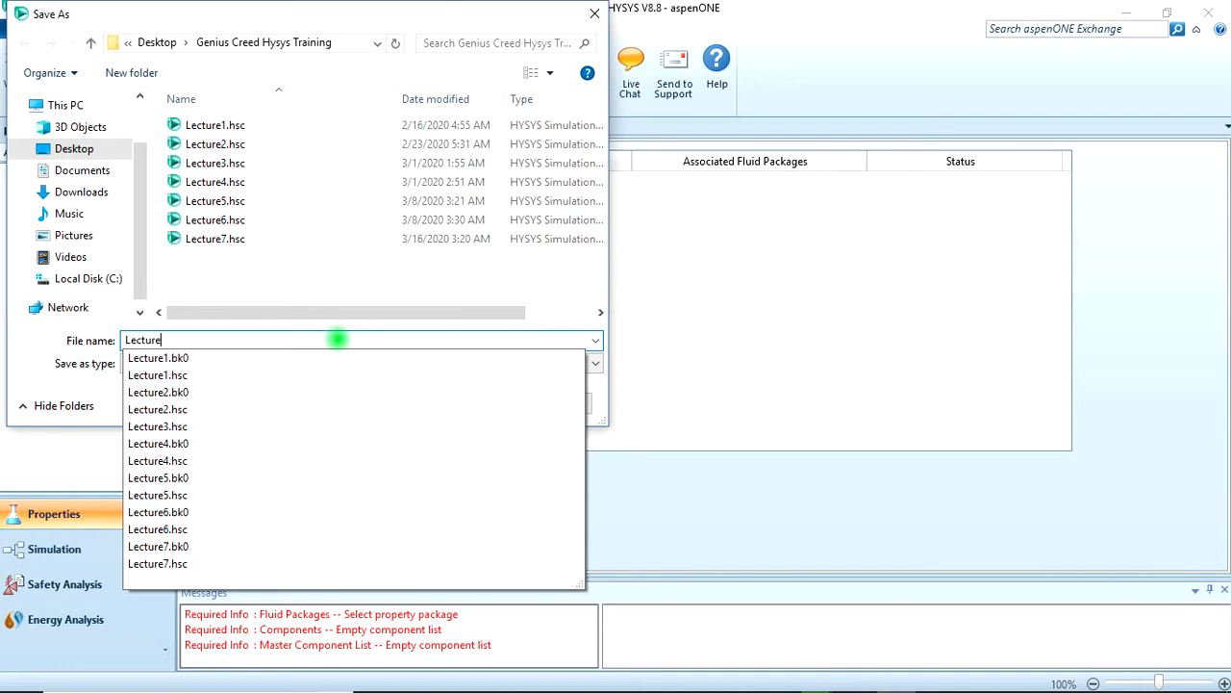
text(8)
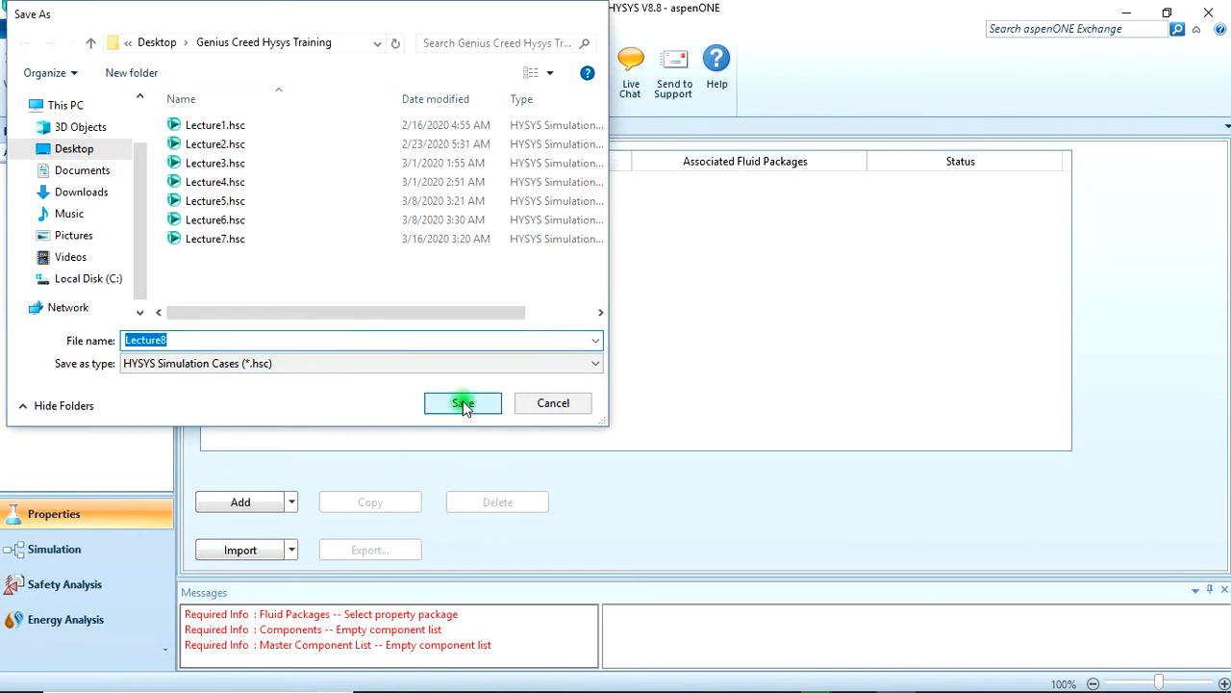
click(462, 404)
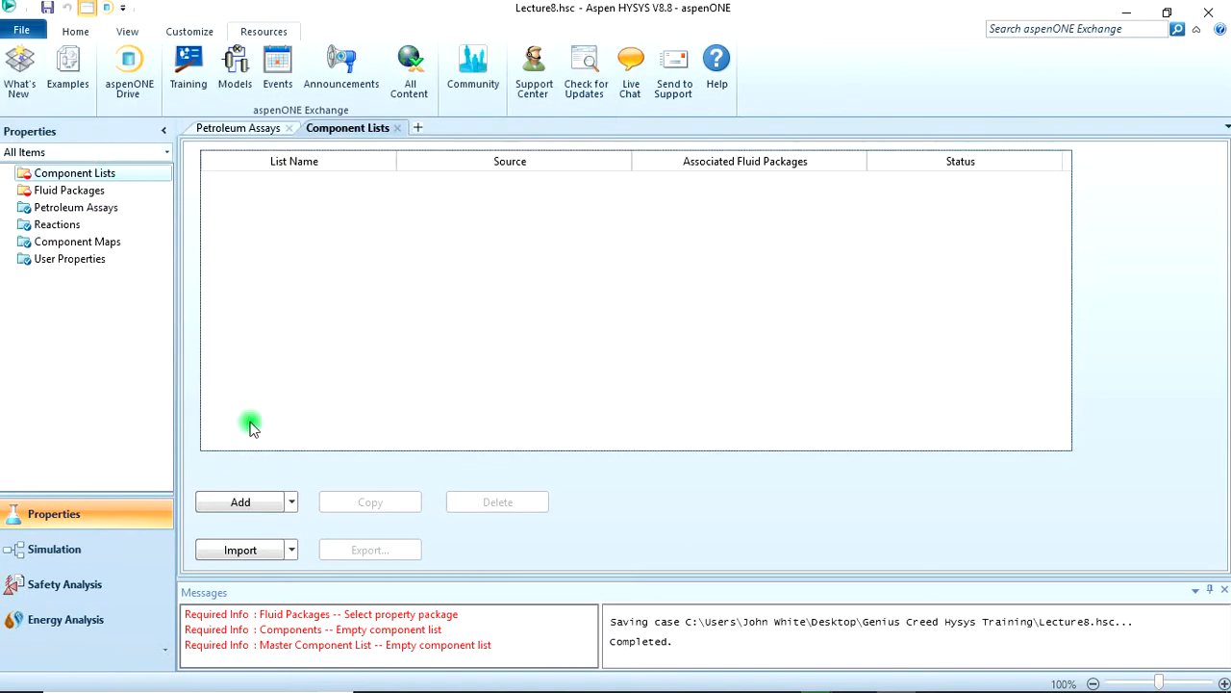
mouse_move(306, 421)
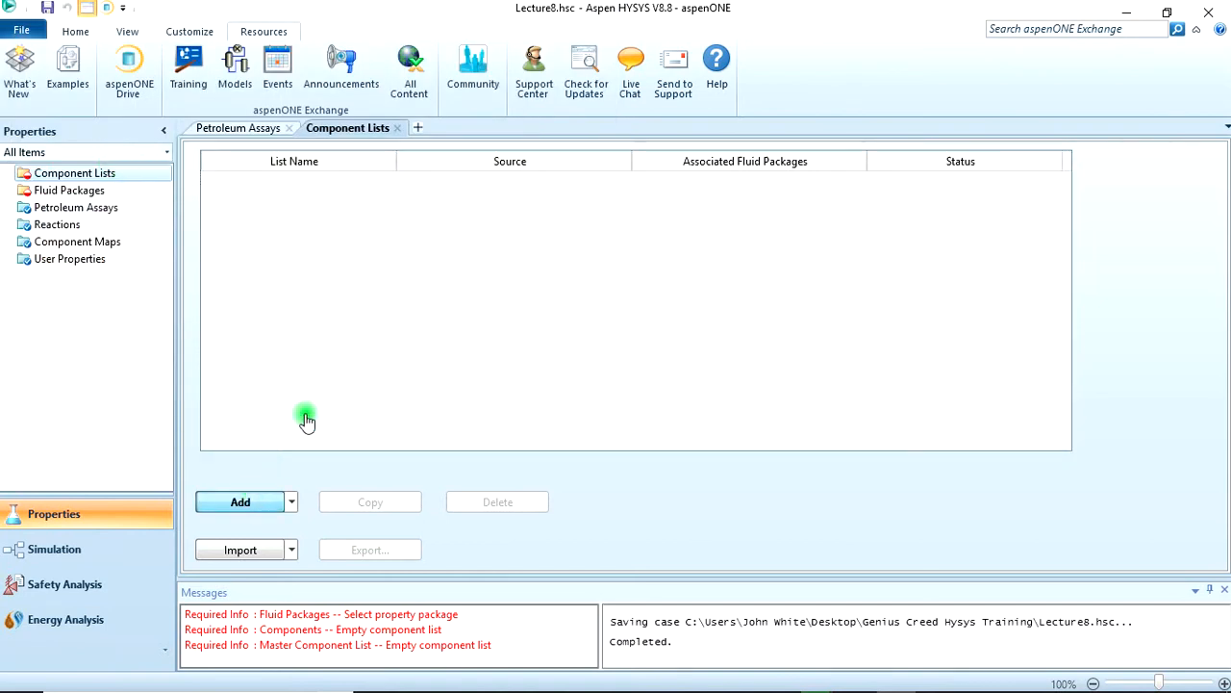
- Create Component List 1 with methane, oxygen, hydrogen, CO2, CO and nitrogen from the databank
click(238, 500)
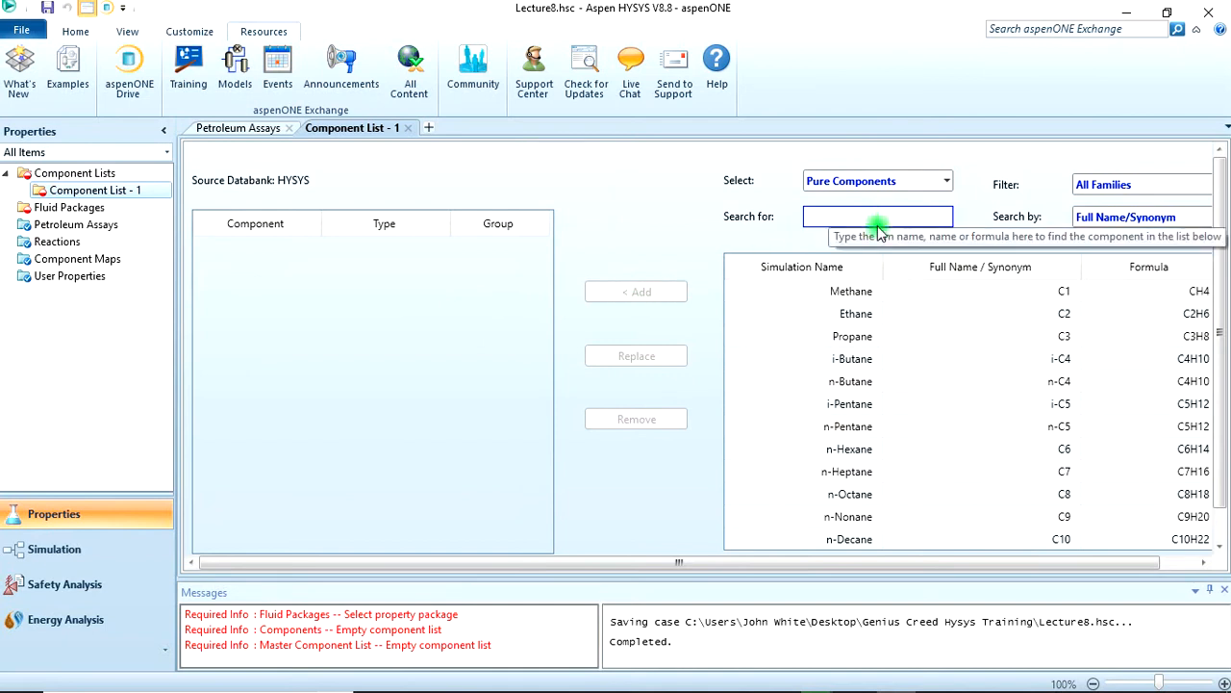
double_click(850, 291)
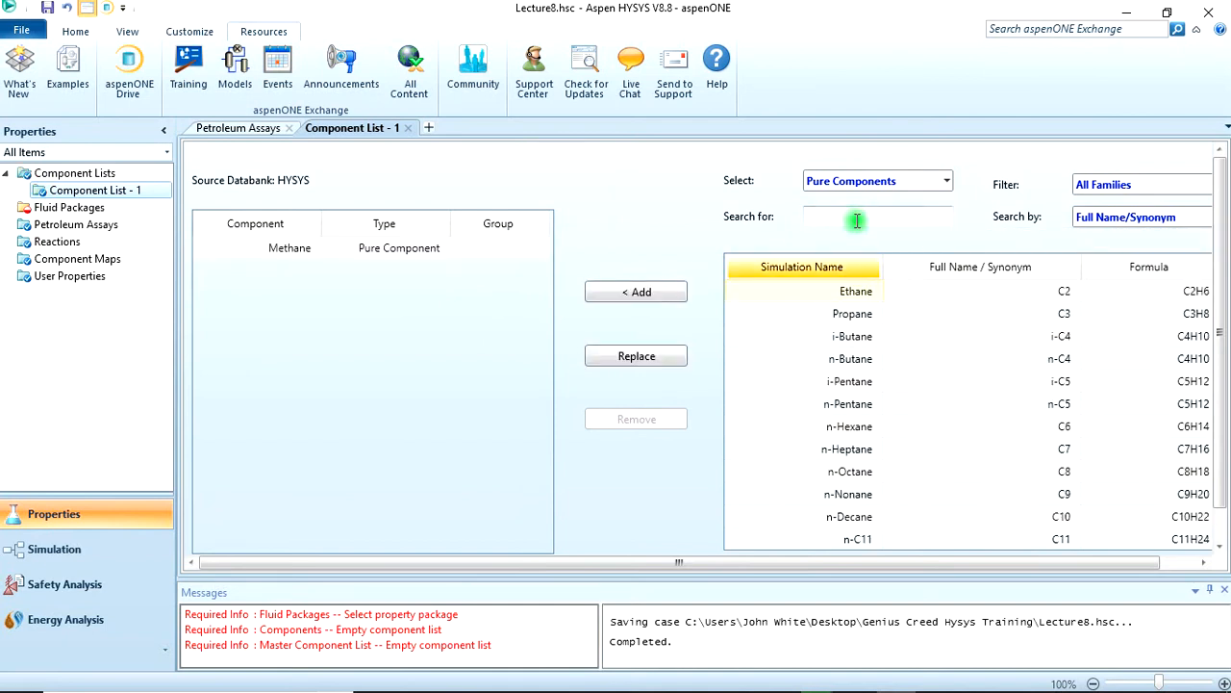
text(o)
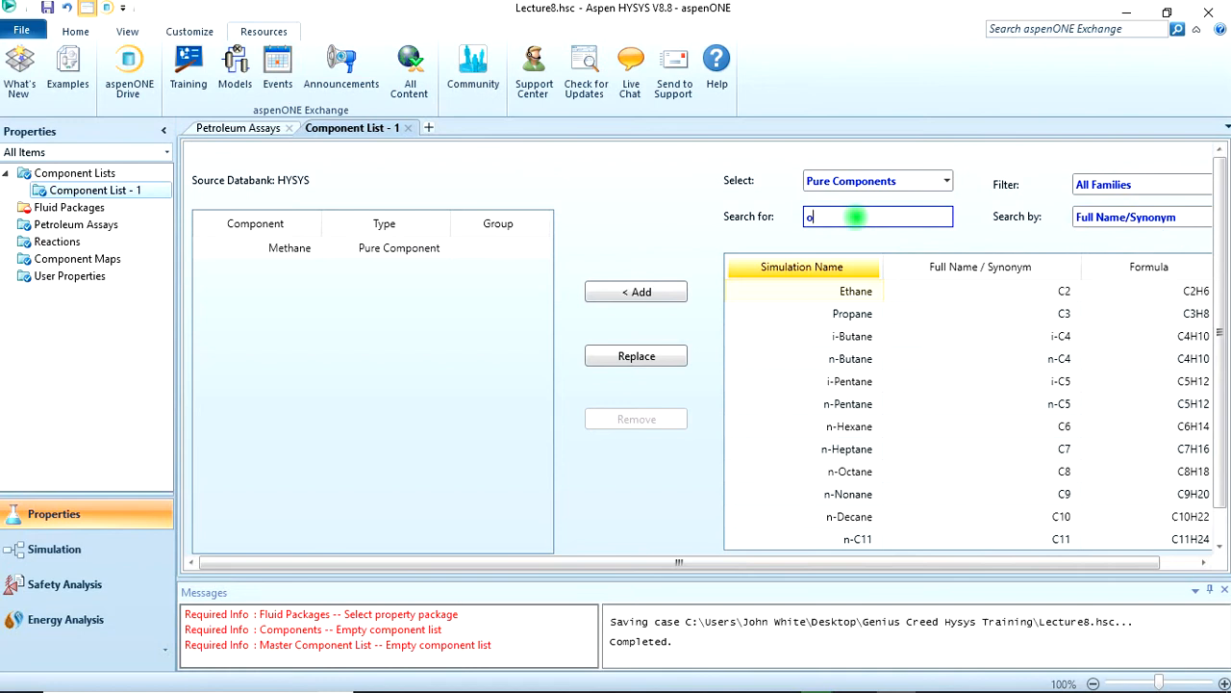
text(xyge)
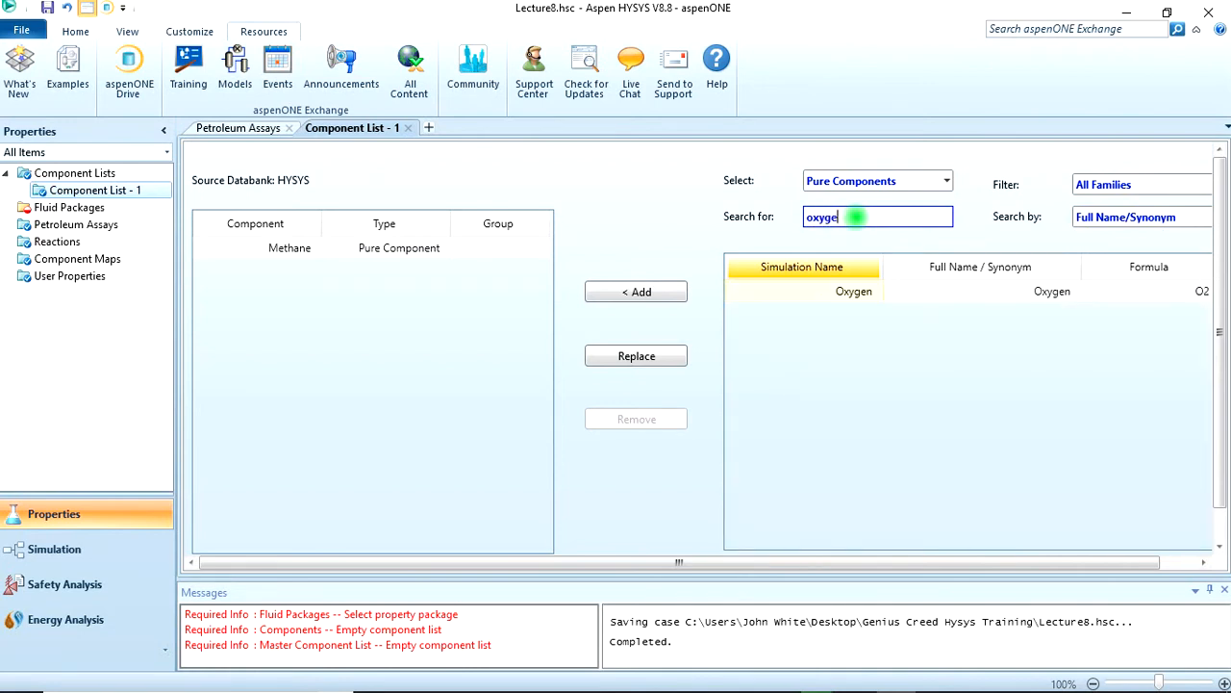
click(634, 292)
text(hydr)
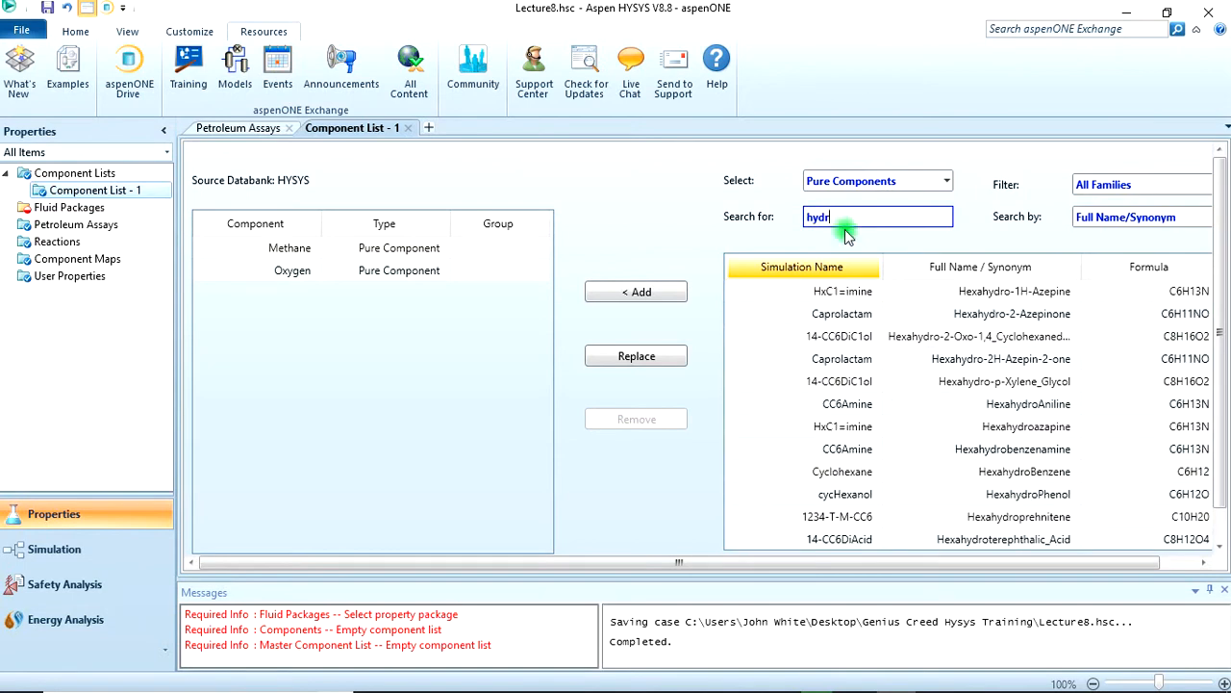
text(gen)
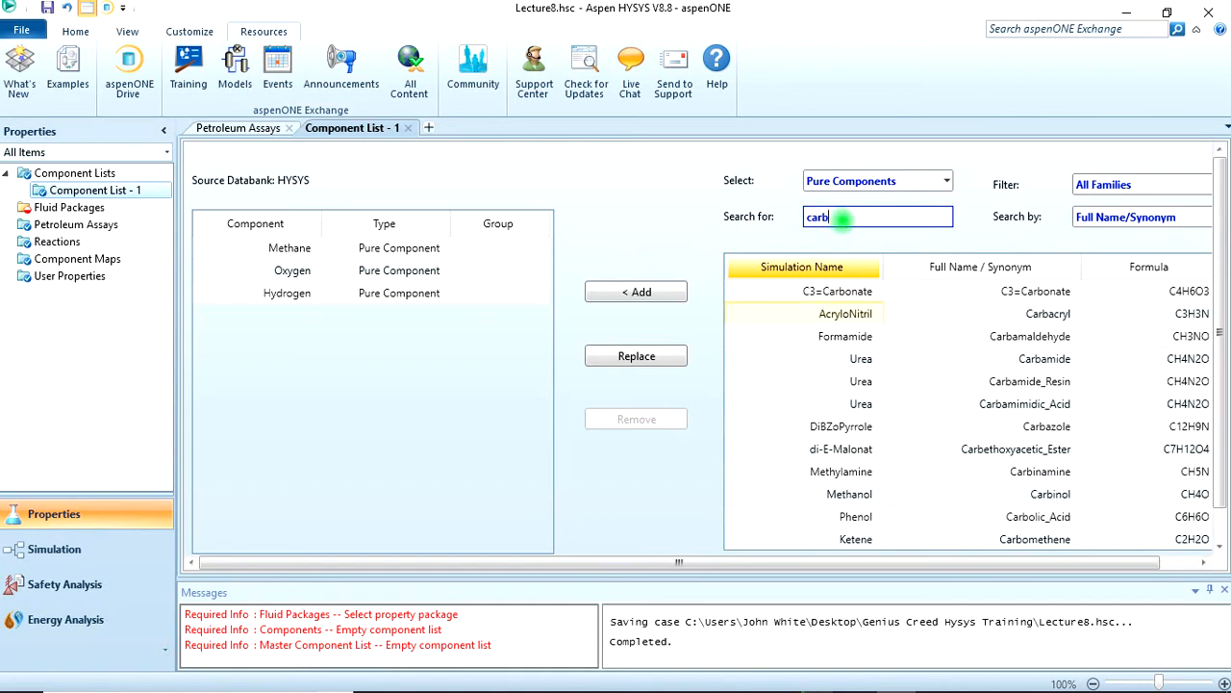
text(on)
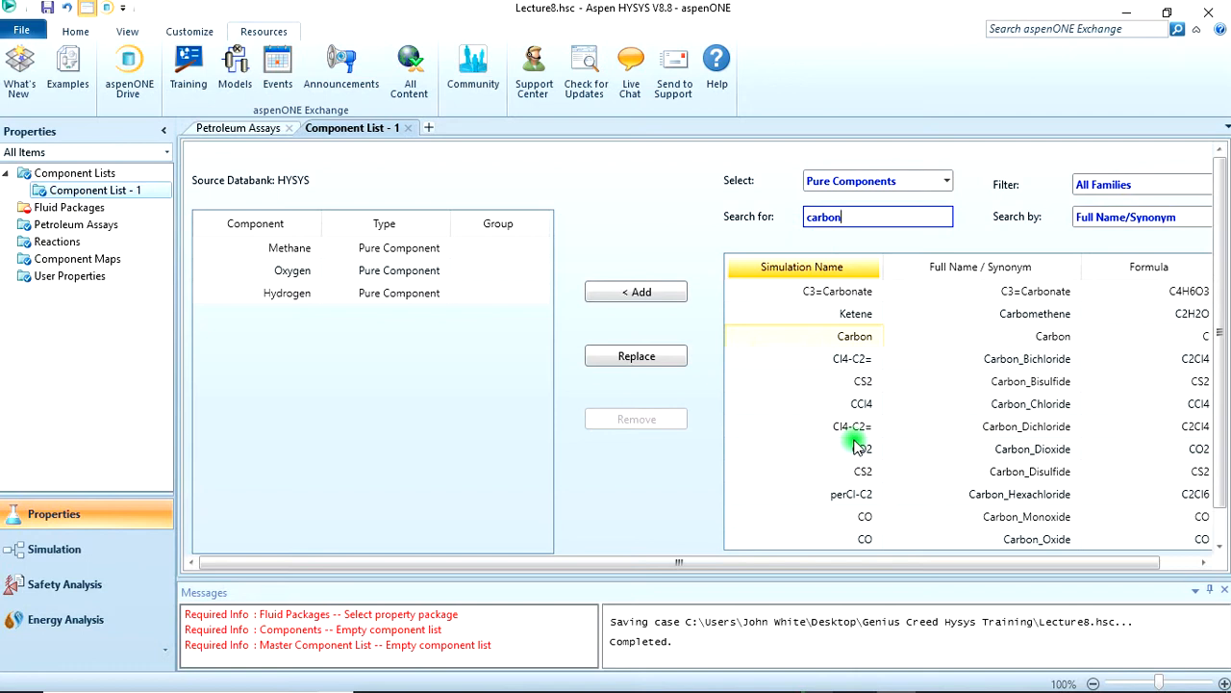
click(854, 448)
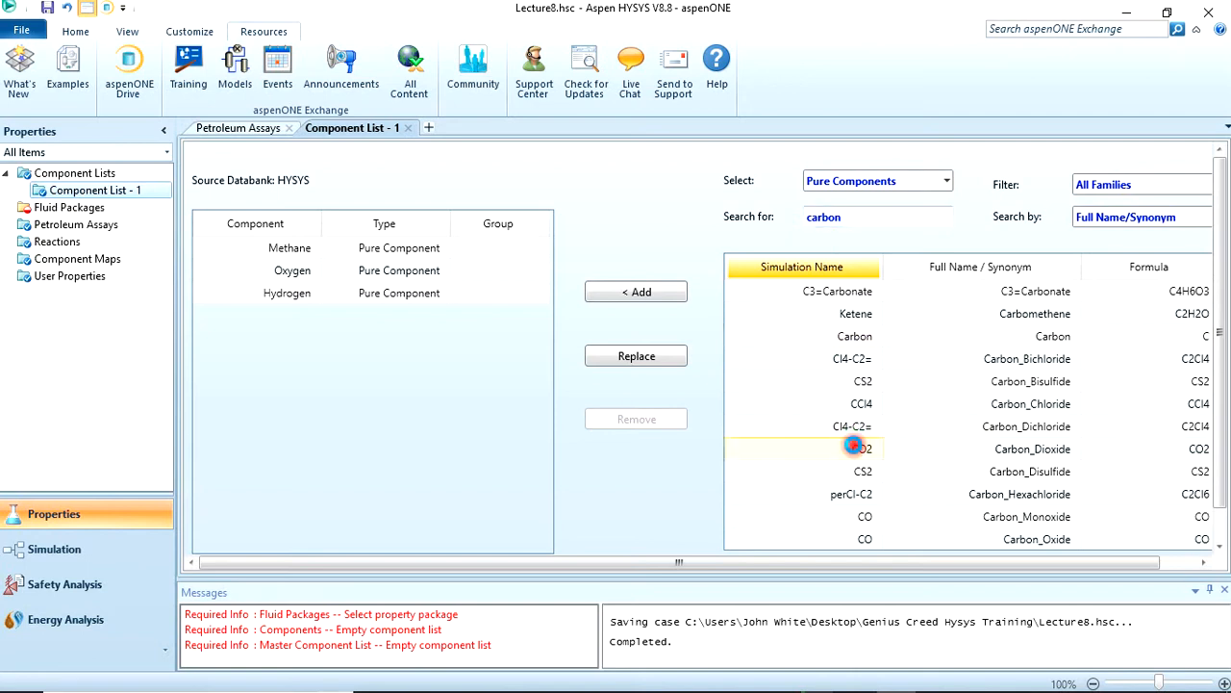
click(635, 293)
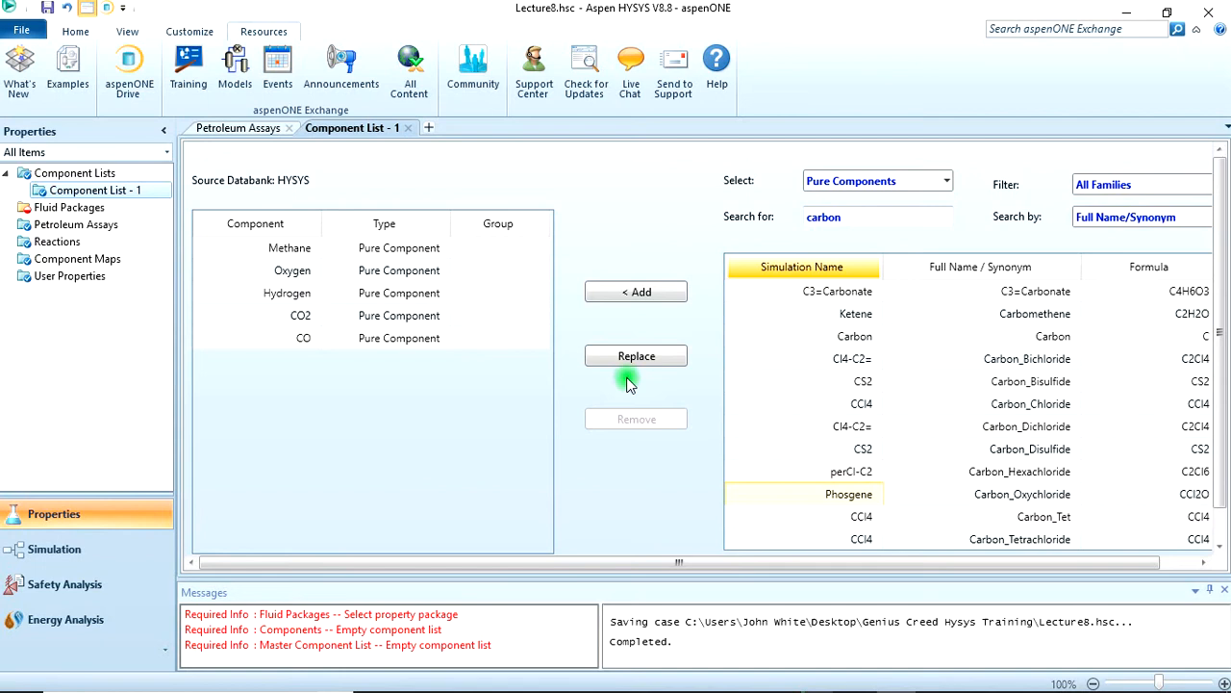
mouse_move(723, 395)
text(nitro)
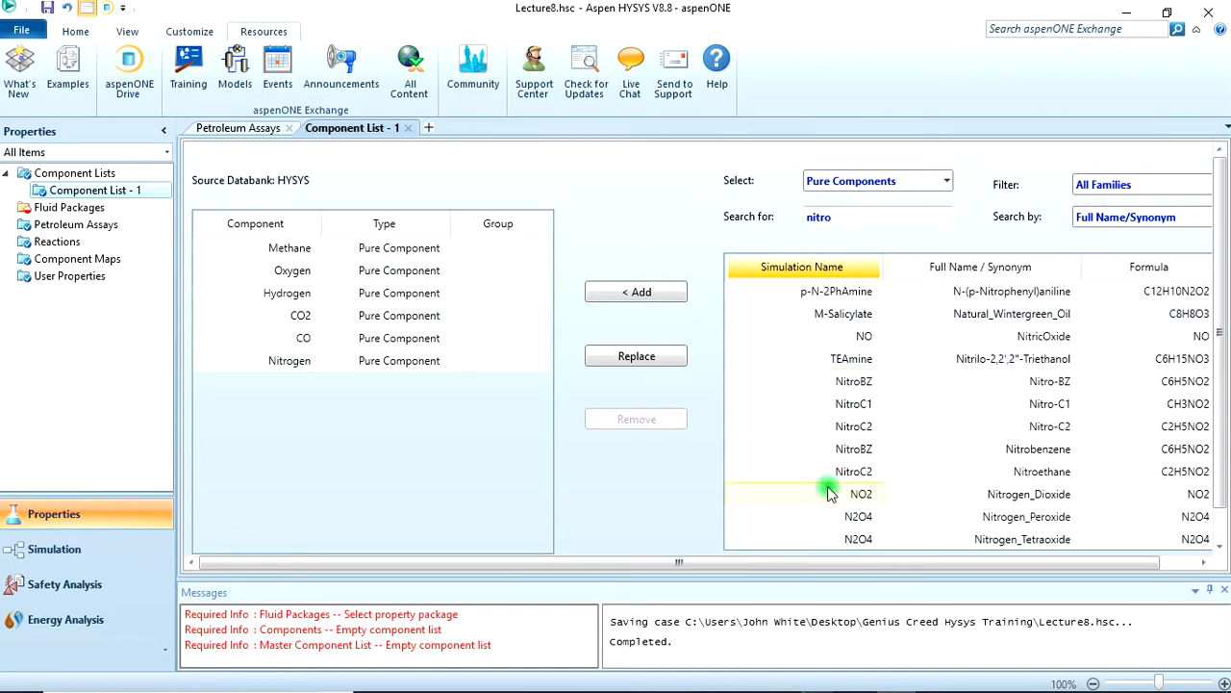
click(861, 493)
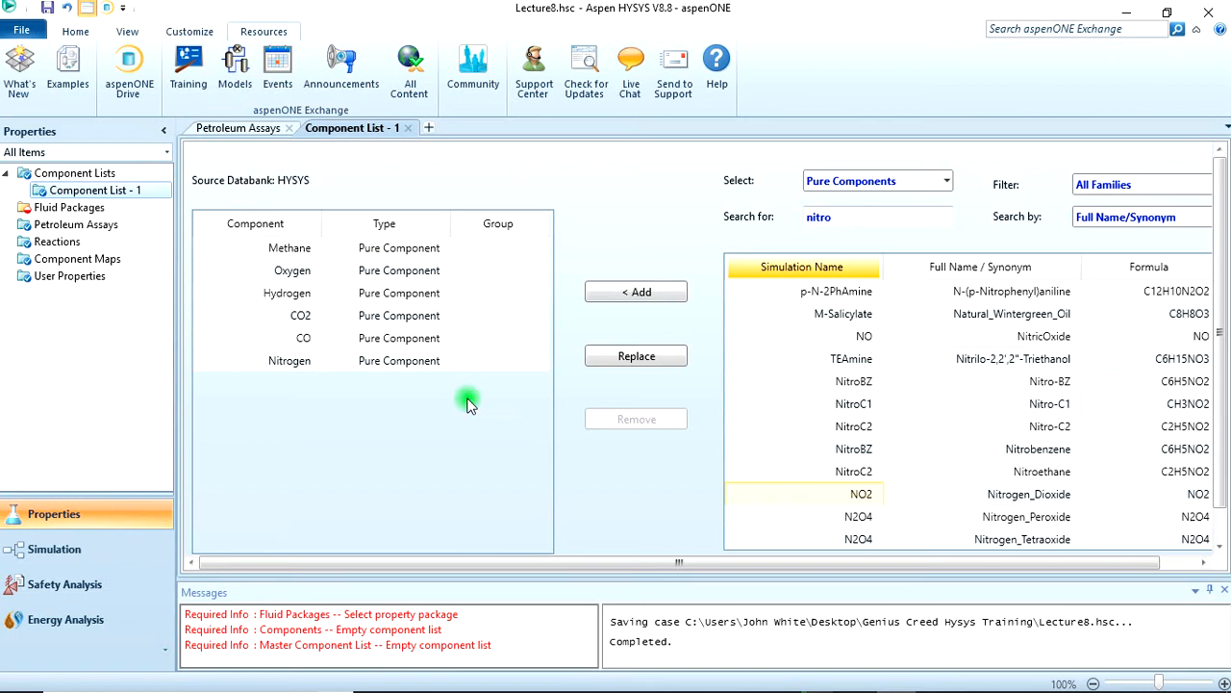
mouse_move(69, 207)
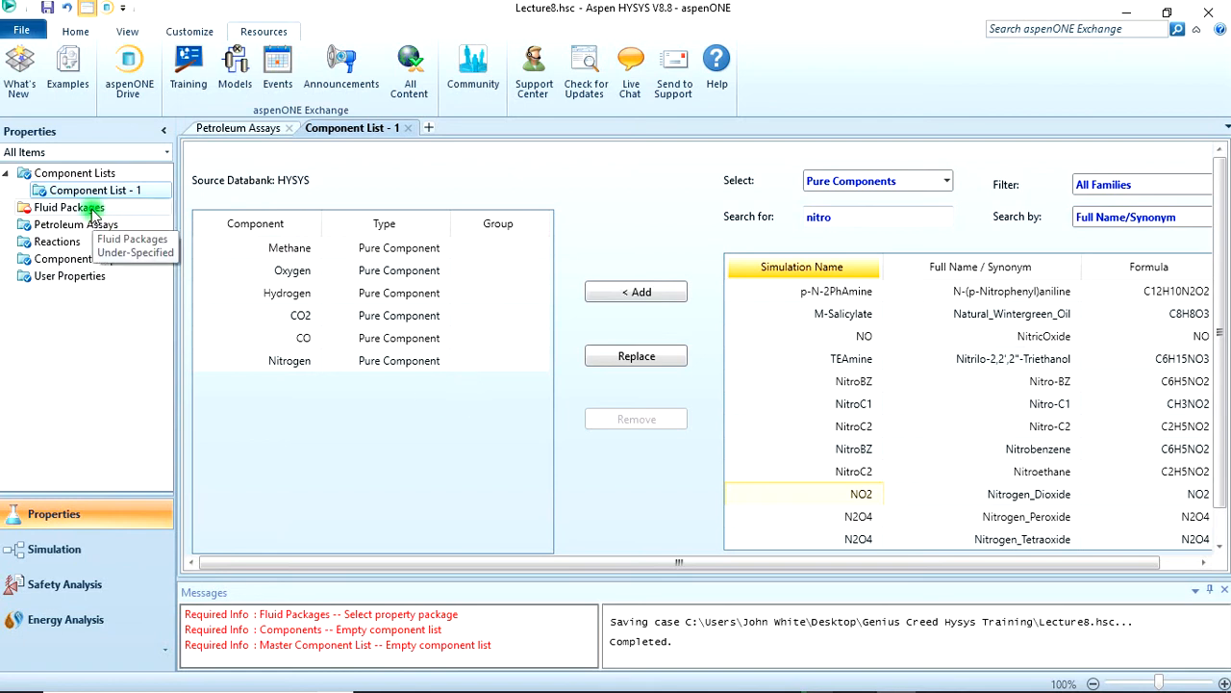
- Add a Peng-Robinson fluid package on Component List 1 and enter the simulation flowsheet
click(69, 208)
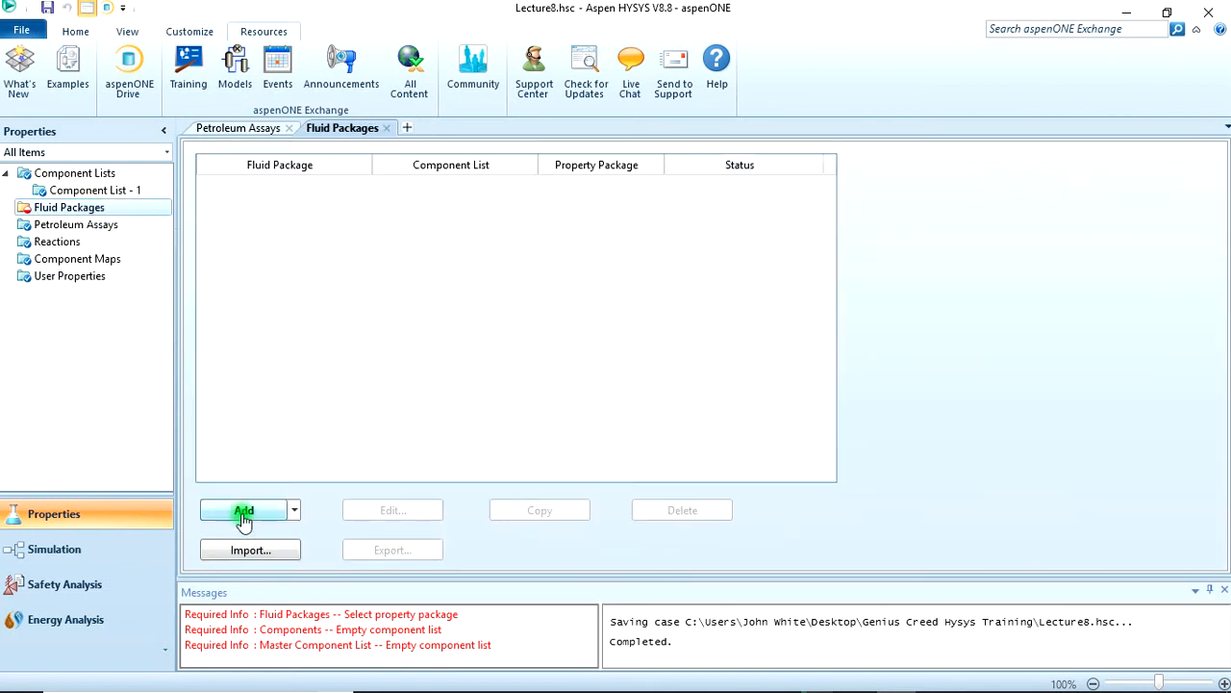
click(242, 510)
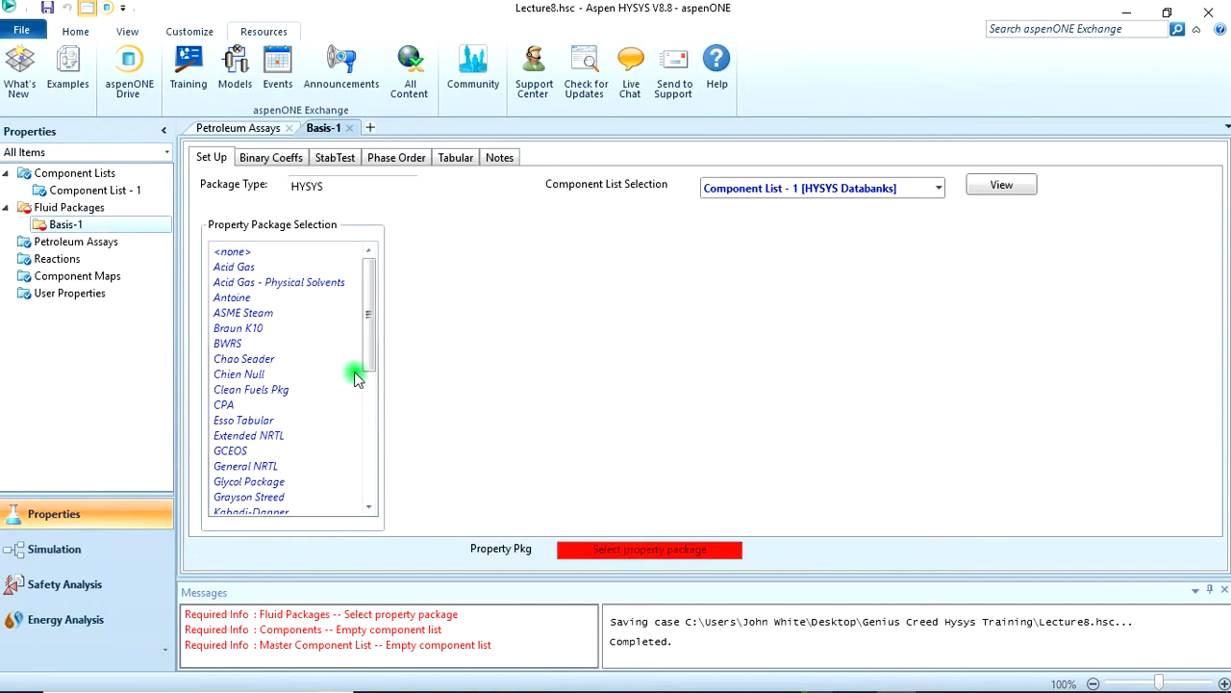
scroll(down, 3)
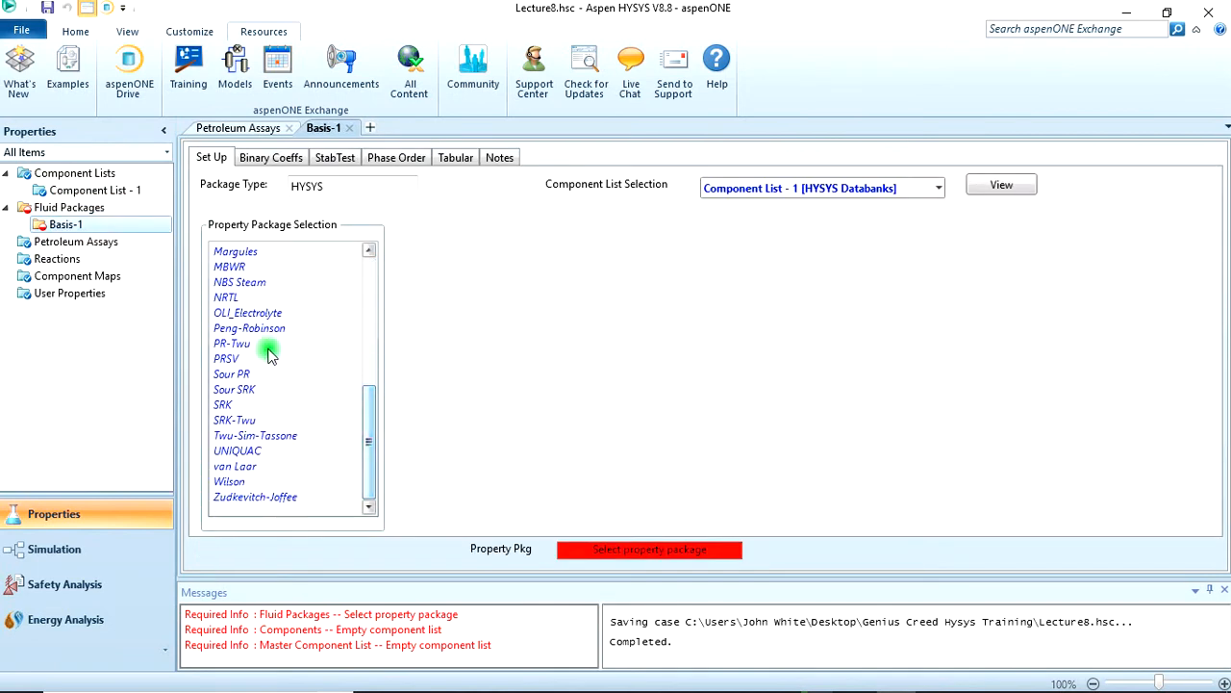
click(250, 327)
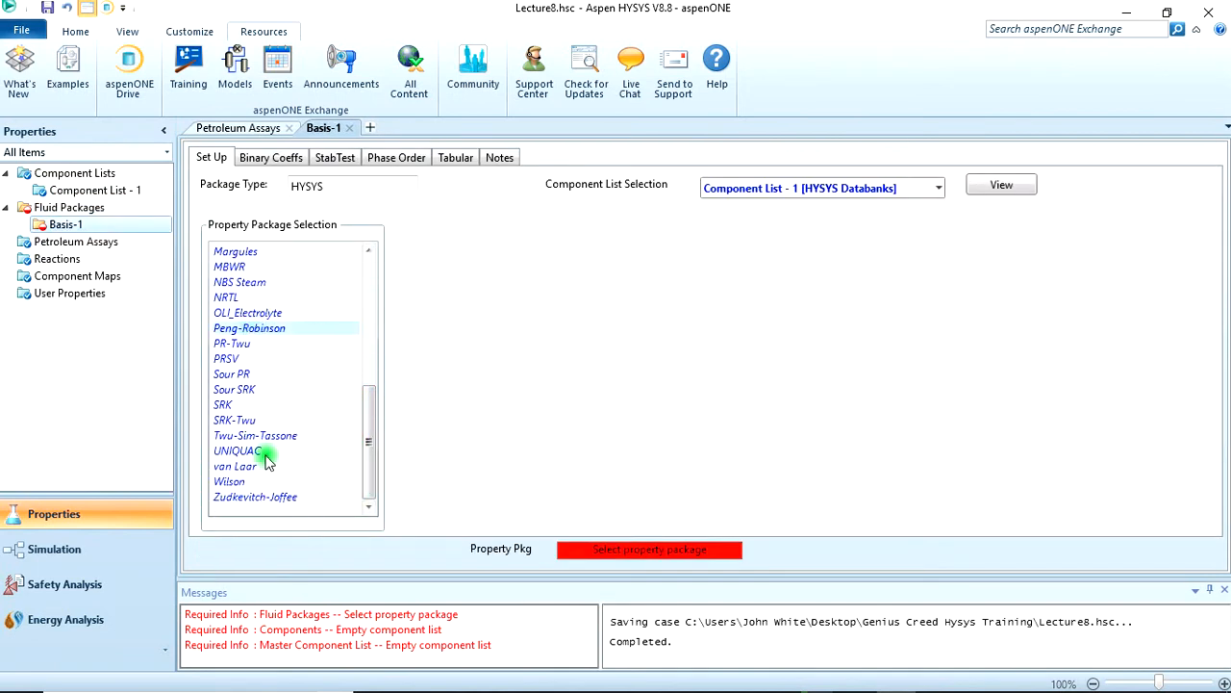
click(250, 327)
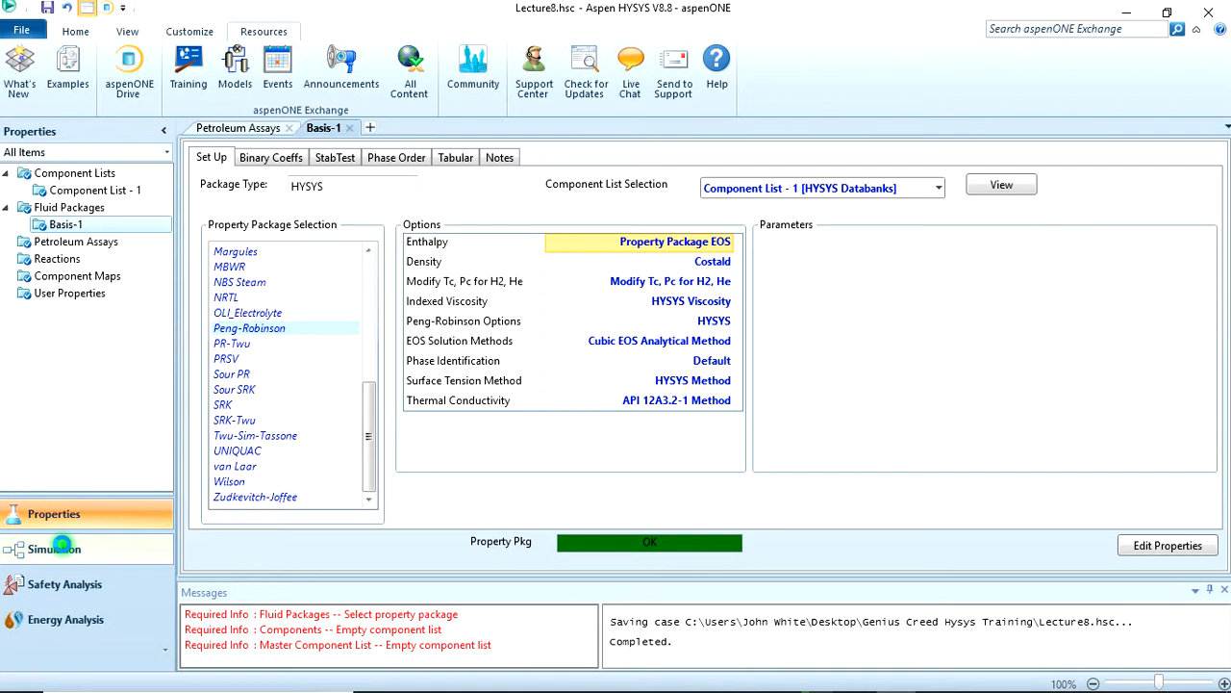
click(54, 548)
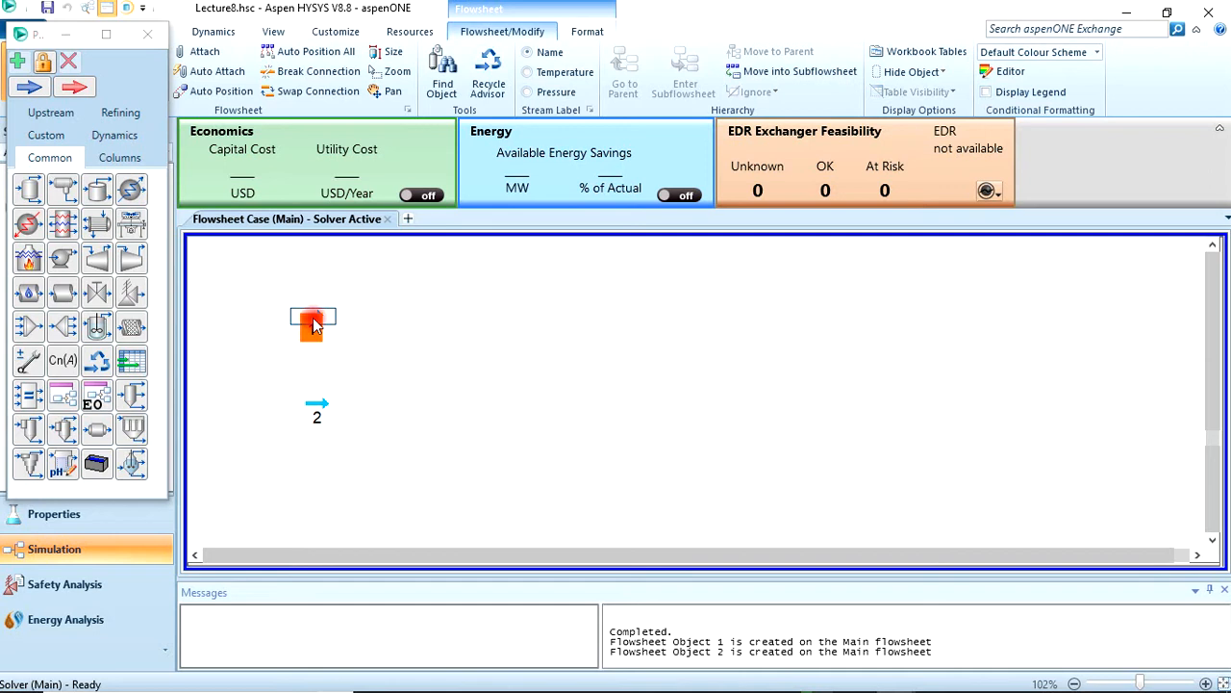
- Rename stream 1 to Methane
double_click(311, 318)
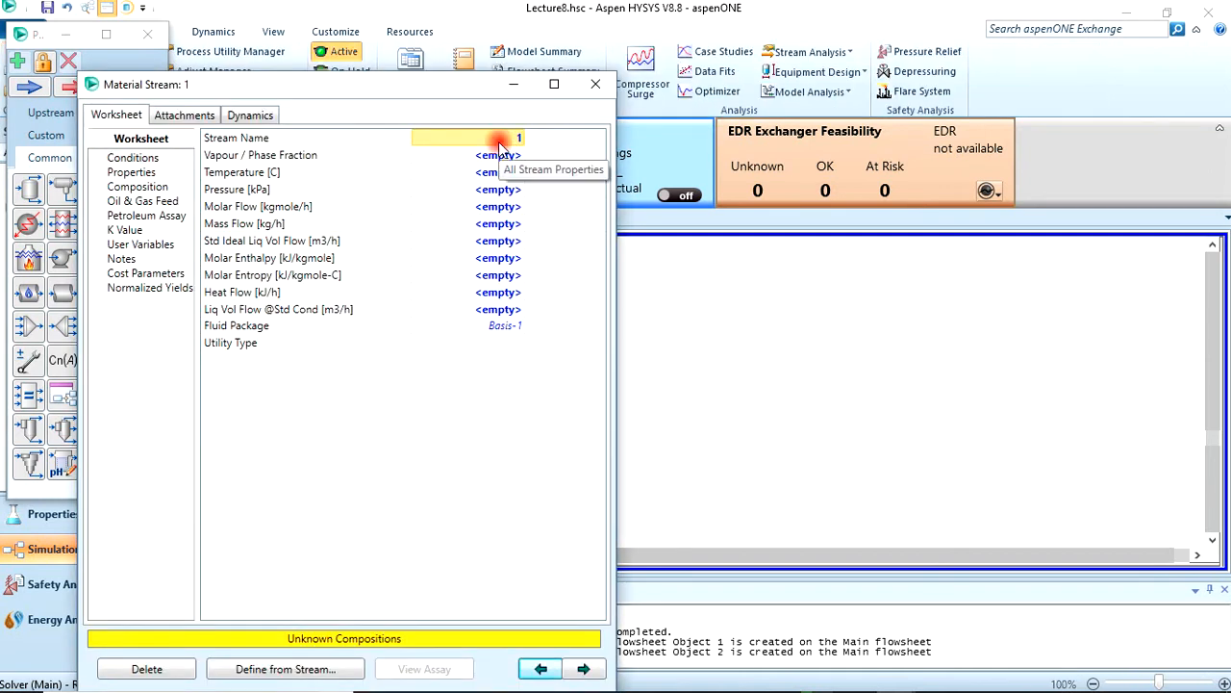
text(Methane)
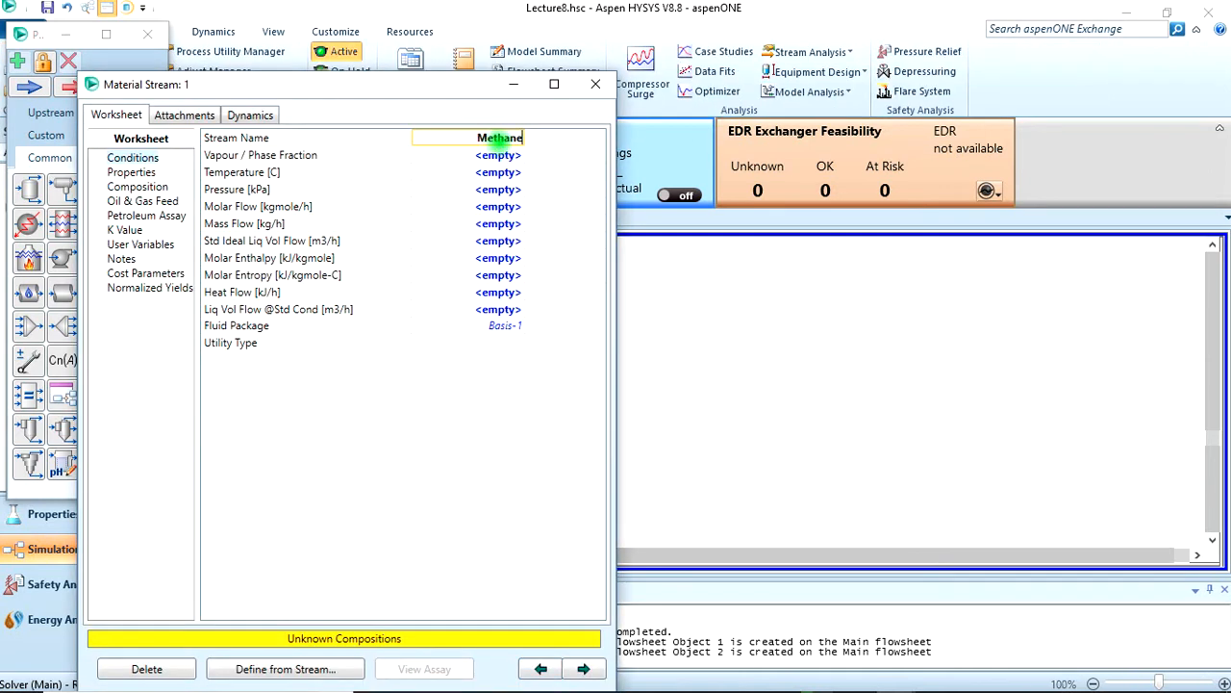
key(Return)
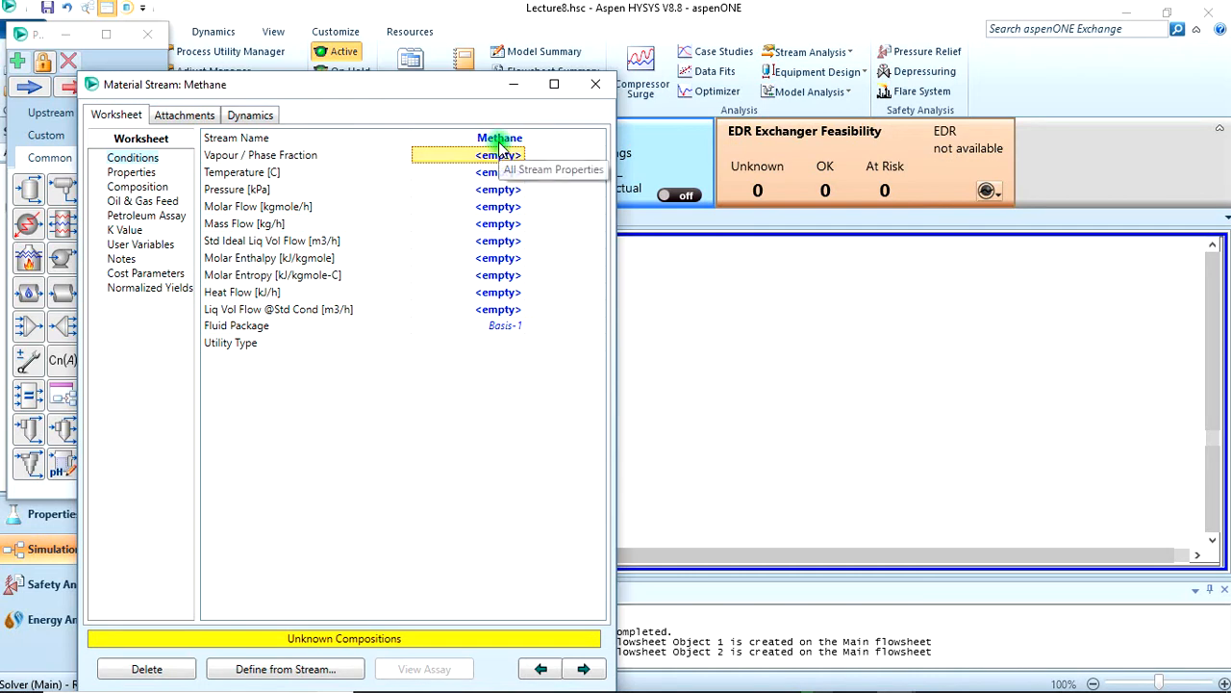
- Set the Methane stream to 25 °C, 200 kPa and 100 kgmole/h
click(496, 172)
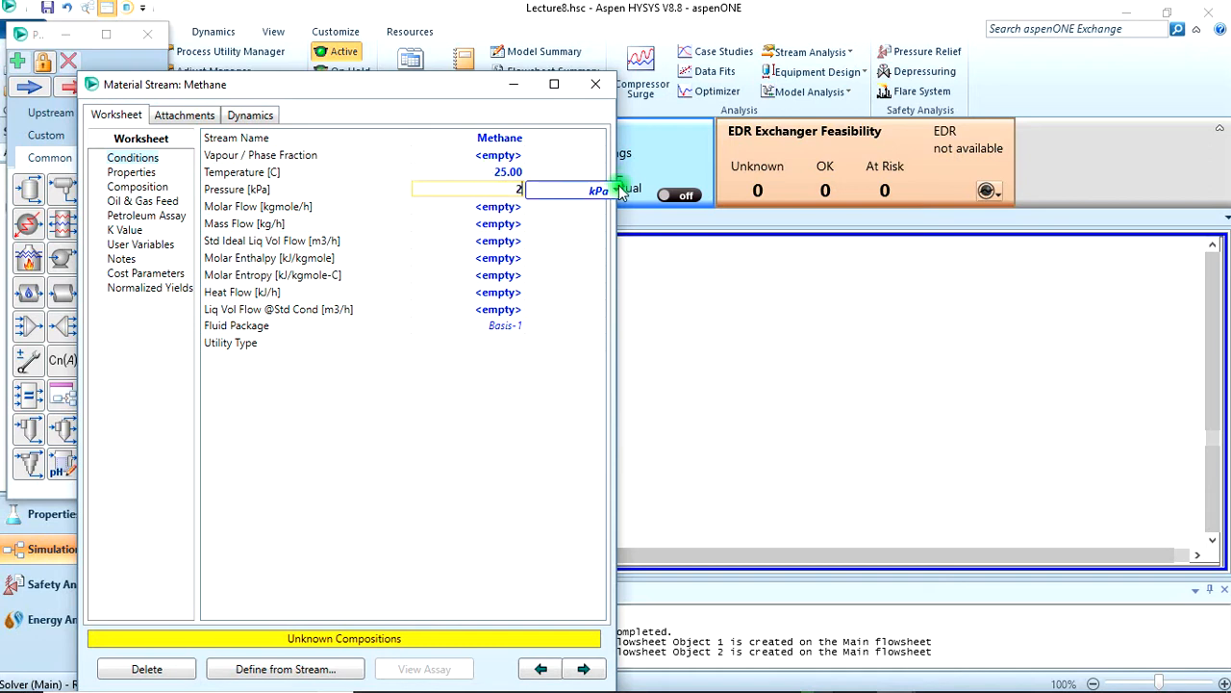
click(616, 191)
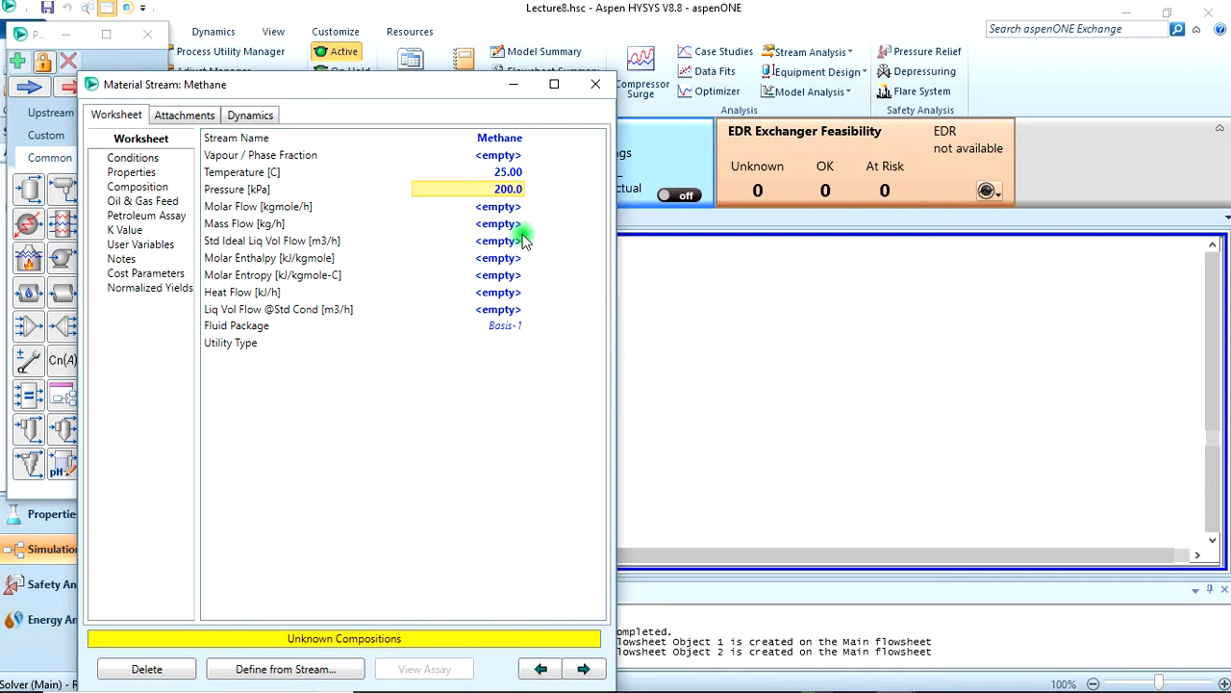
mouse_move(485, 212)
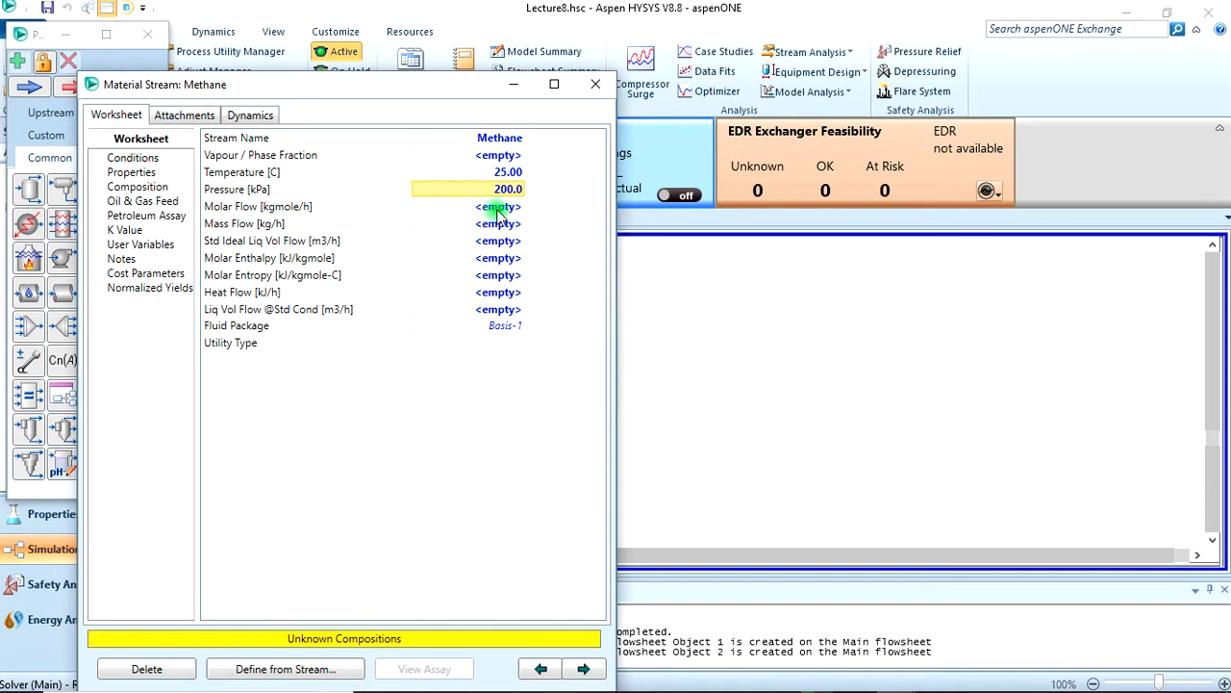
click(497, 206)
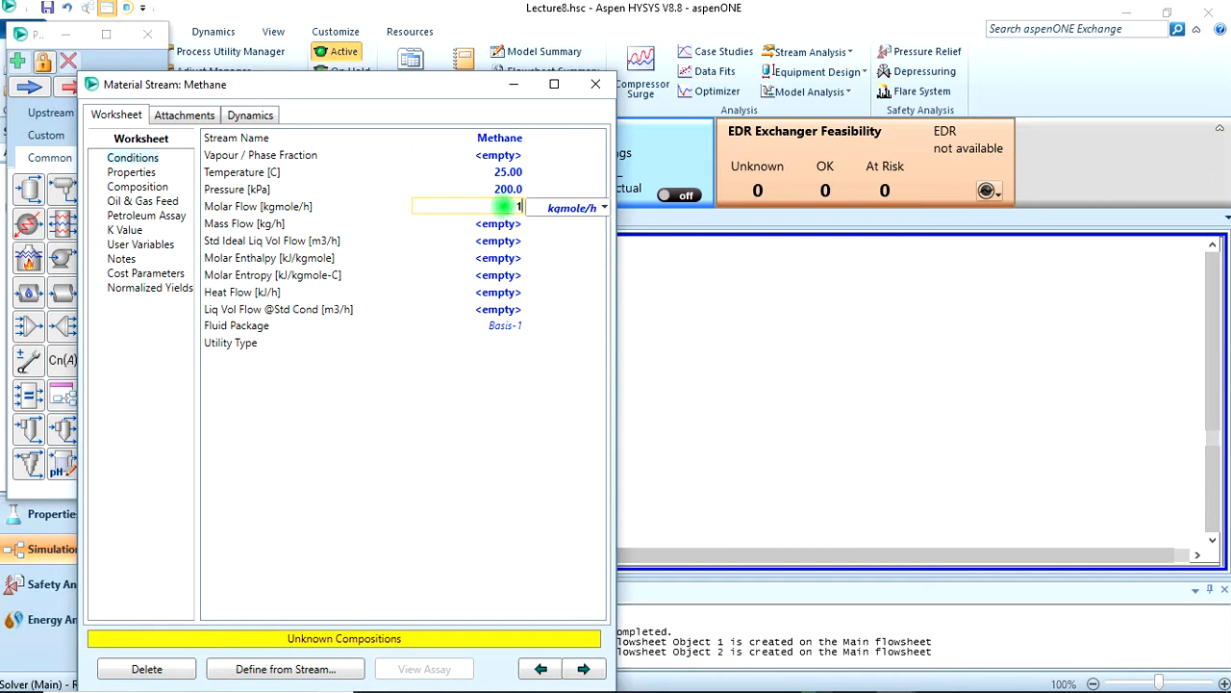
text(00)
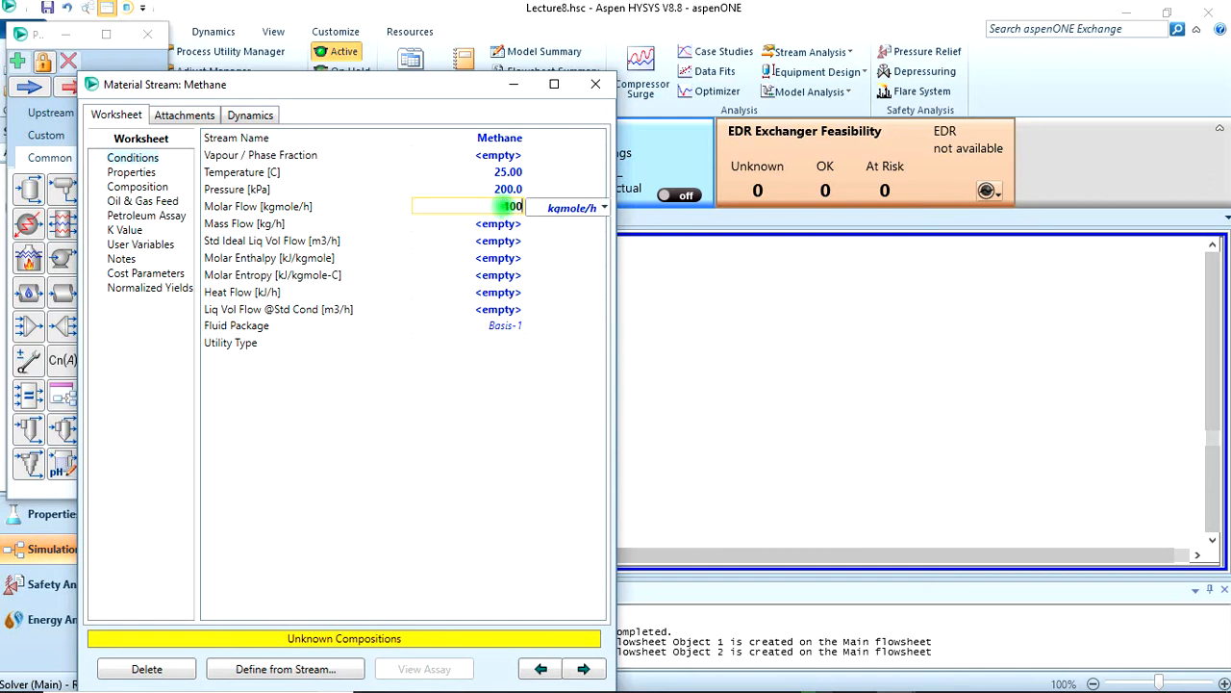
key(Return)
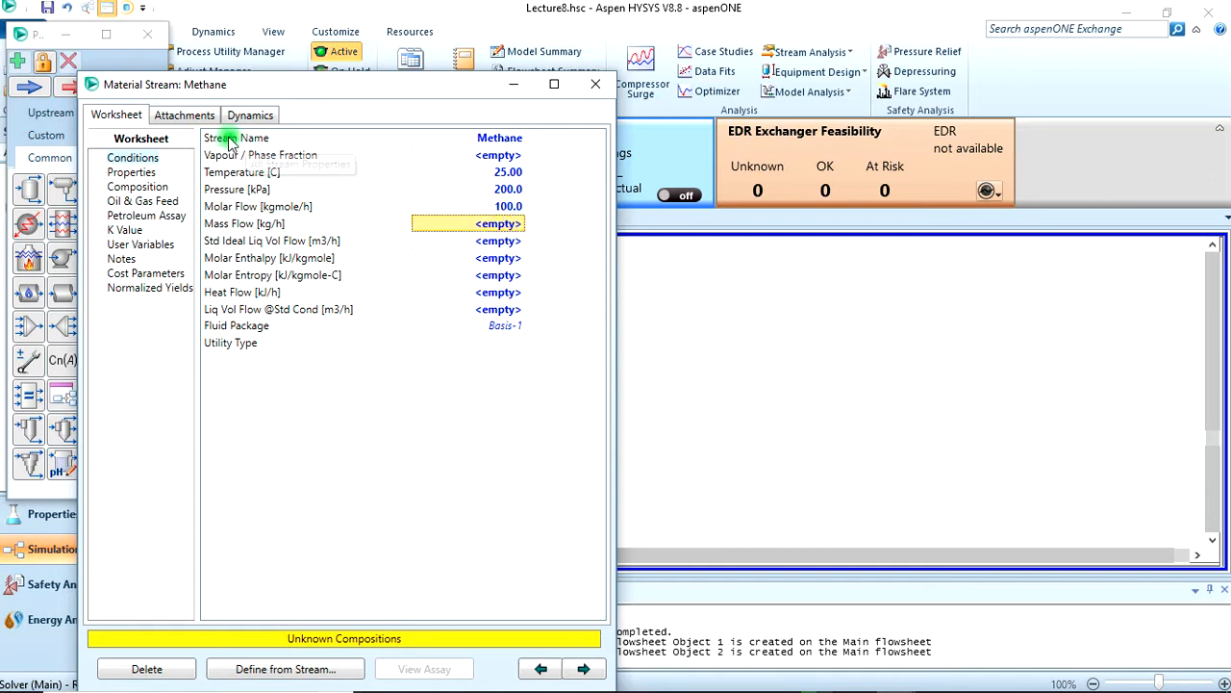
- Give the Methane stream a methane mole fraction of 1.0 and close its window
click(137, 184)
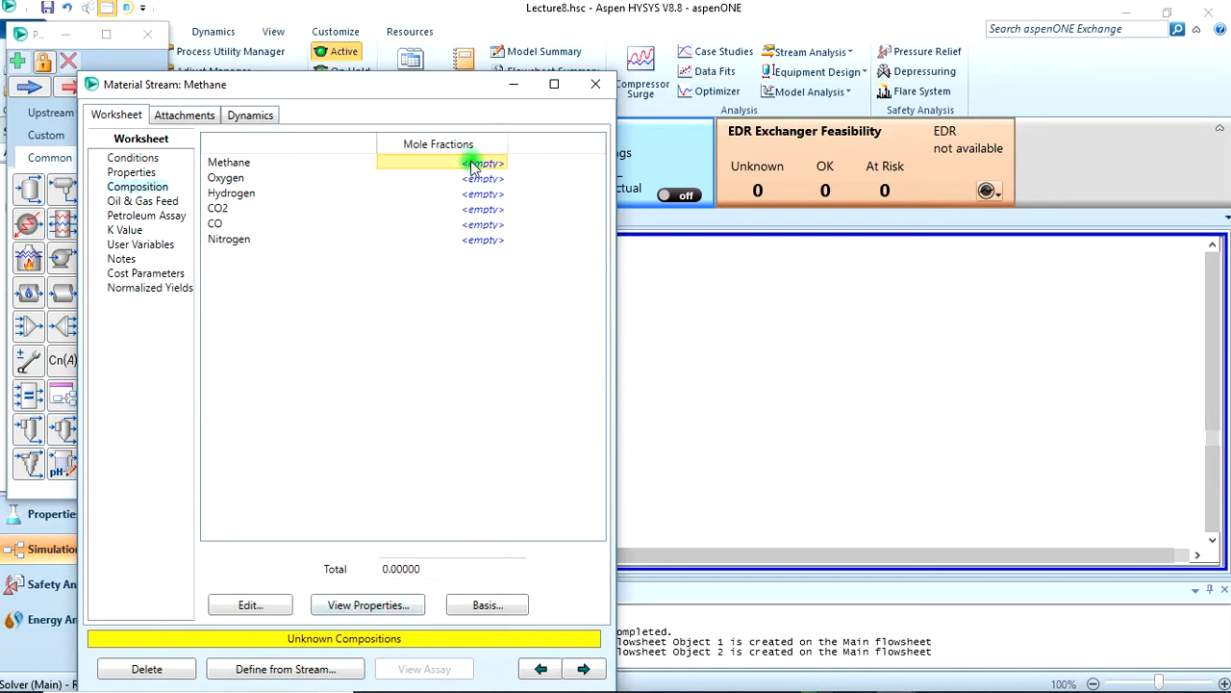
text(1.0000)
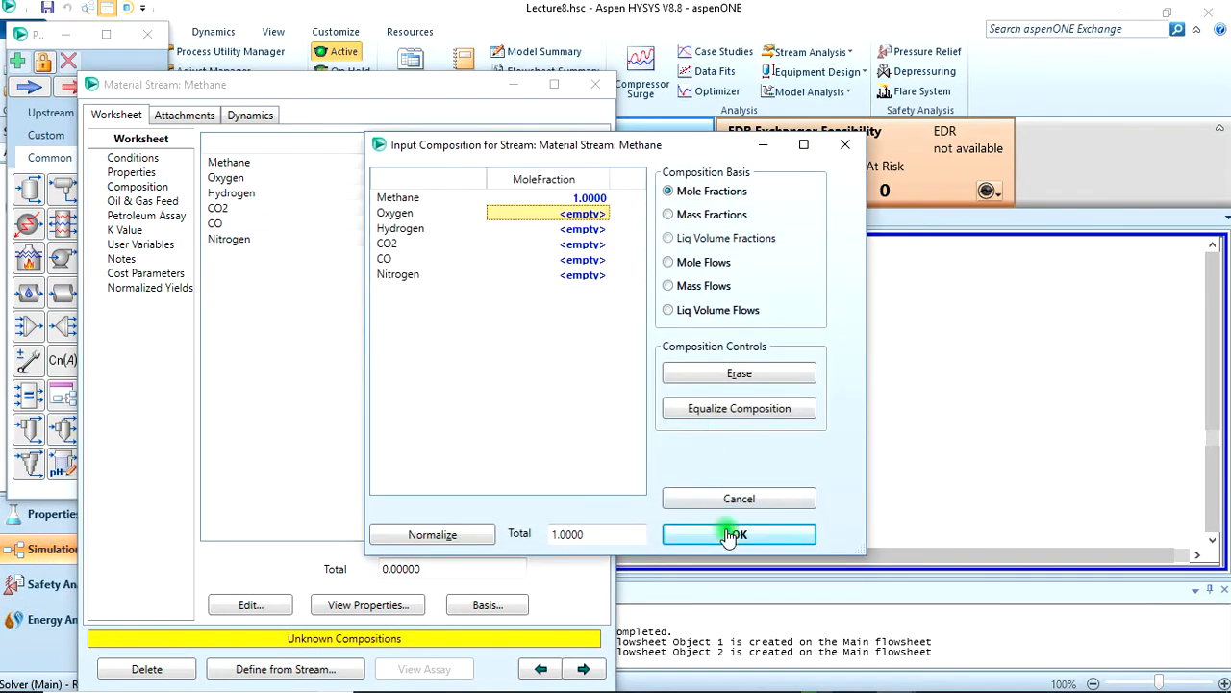
click(739, 535)
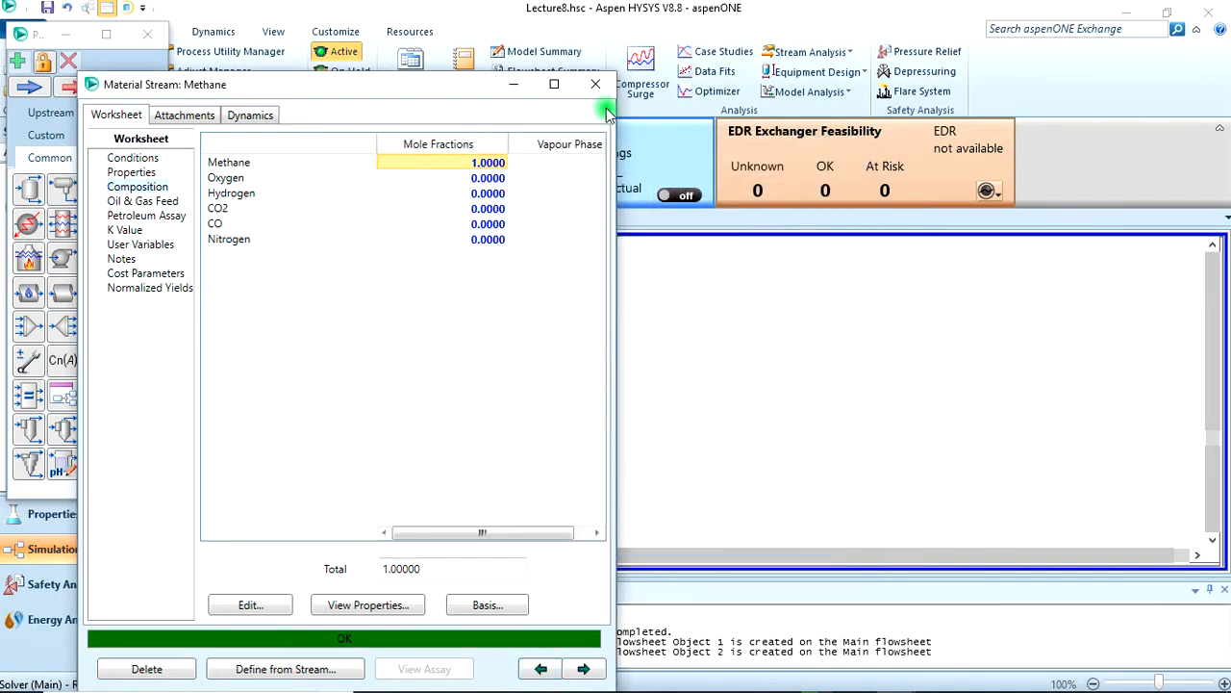
click(595, 84)
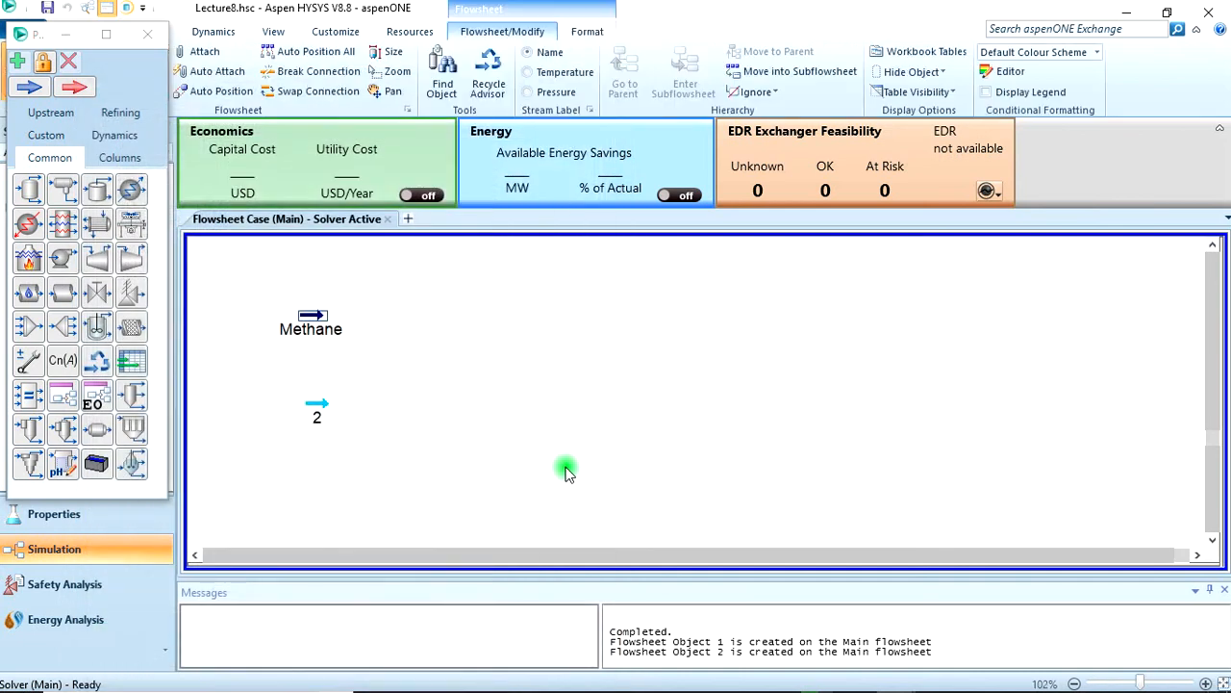
double_click(316, 408)
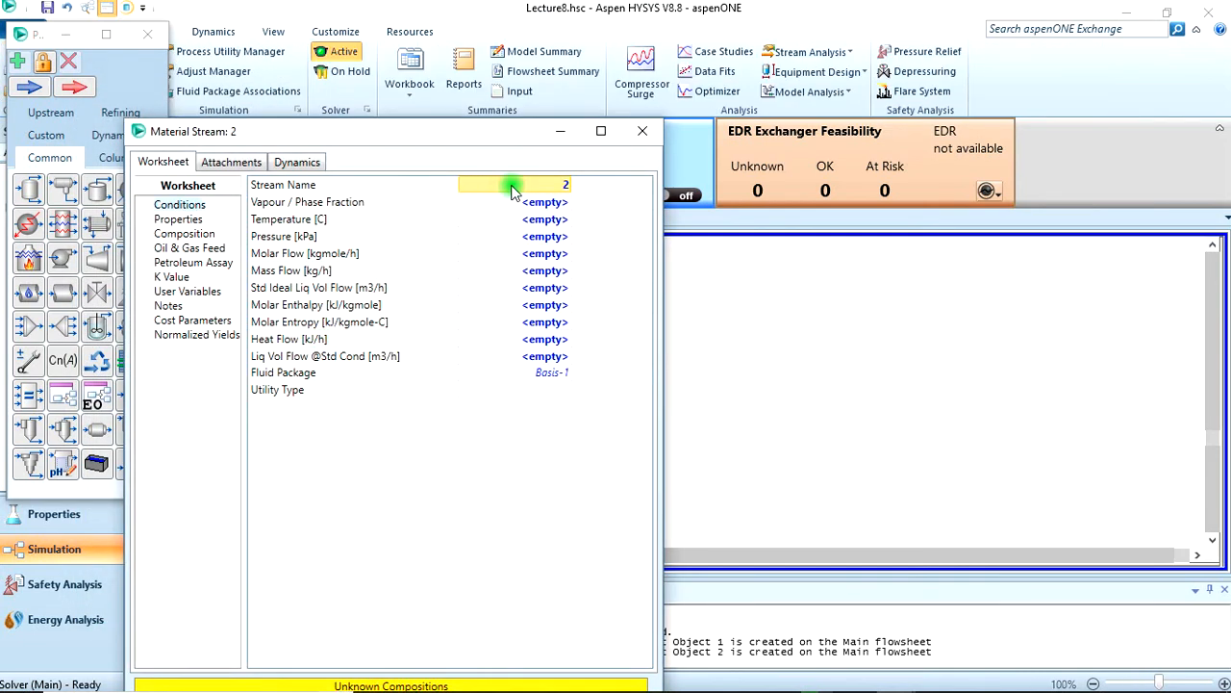
- Name stream 2 Air with mole fractions oxygen 0.21 and nitrogen 0.79
text(Air)
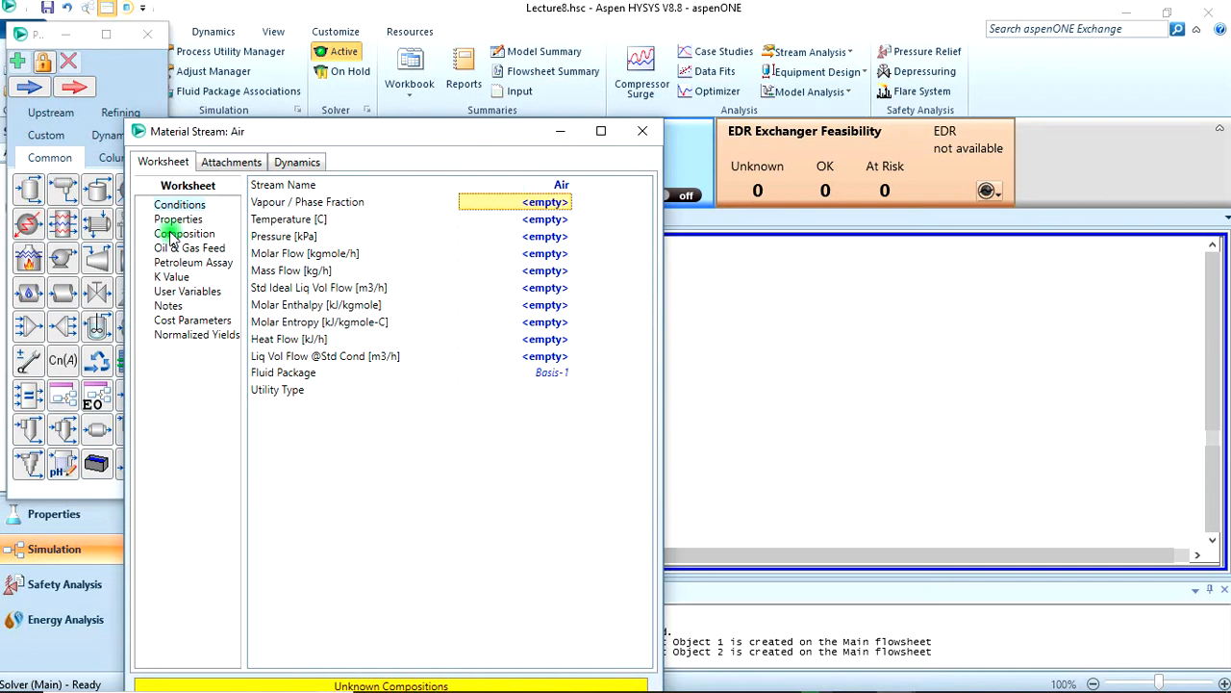
click(184, 232)
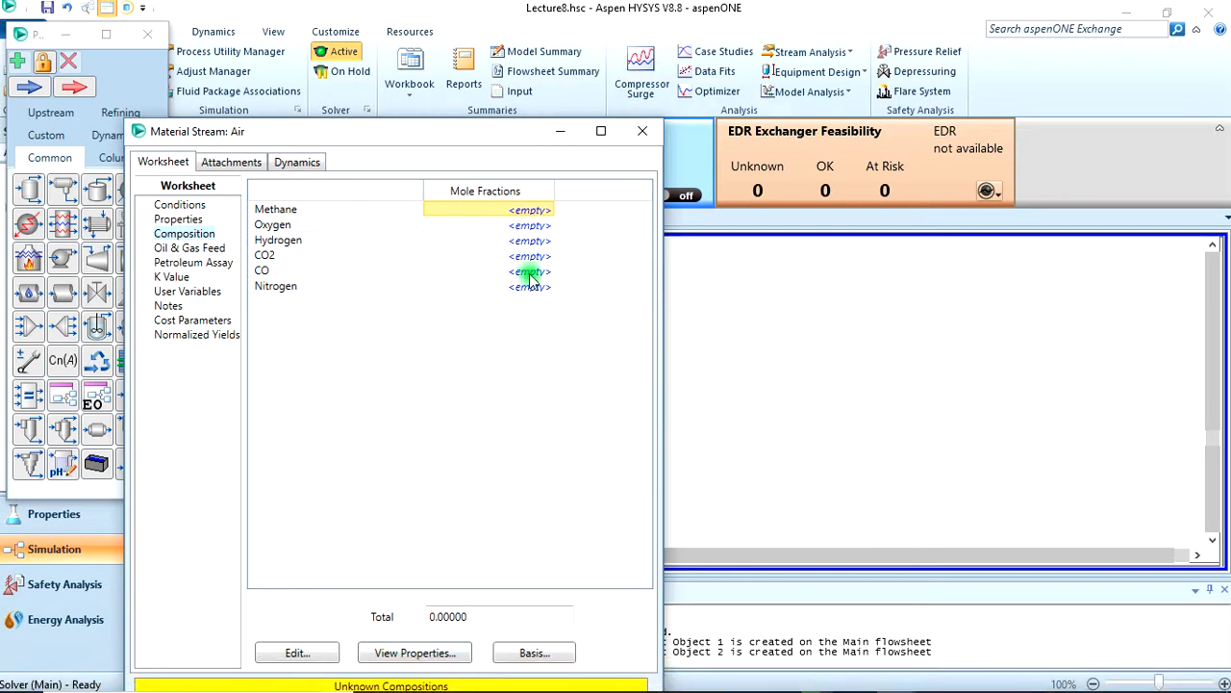
click(530, 285)
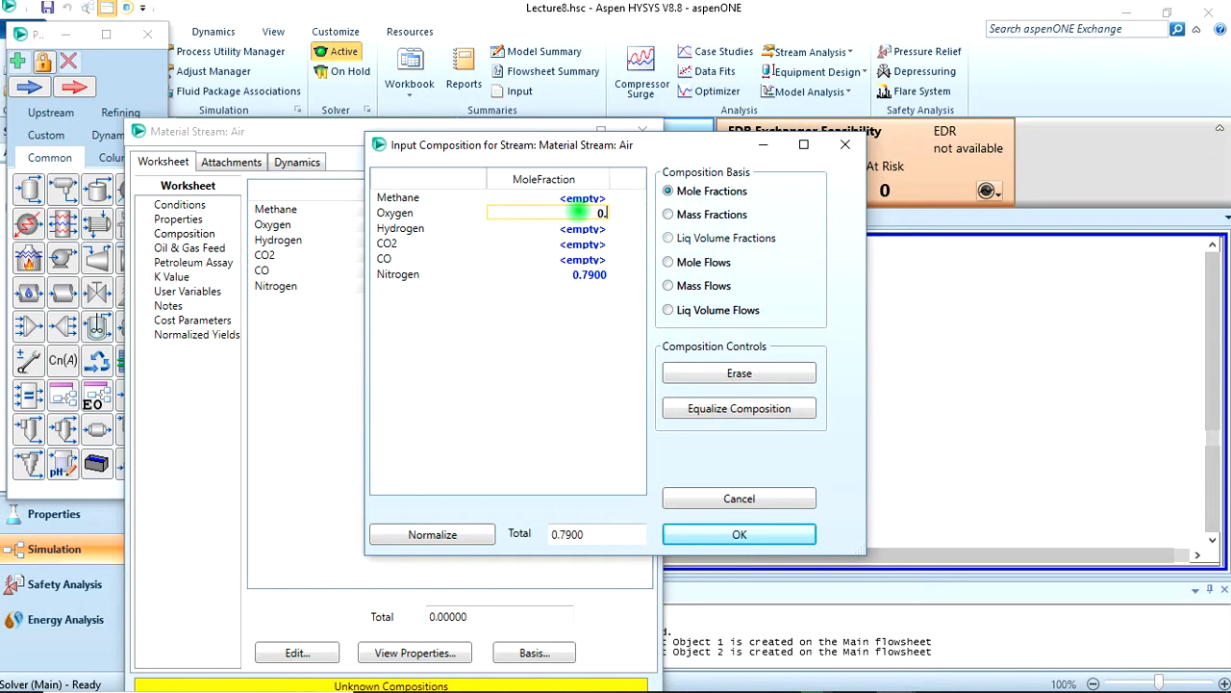
text(0.2100)
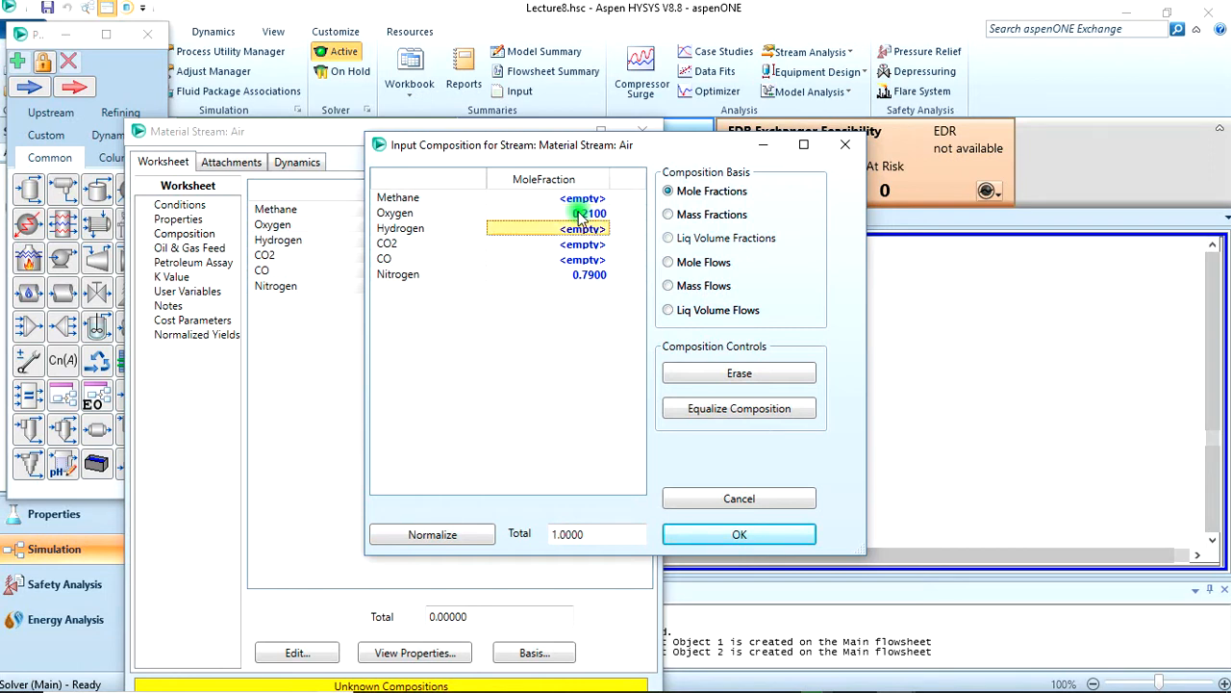
click(739, 535)
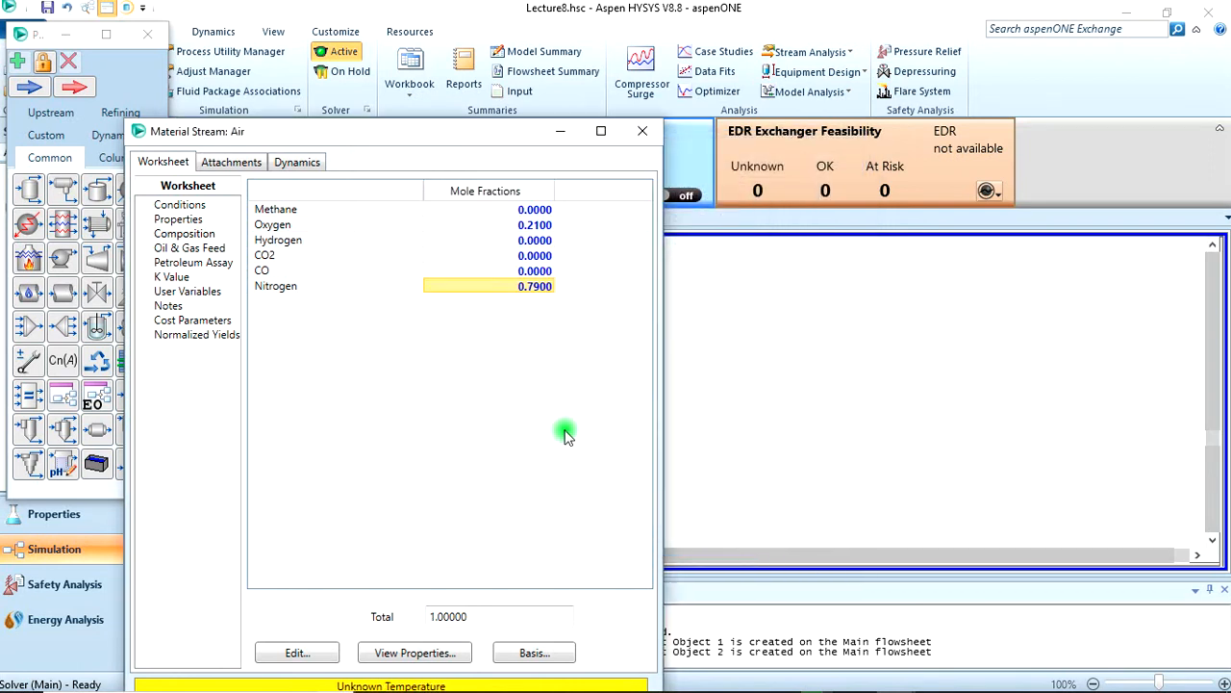
click(180, 204)
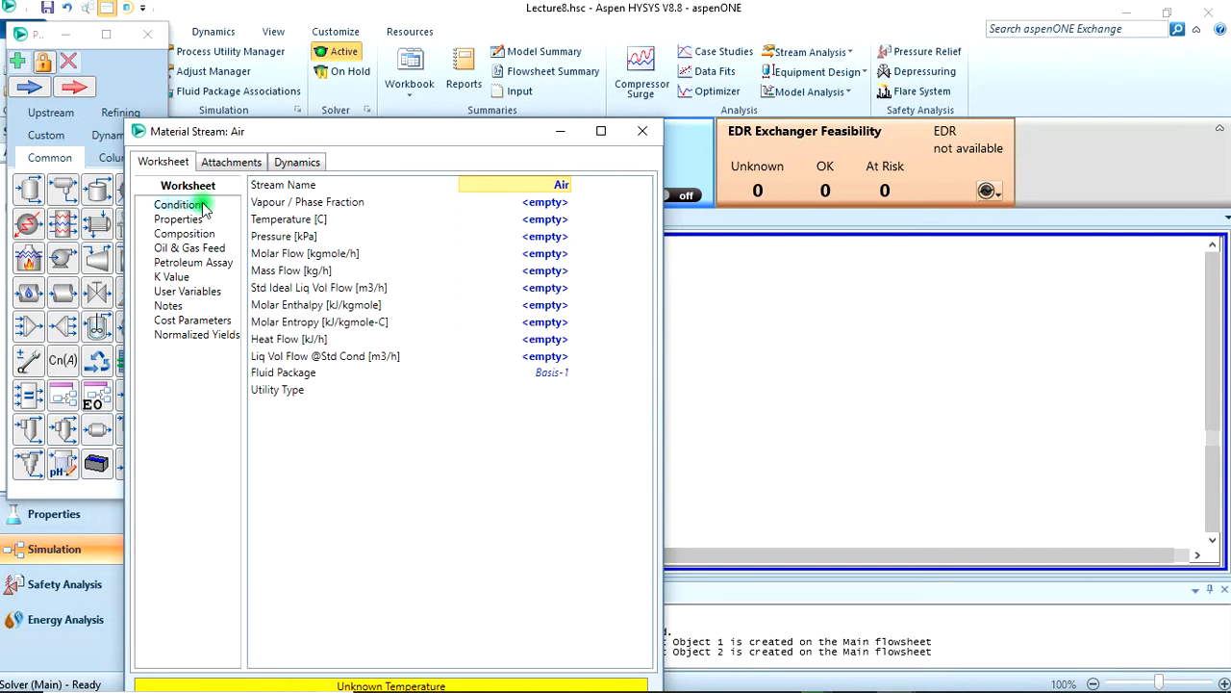
- Set the Air stream to 25 °C, 200 kPa and 260 kgmole/h and close it
click(543, 219)
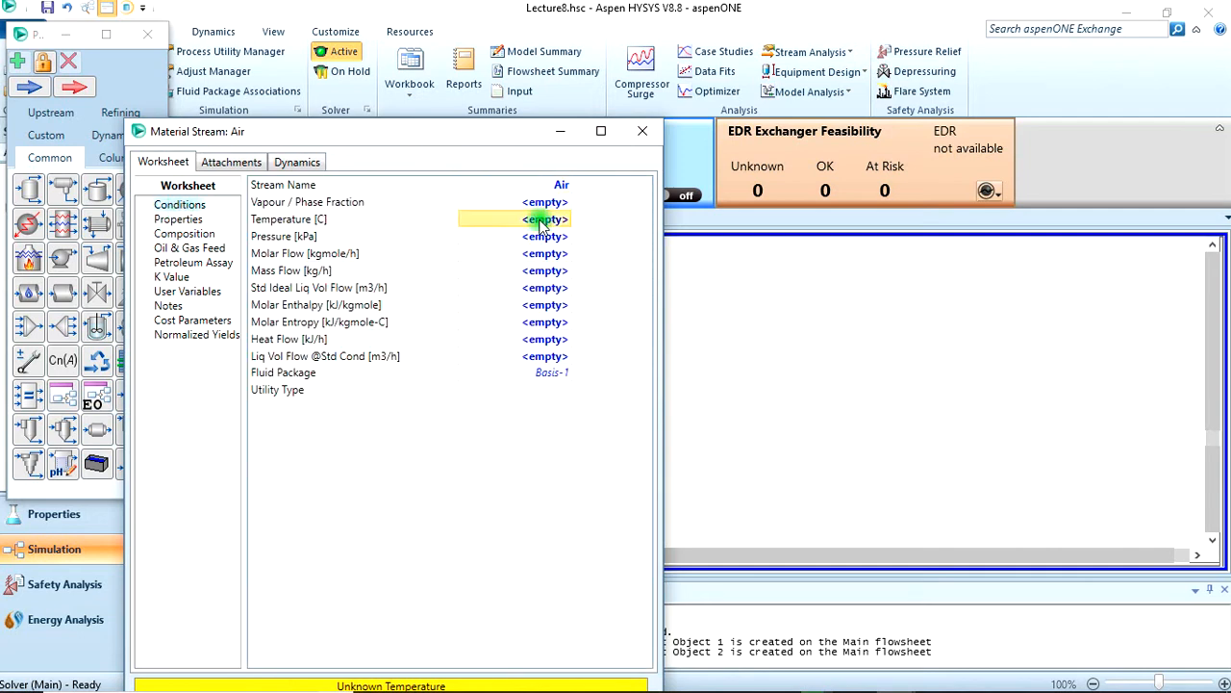
text(25.00)
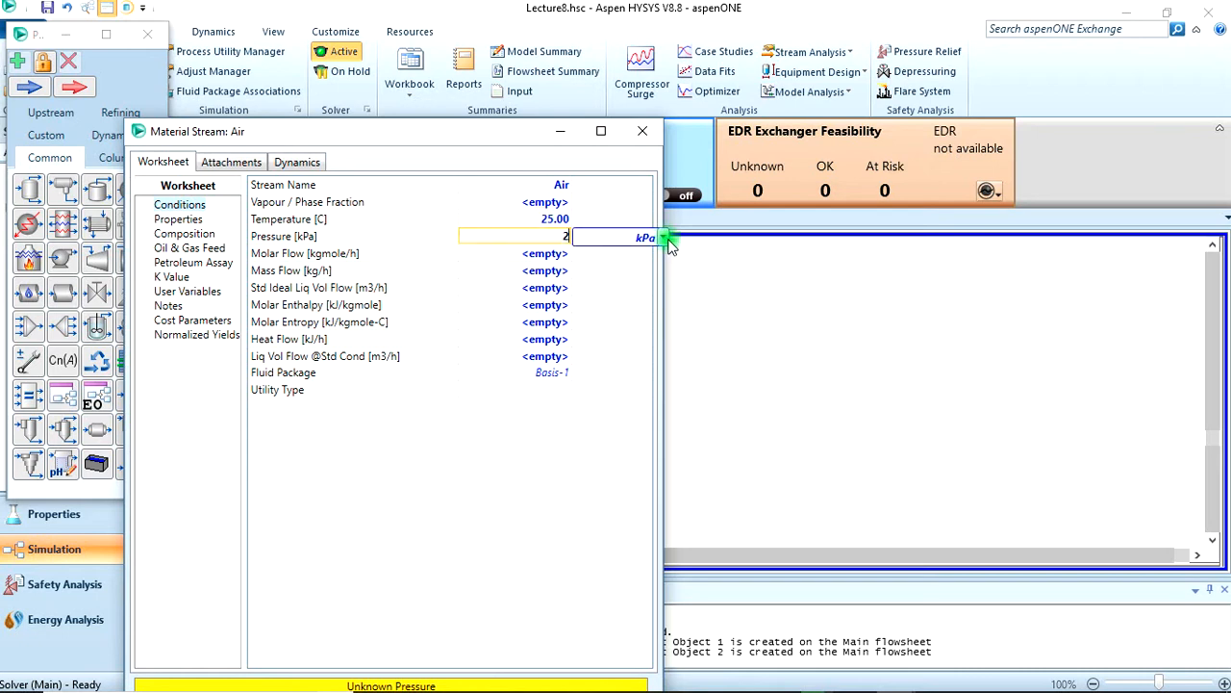
click(662, 239)
text(00.0)
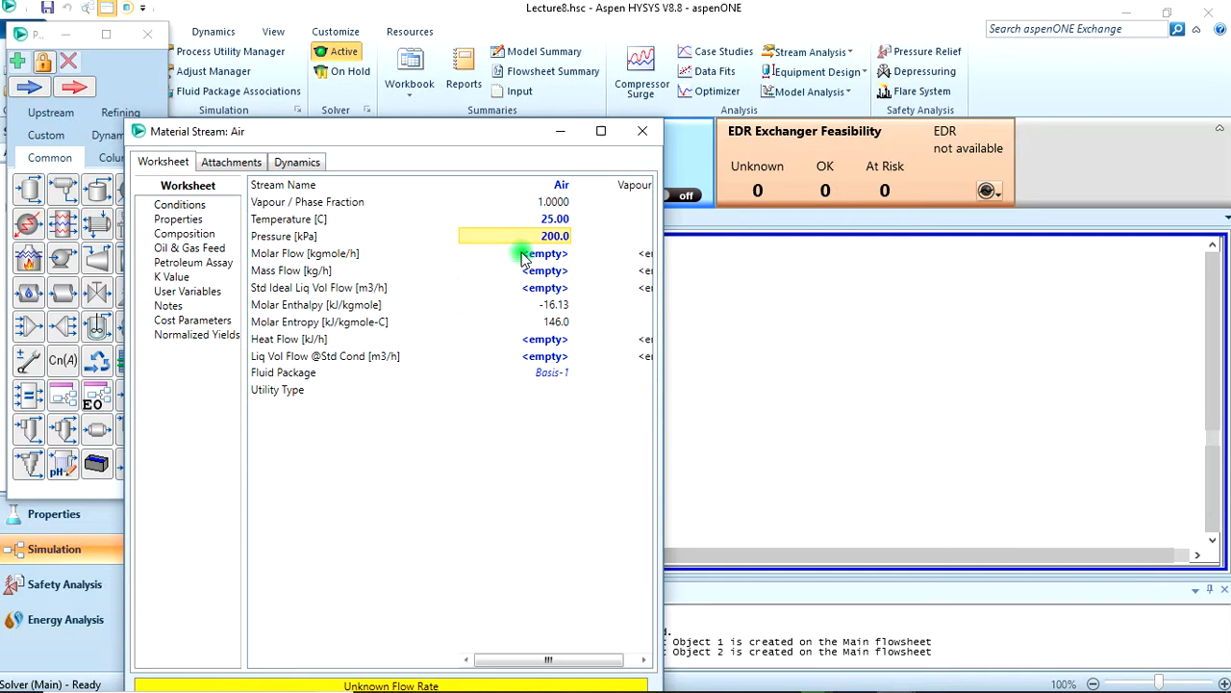
click(515, 254)
text(2)
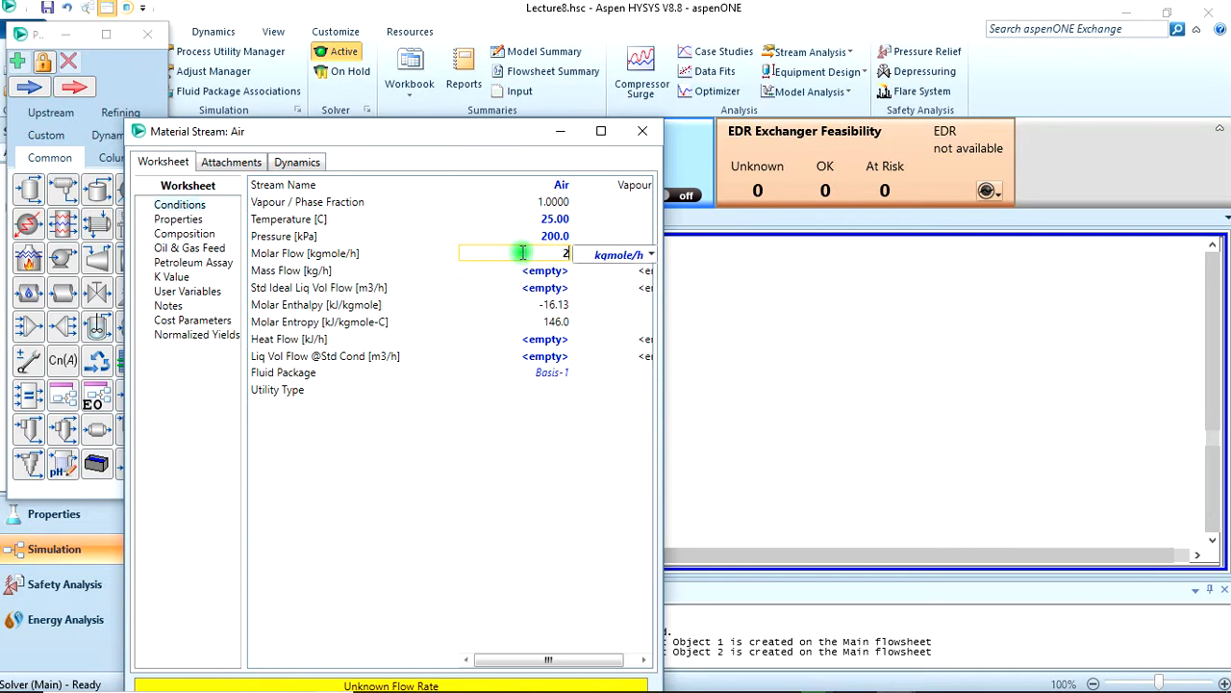
key(Return)
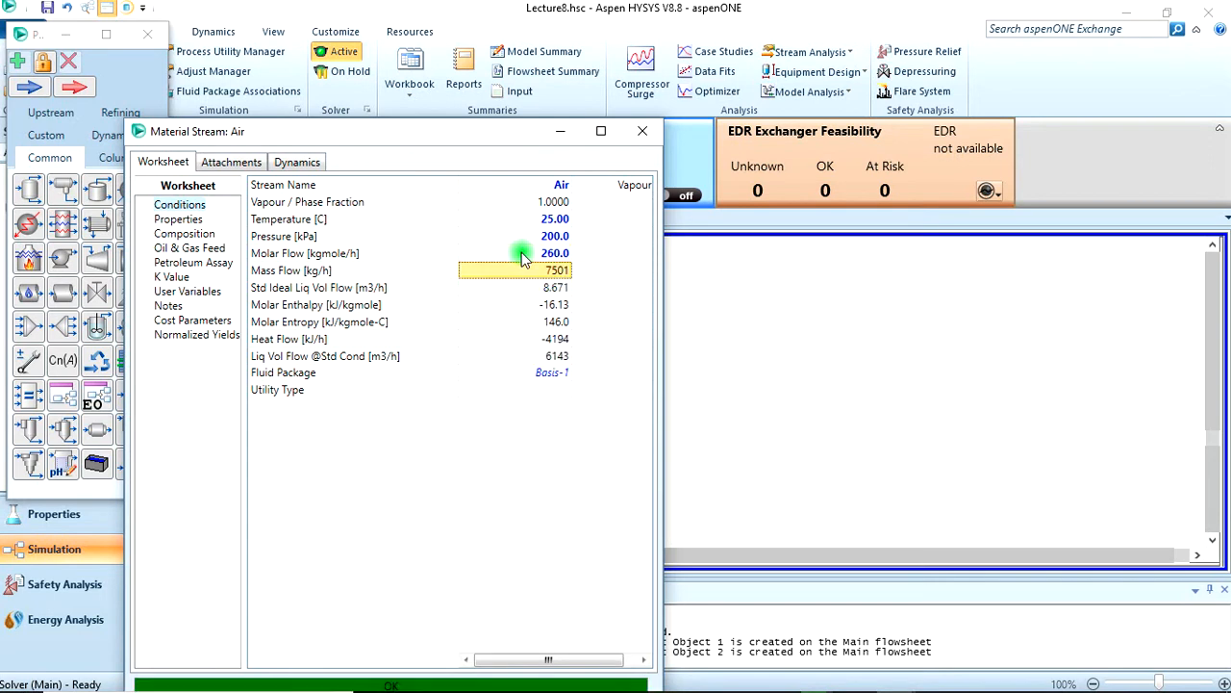
click(642, 131)
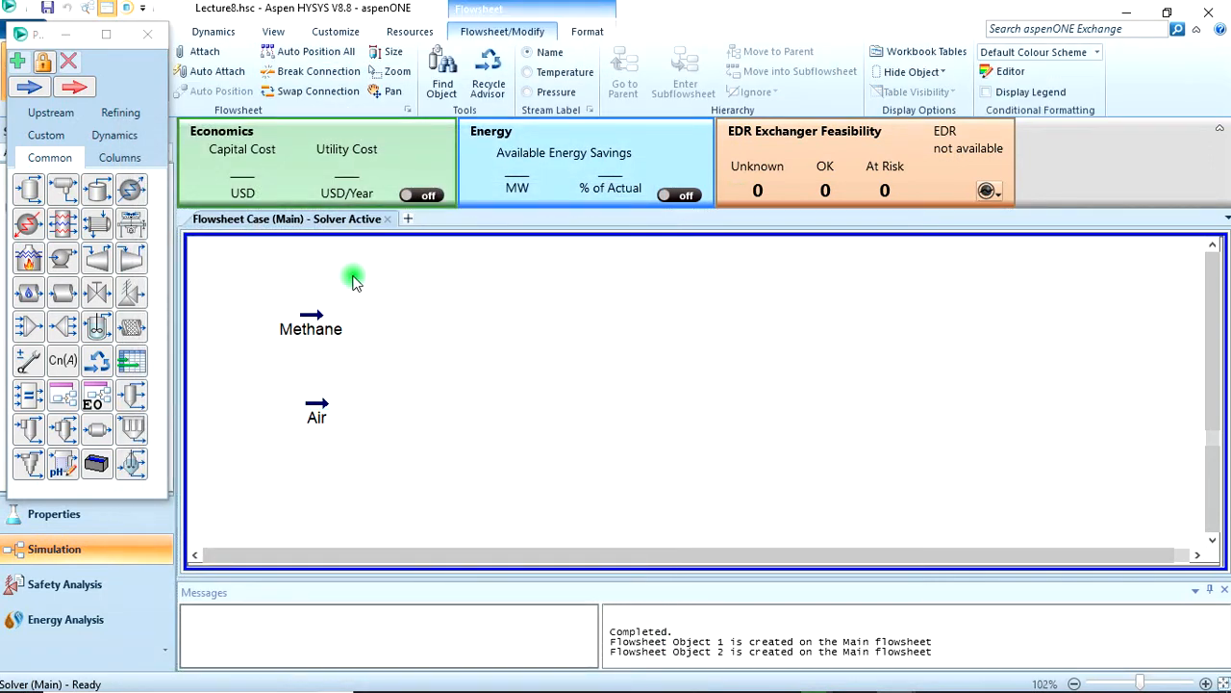
mouse_move(296, 431)
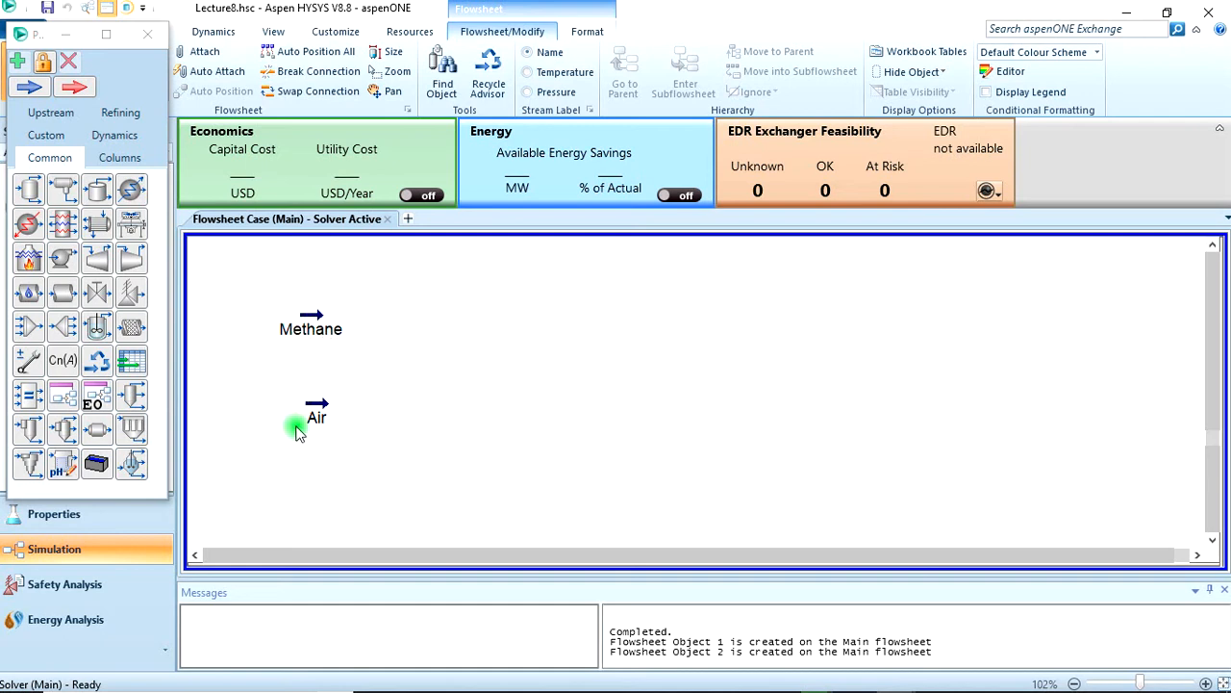
mouse_move(100, 258)
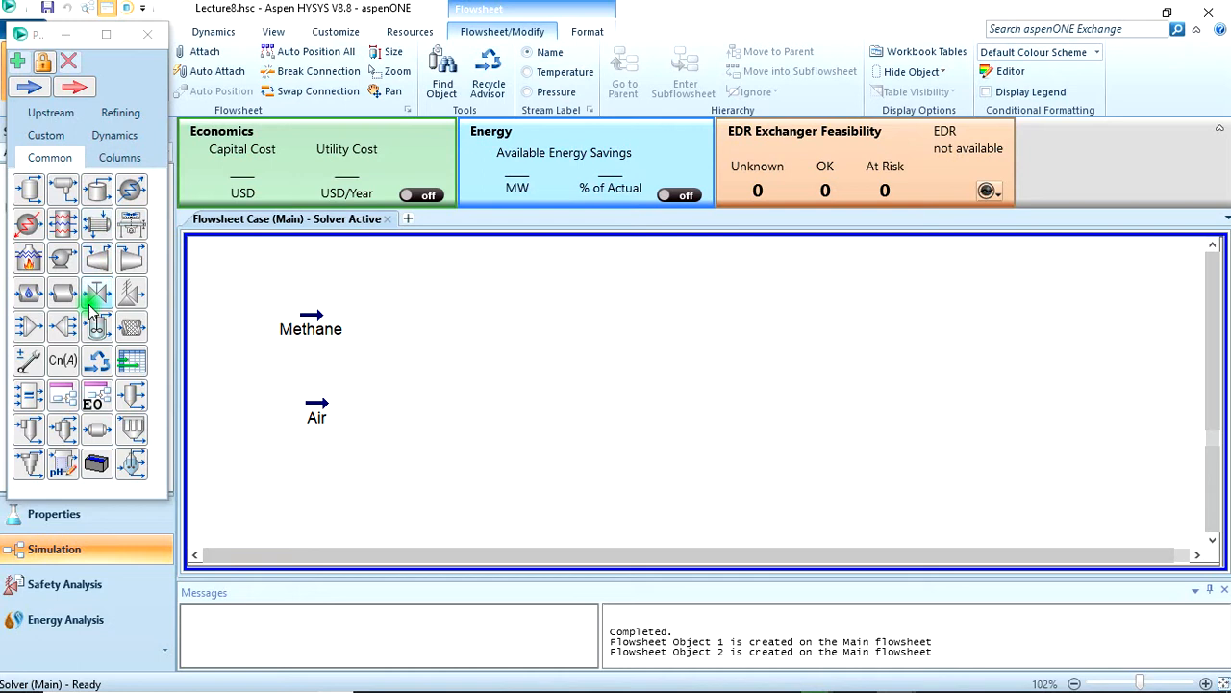
- Drop a Conversion Reactor CRV-100 from the reactors group onto the flowsheet and bring up its design form
click(119, 158)
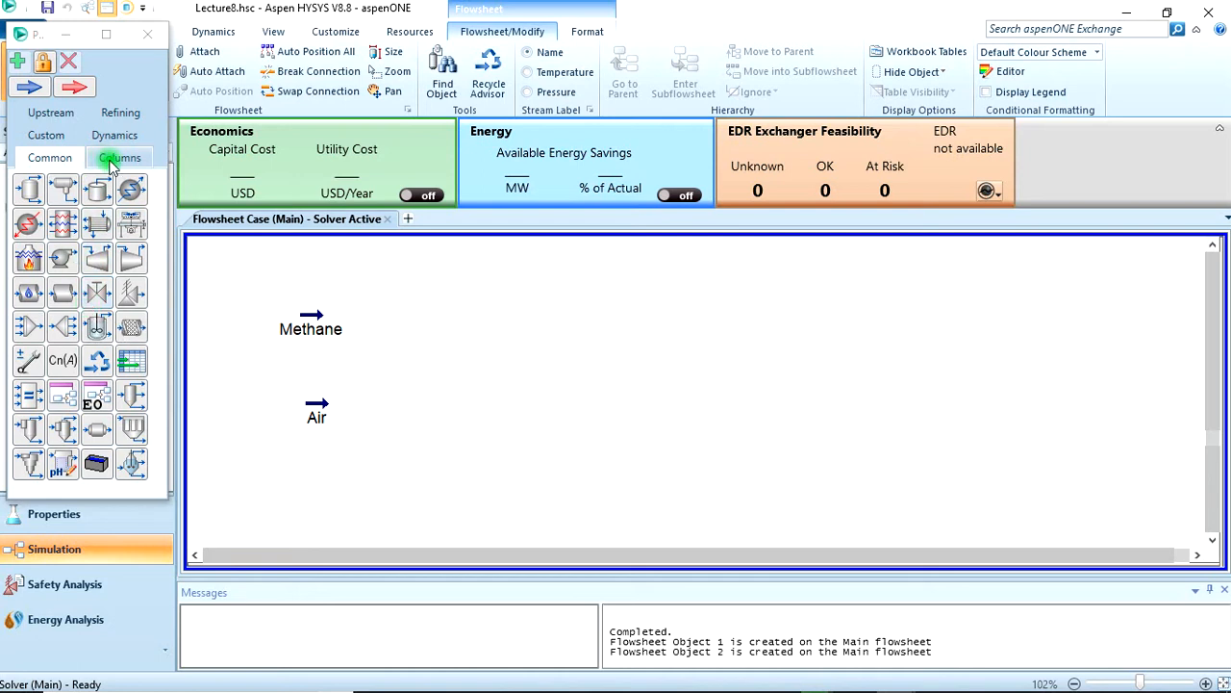
click(119, 158)
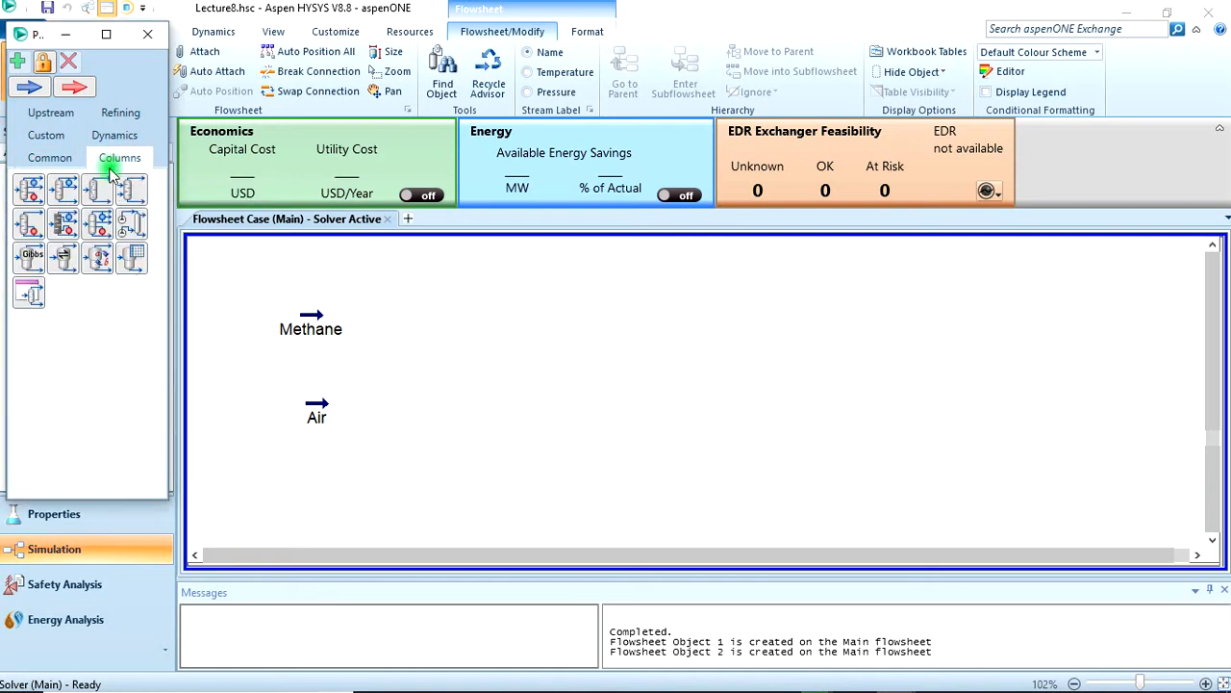
mouse_move(65, 258)
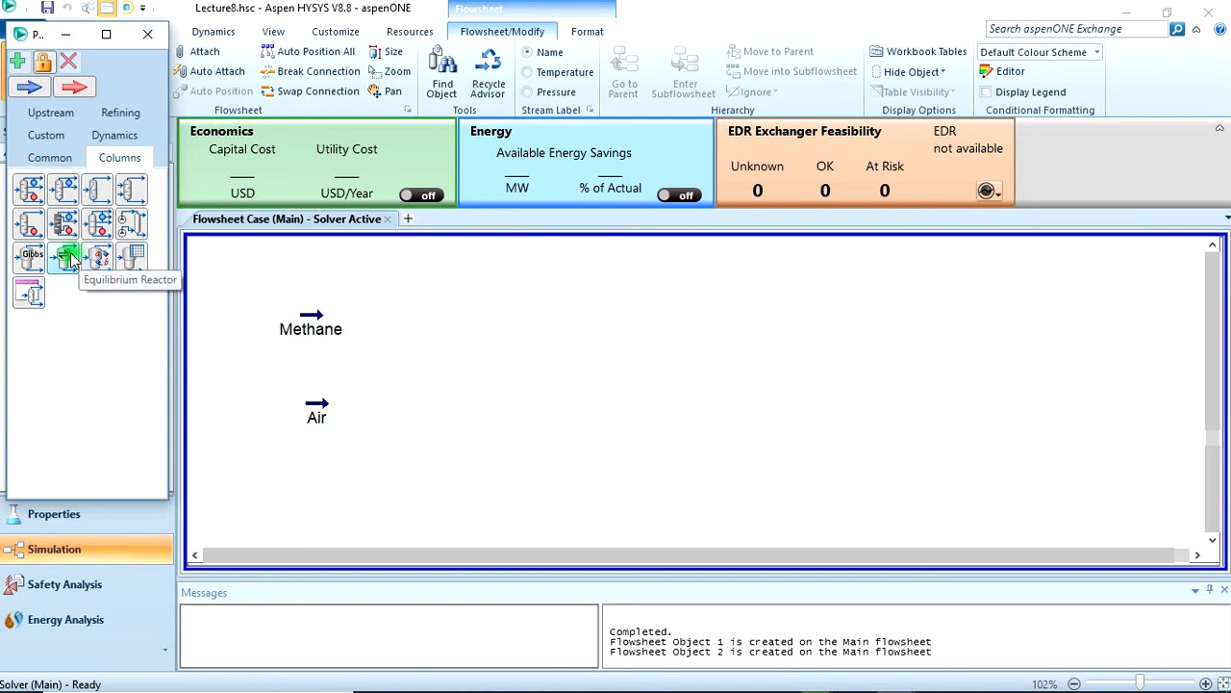
mouse_move(96, 259)
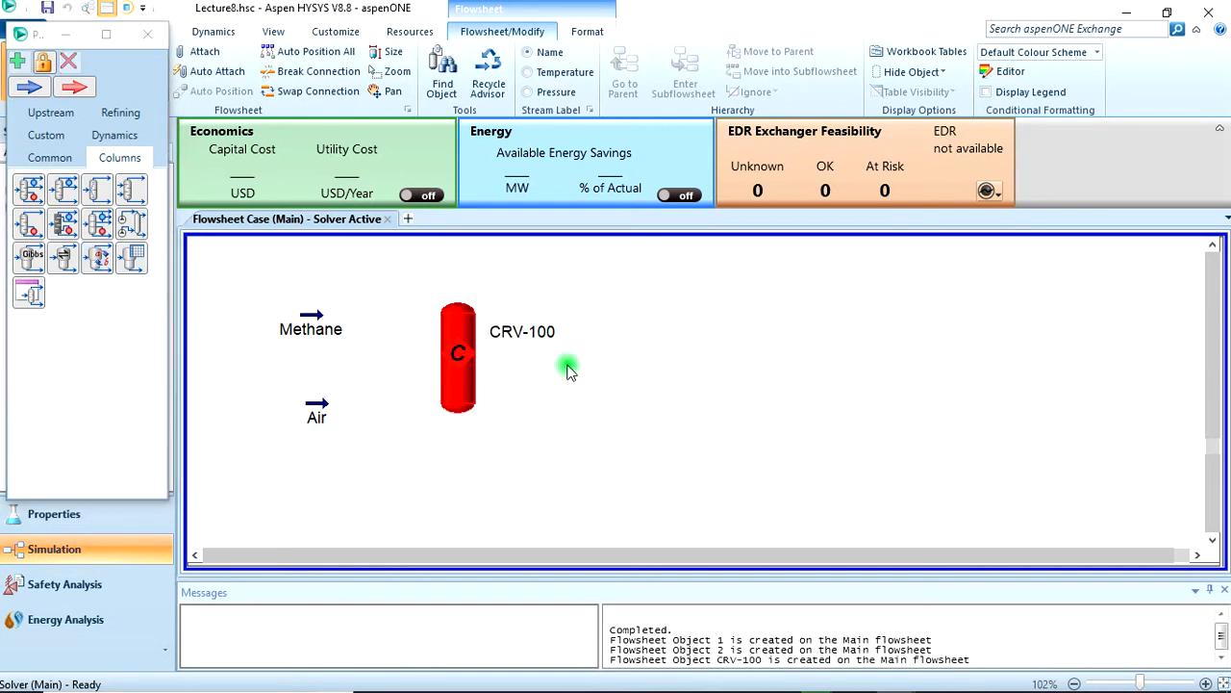
double_click(458, 356)
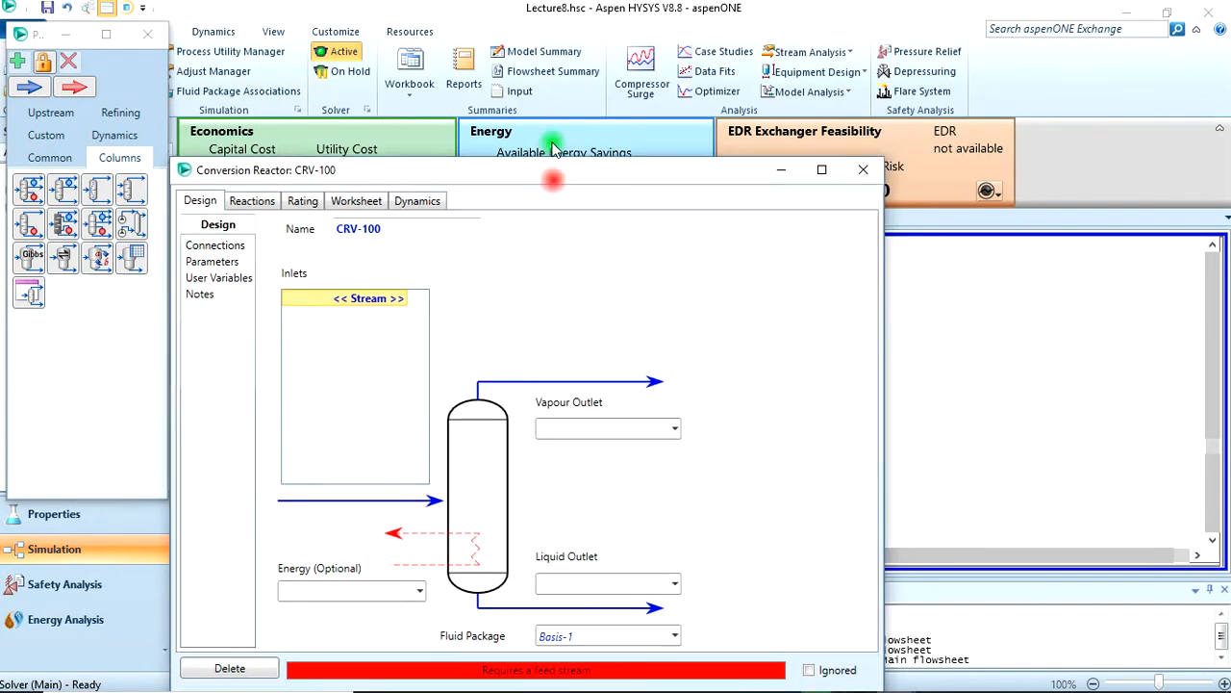
- Rename reactor CRV-100 to Oxidation Reactor
drag(554, 170, 535, 48)
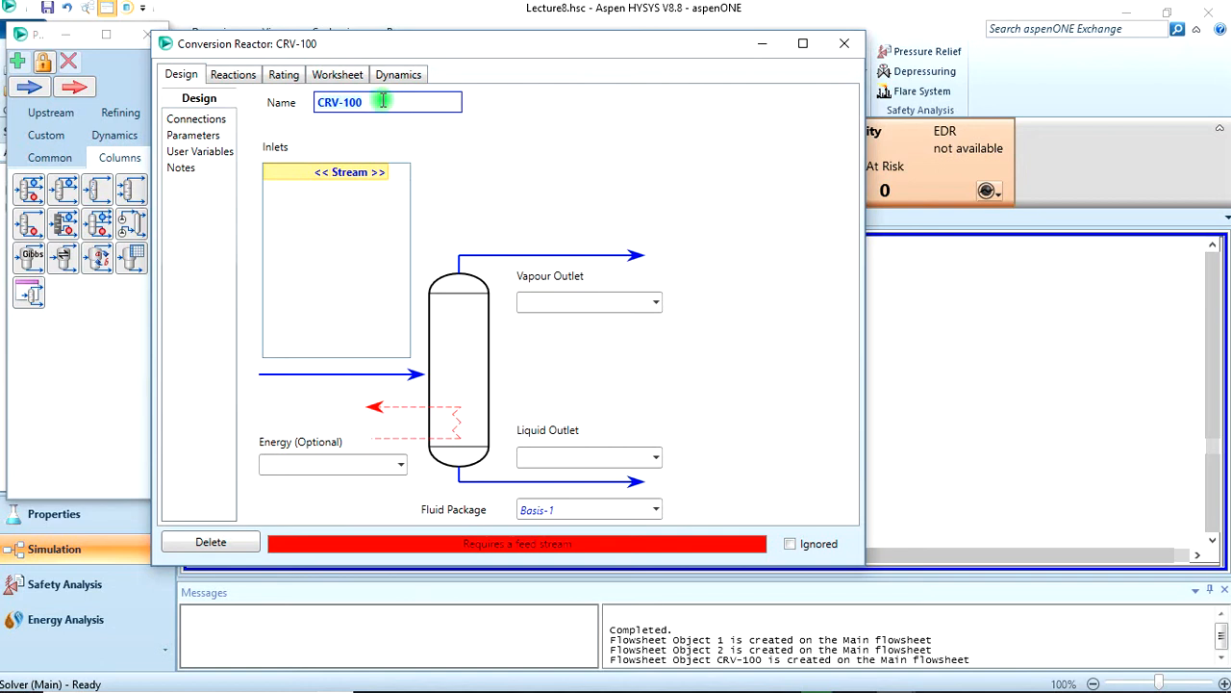
text(C)
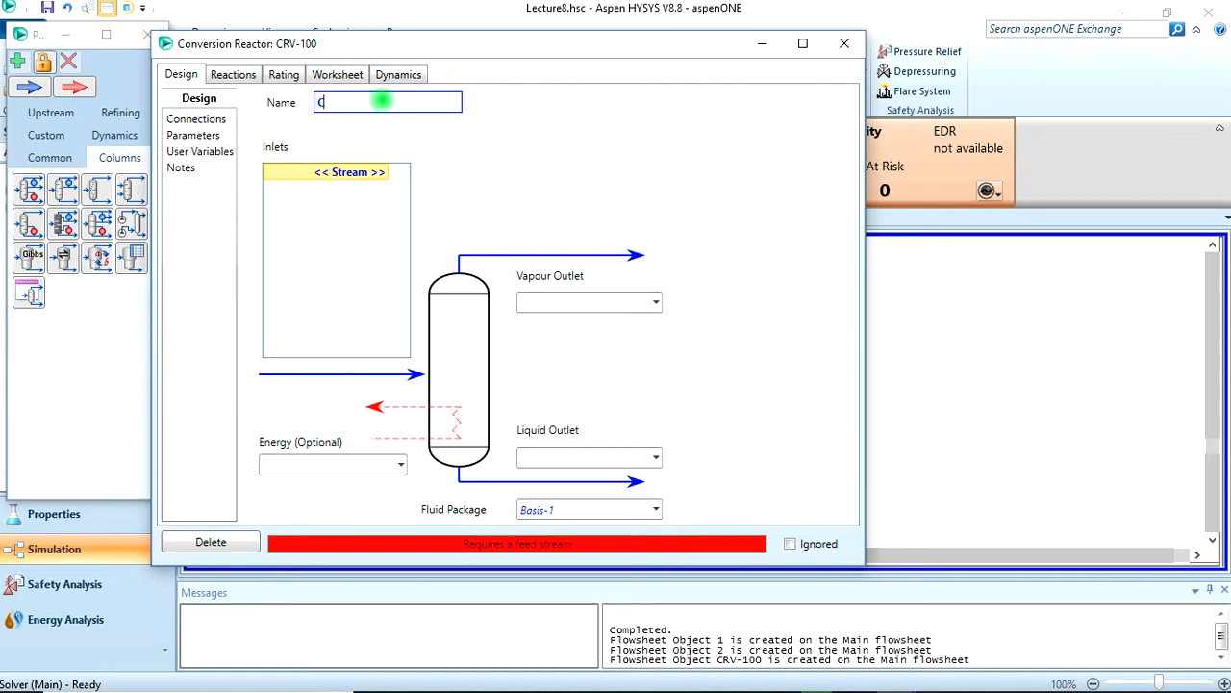
key(Backspace)
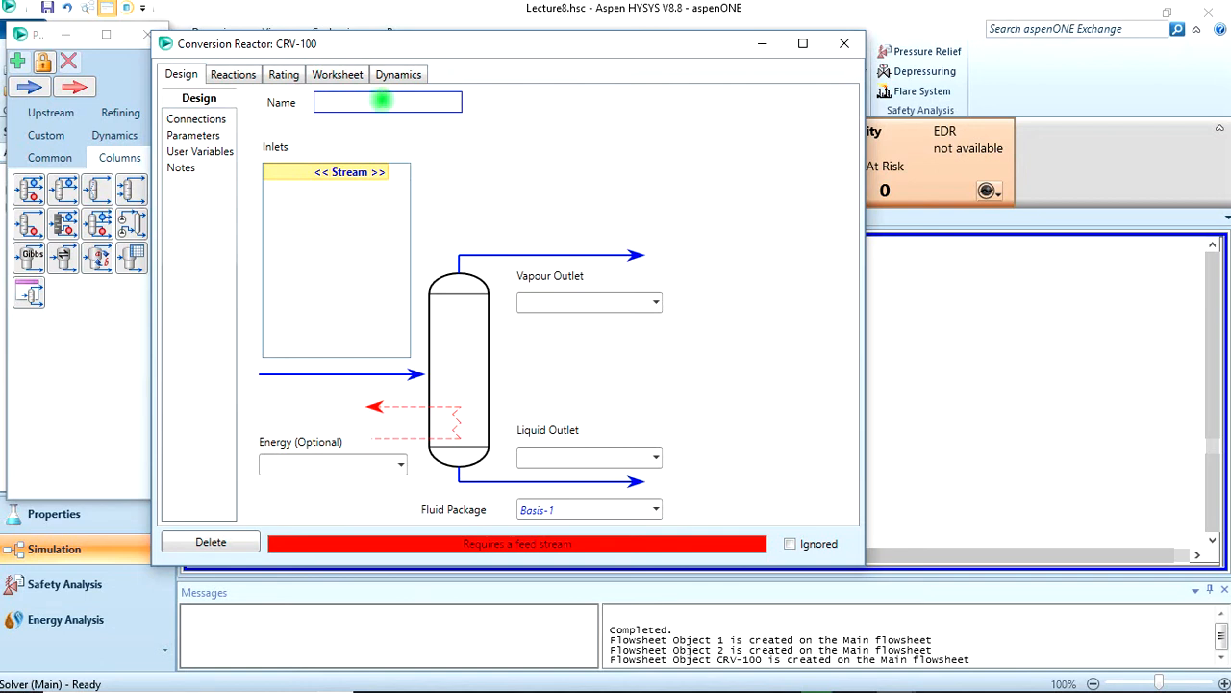
text(Ox)
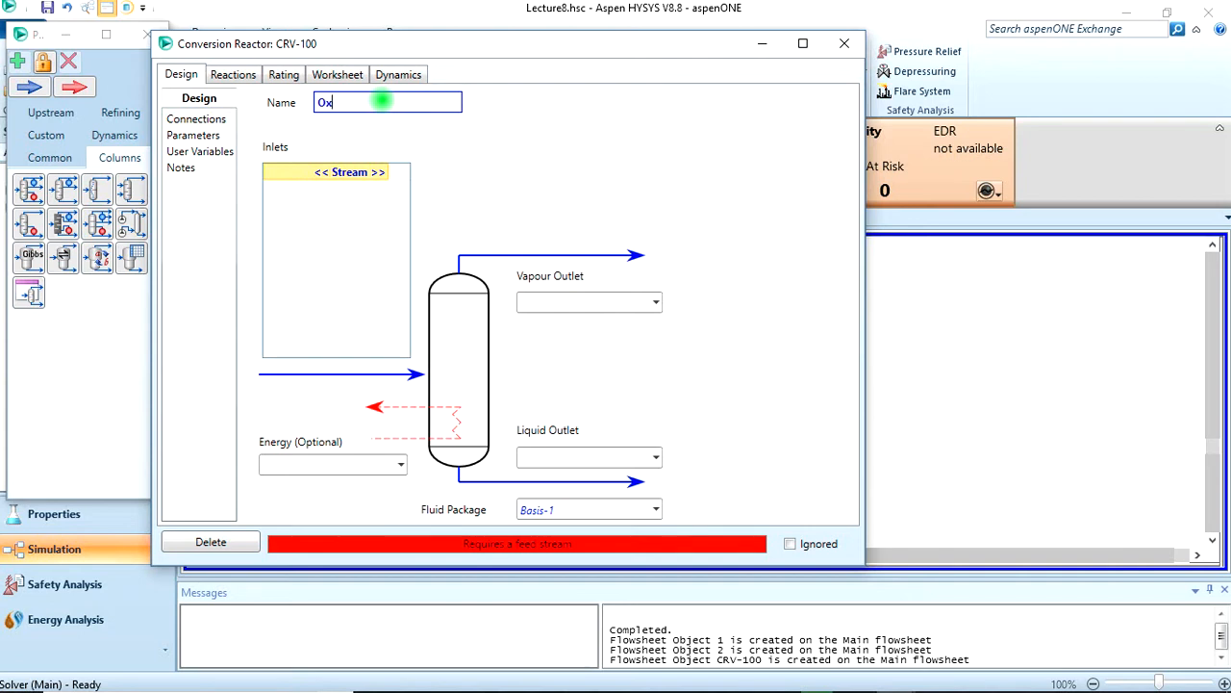
text(idatio)
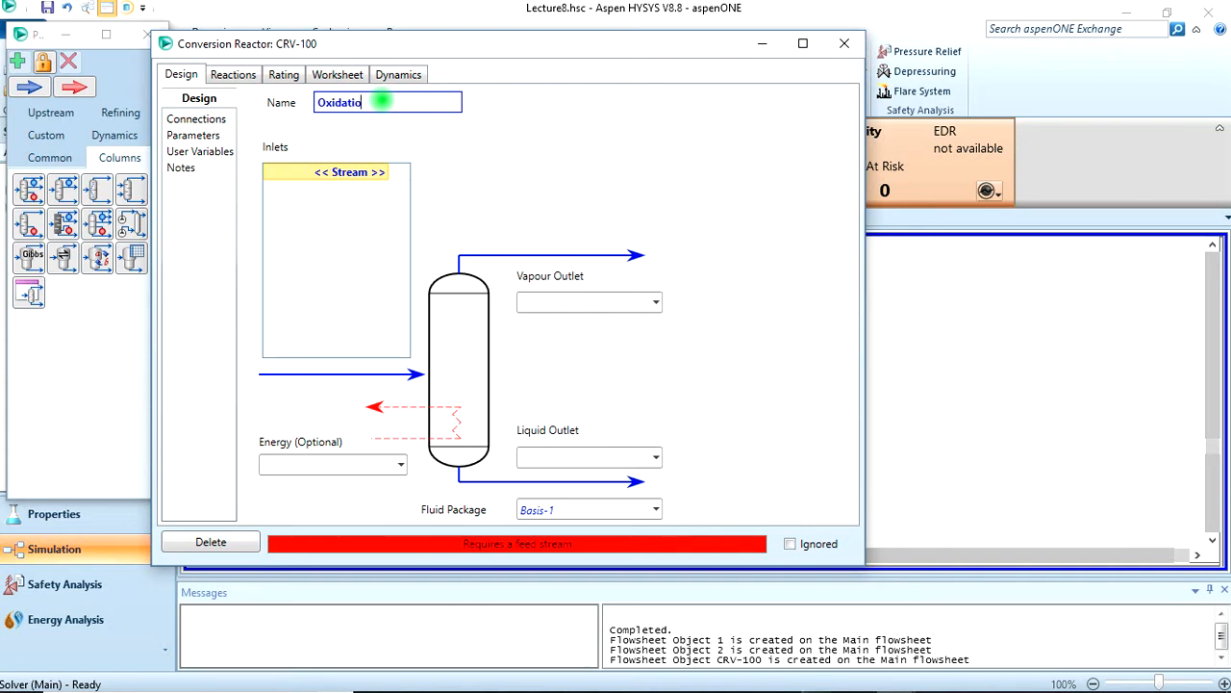
text(n Reac)
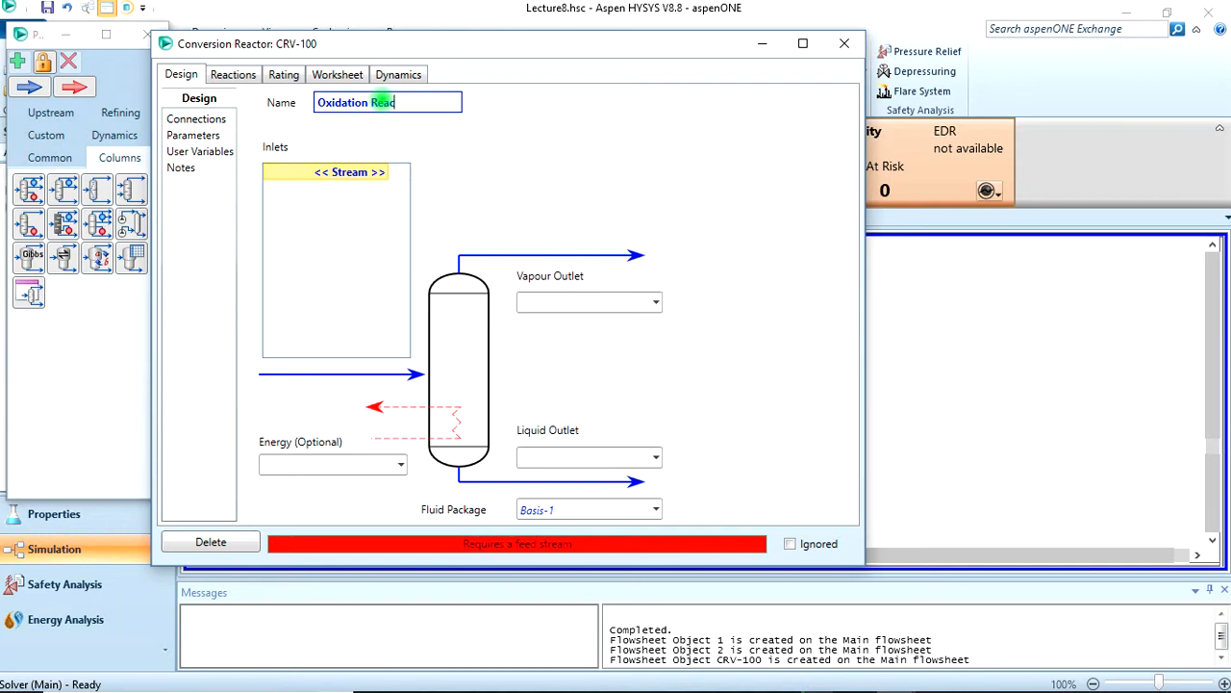
text(tor)
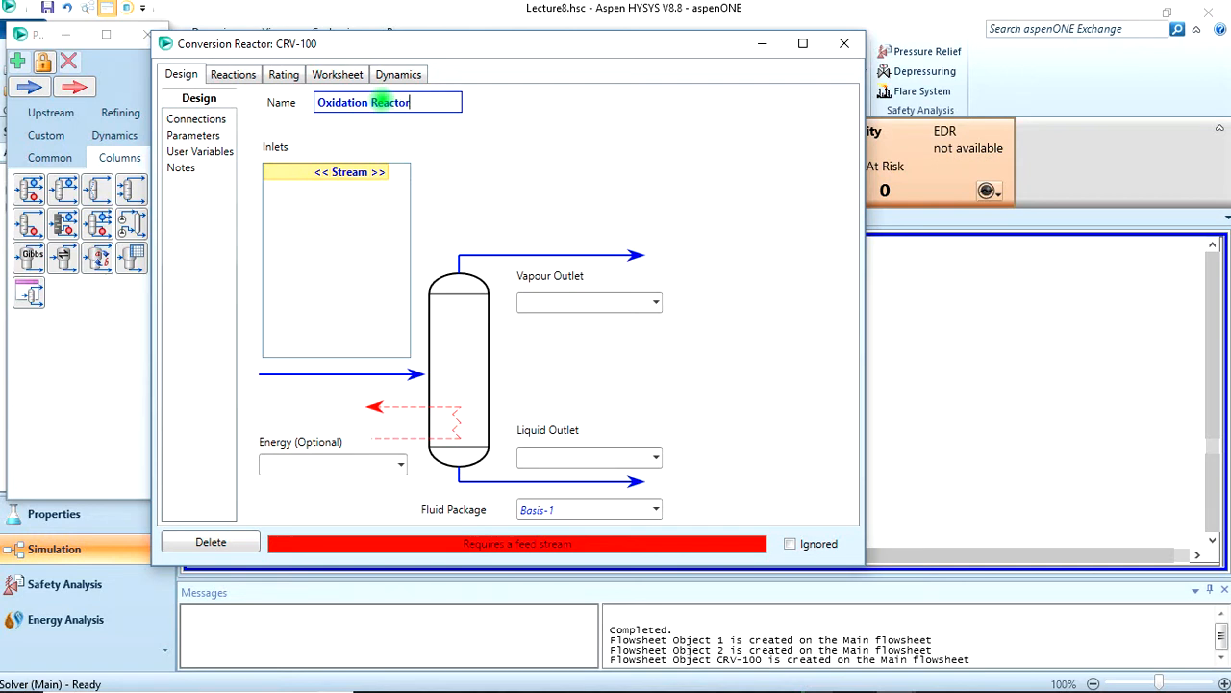
mouse_move(381, 173)
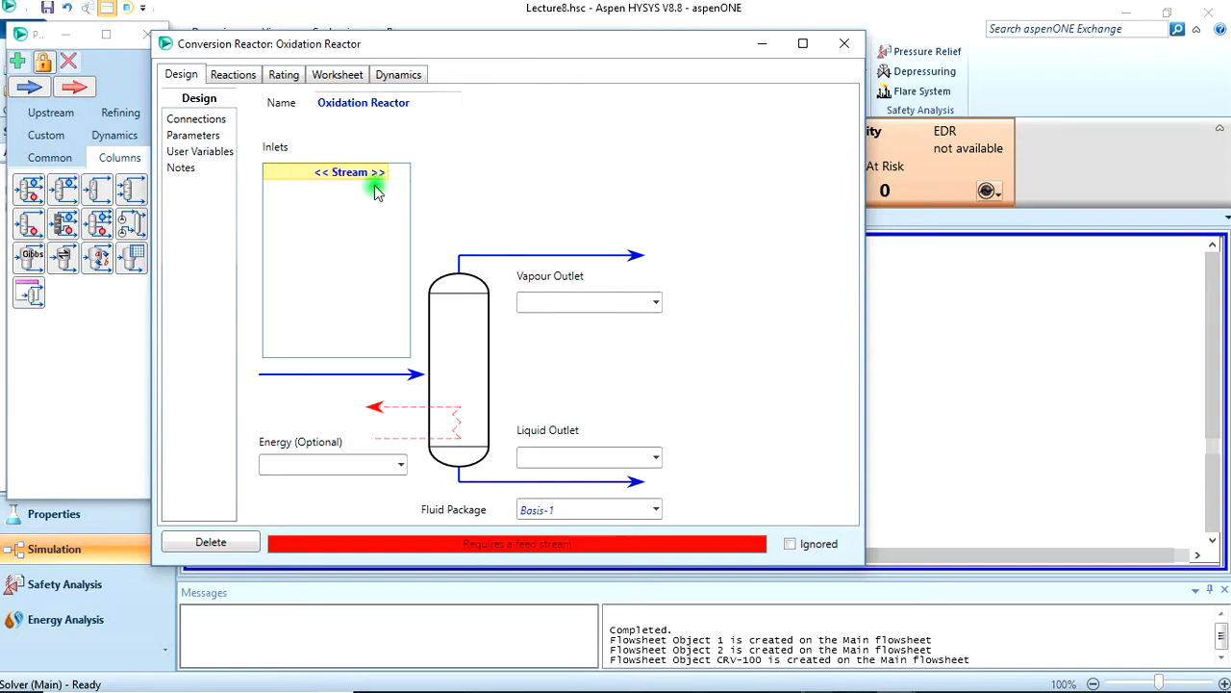
- Connect Methane and Air as inlets, with vapour outlet Vap_Outlet and liquid outlet Lqd_Out
click(385, 171)
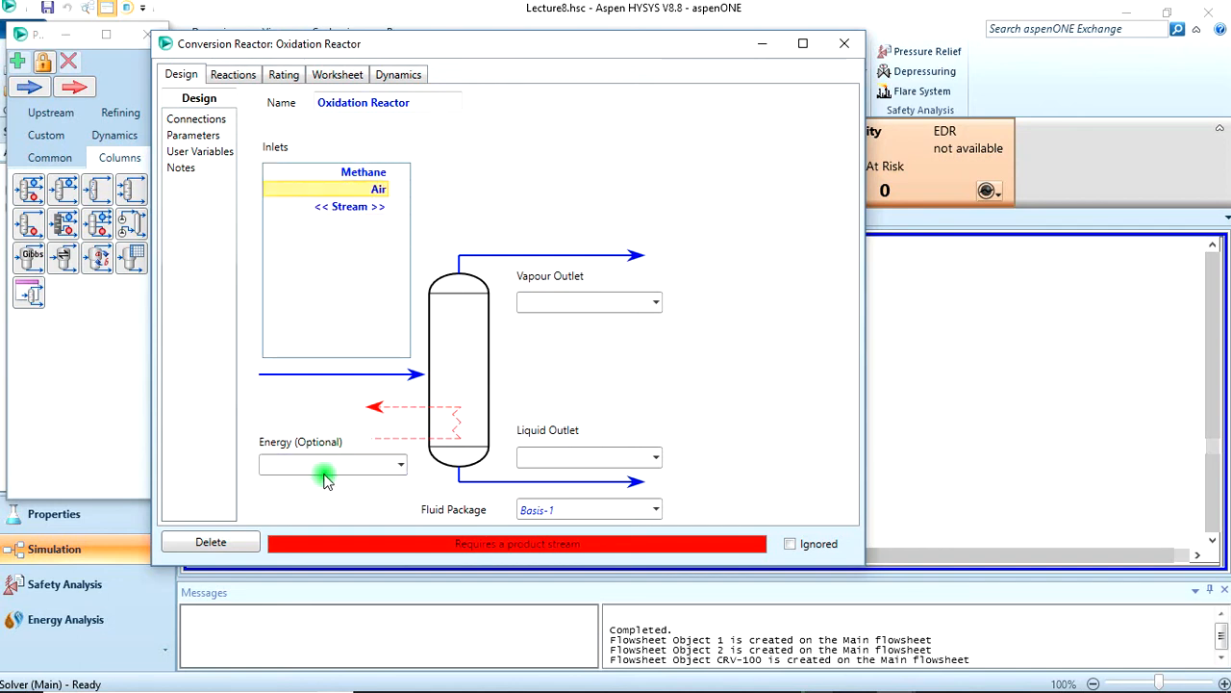
click(587, 302)
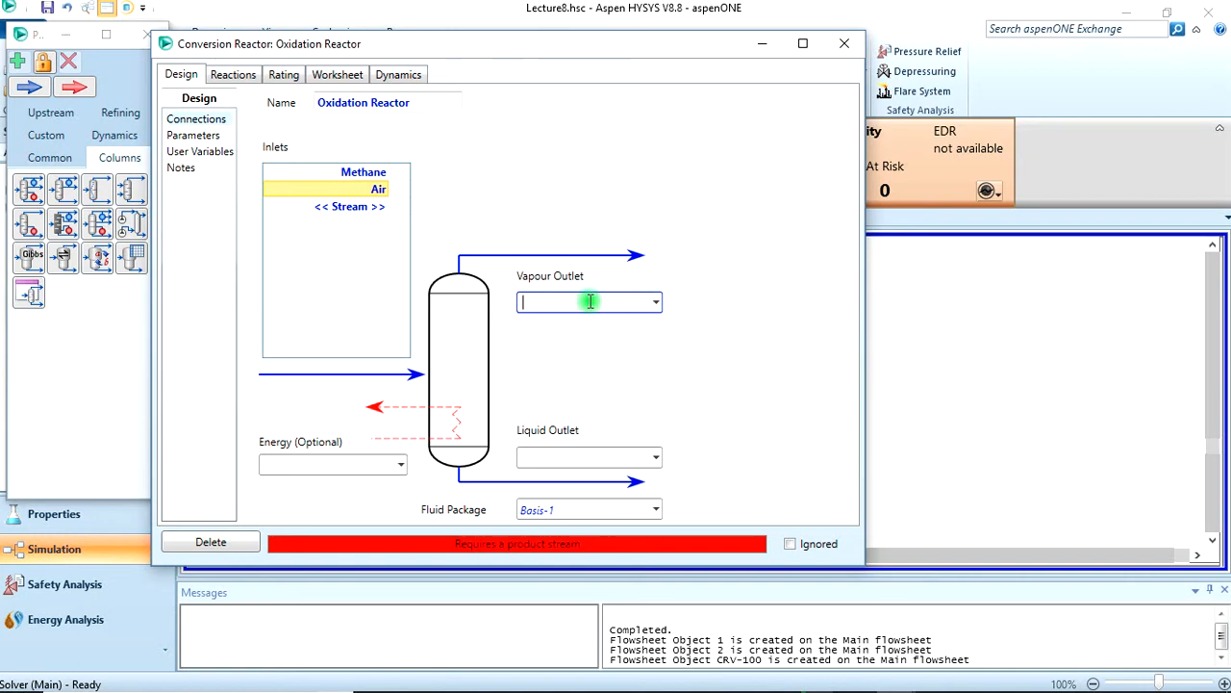
text(Vap)
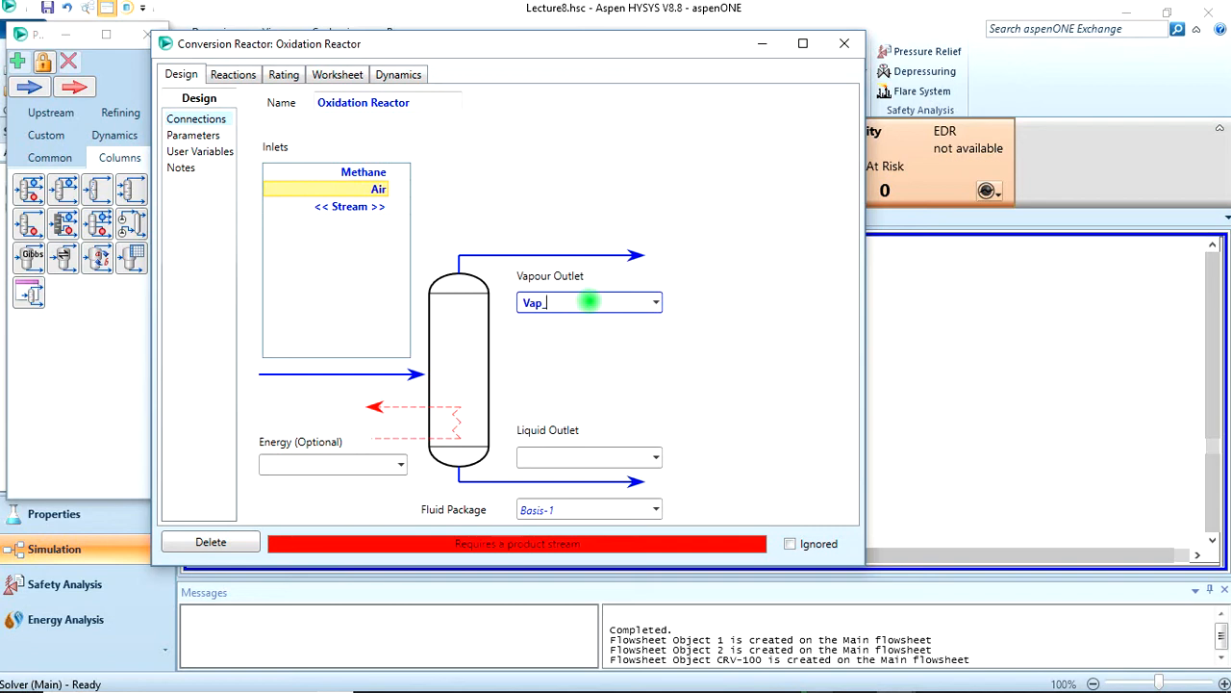
text(out)
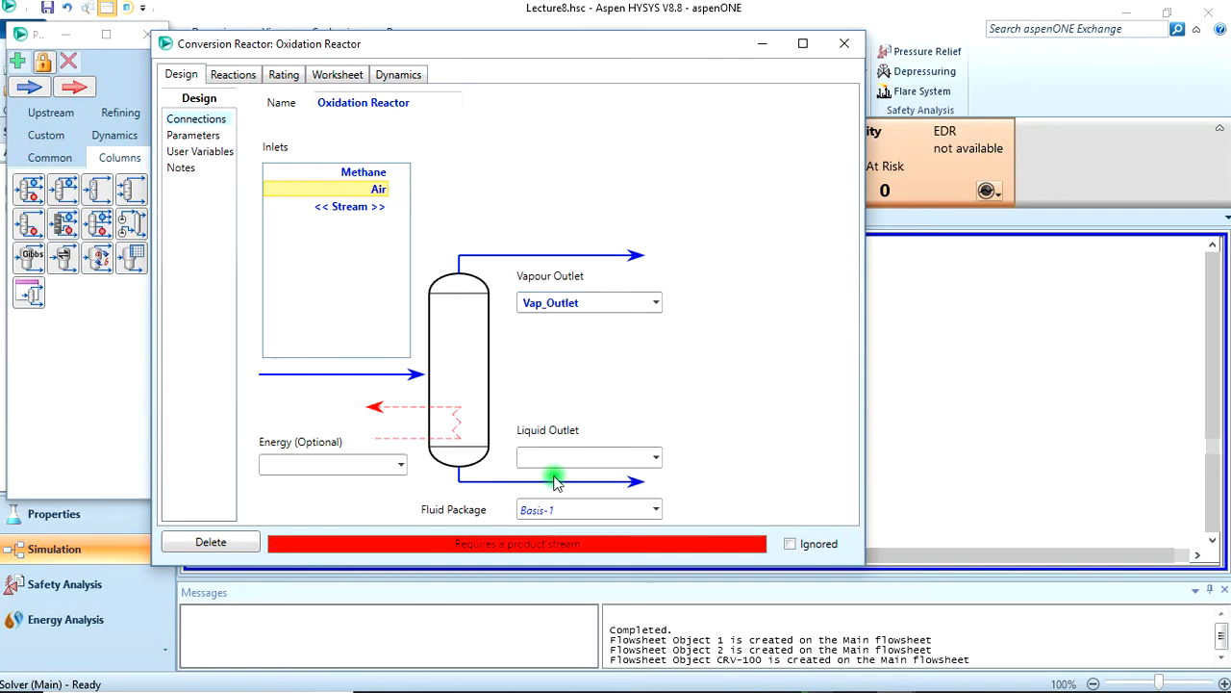
click(581, 458)
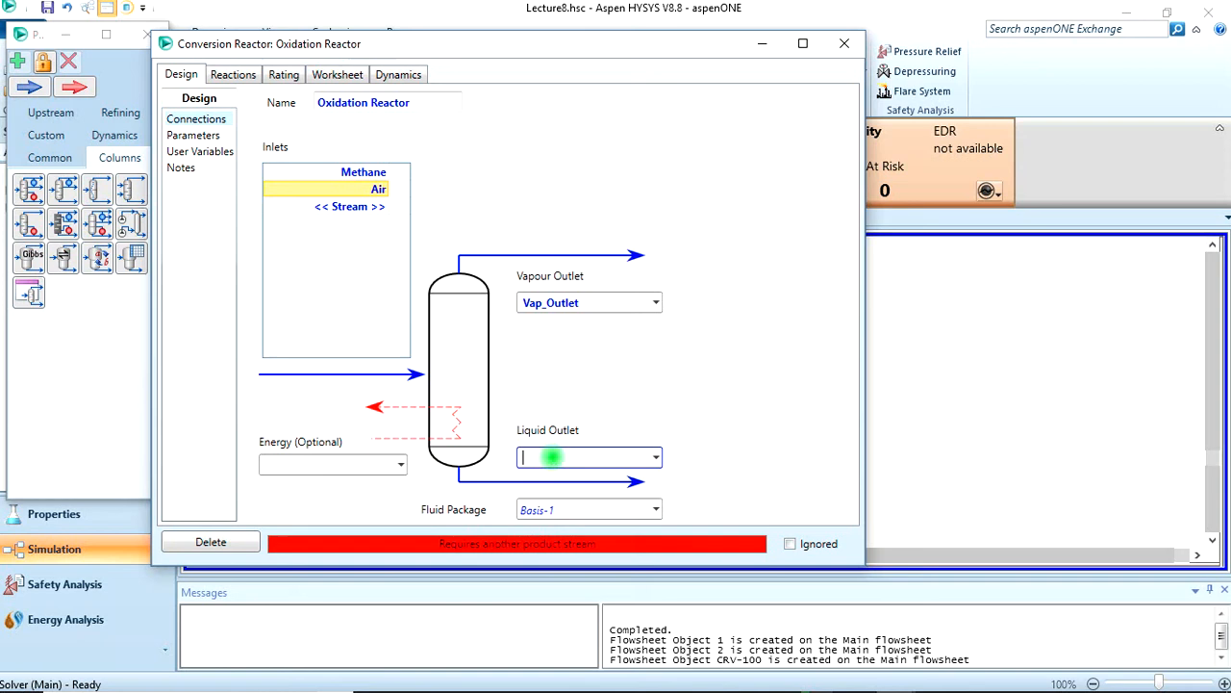
text(Lqd_)
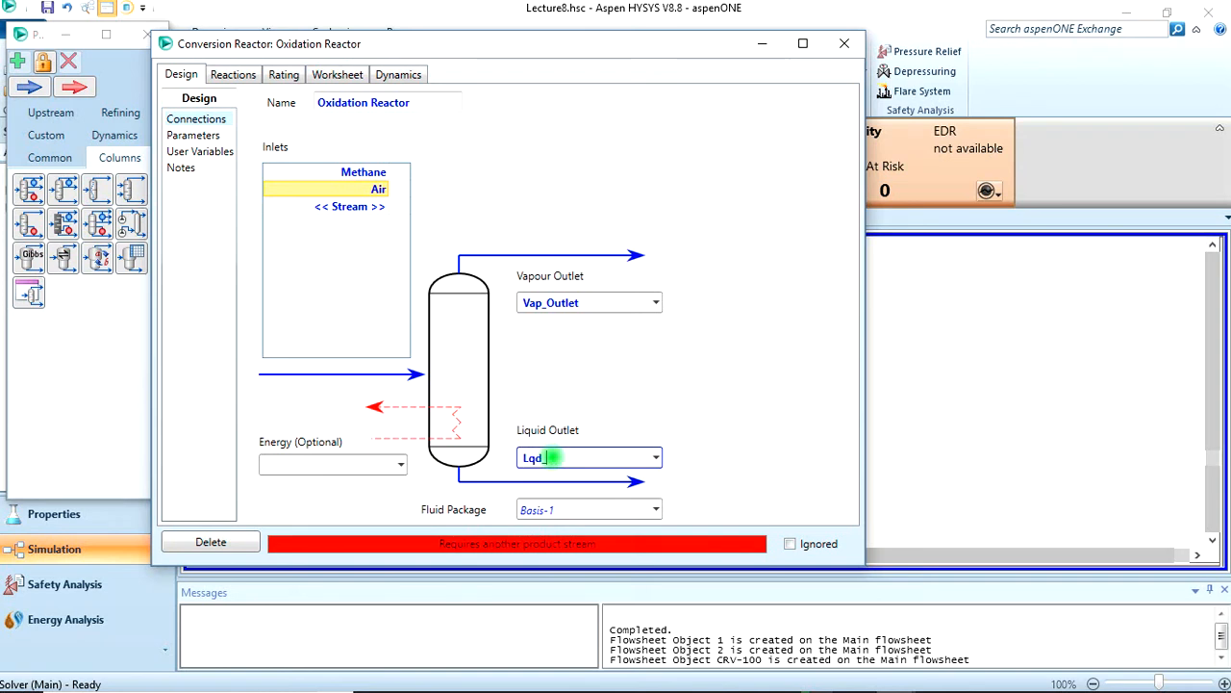
text(Ou)
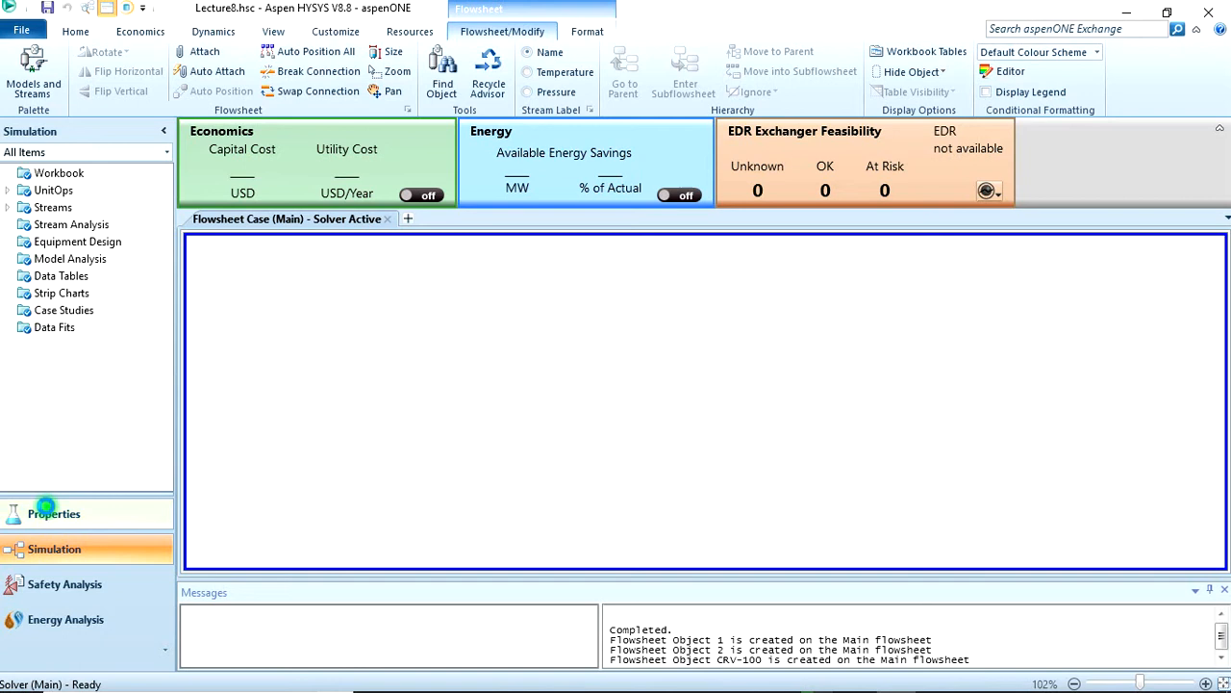
- Create reaction set Set-1 in Properties with two conversion reactions, Rxn-1 and Rxn-2
click(54, 512)
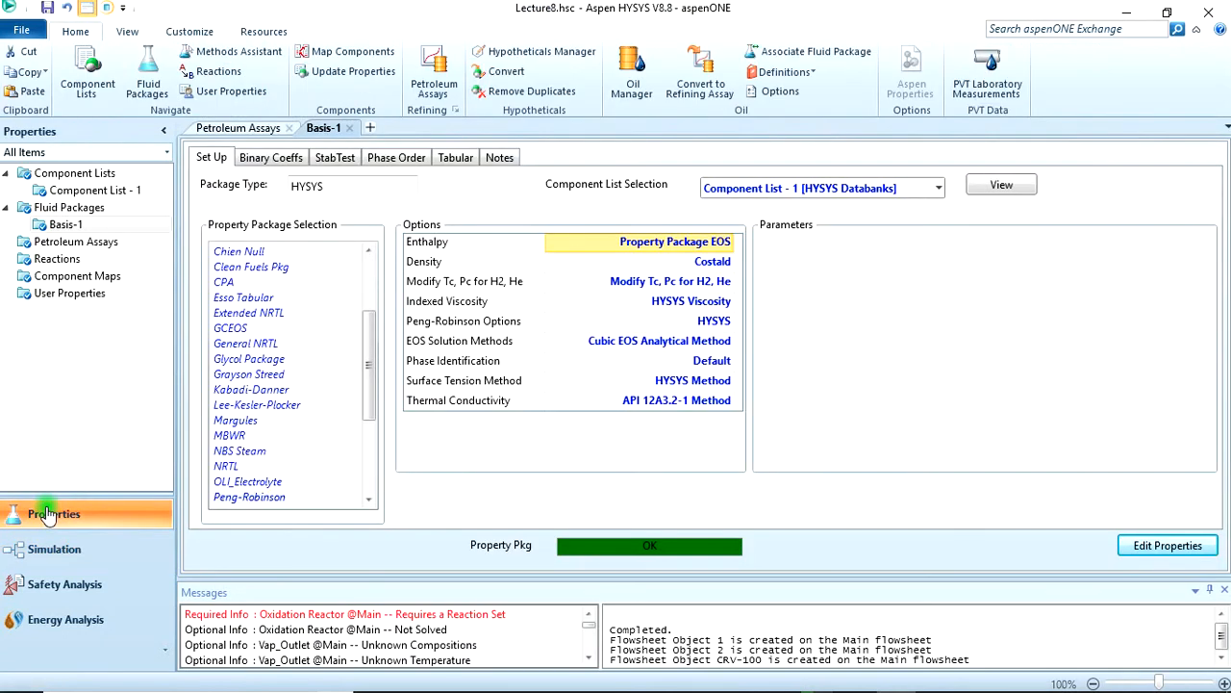
click(54, 257)
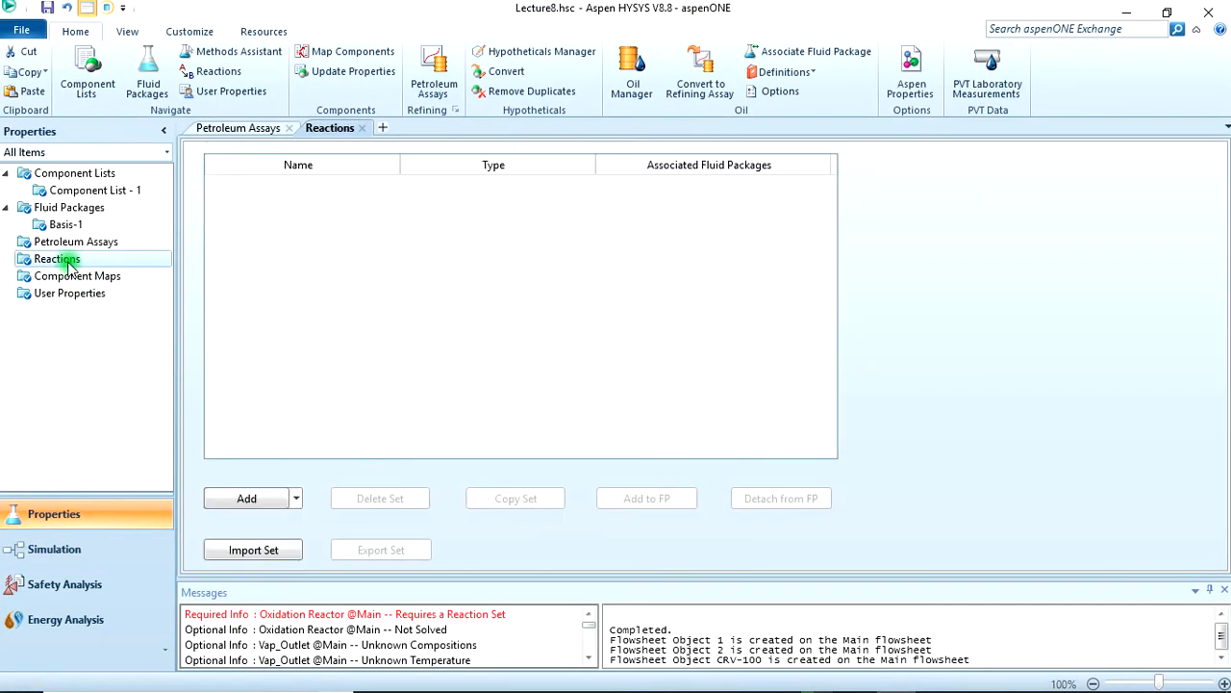
mouse_move(246, 496)
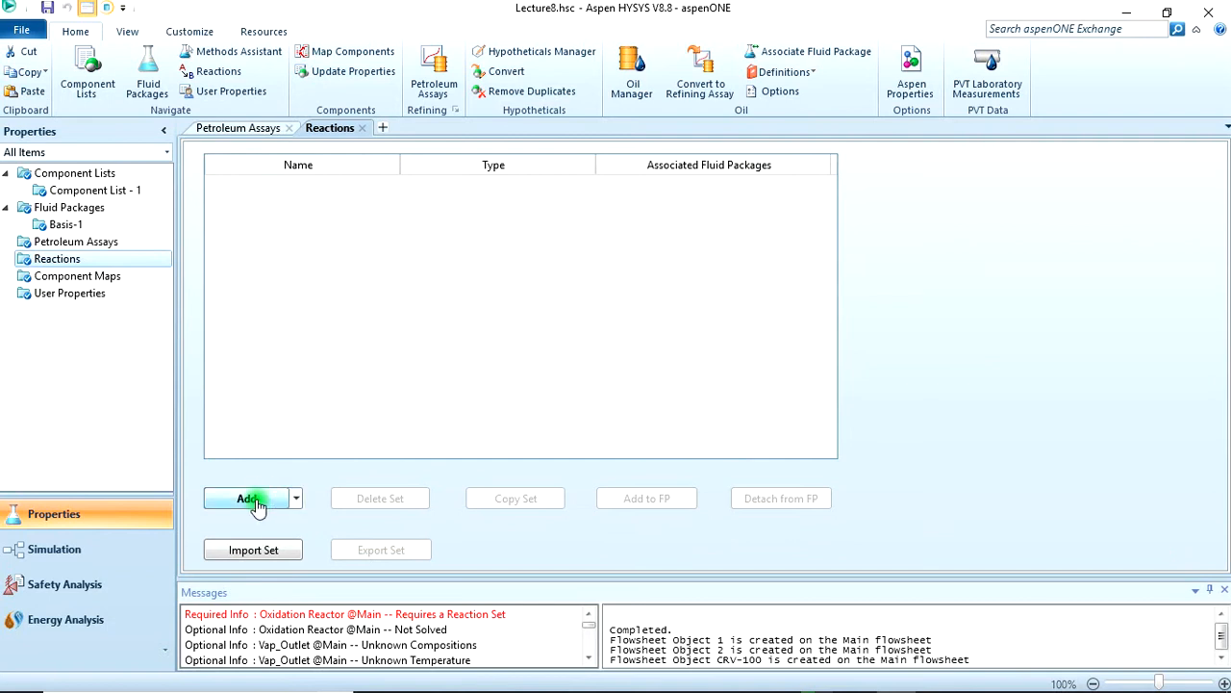
click(247, 499)
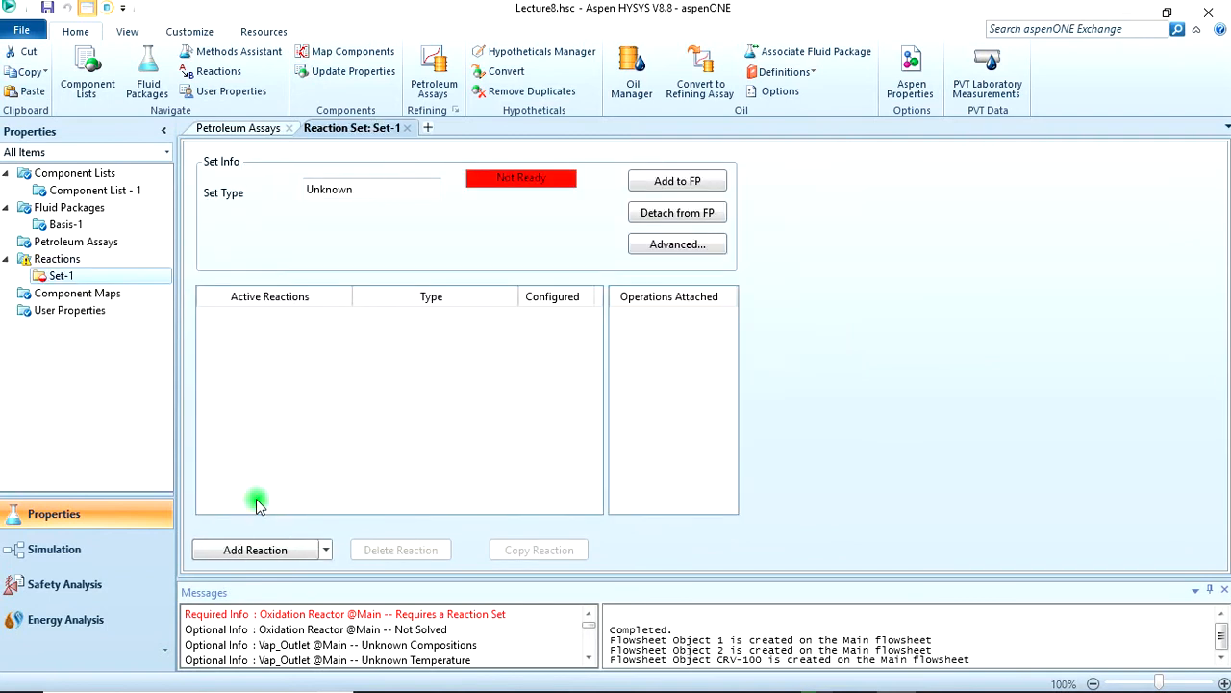
mouse_move(377, 354)
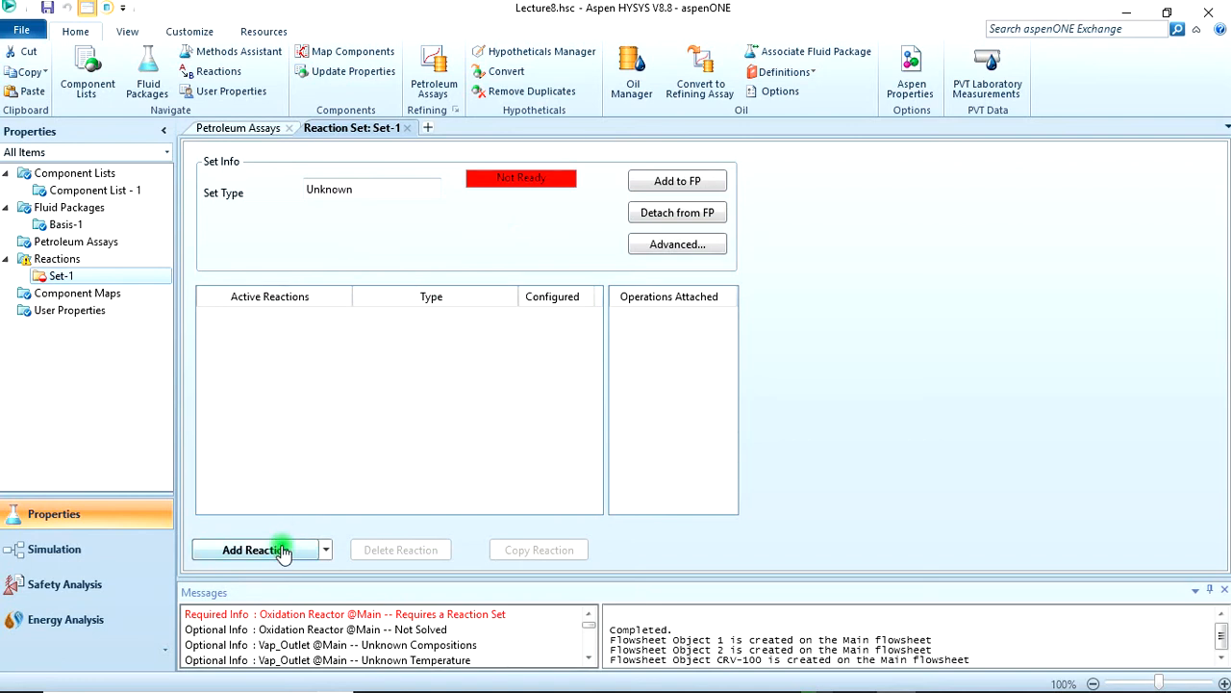
click(254, 550)
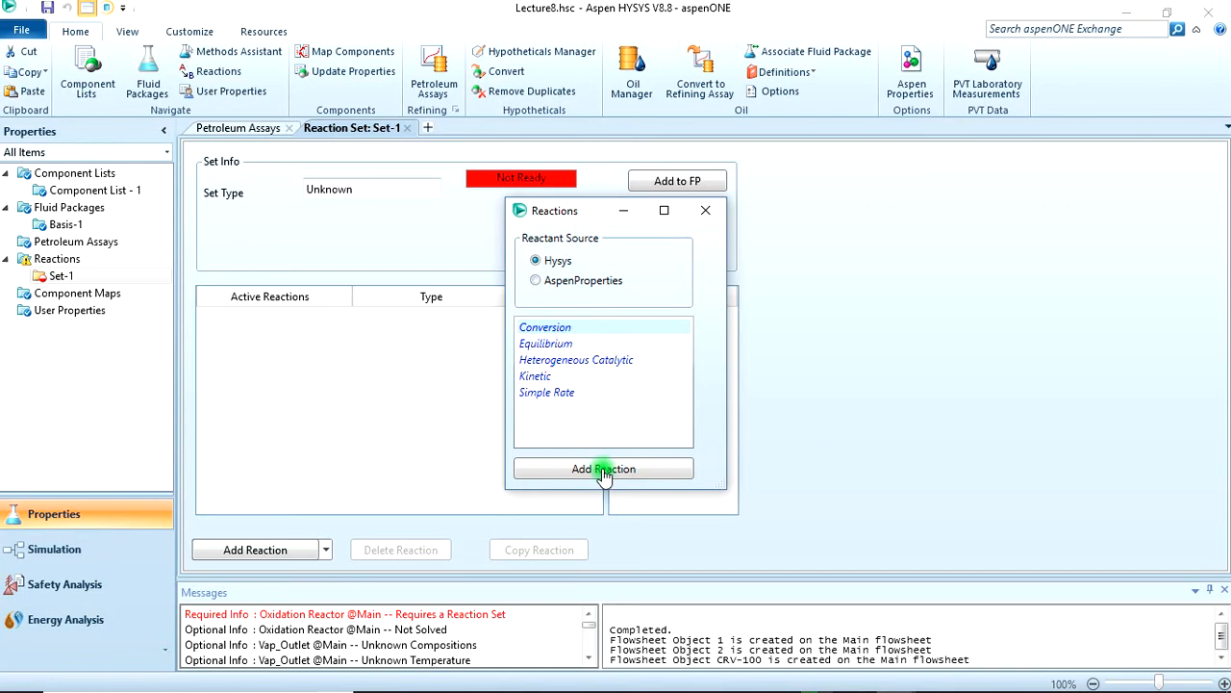
click(604, 469)
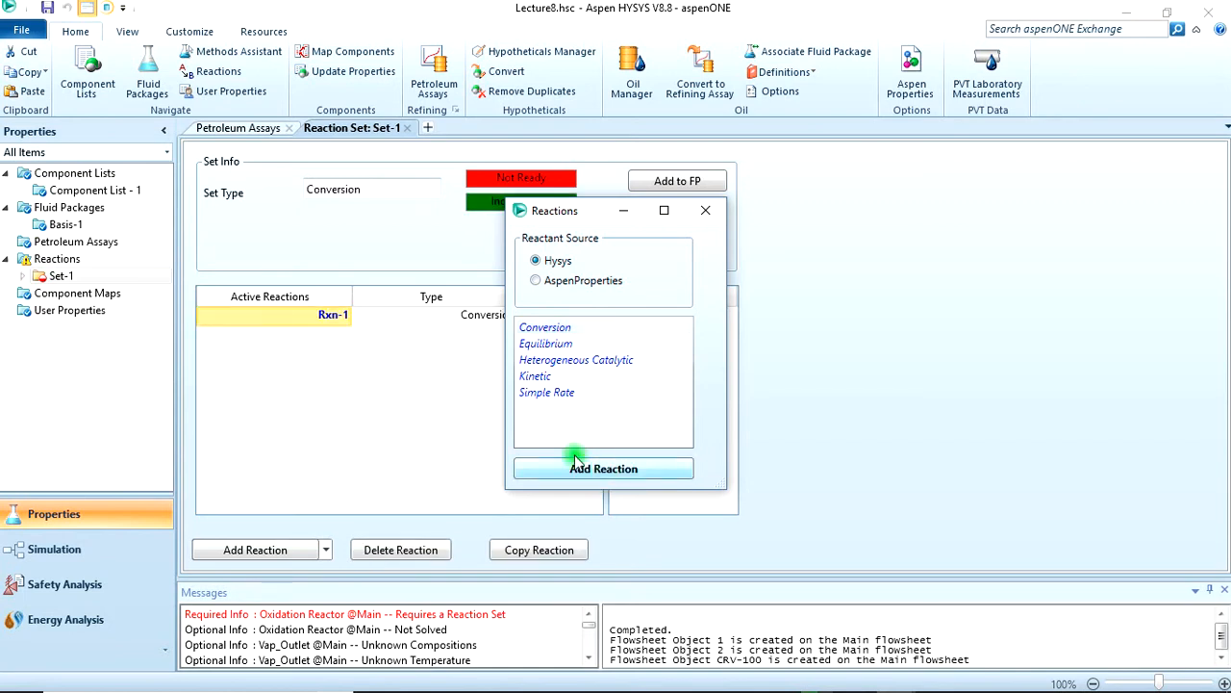
mouse_move(565, 328)
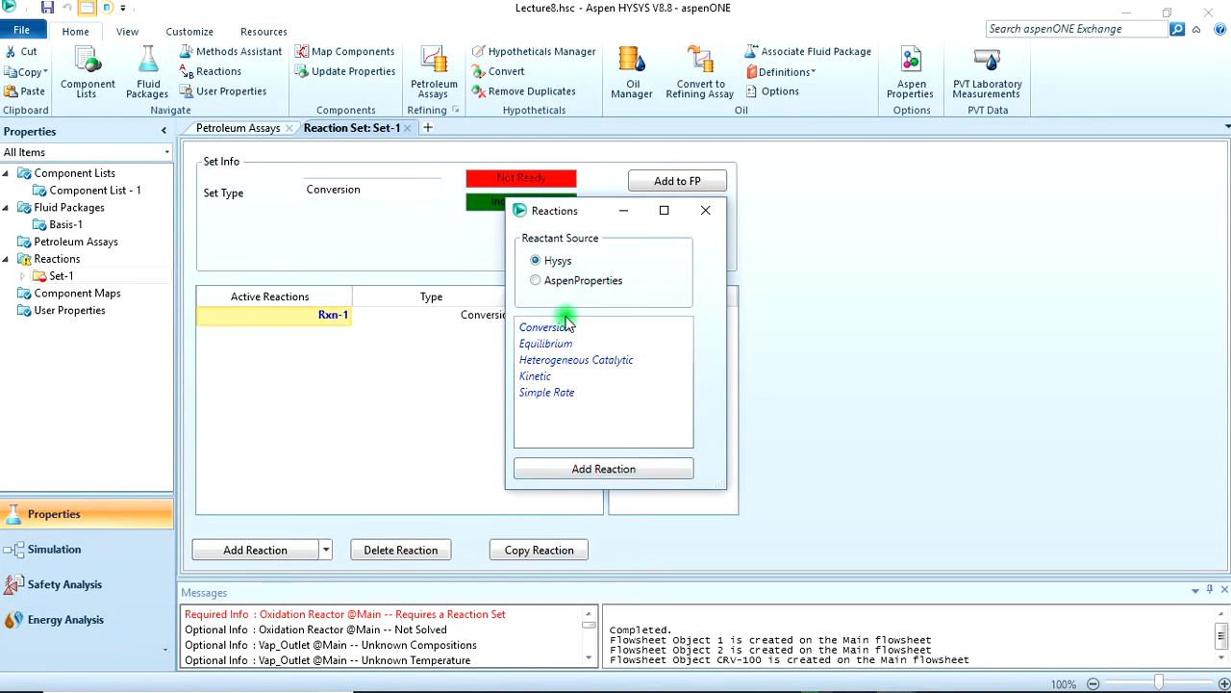
mouse_move(546, 327)
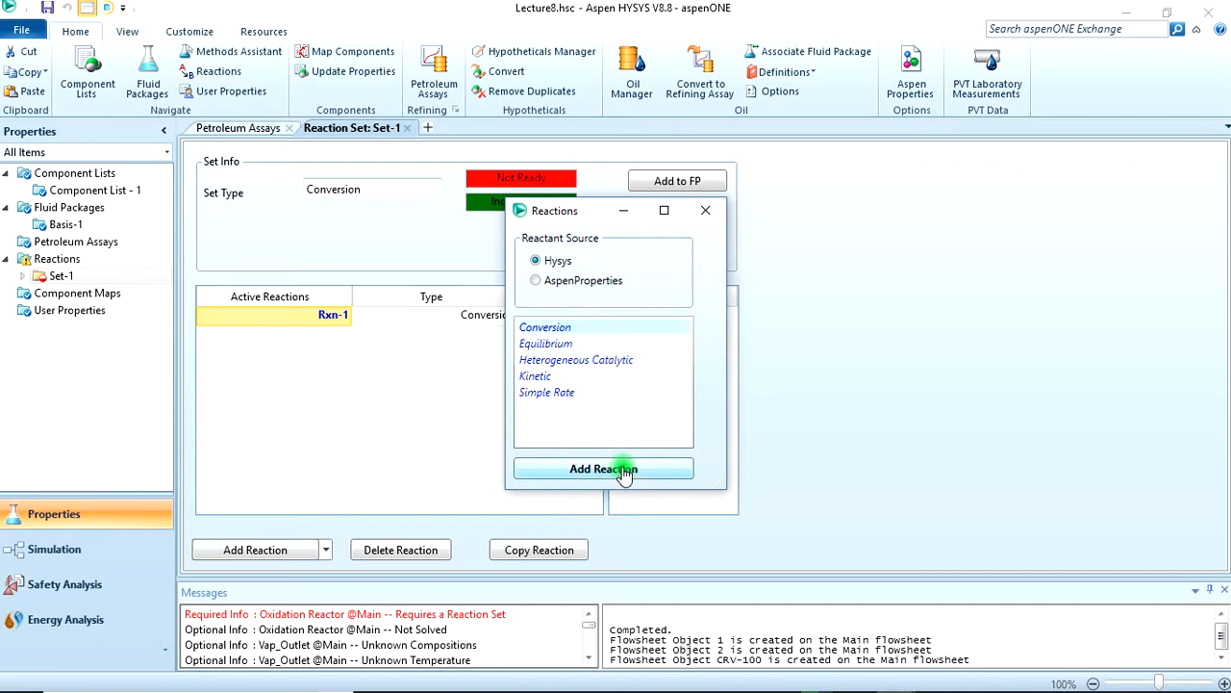
click(605, 469)
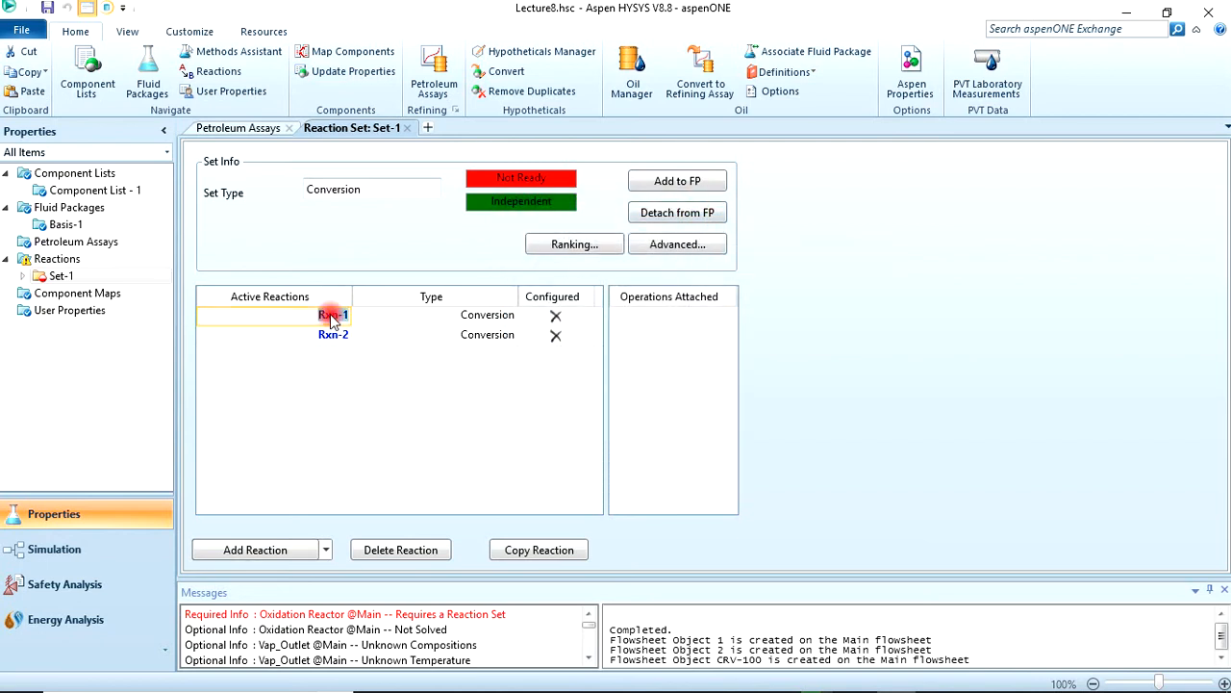
- Add Methane, Oxygen, CO and Hydrogen as components of Rxn-1
double_click(333, 315)
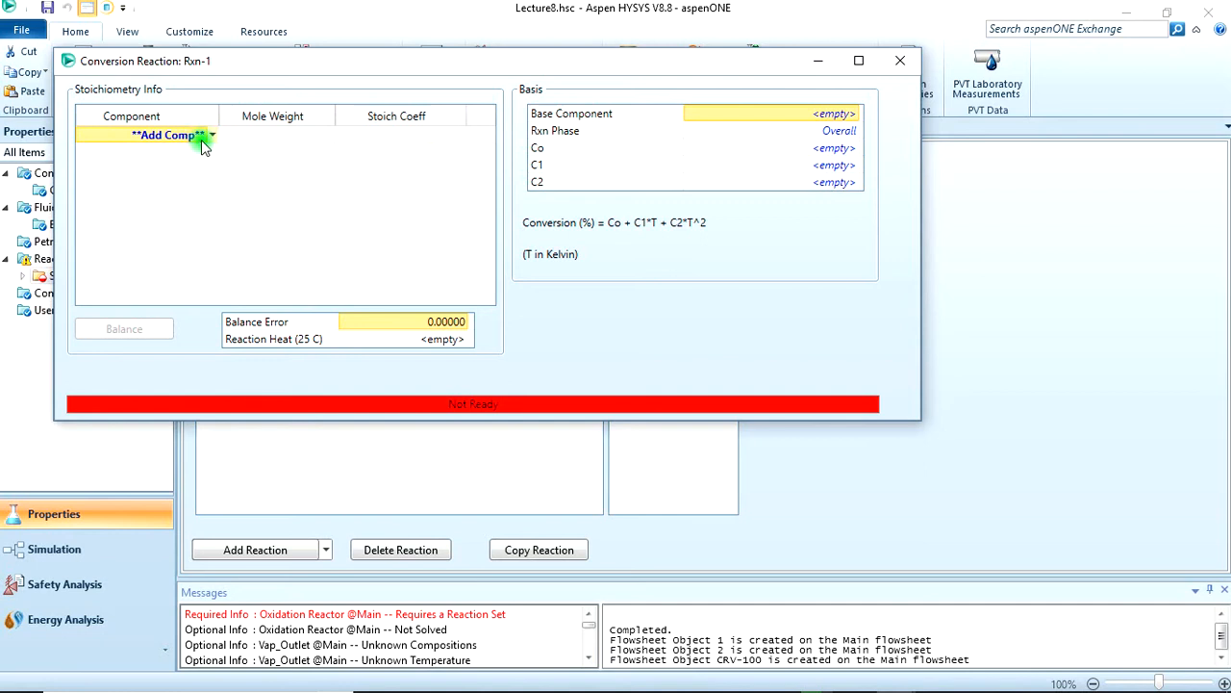
click(212, 135)
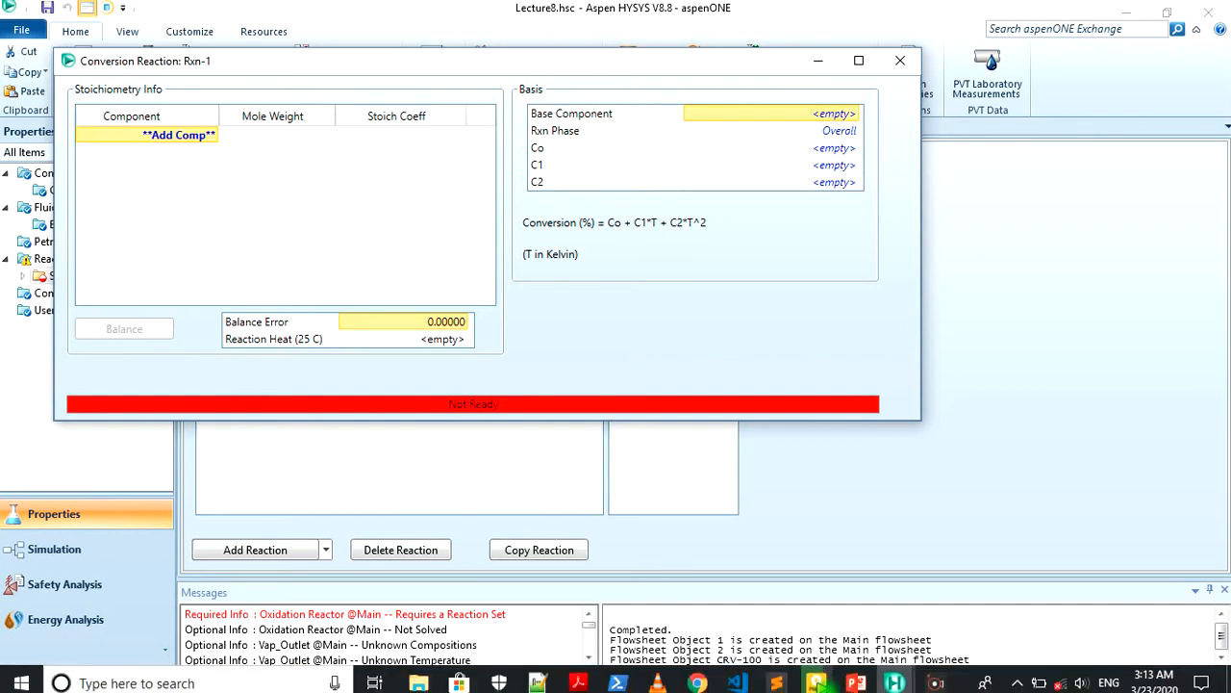
mouse_move(856, 675)
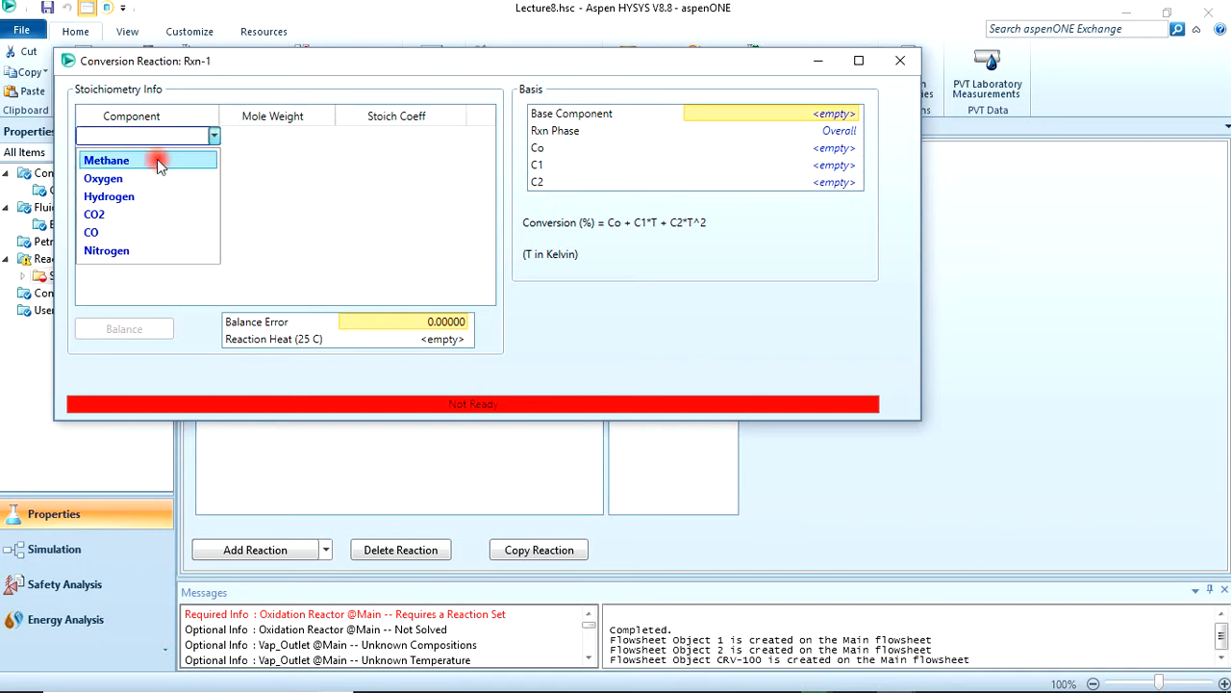
click(105, 160)
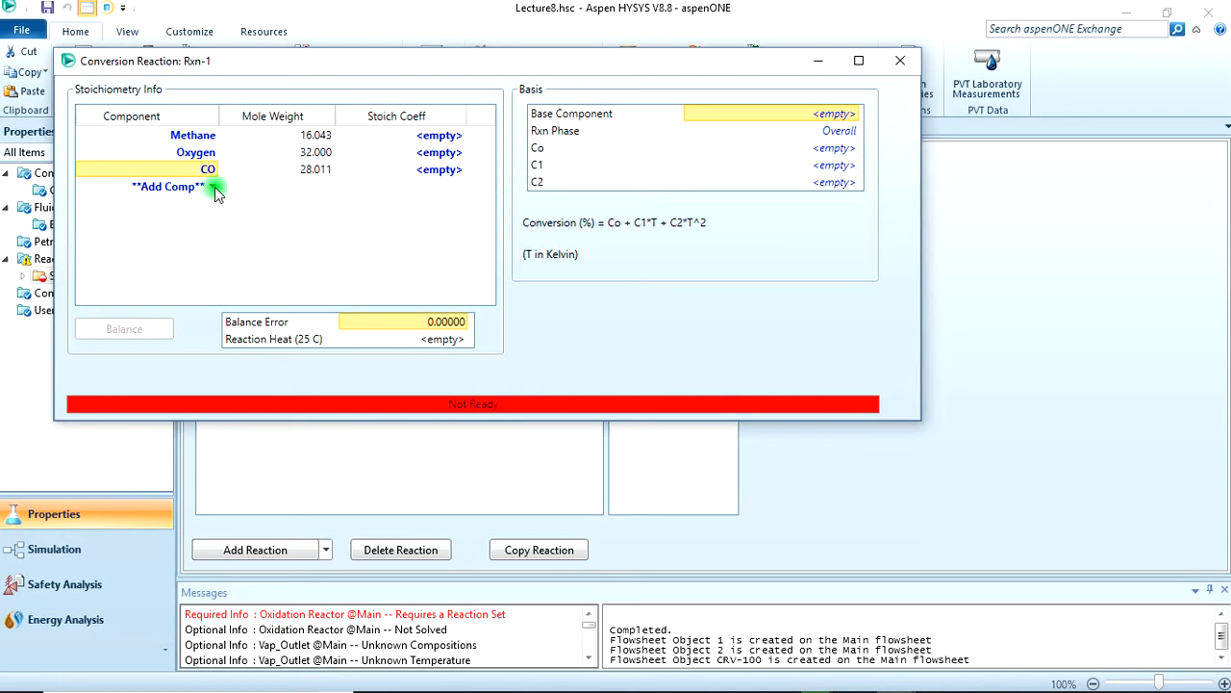
click(215, 187)
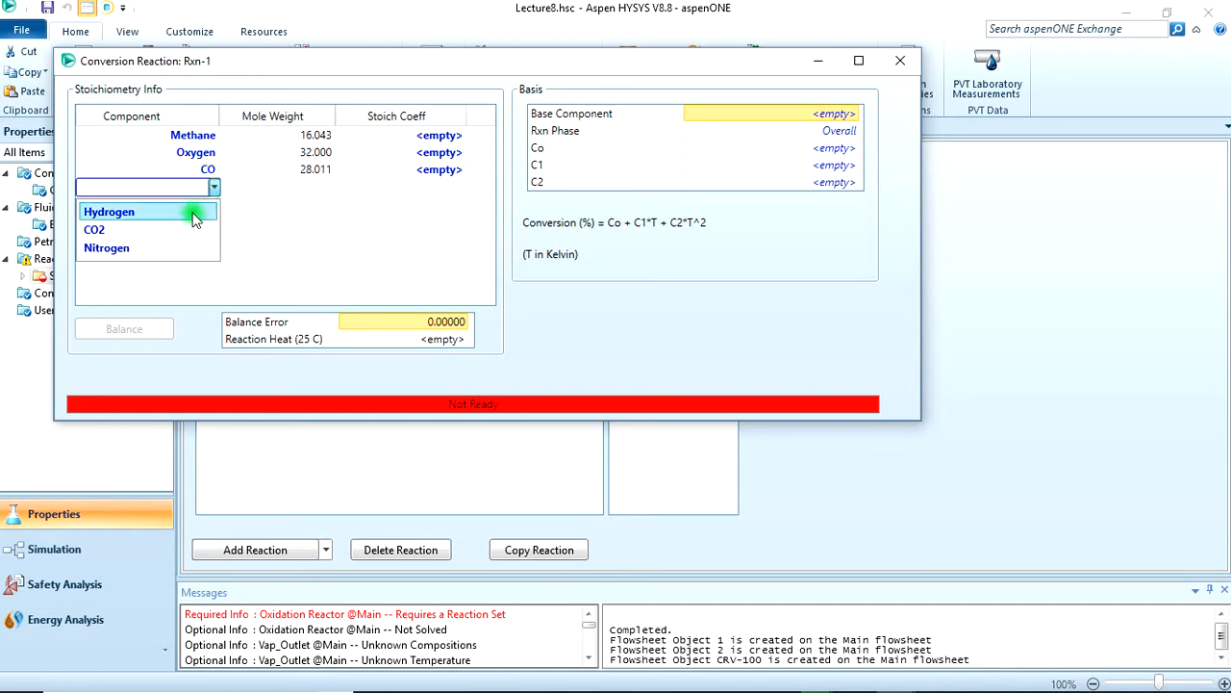
click(107, 209)
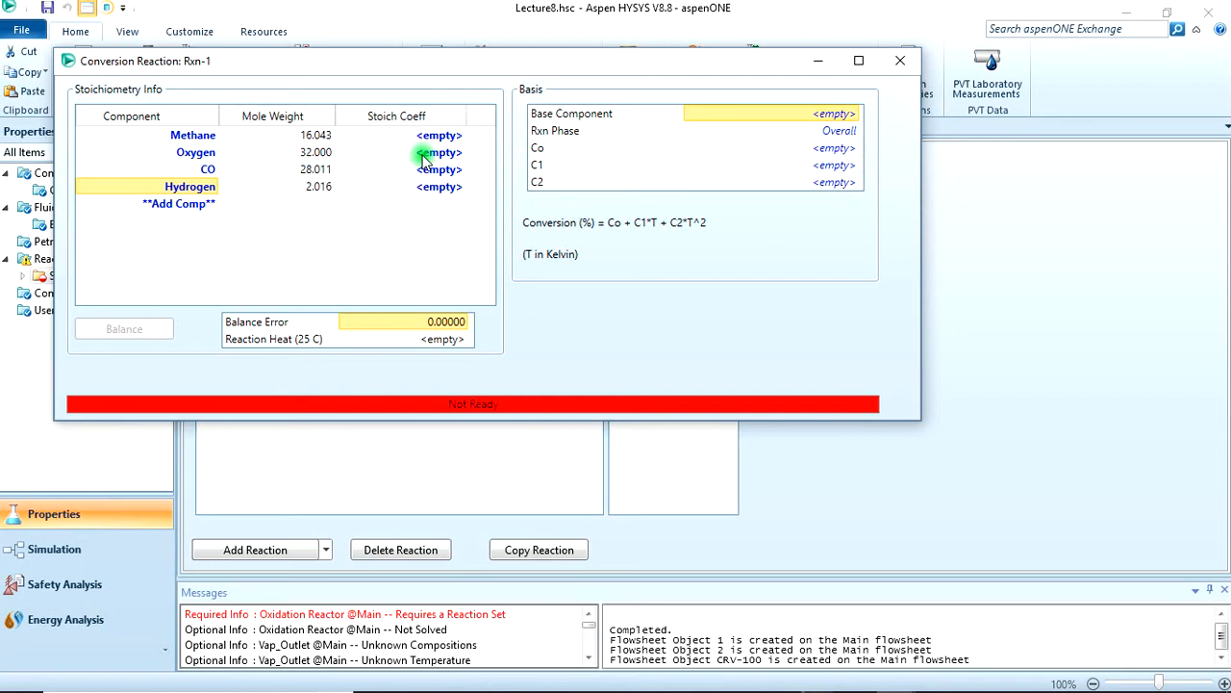
- Enter Rxn-1 stoichiometric coefficients (CO = 2) and the methane-based conversion
click(439, 134)
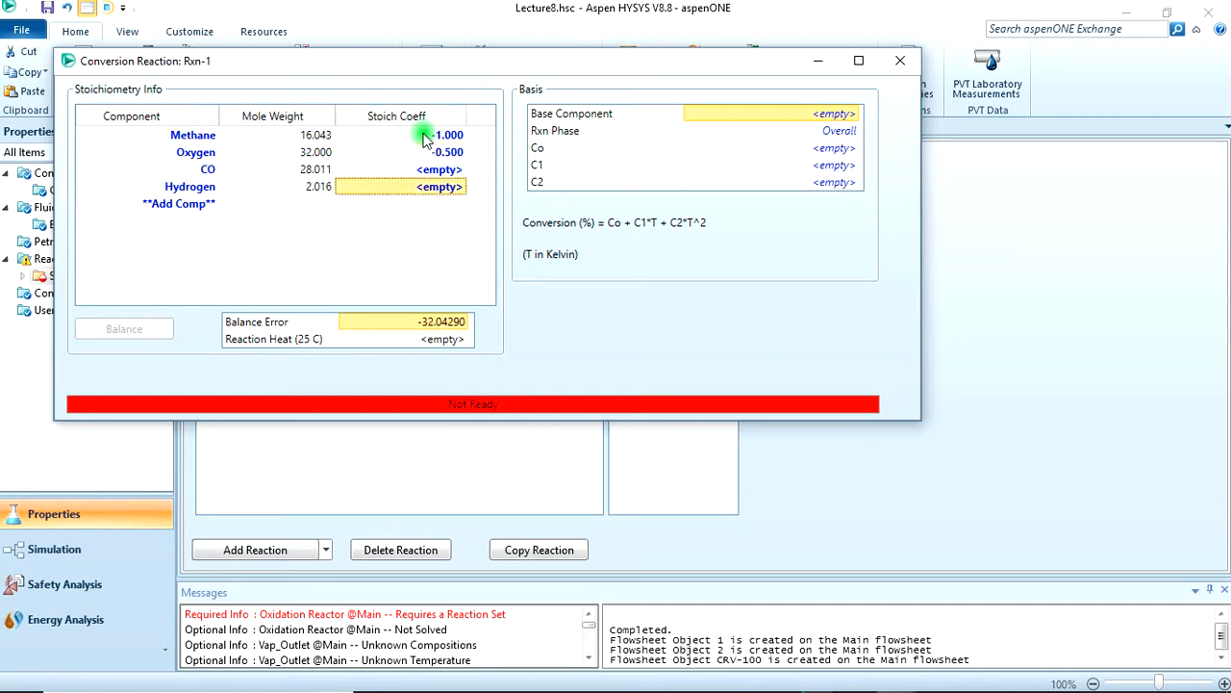
click(439, 170)
text(1)
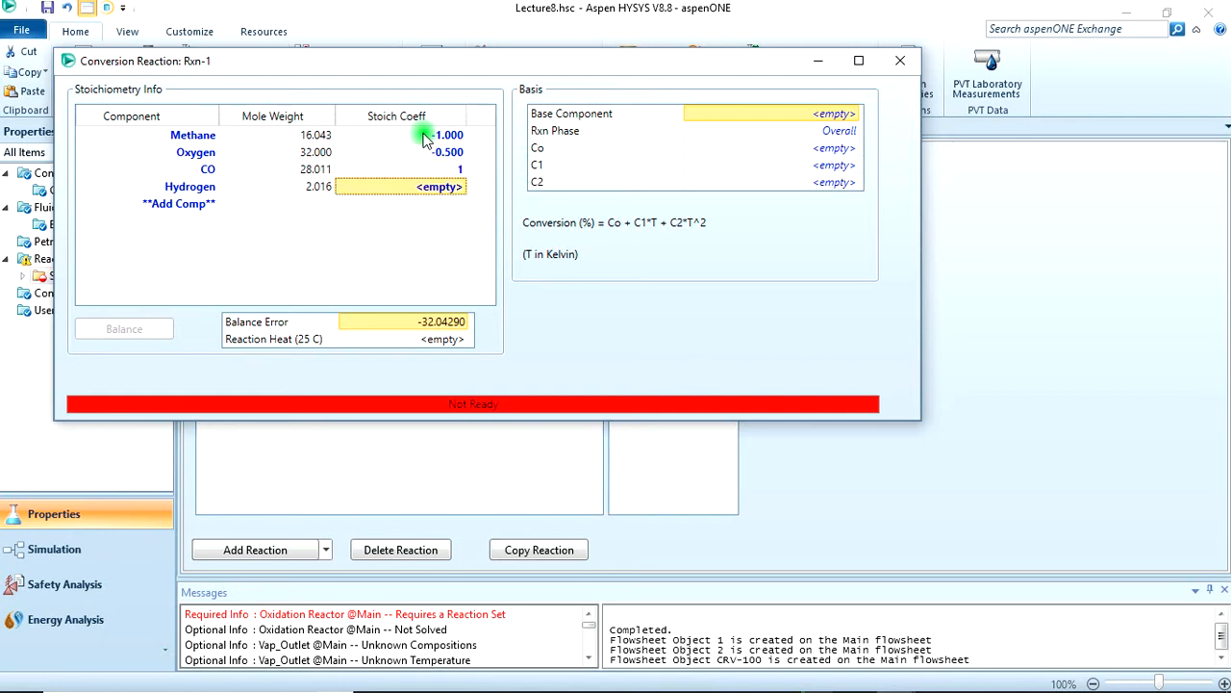
text(2.000)
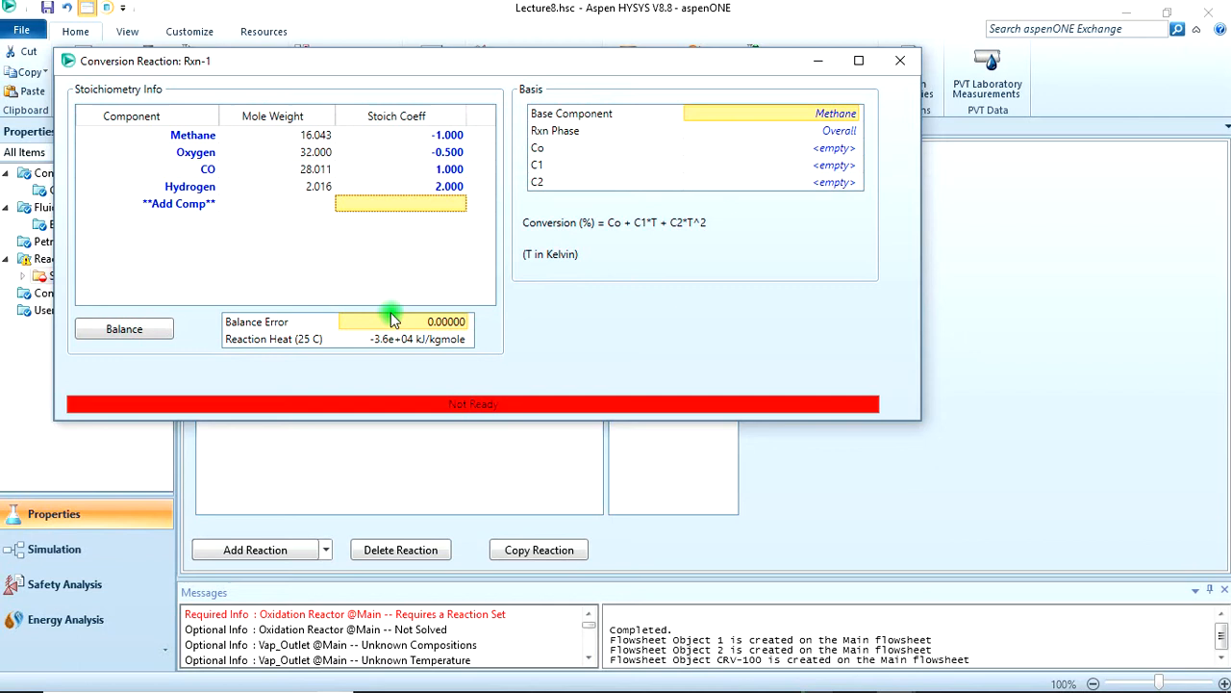
mouse_move(431, 319)
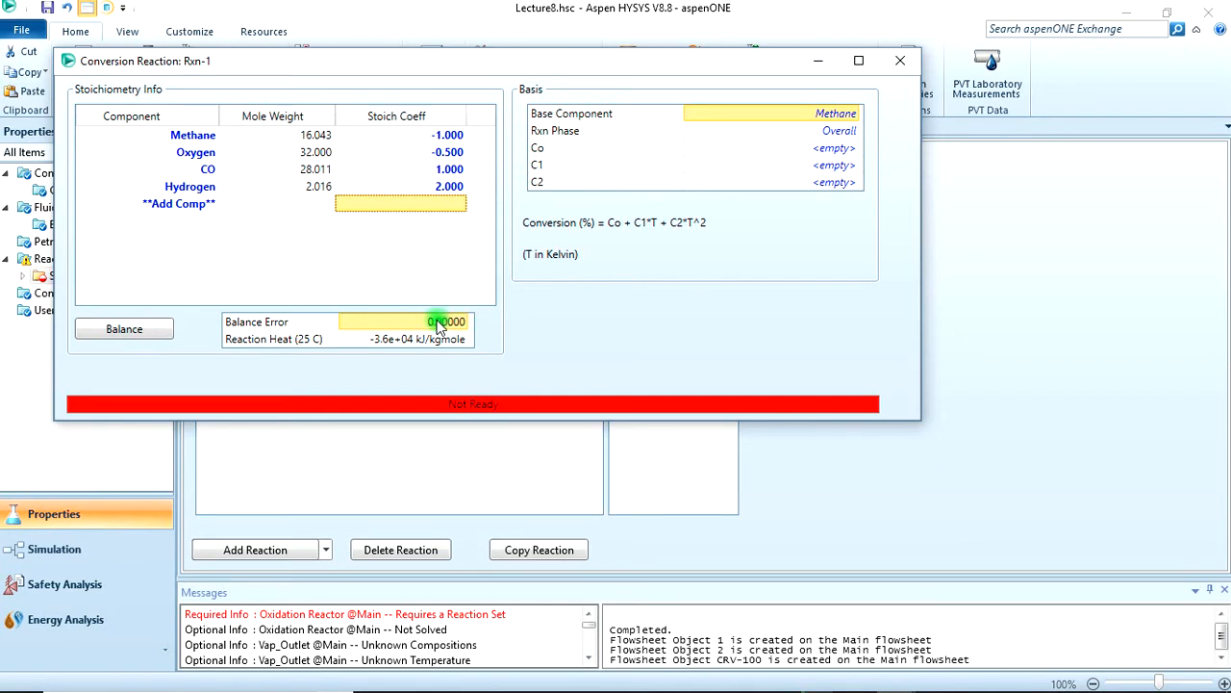
click(760, 146)
text(40)
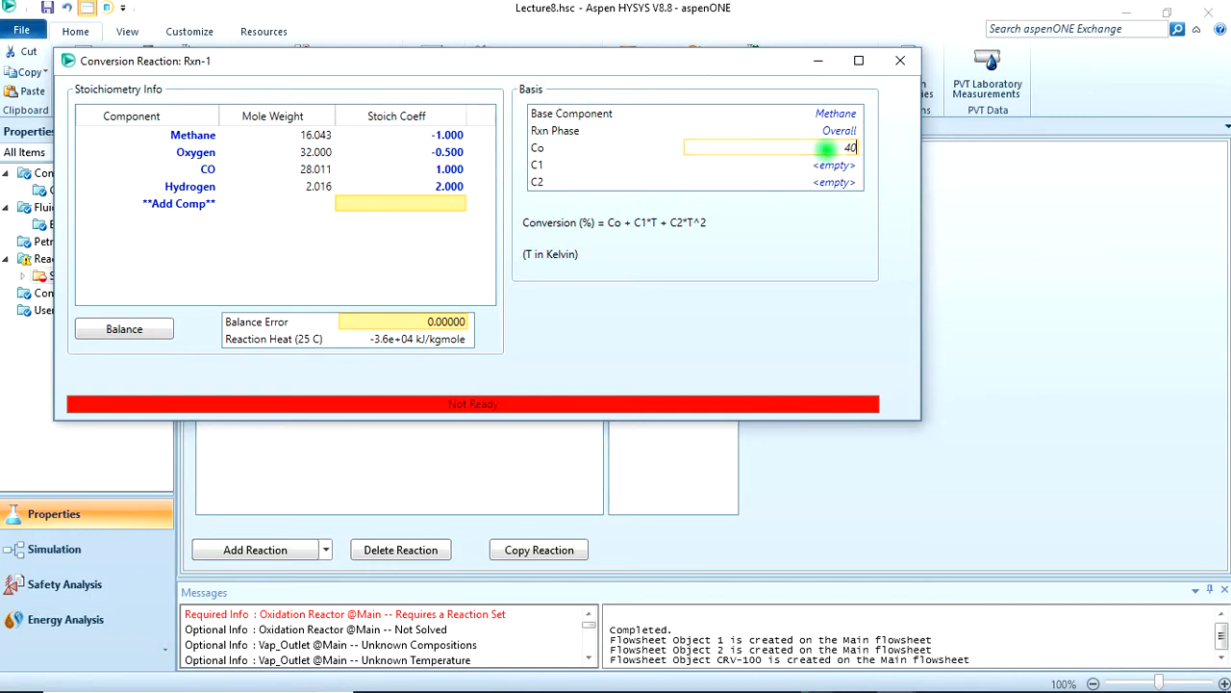
key(Return)
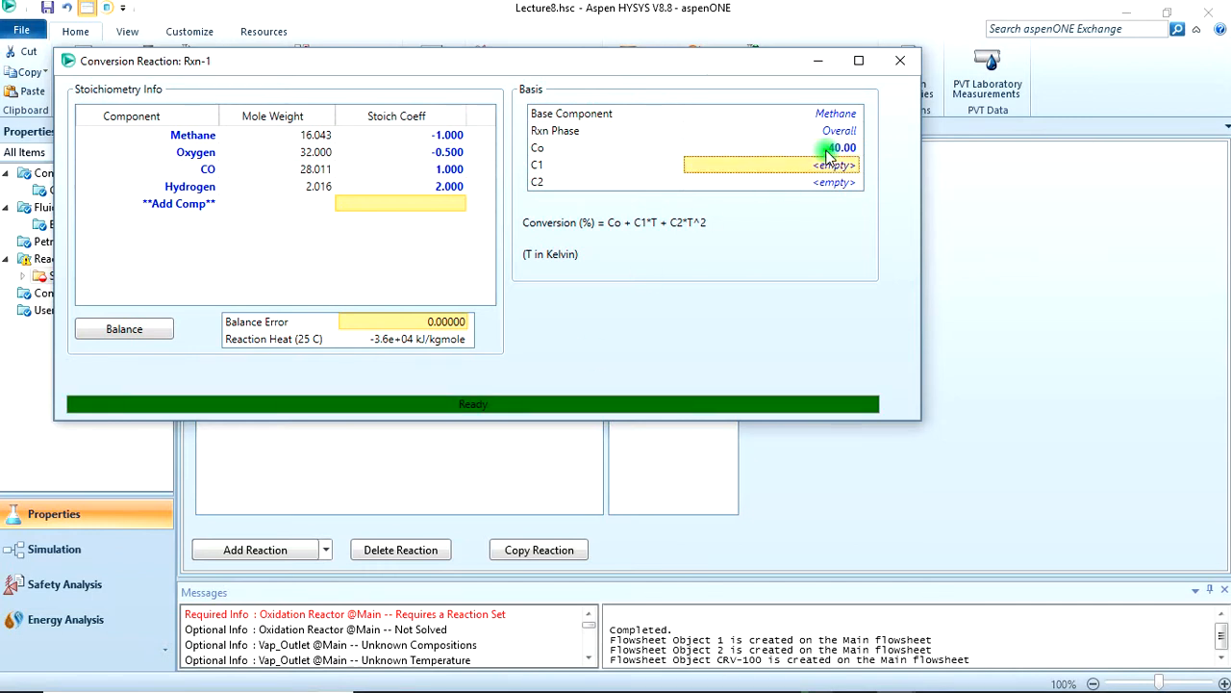
click(901, 59)
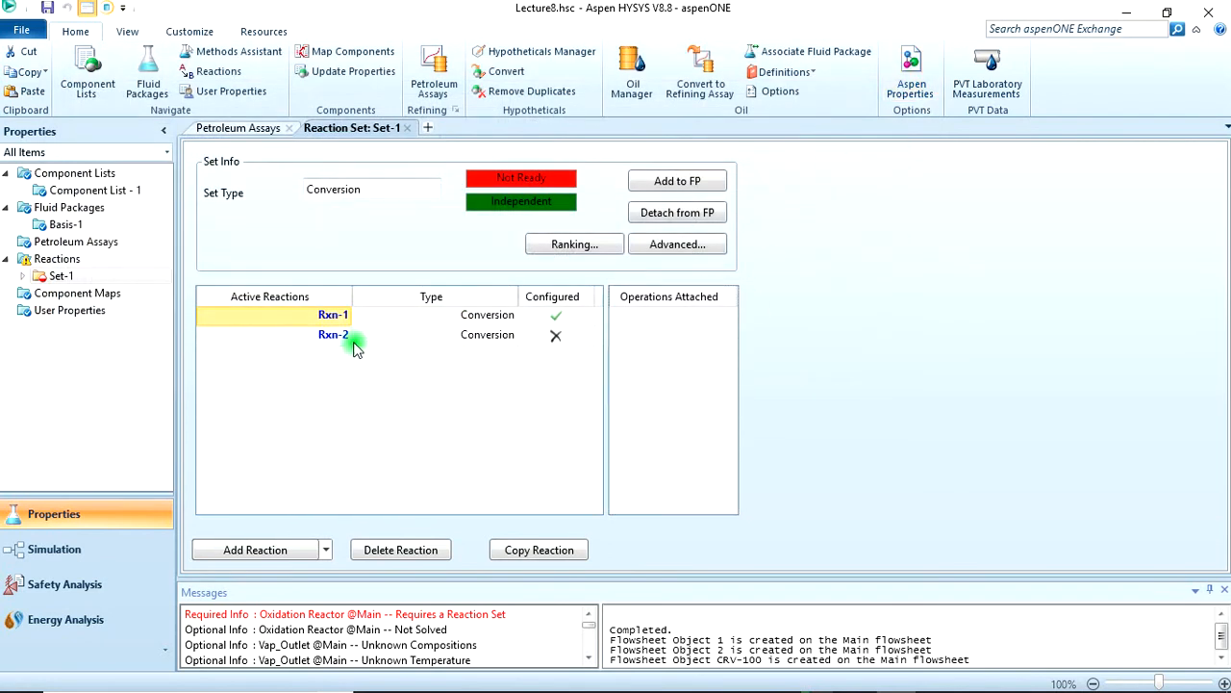
- Add Methane, Oxygen, CO2 and Hydrogen as components of Rxn-2
double_click(333, 335)
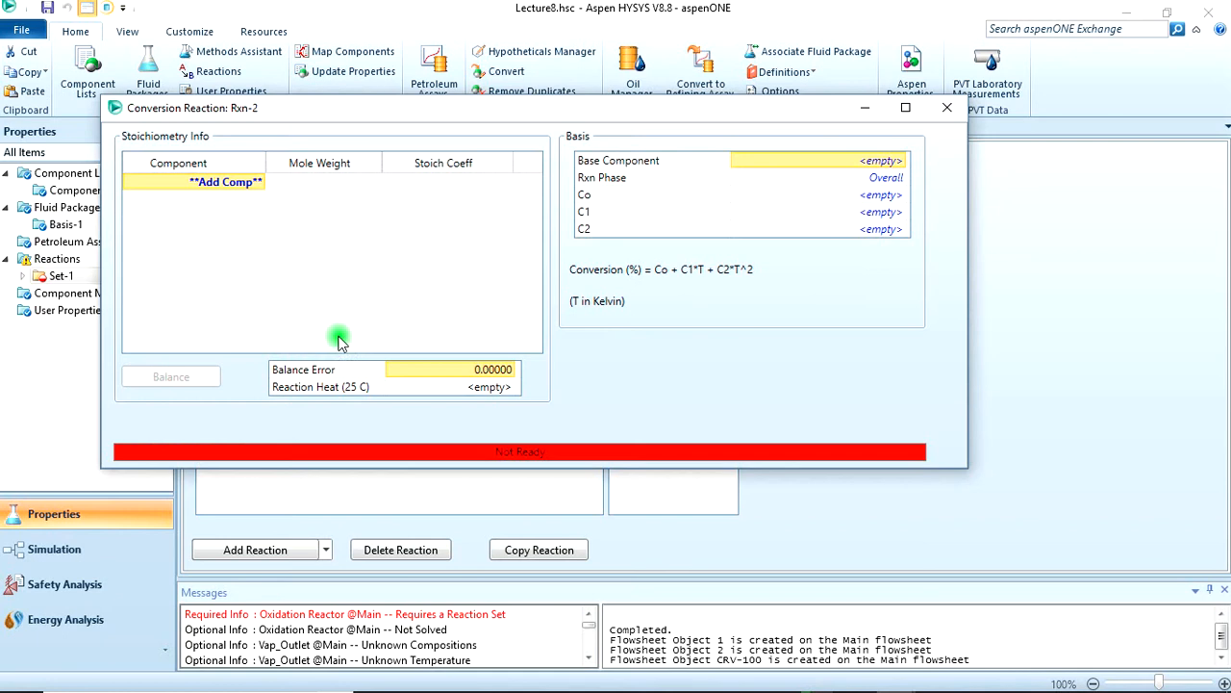
click(225, 181)
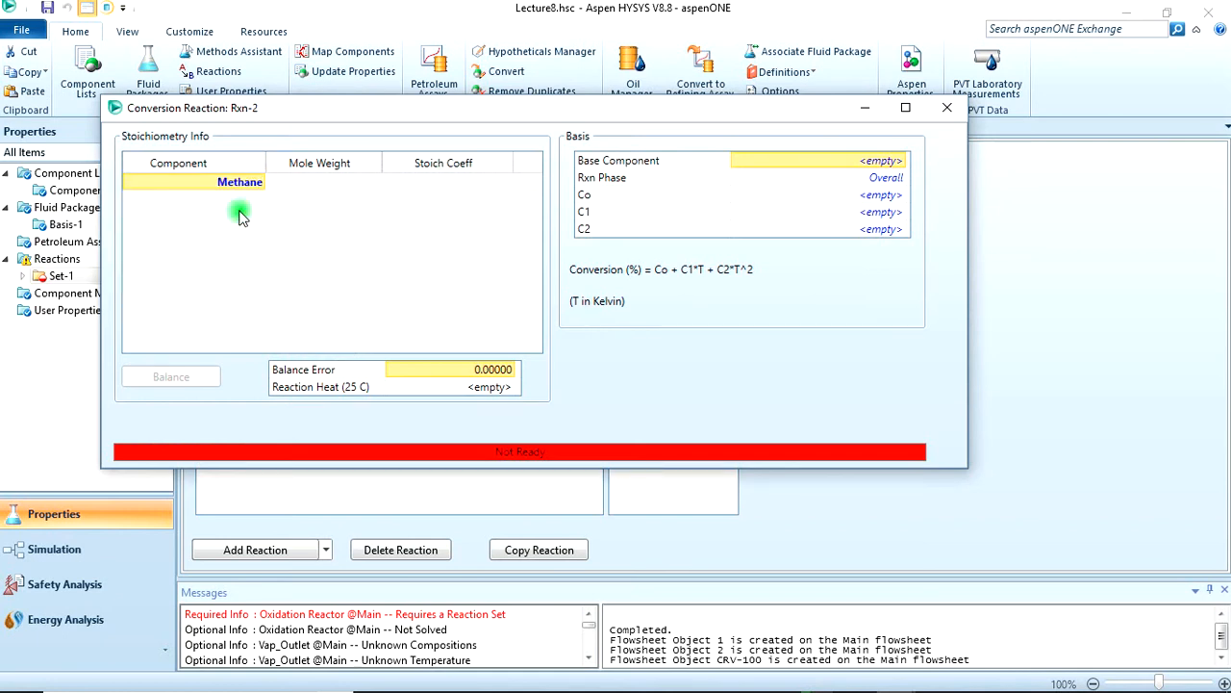
click(260, 198)
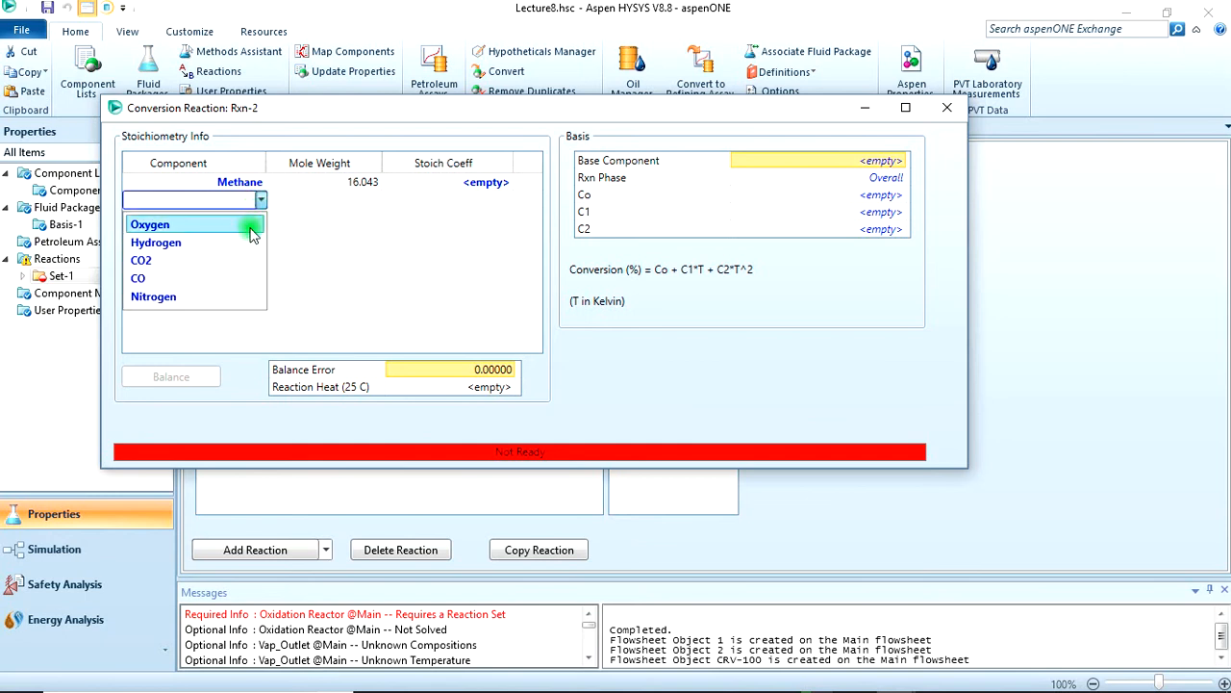
click(150, 223)
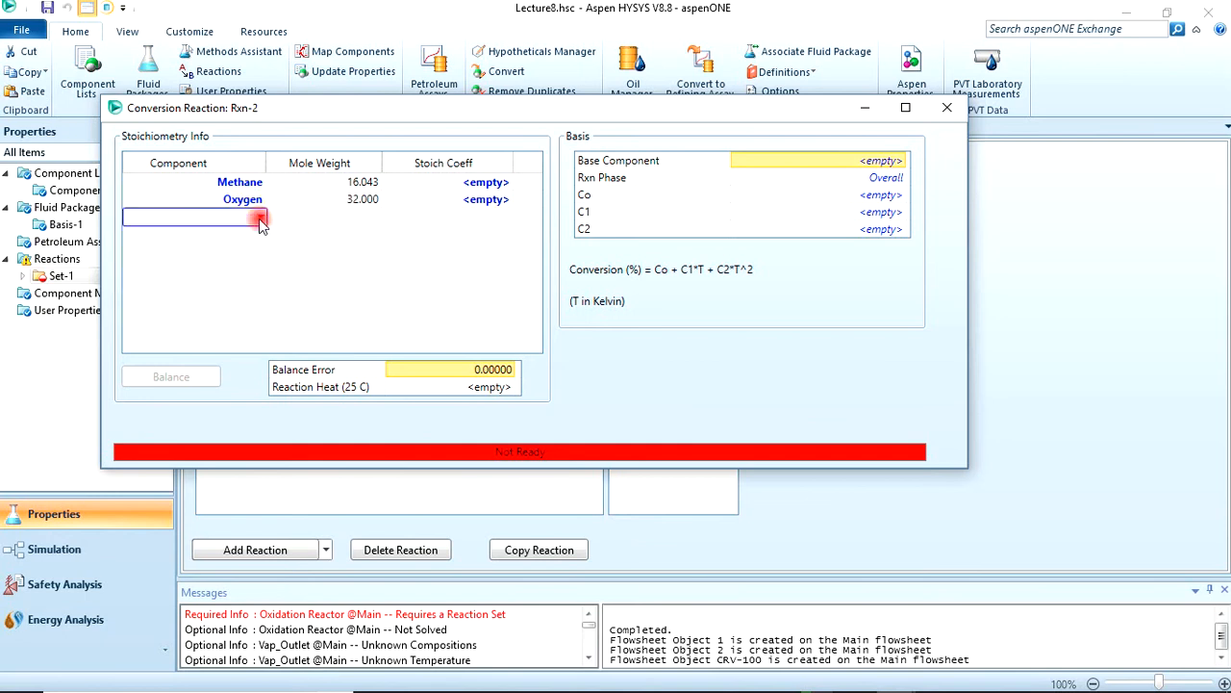
click(260, 216)
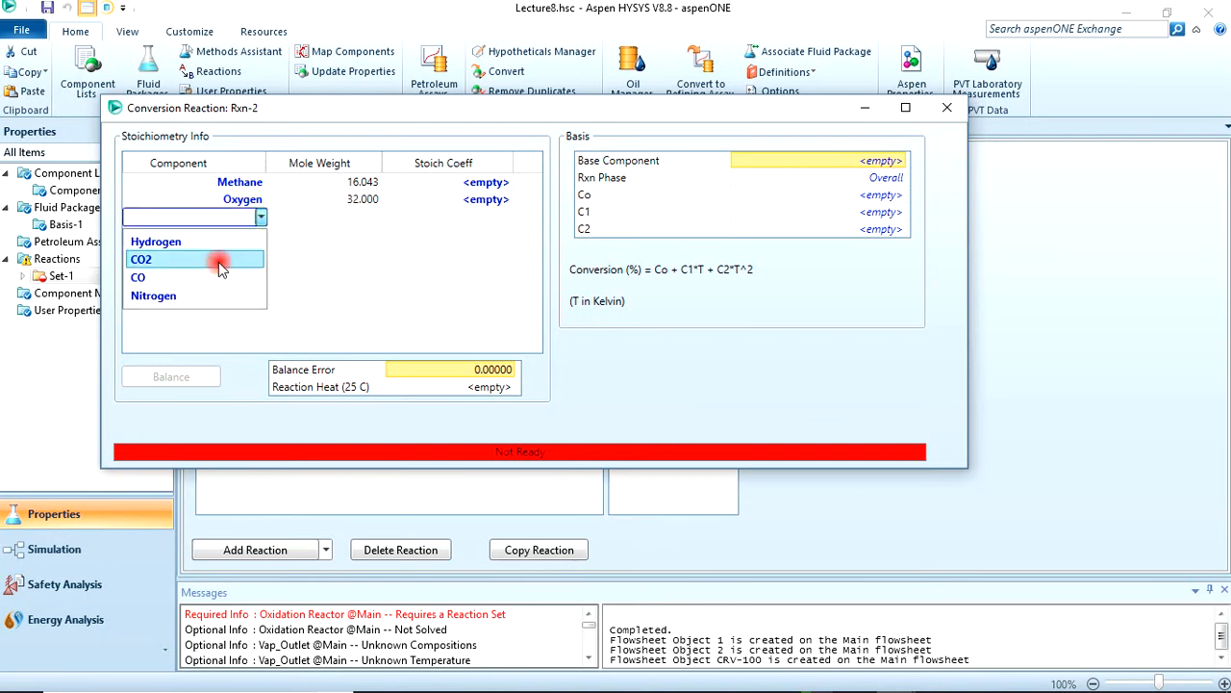
click(142, 258)
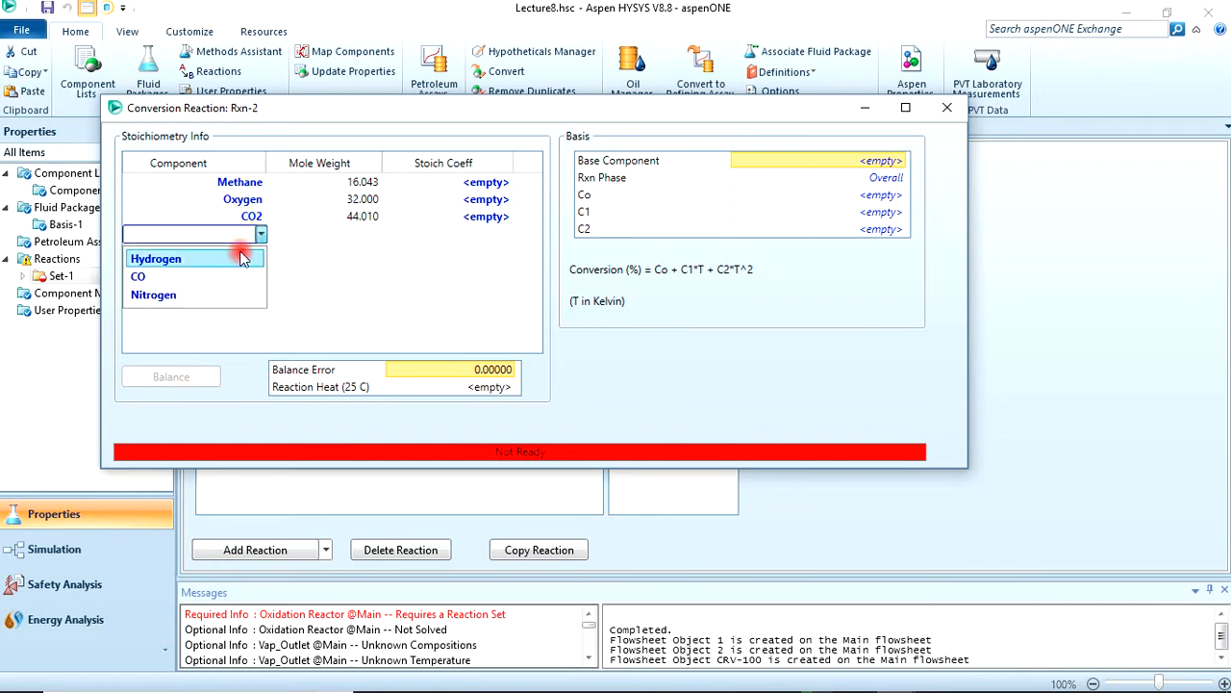
click(154, 257)
text(6)
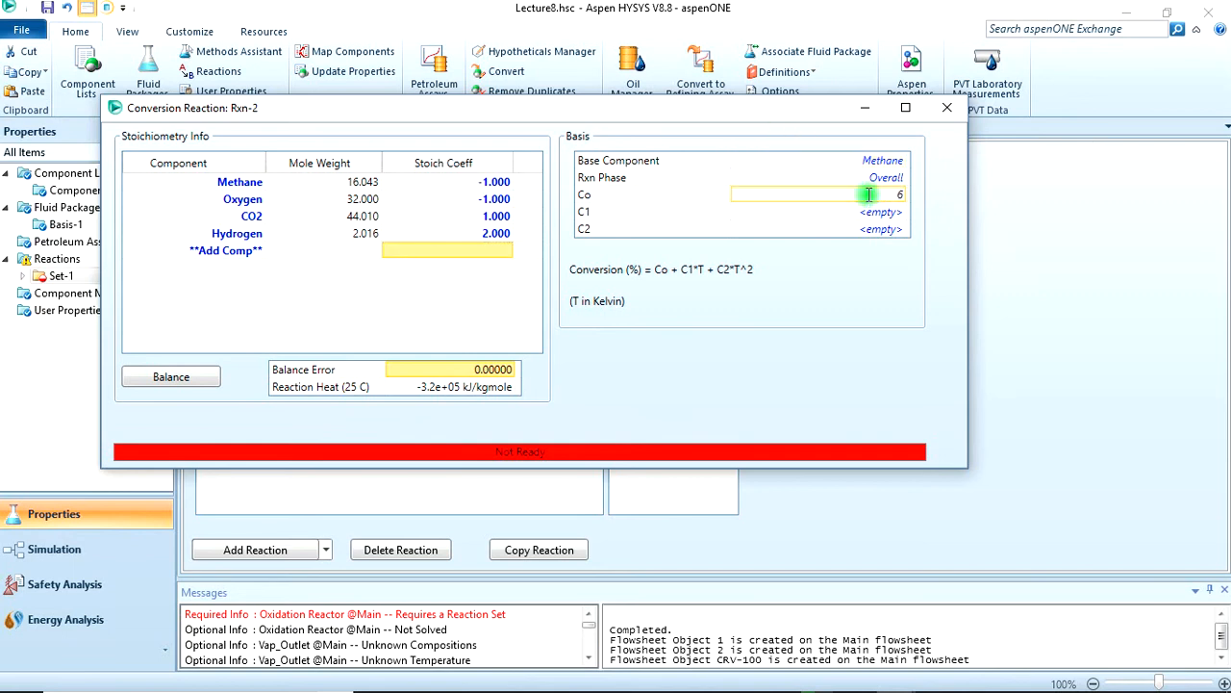
- Set Rxn-2 coefficients and 60% methane conversion, then close the reaction
text(0.00)
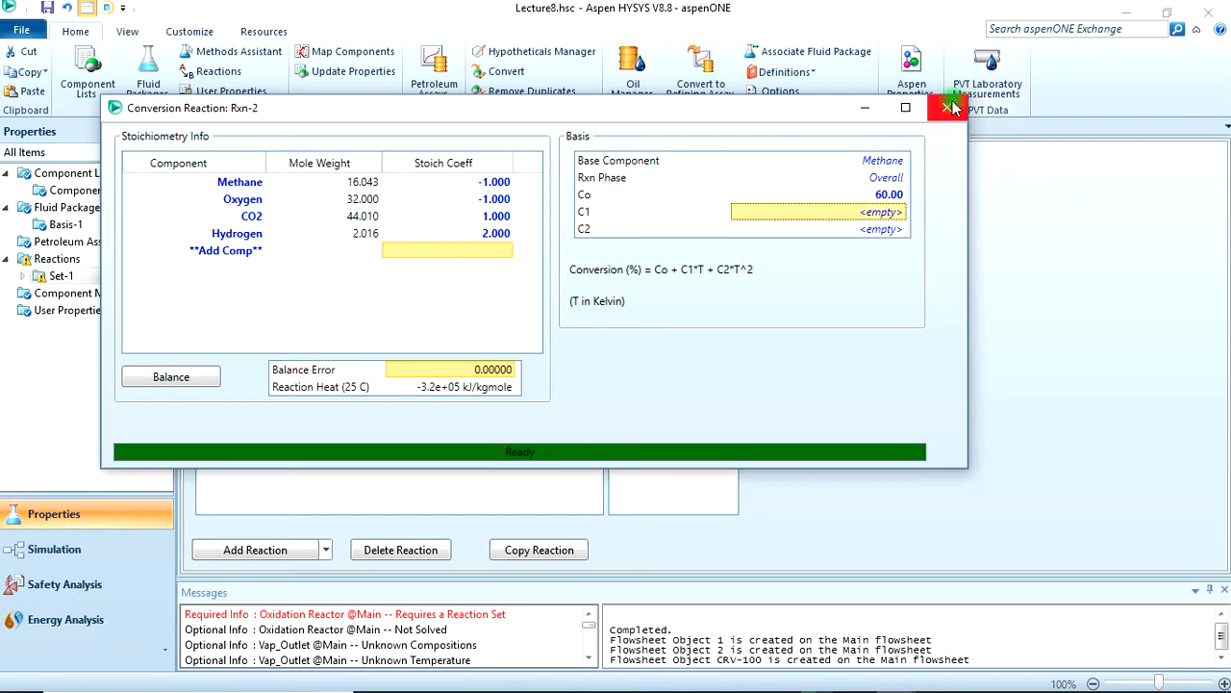
click(951, 108)
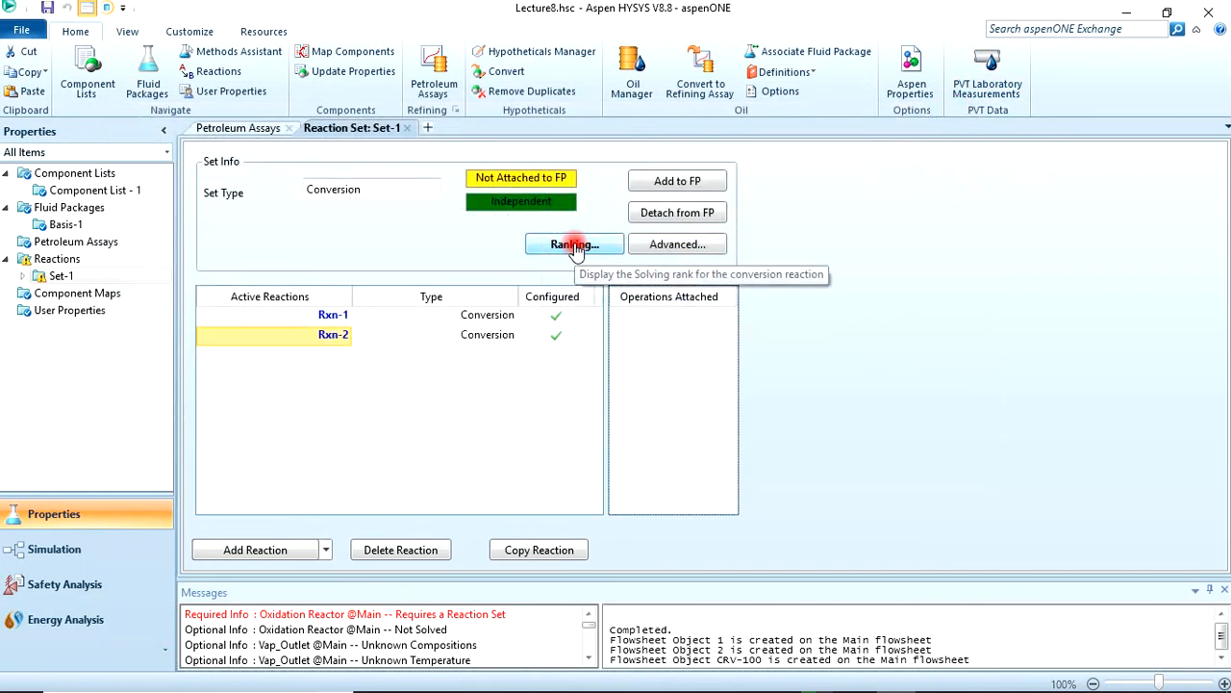
- Review reaction ranks and attach Set-1 to the Basis-1 Peng-Robinson fluid package so it reads Ready
click(573, 242)
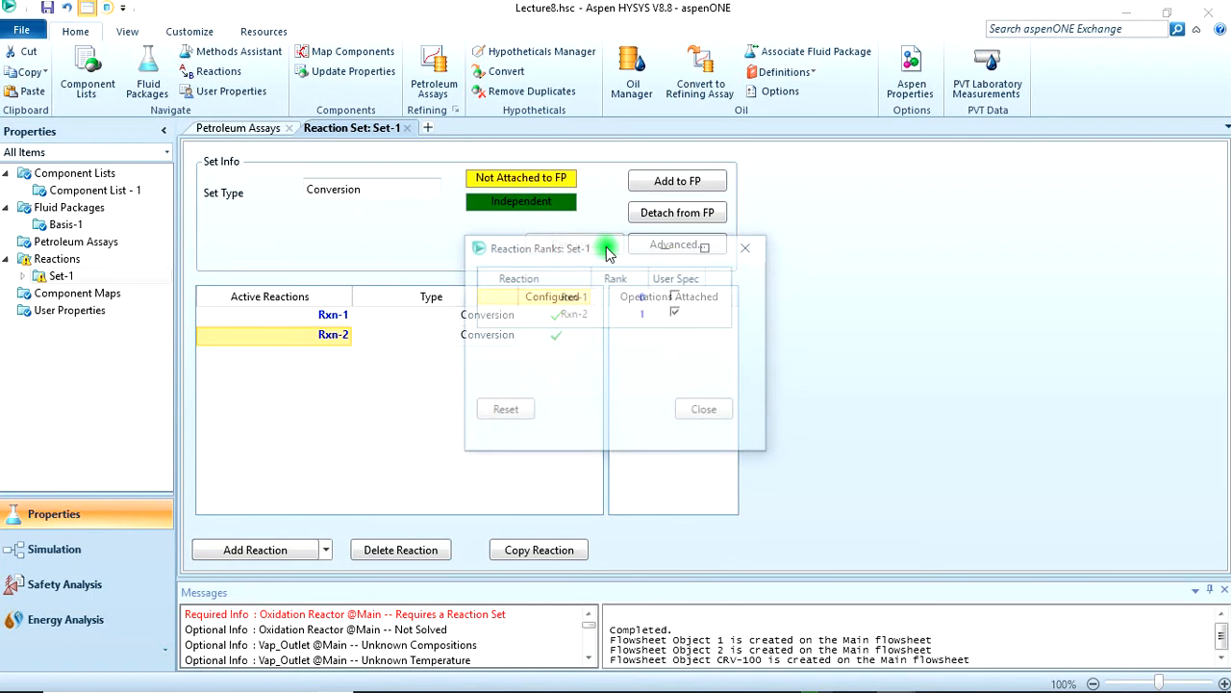
click(677, 245)
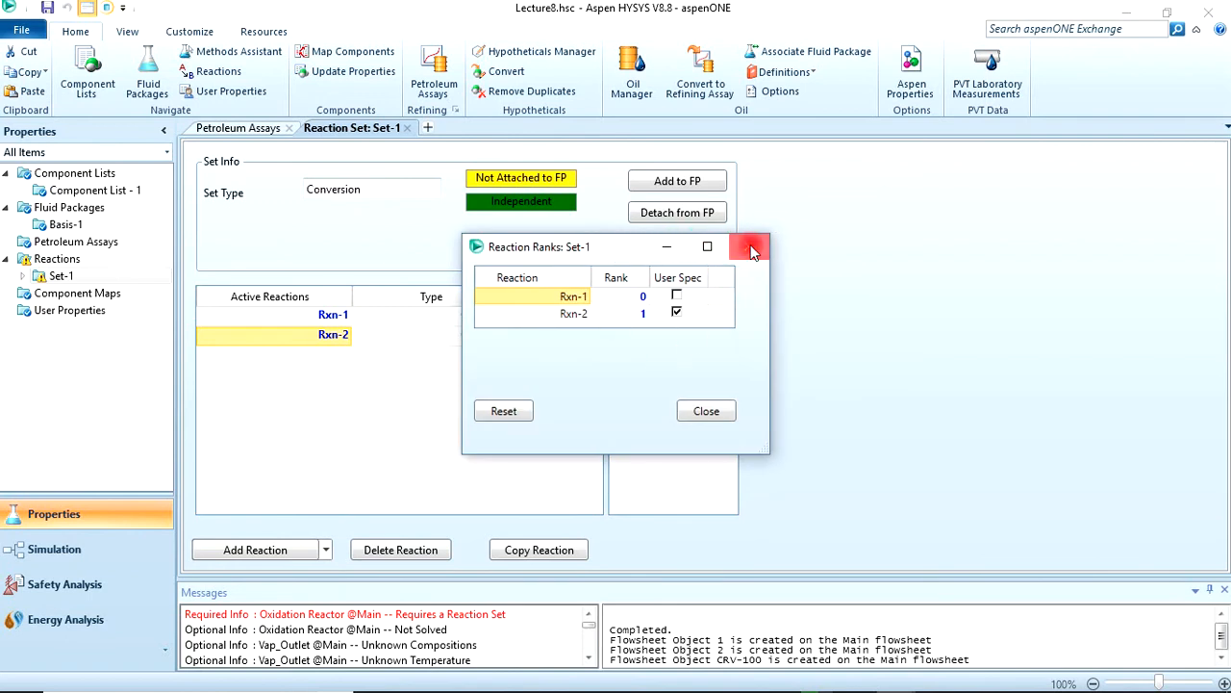
click(750, 246)
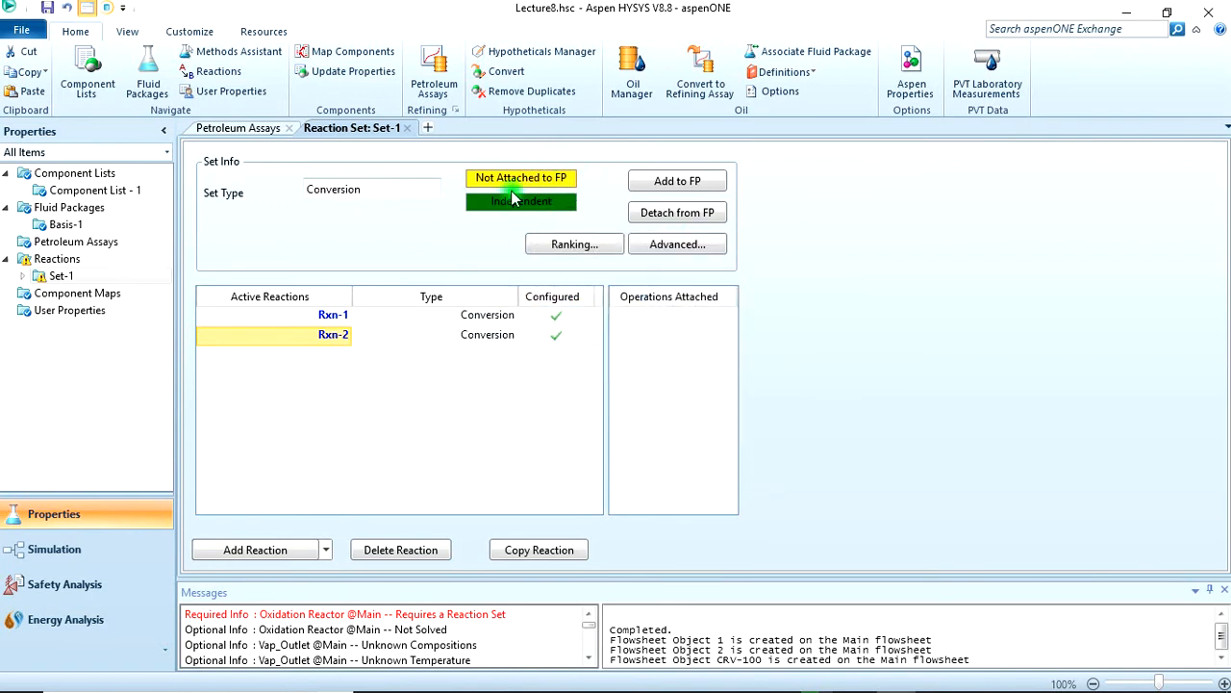
mouse_move(678, 181)
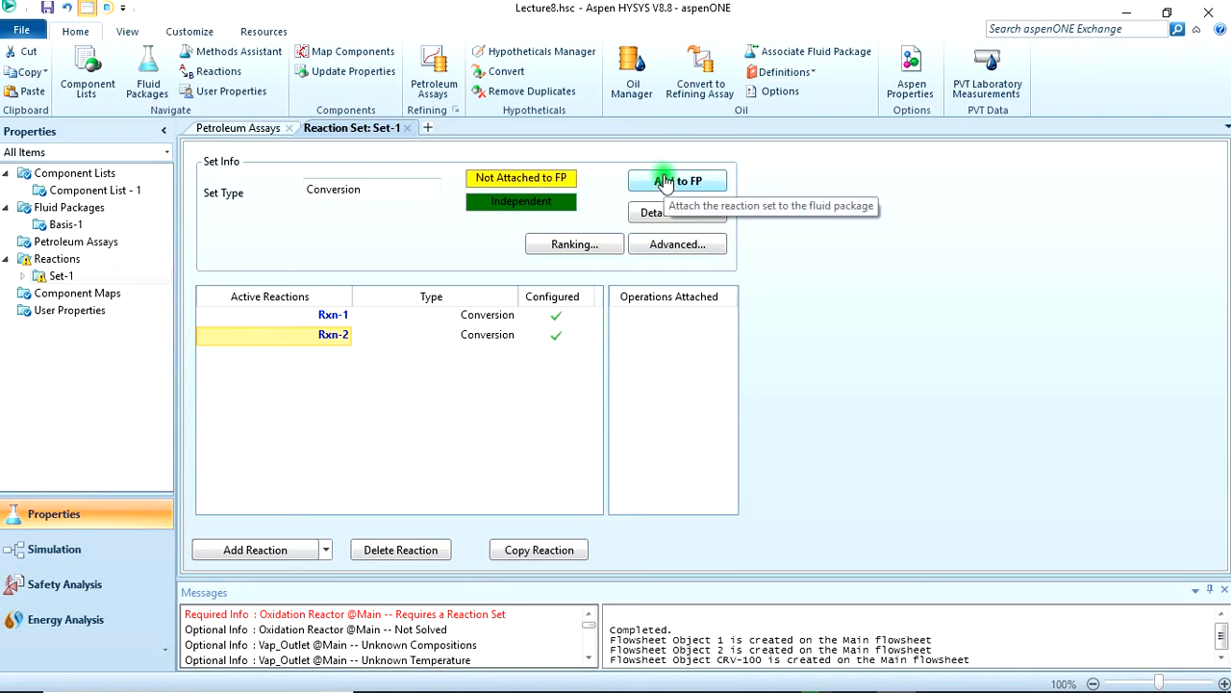
click(678, 181)
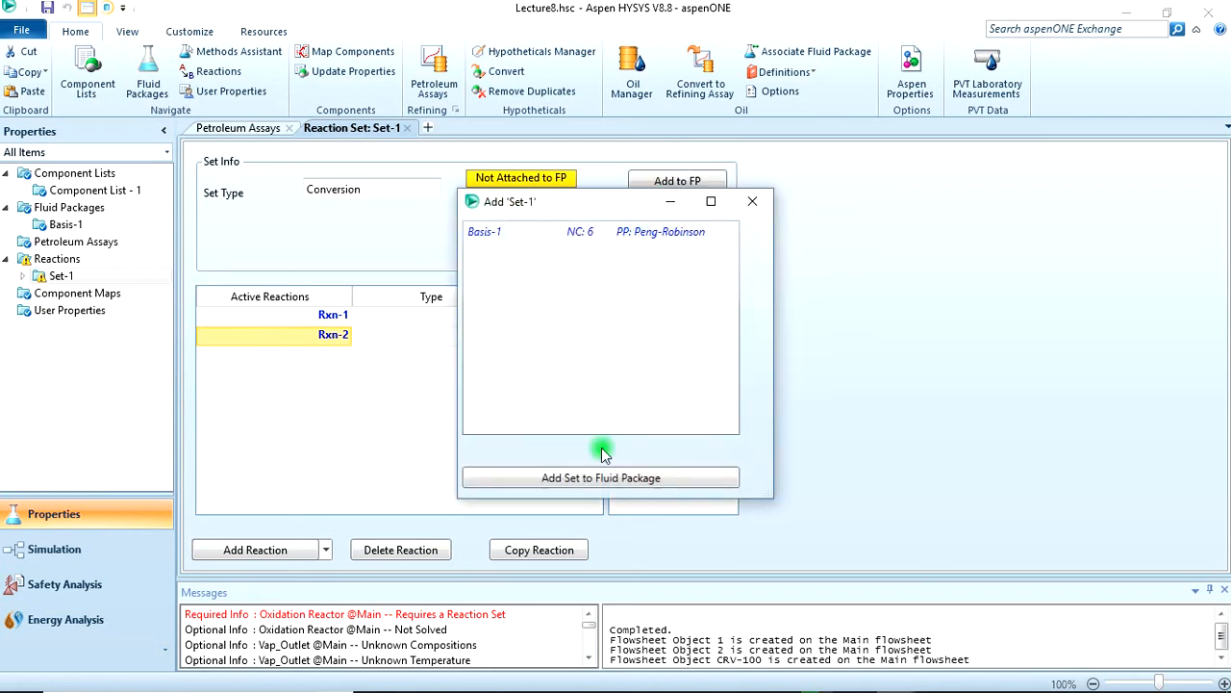
click(600, 477)
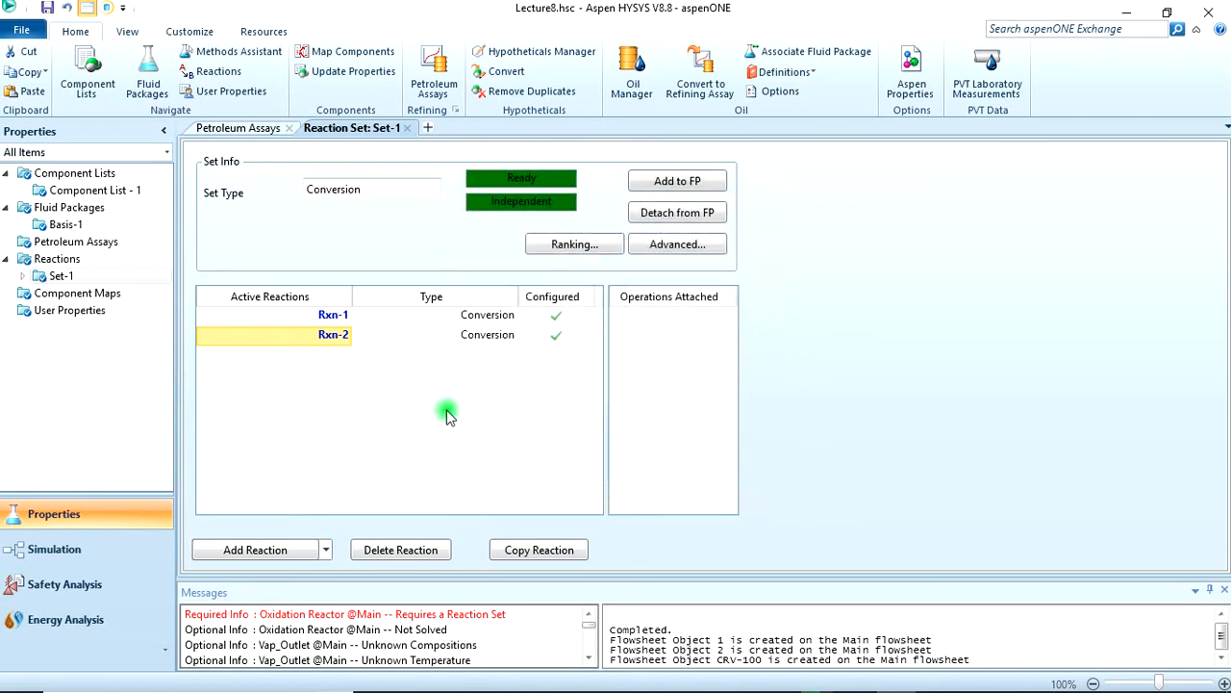
click(58, 258)
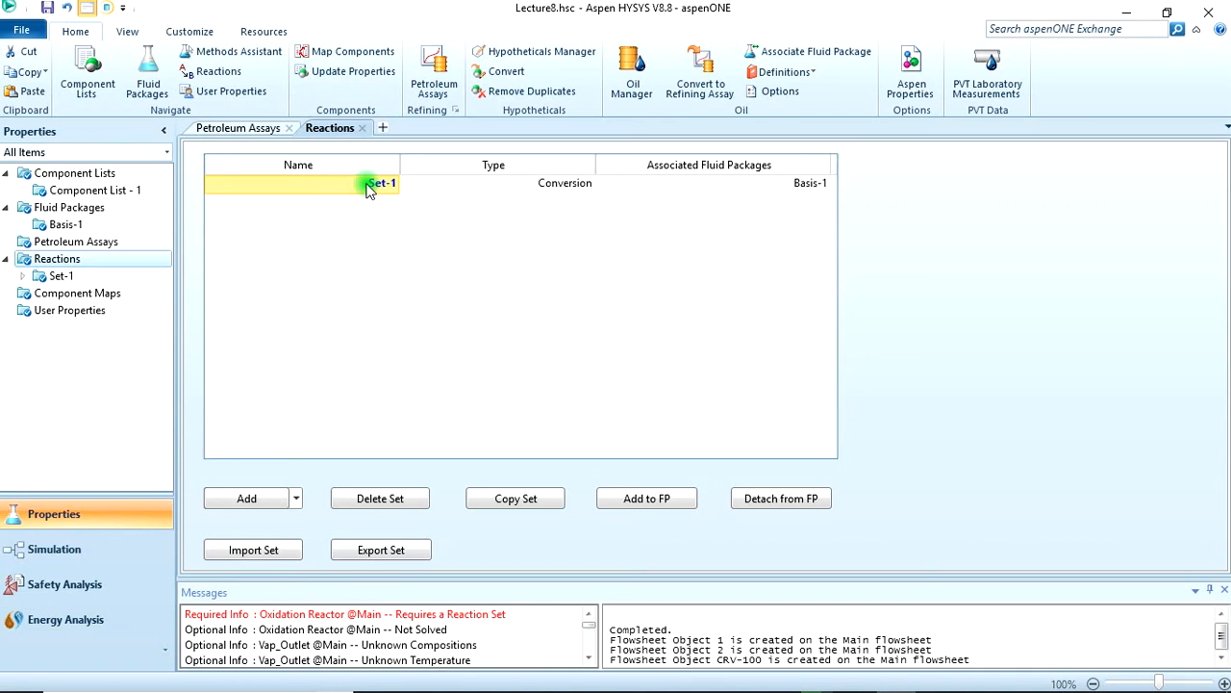
- Rename reaction set Set-1 to 'Oxidation Reactions'
double_click(383, 183)
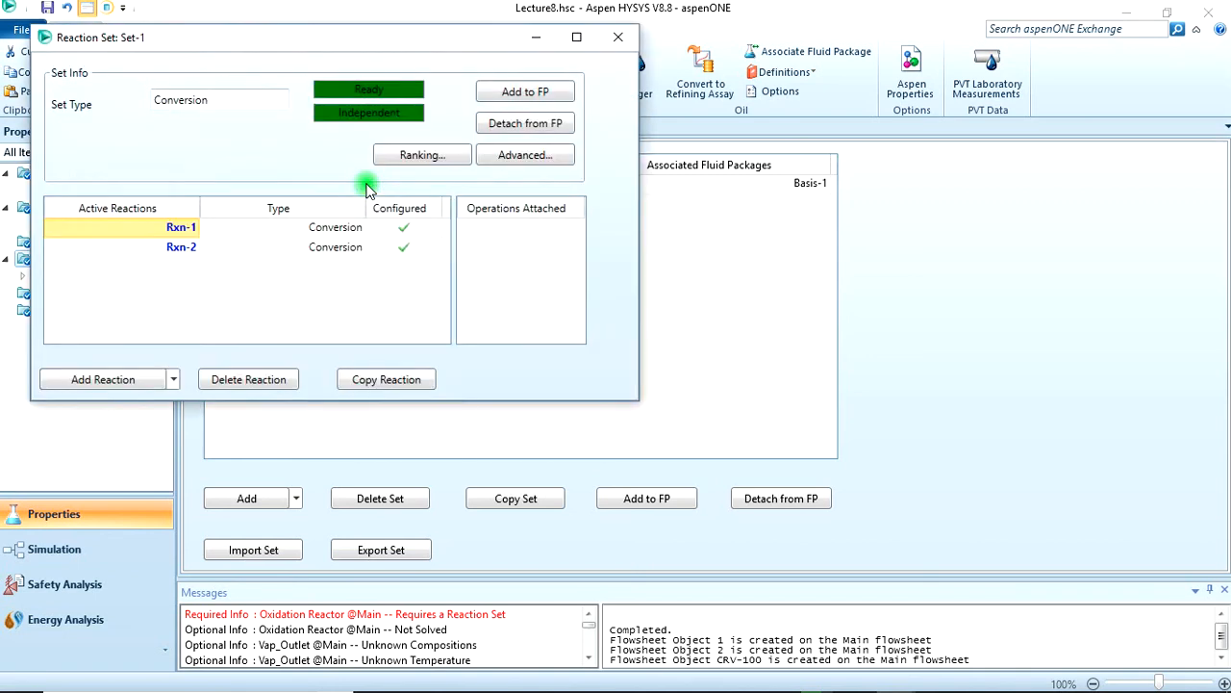
click(619, 36)
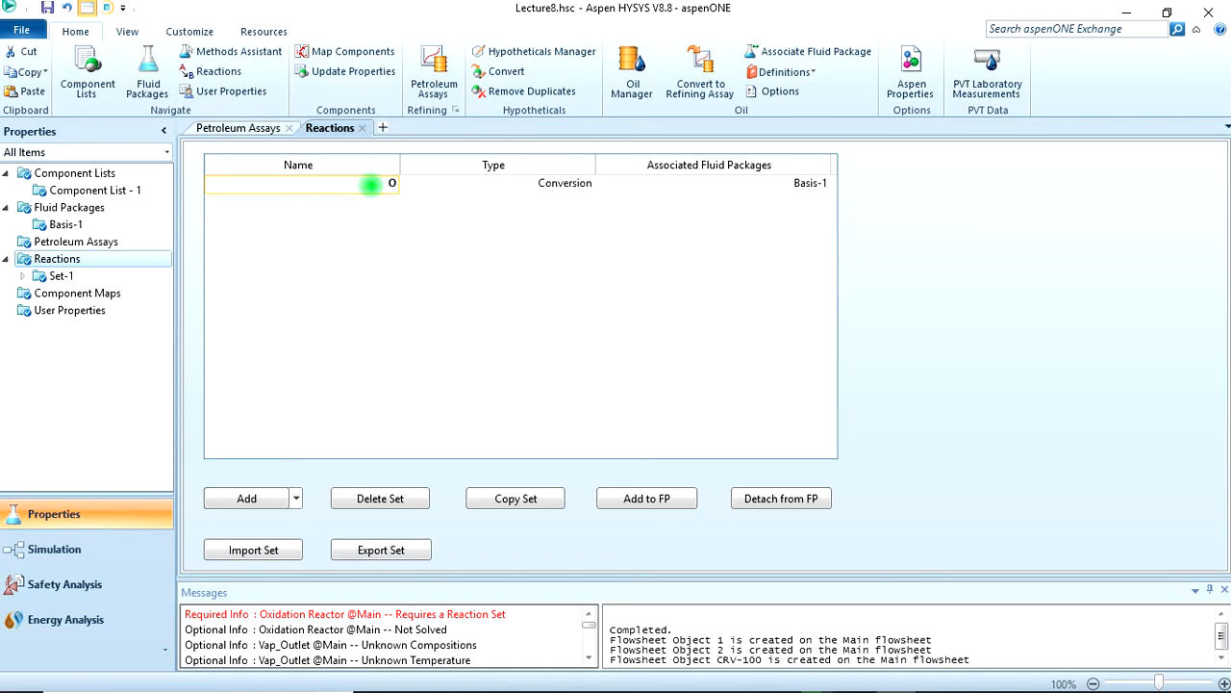
text(Oxidation Rea)
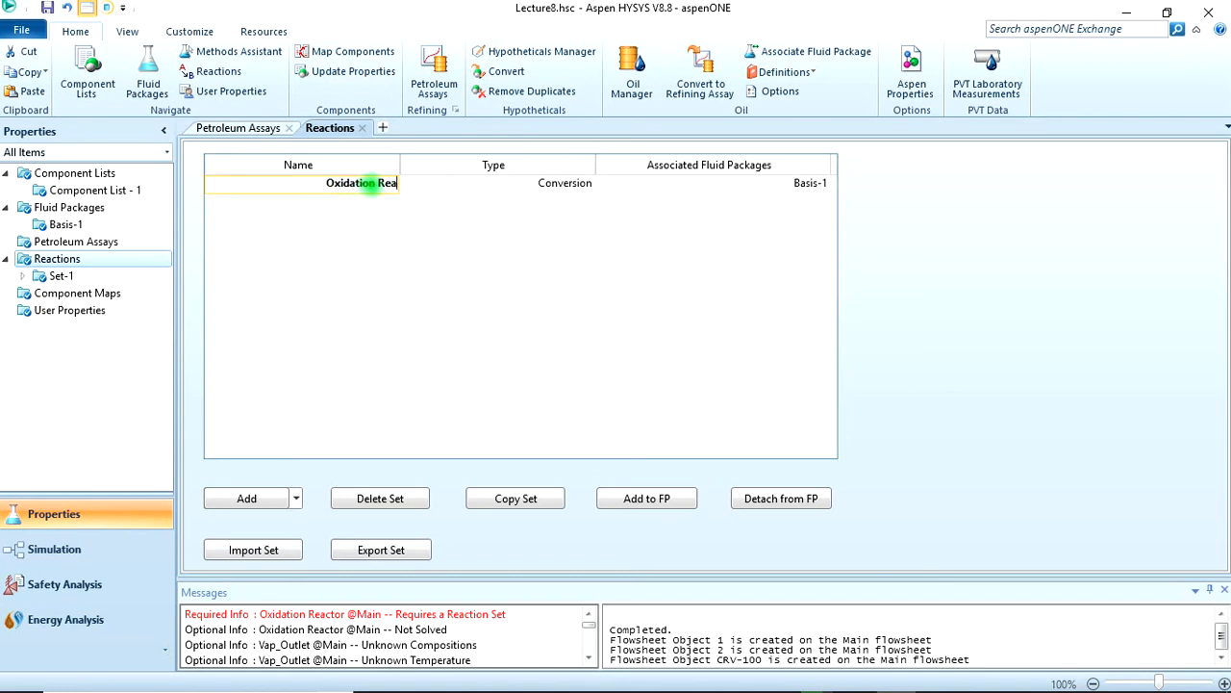
text(ctions)
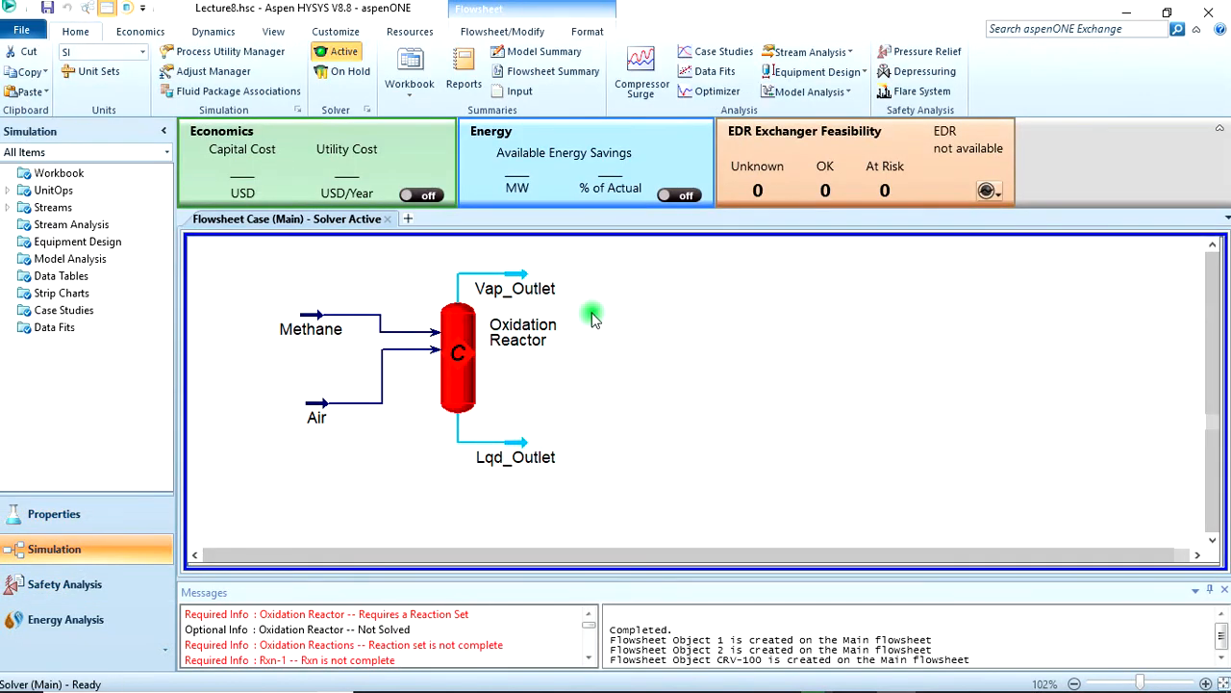
- Move the Vap_Outlet label beside its stream and reposition the reactor's name label above it
click(516, 288)
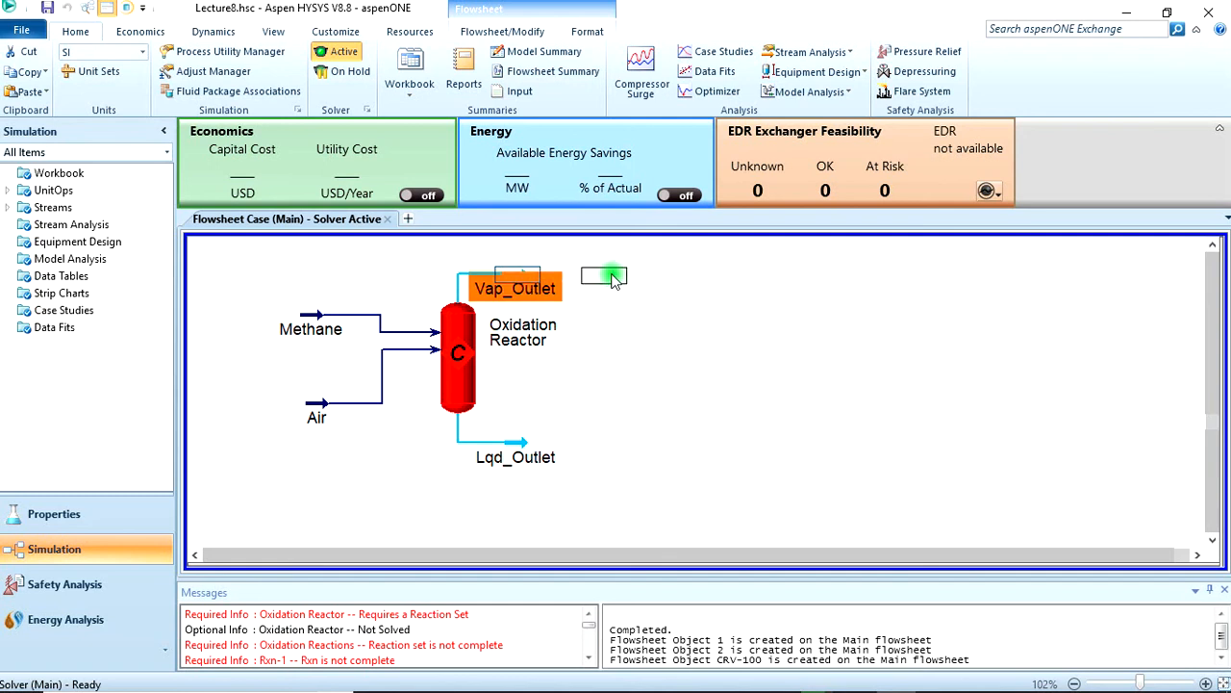
drag(515, 289, 622, 293)
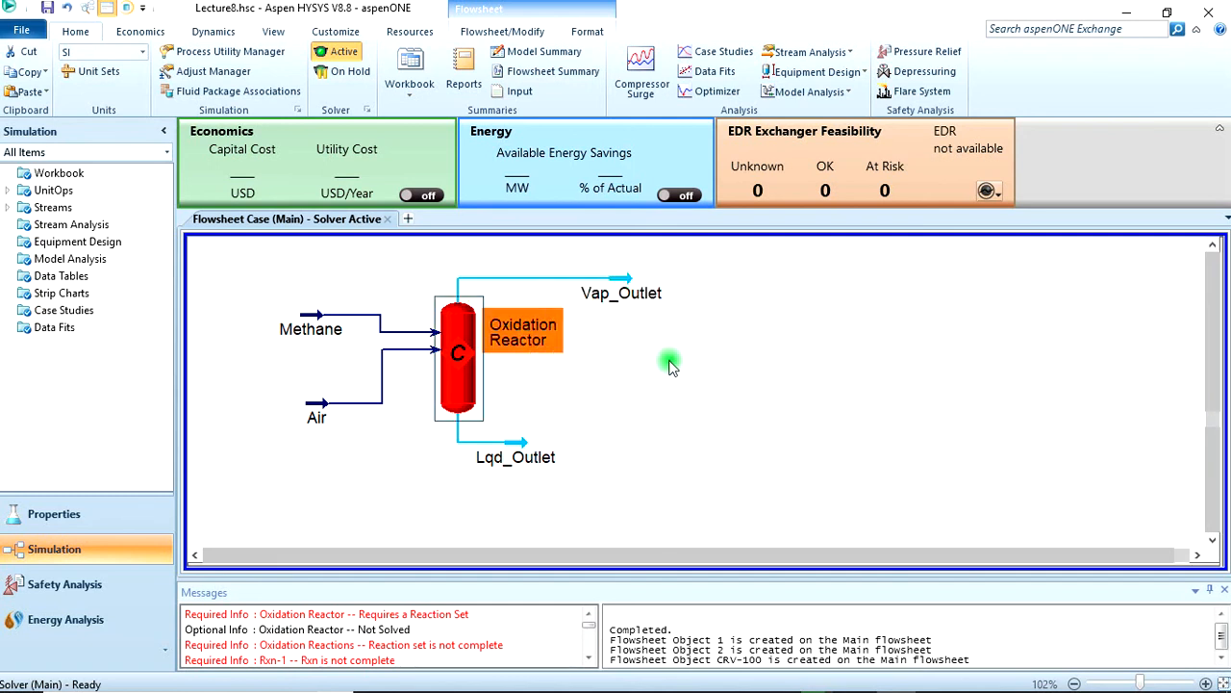
right_click(458, 354)
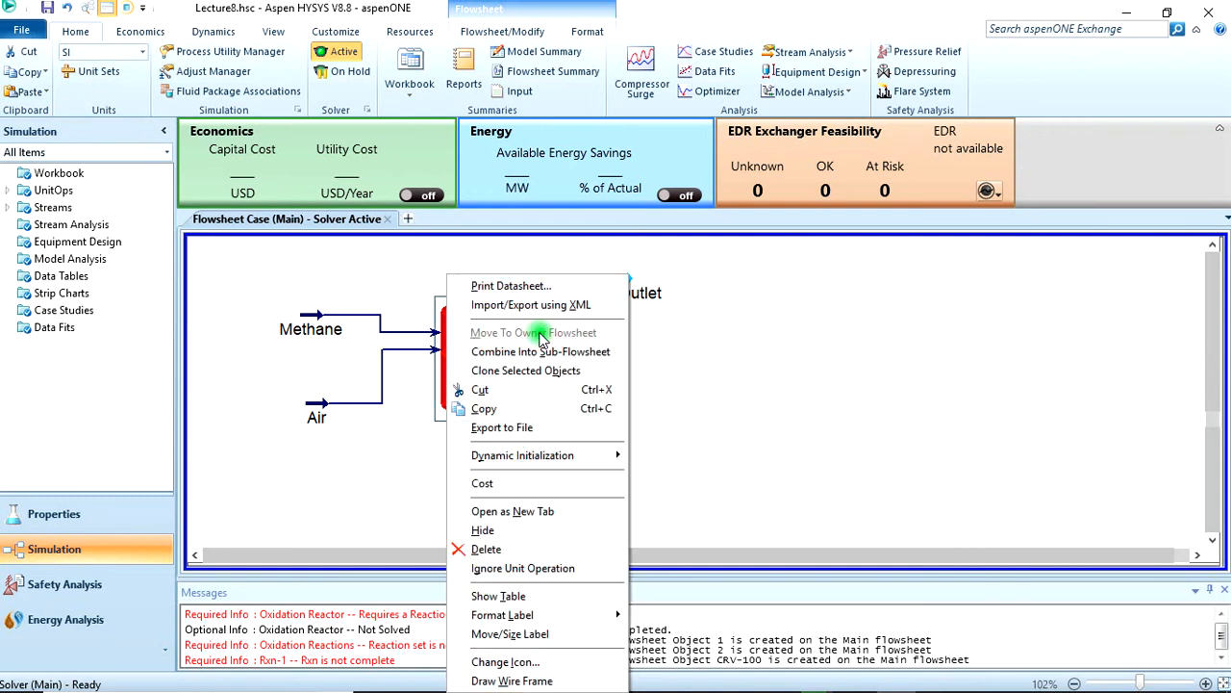
mouse_move(523, 567)
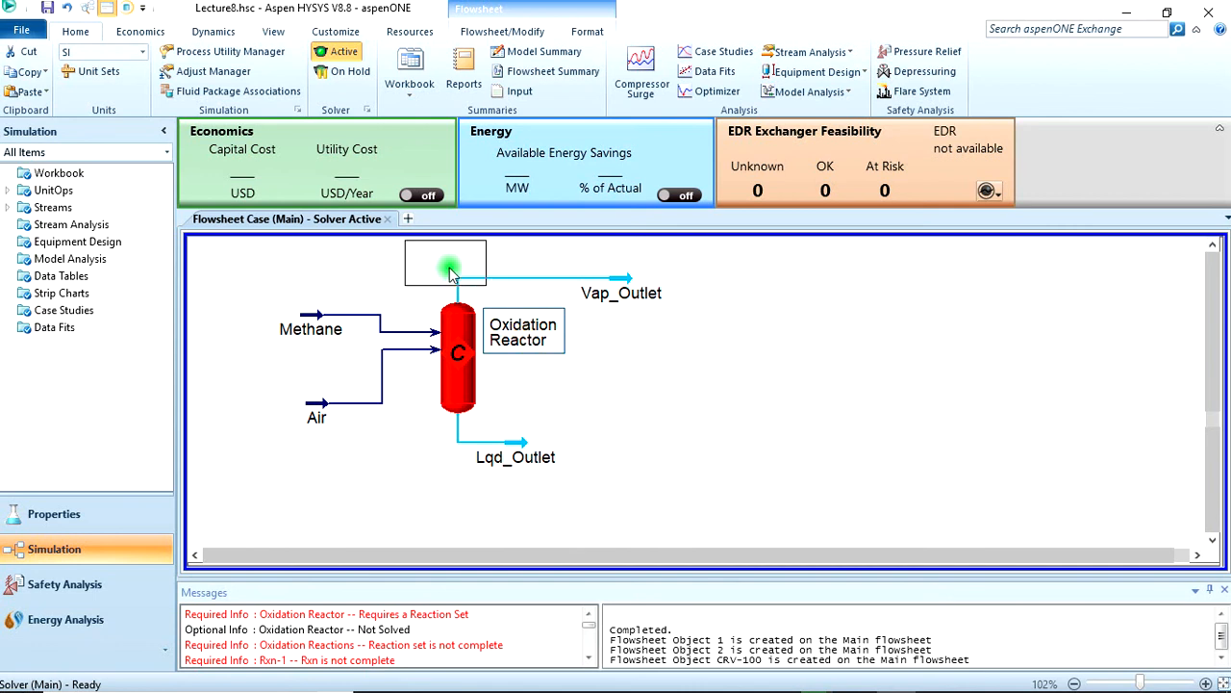
mouse_move(446, 266)
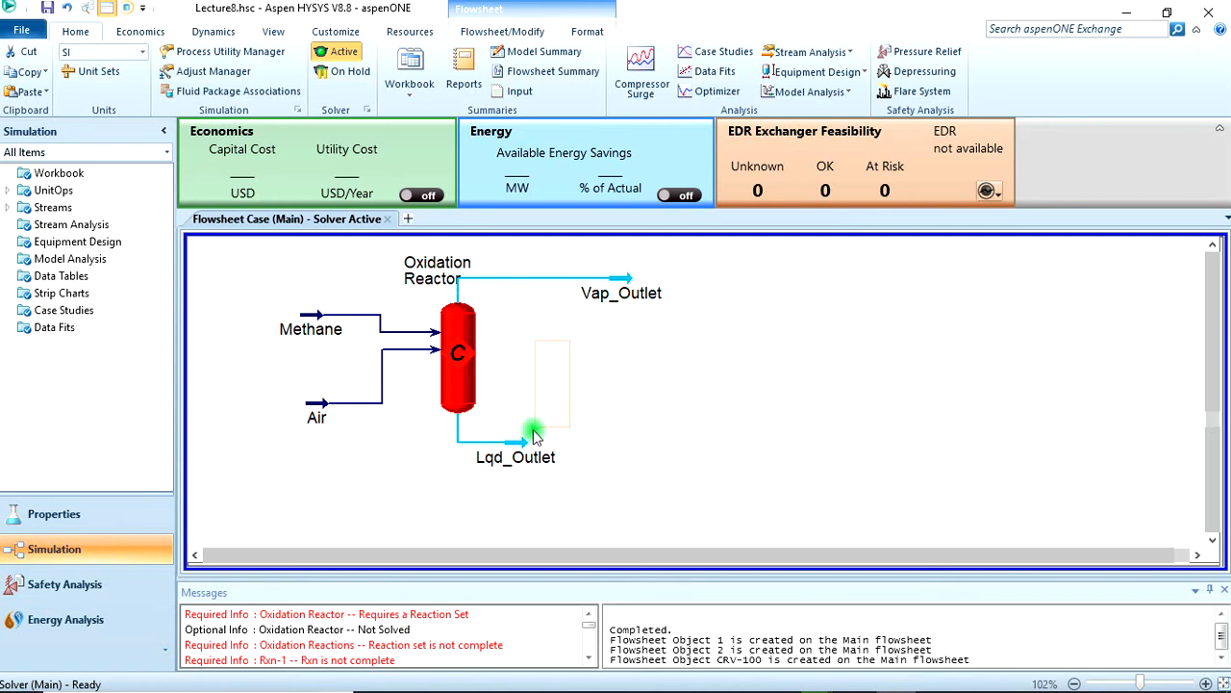
mouse_move(523, 442)
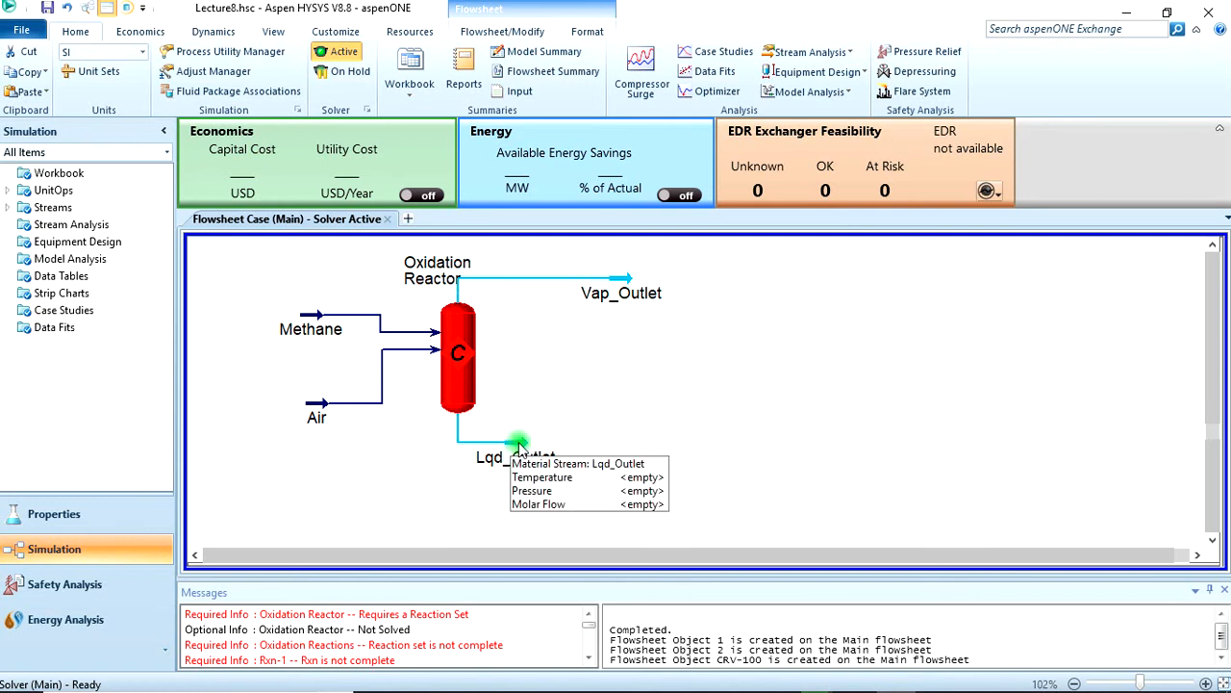
- Relocate the Lqd_Outlet label beneath its stream using the flowsheet layout tools
click(490, 458)
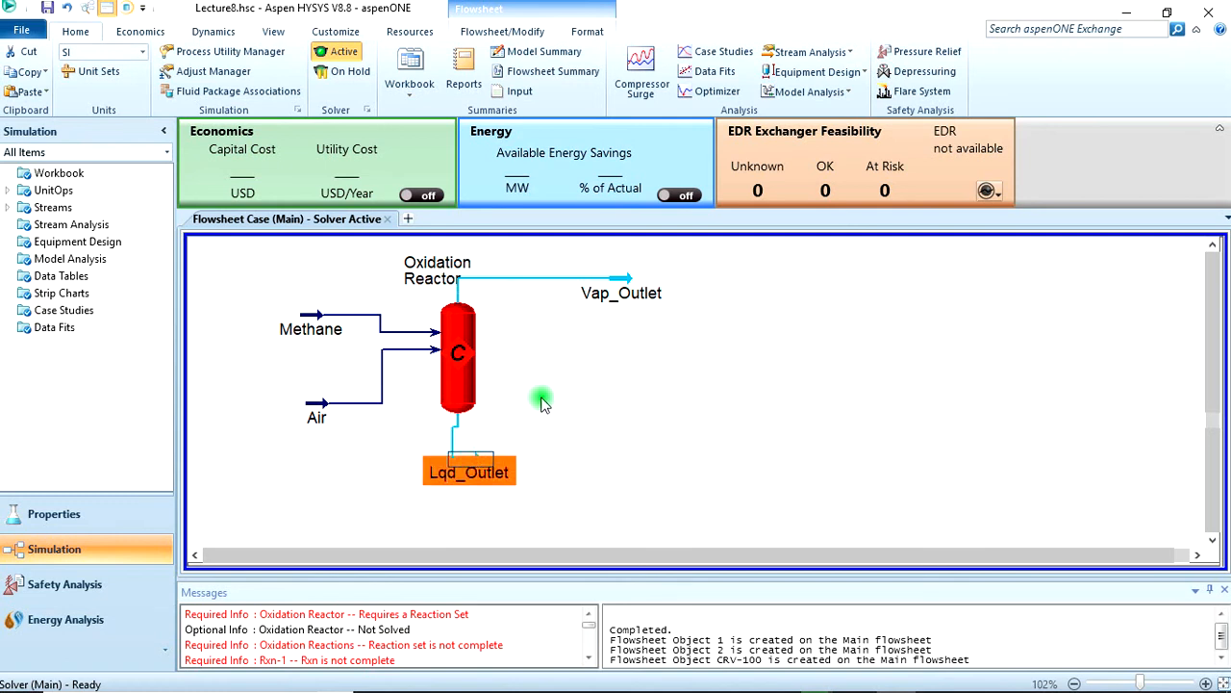
mouse_move(273, 31)
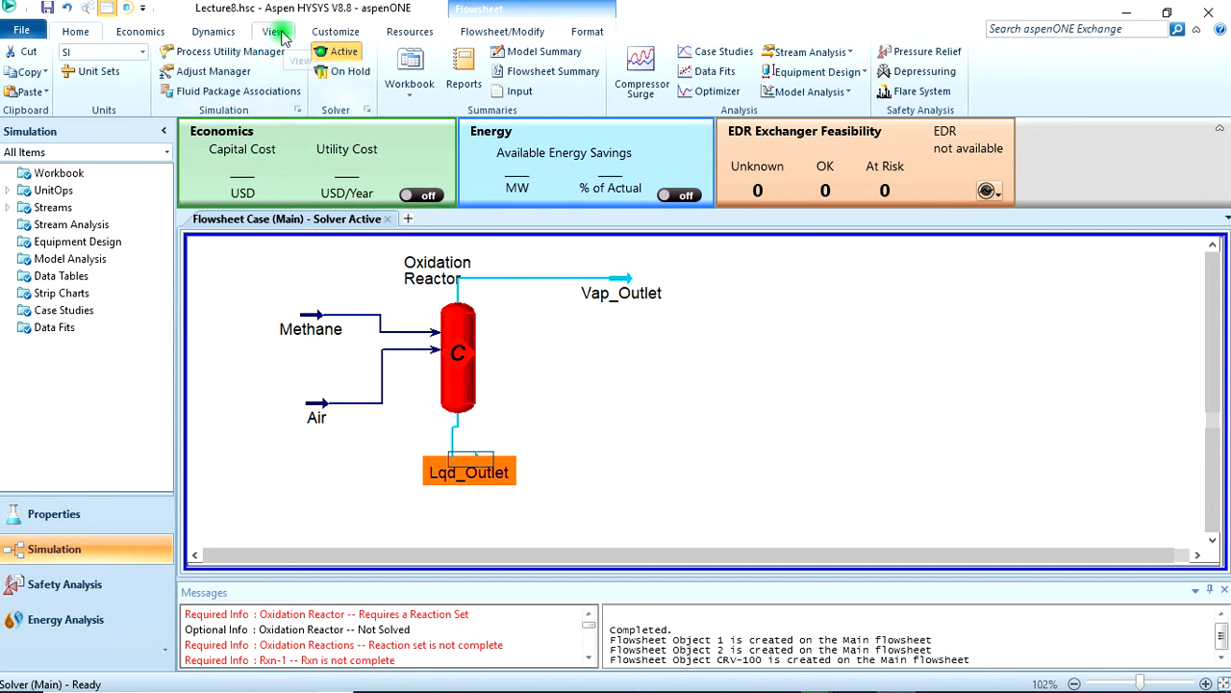
click(500, 31)
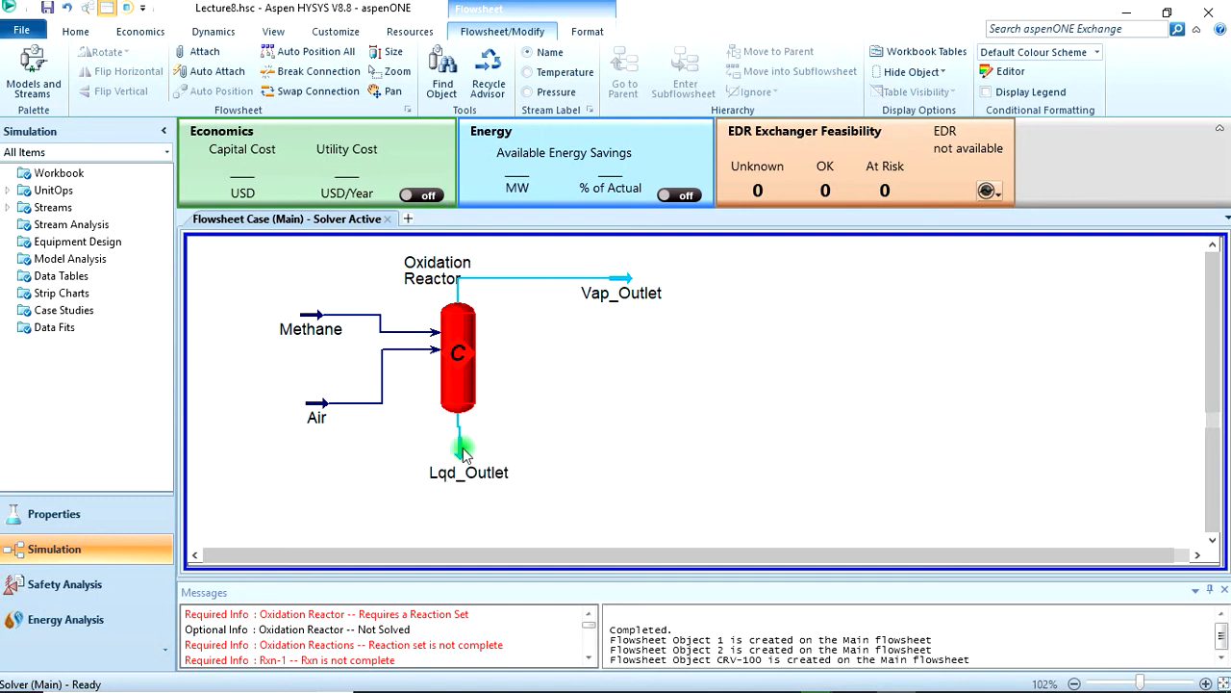
click(469, 452)
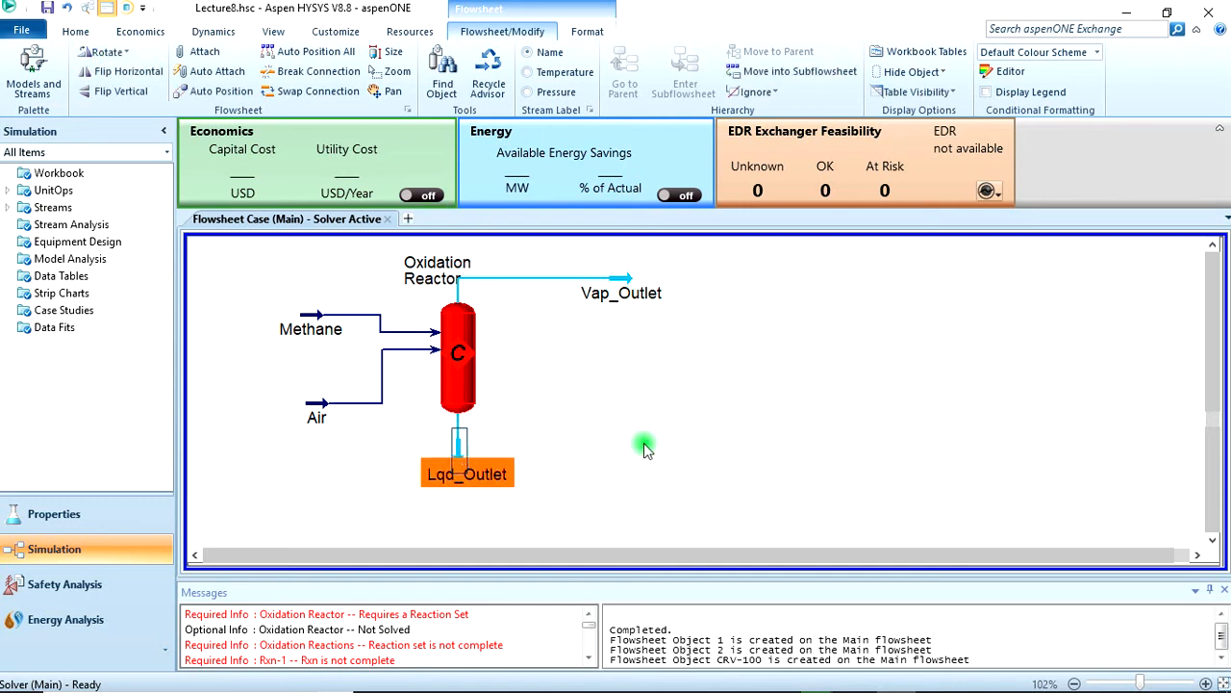
mouse_move(489, 273)
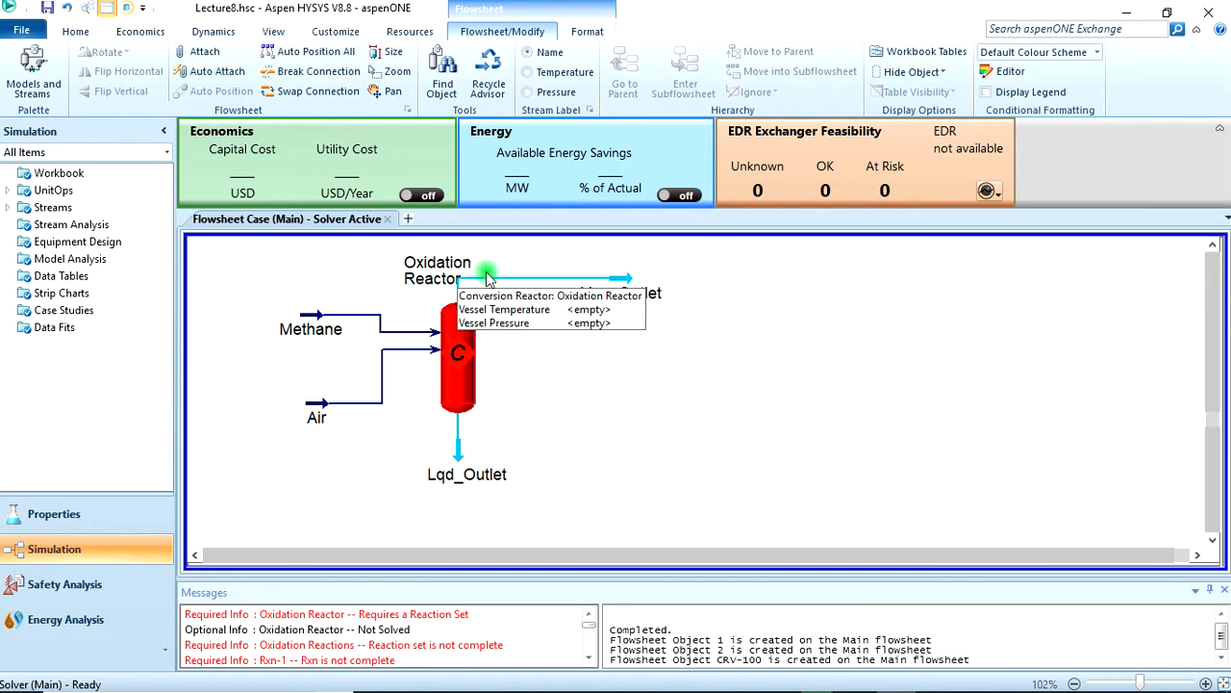
- Assign the Oxidation Reactions set to the Oxidation Reactor so its status reads OK
double_click(458, 355)
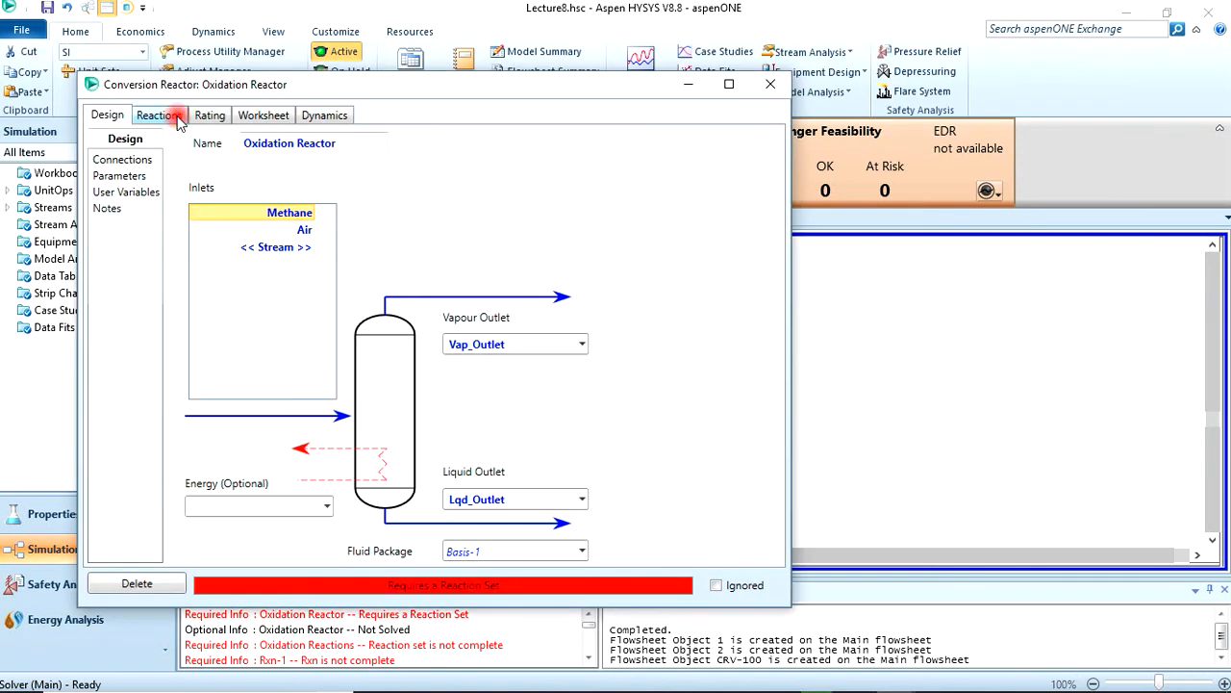
click(160, 115)
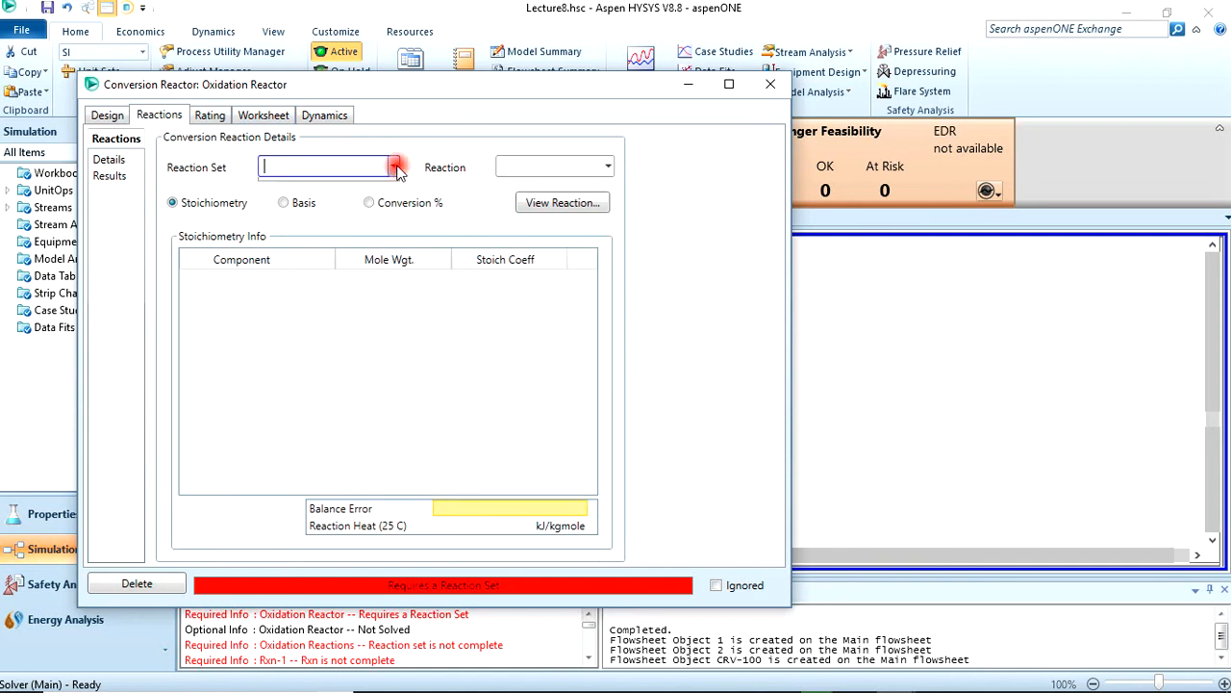
click(393, 165)
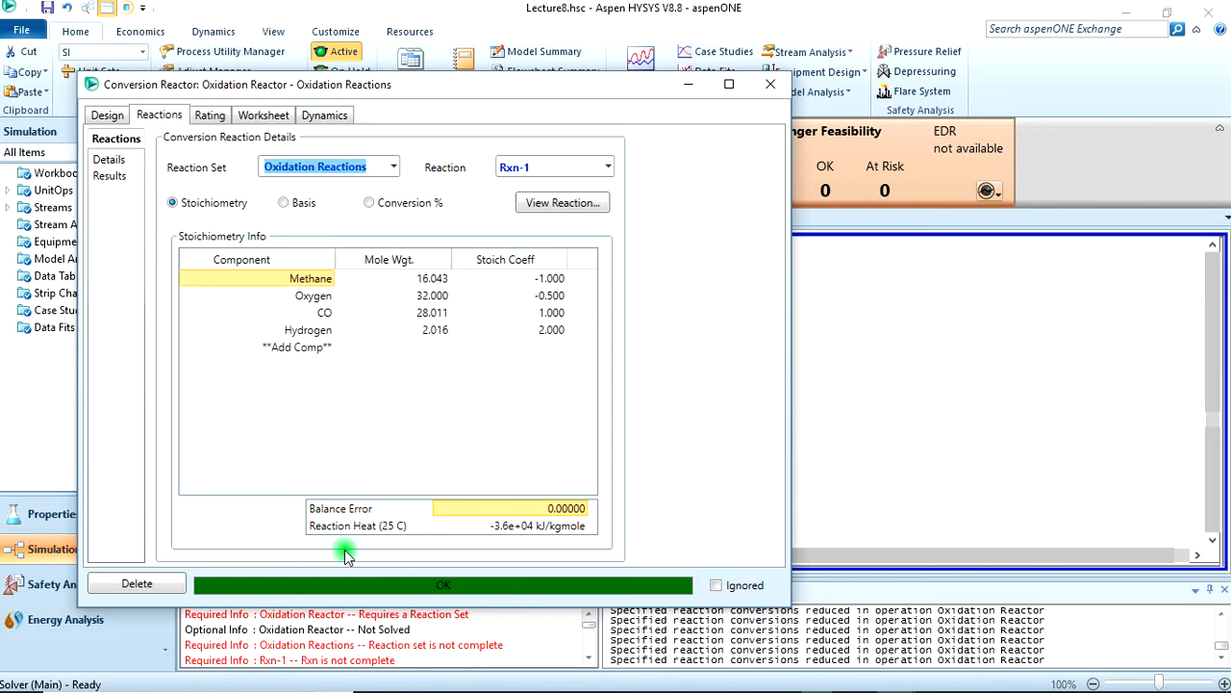
mouse_move(696, 402)
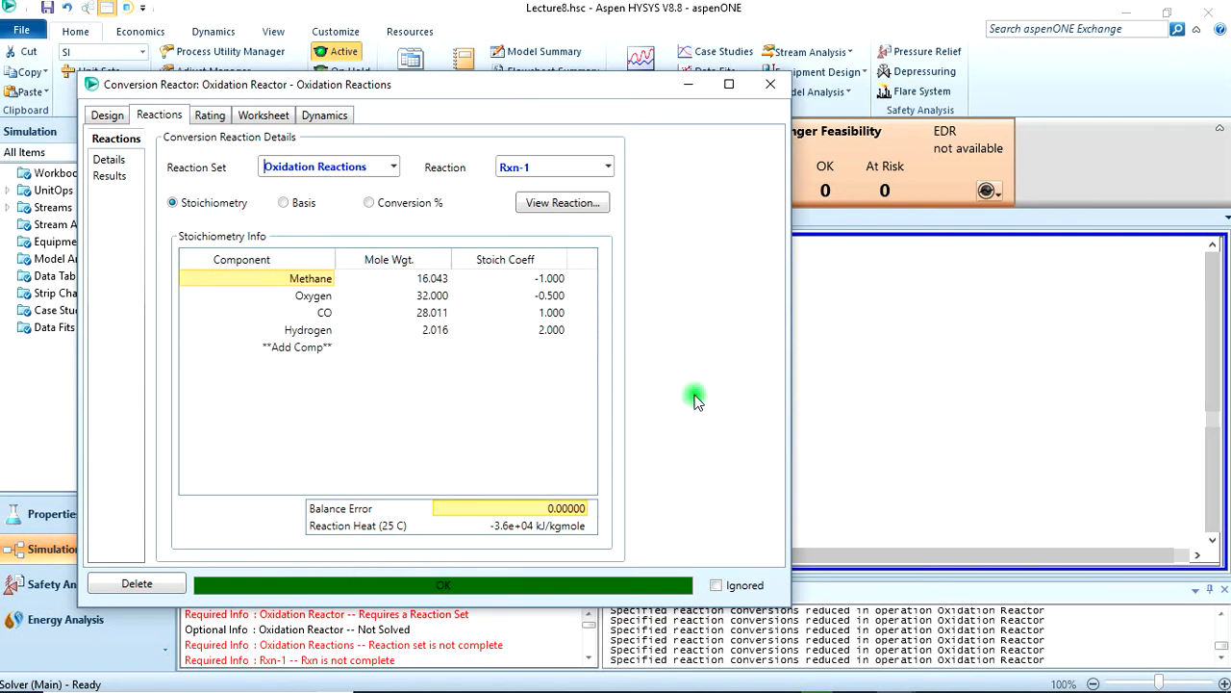
mouse_move(770, 84)
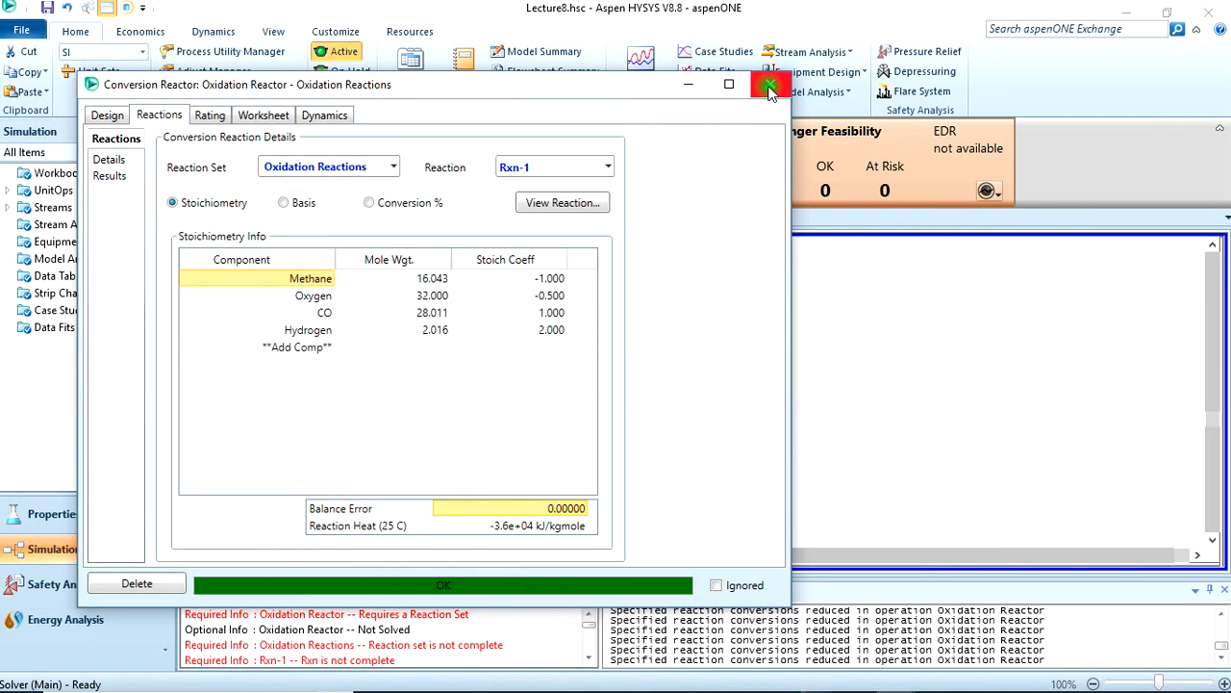
click(770, 85)
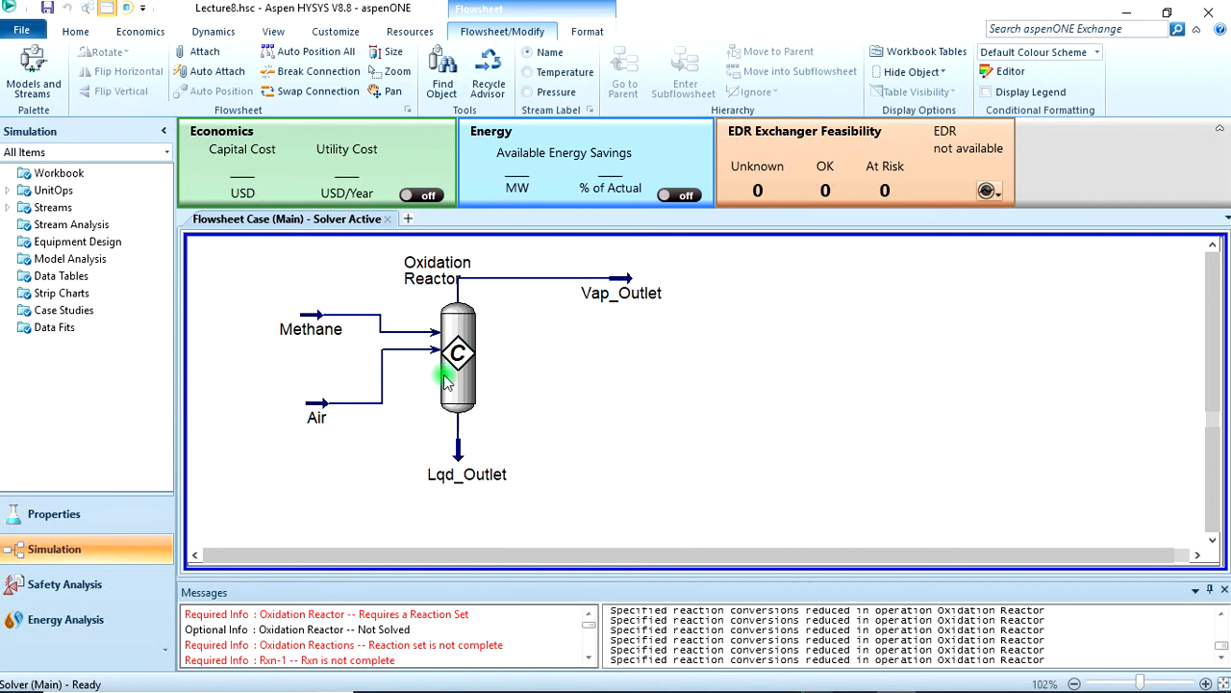
double_click(458, 362)
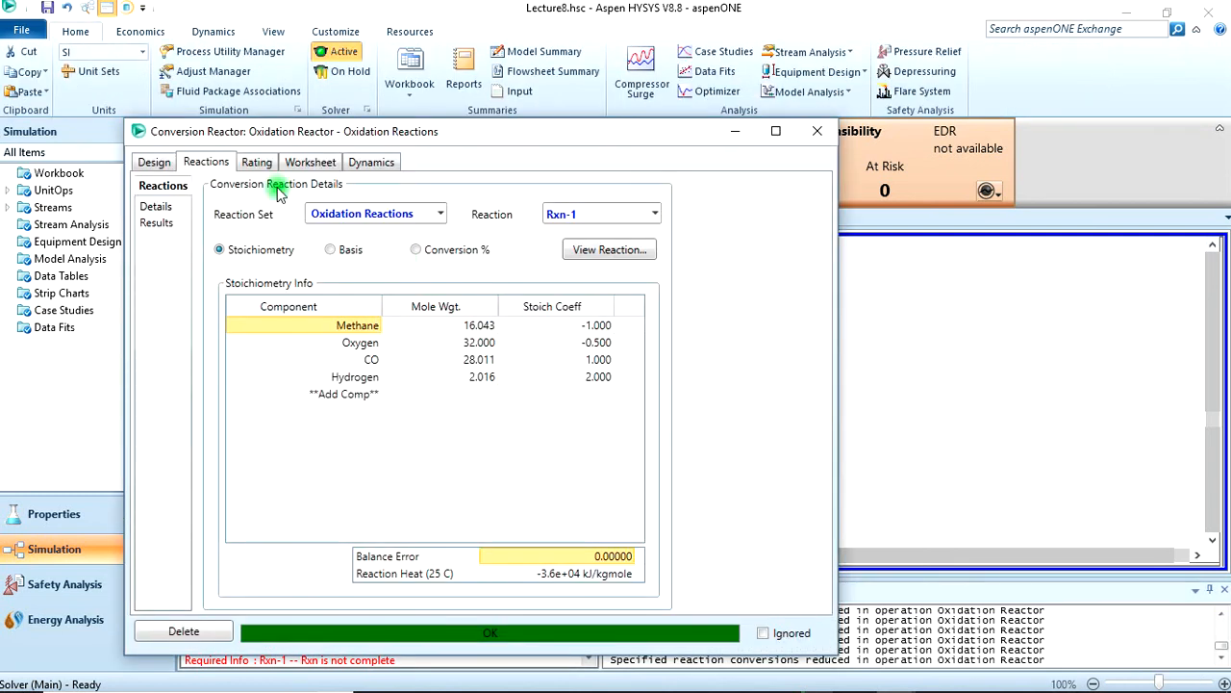
click(310, 162)
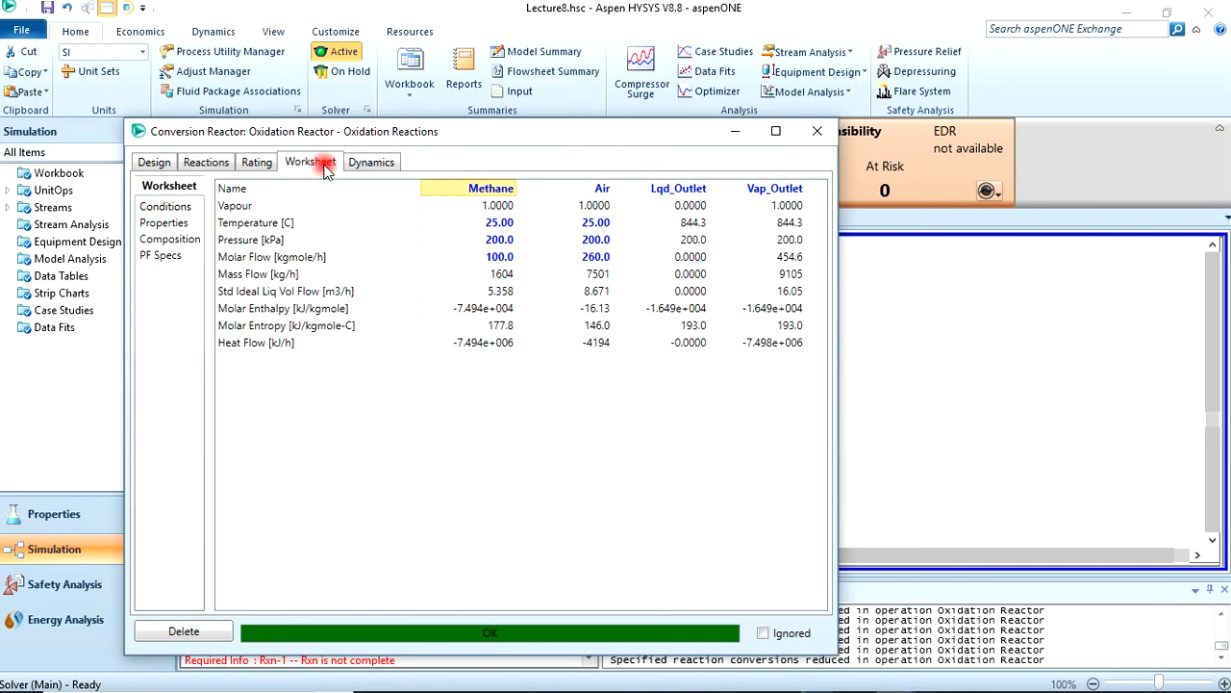
mouse_move(594, 273)
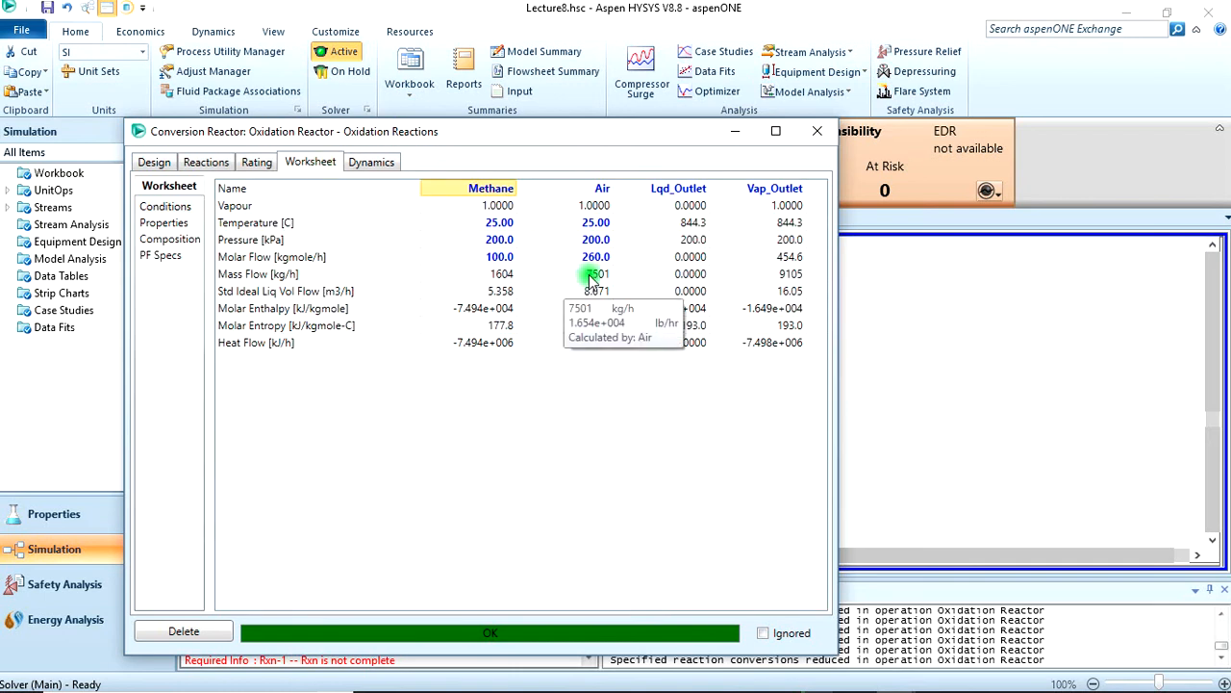
mouse_move(689, 258)
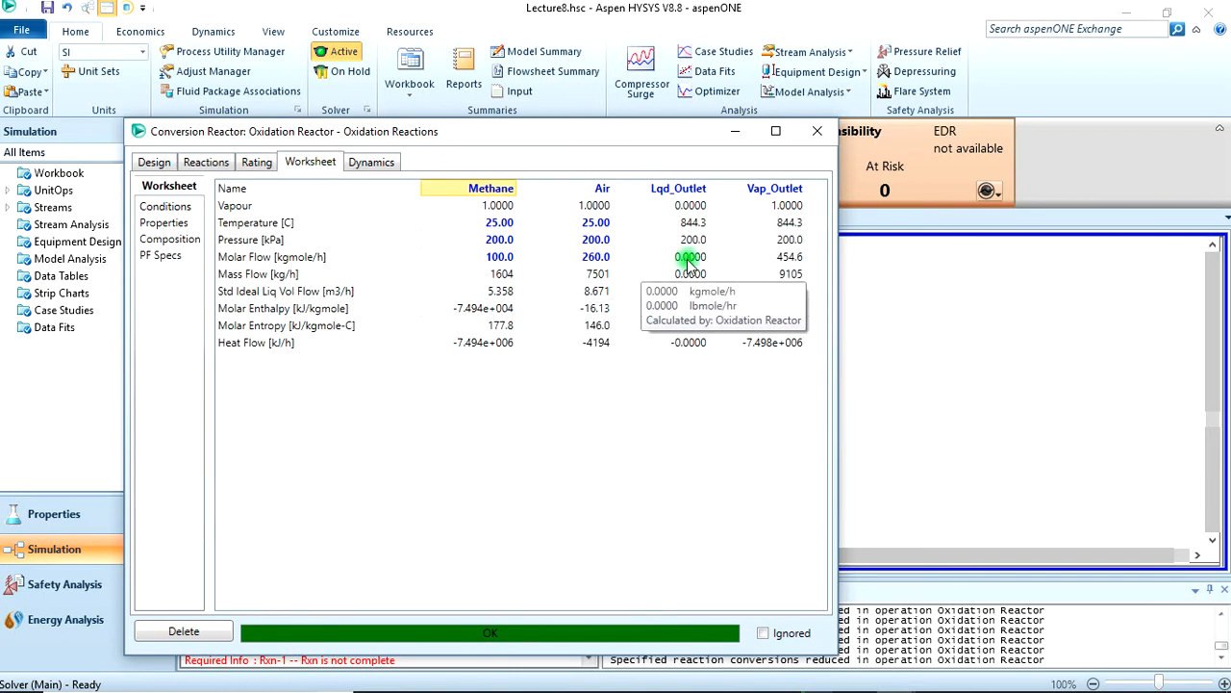
click(816, 131)
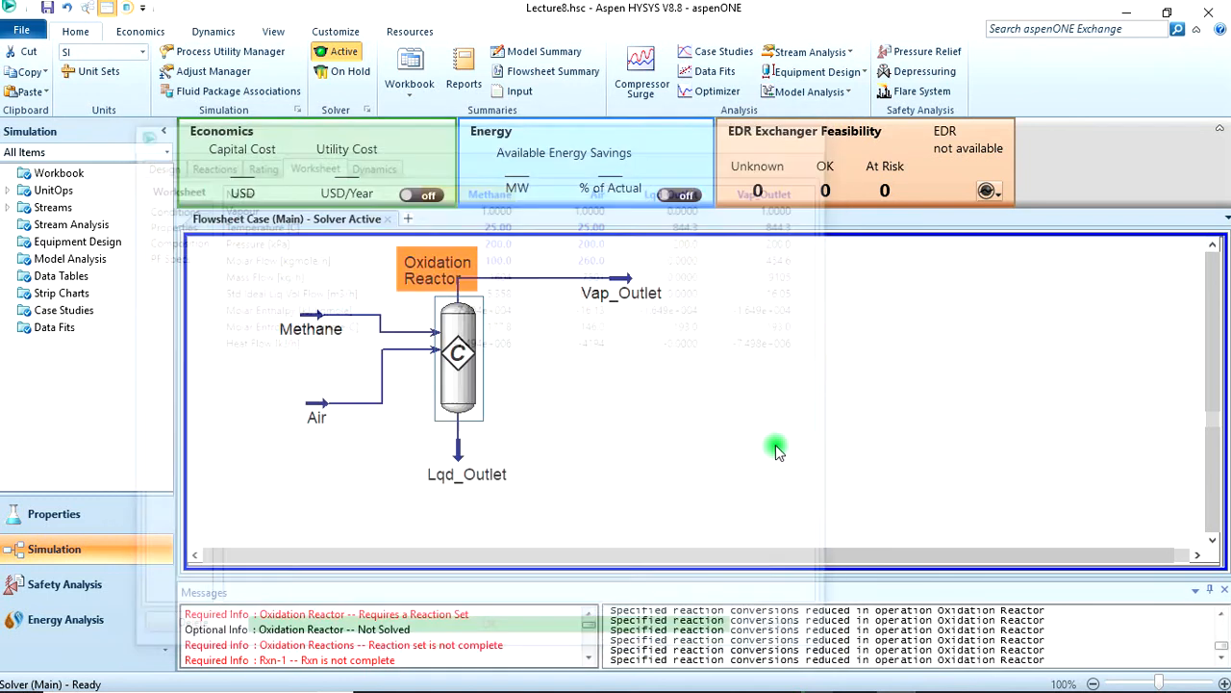
click(616, 366)
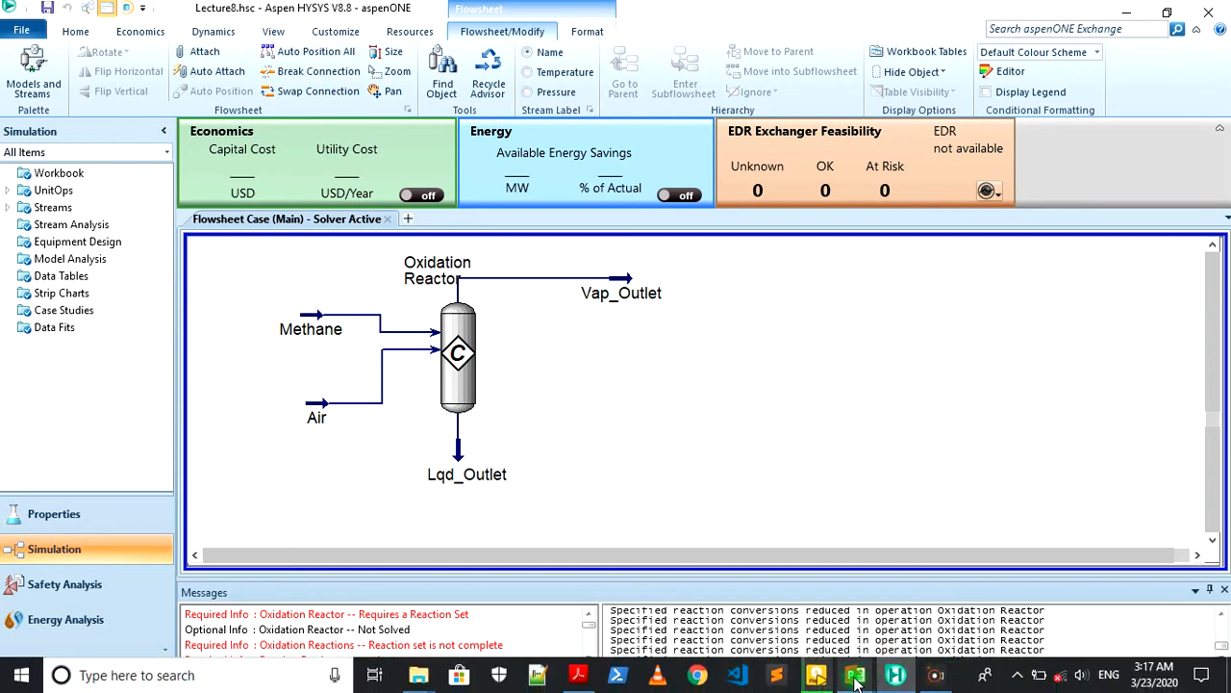
click(76, 31)
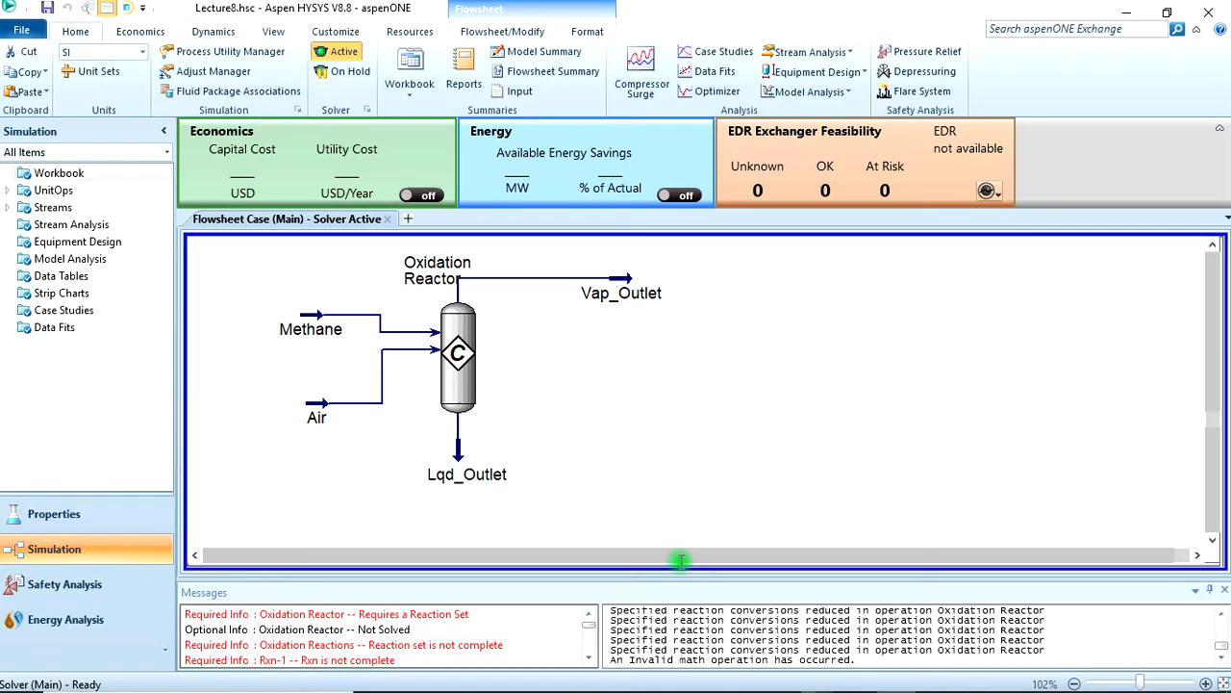
mouse_move(615, 370)
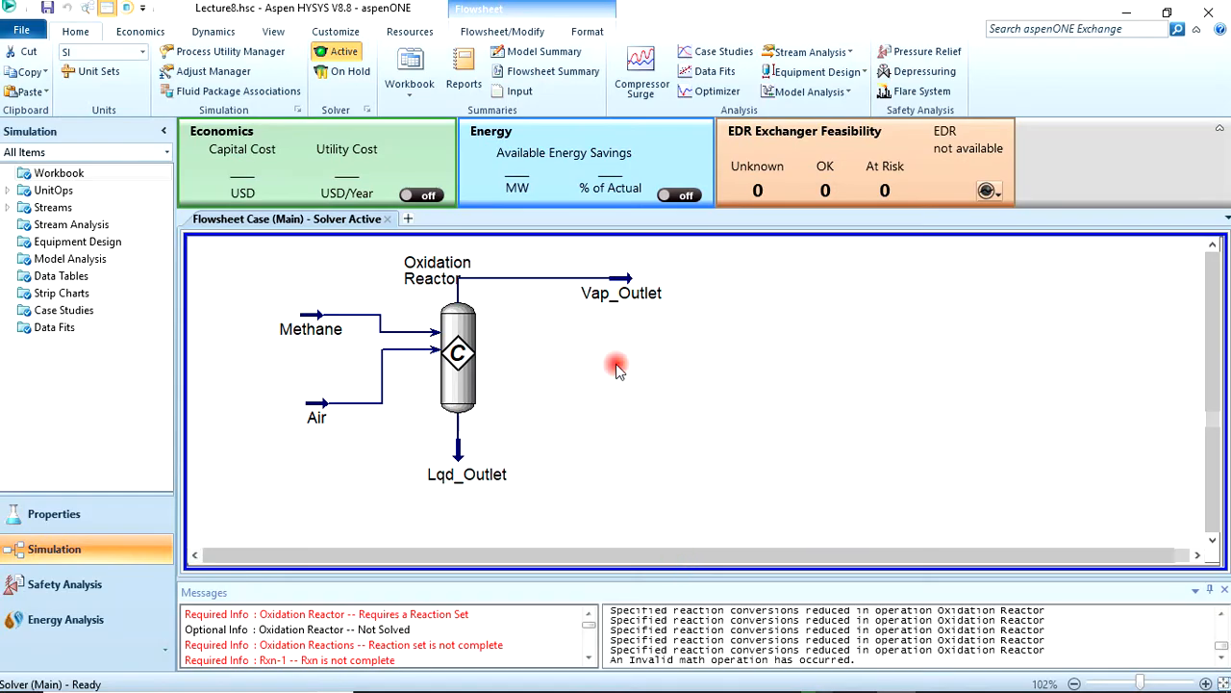
mouse_move(464, 71)
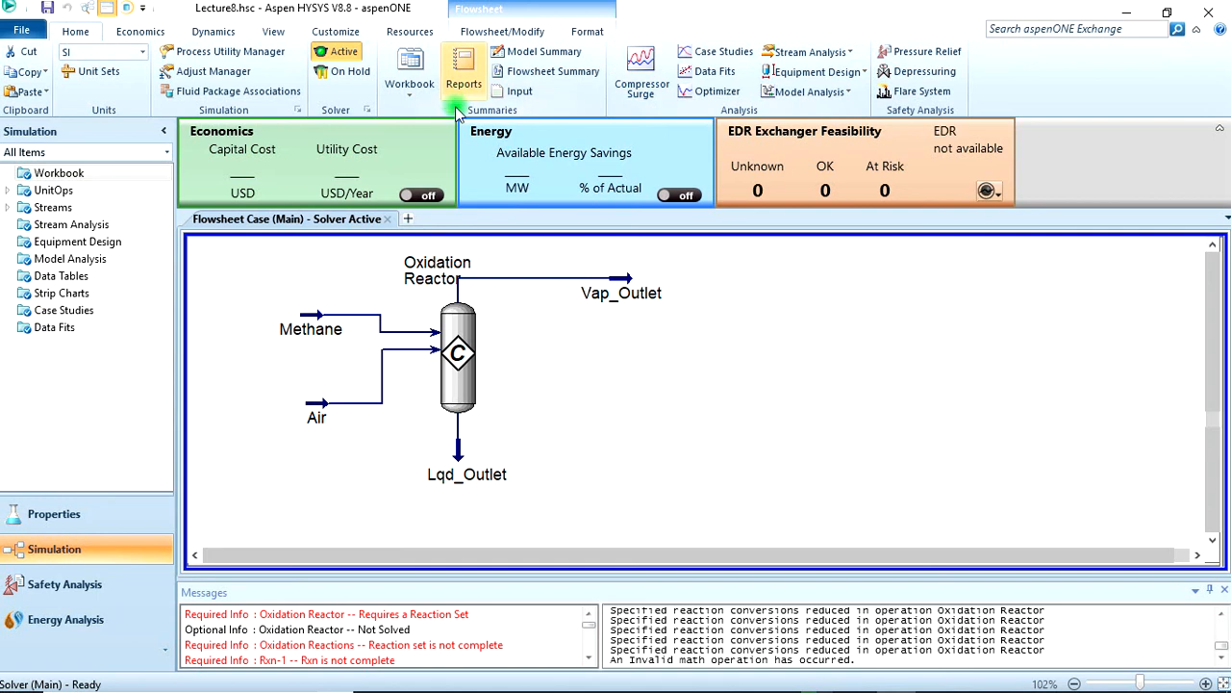
mouse_move(408, 74)
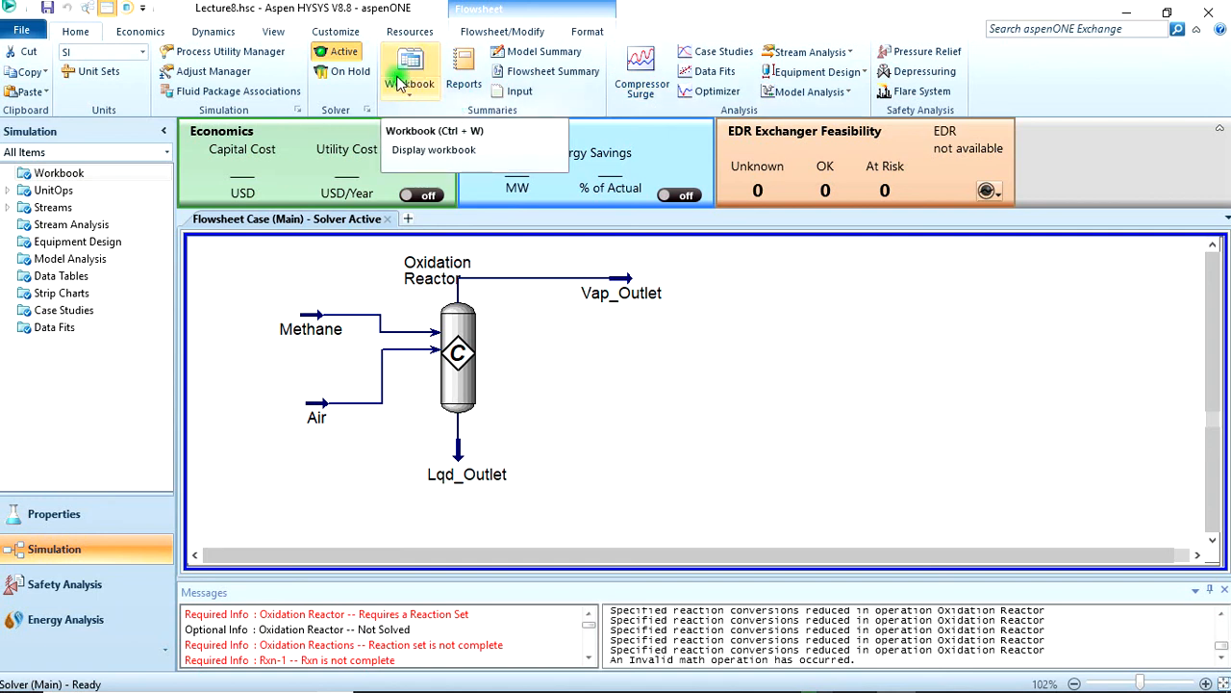
- Add Master Comp Molar Flow for all components to the workbook's Material Streams variables
click(408, 72)
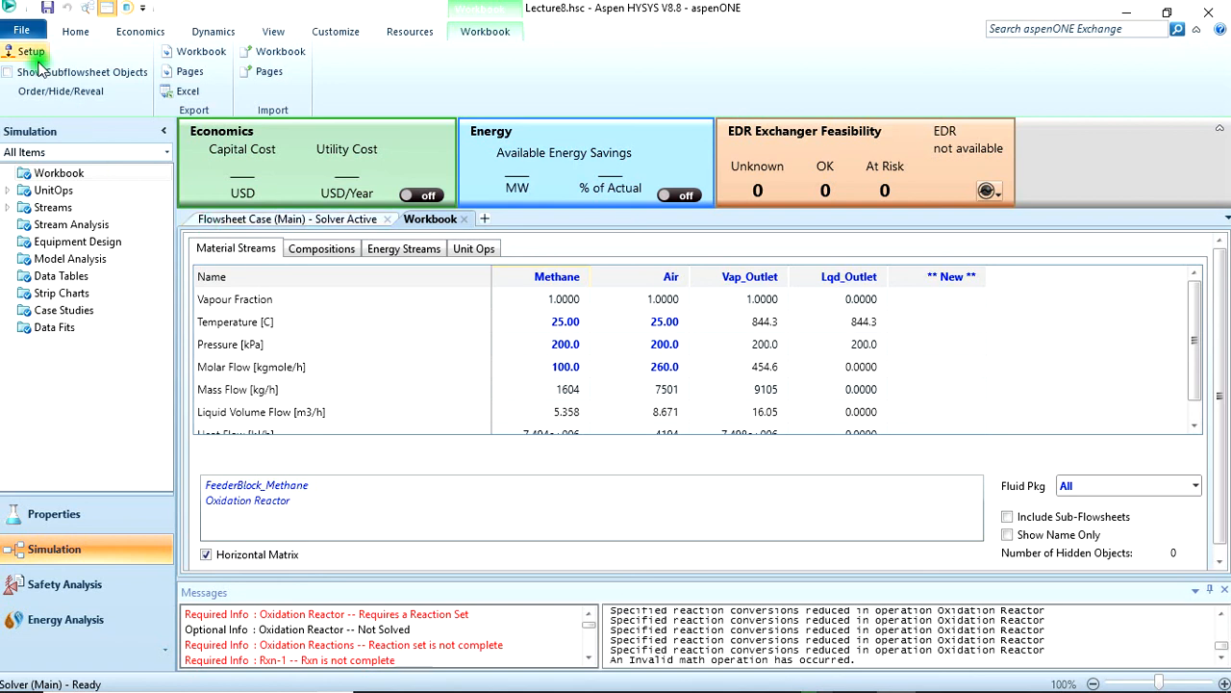
click(29, 50)
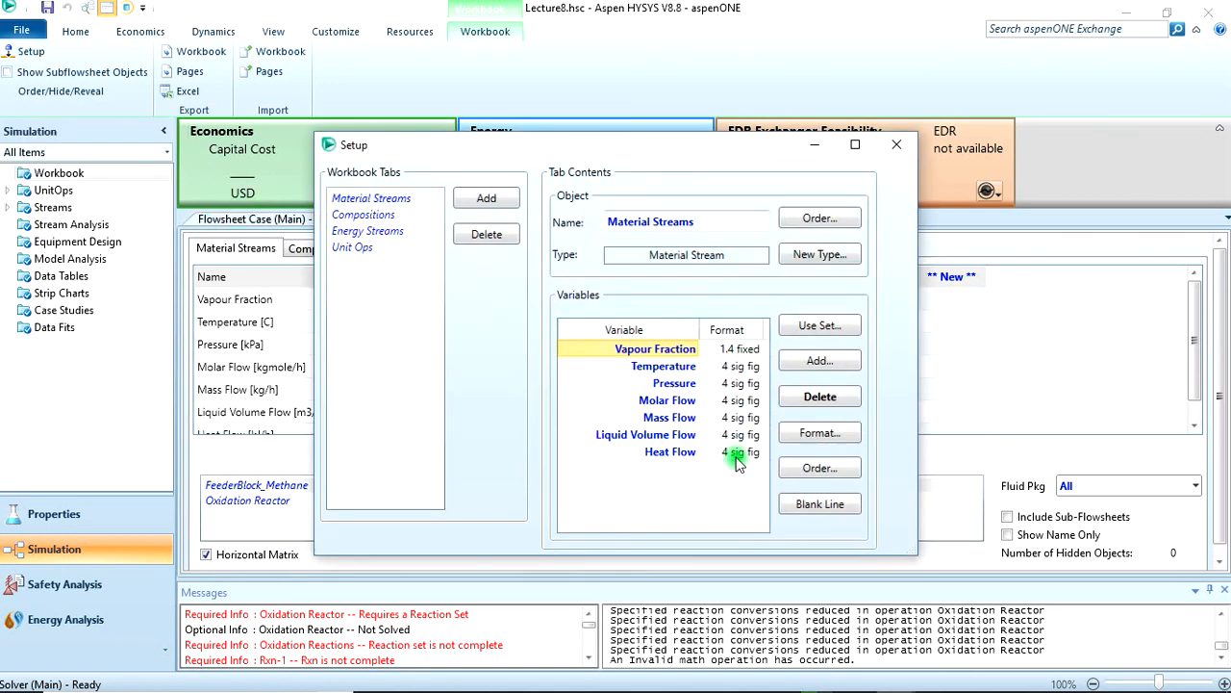
click(819, 359)
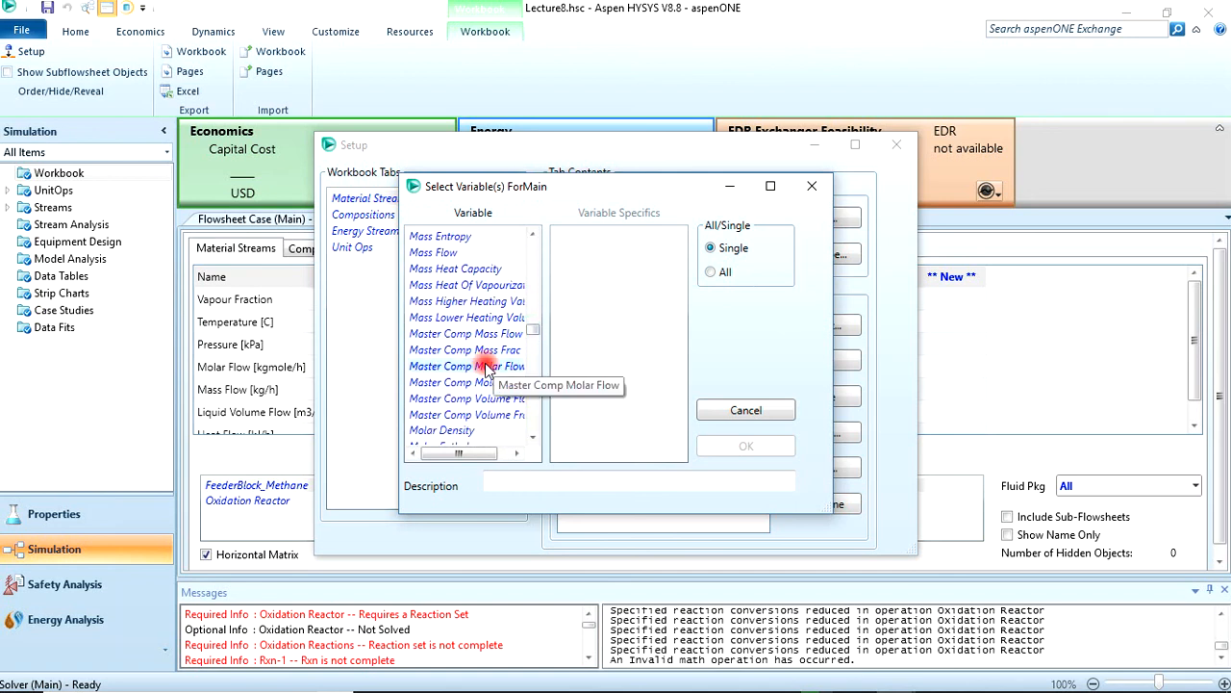
click(465, 366)
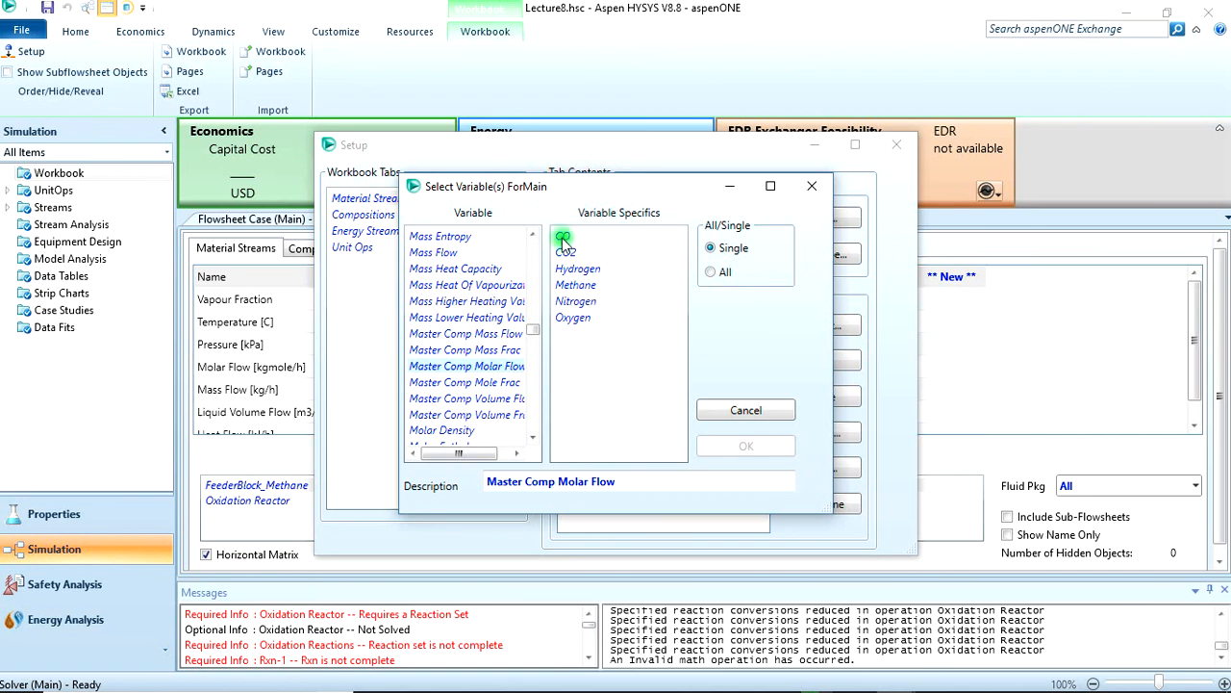
click(562, 234)
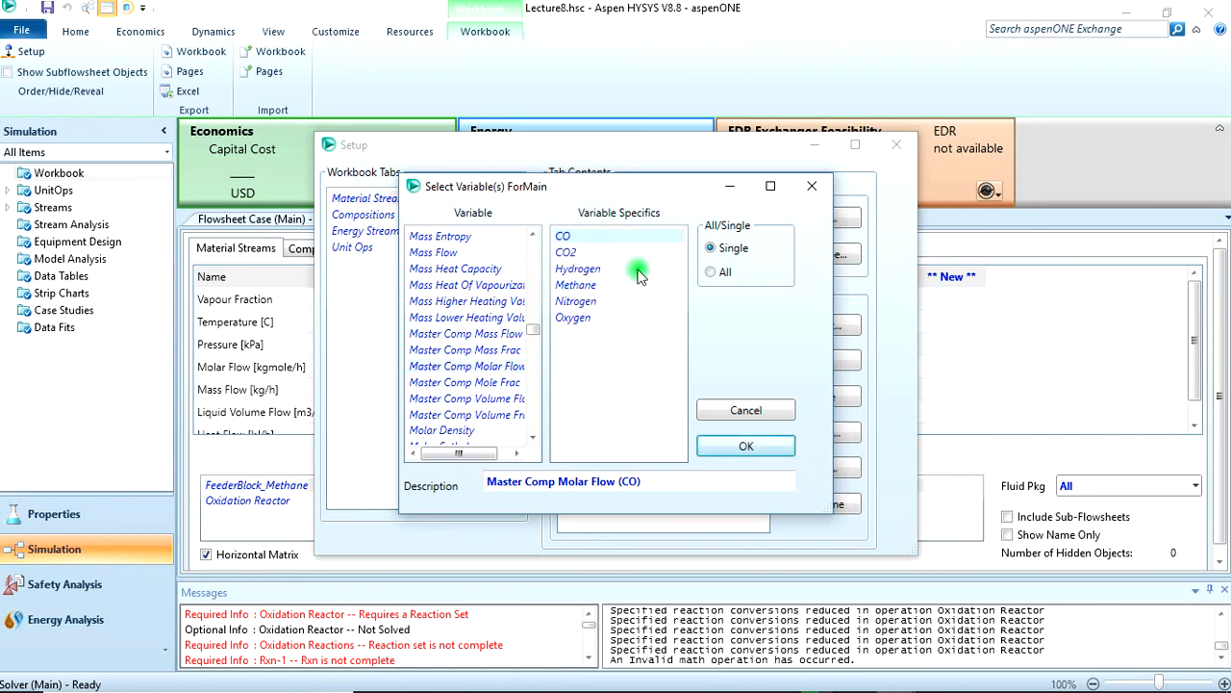
mouse_move(688, 281)
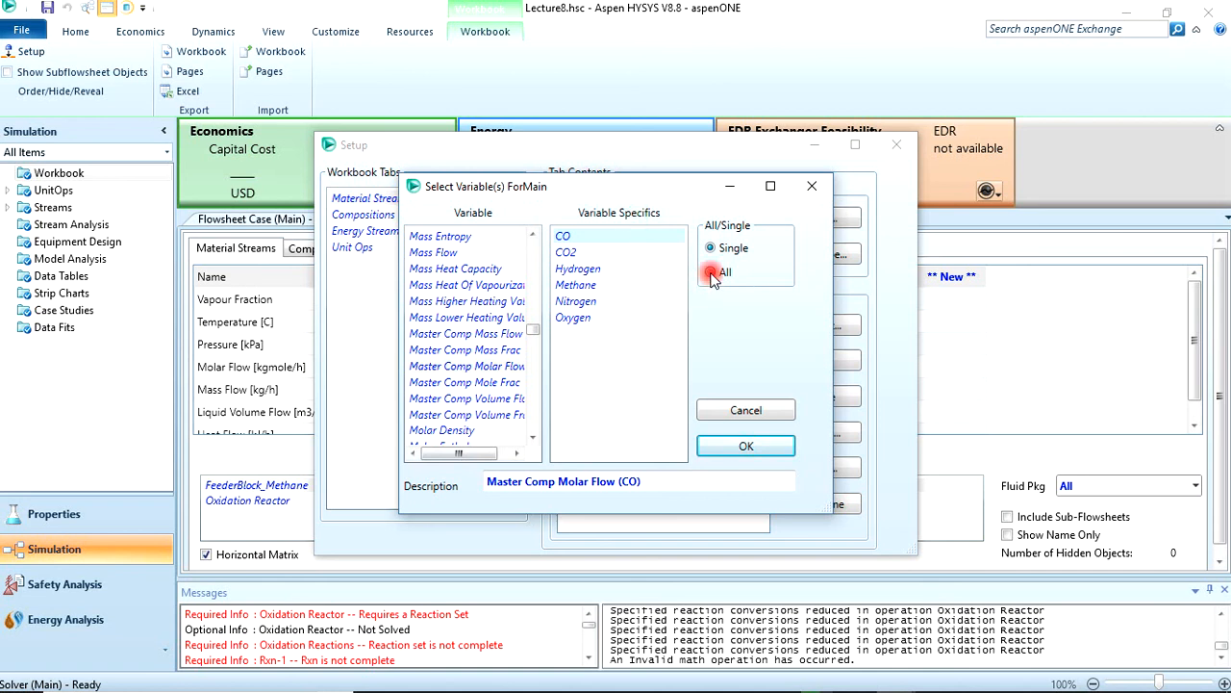
click(714, 272)
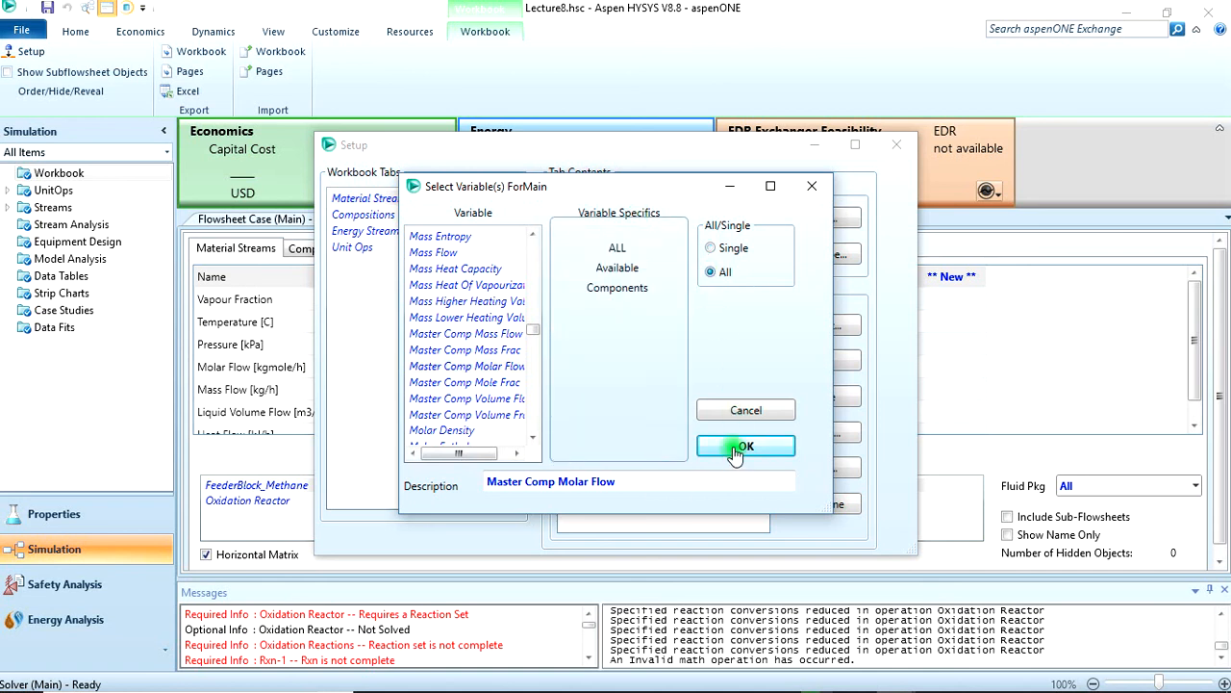
click(746, 446)
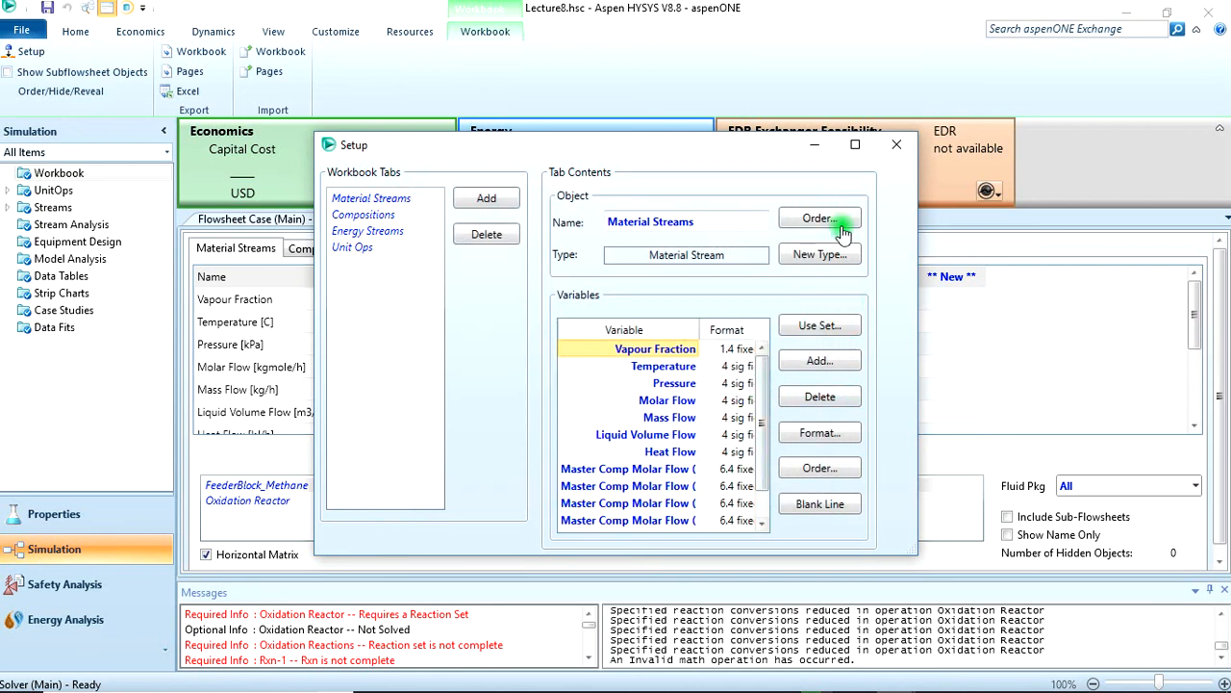
- Close setup and review component molar flows, e.g. Vap_Outlet hydrogen 149.2, CO 40 kgmole/h
click(896, 145)
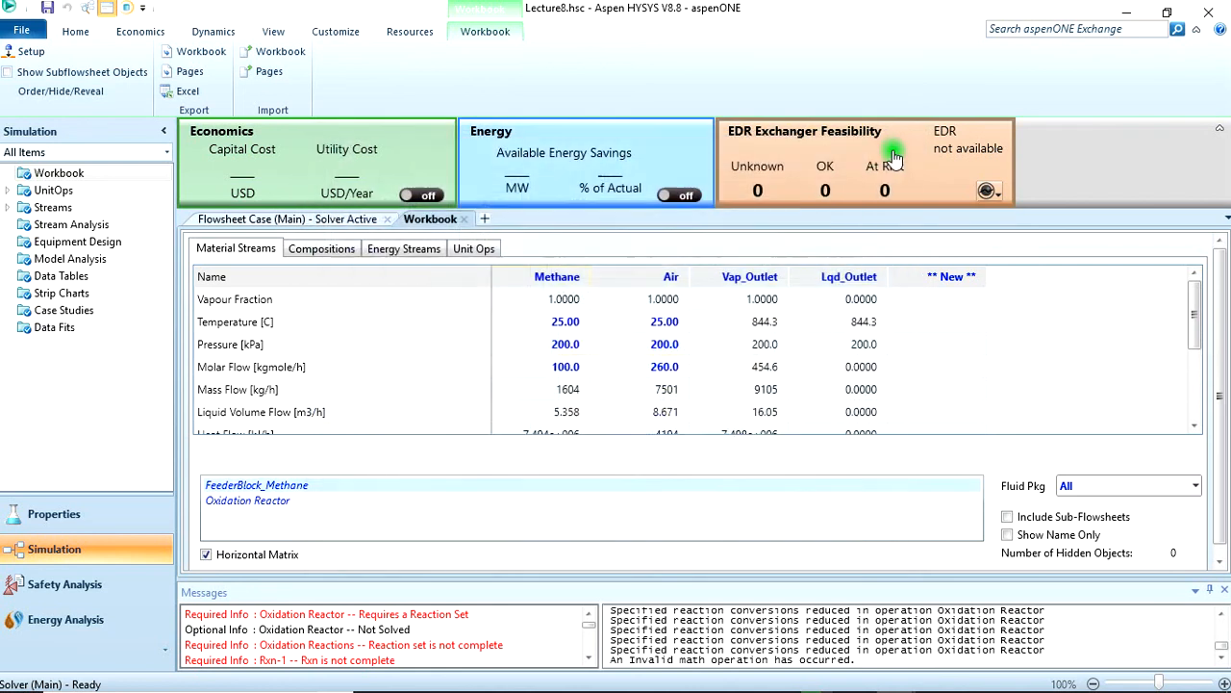
mouse_move(320, 373)
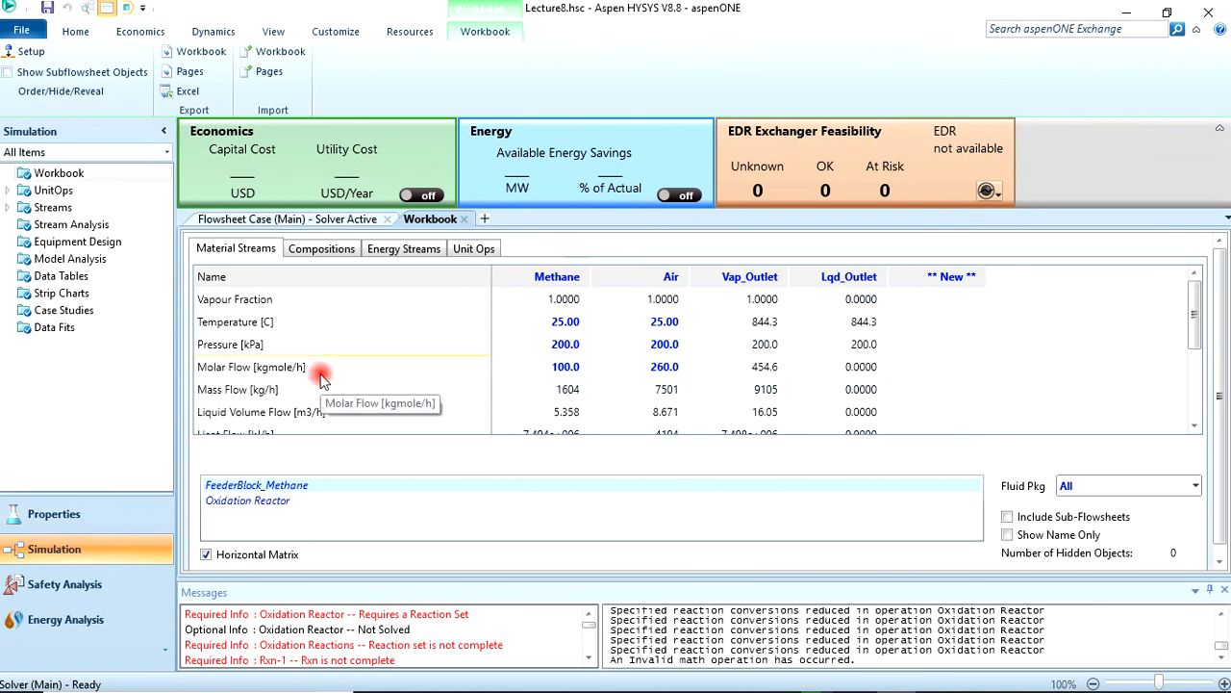
scroll(down, 3)
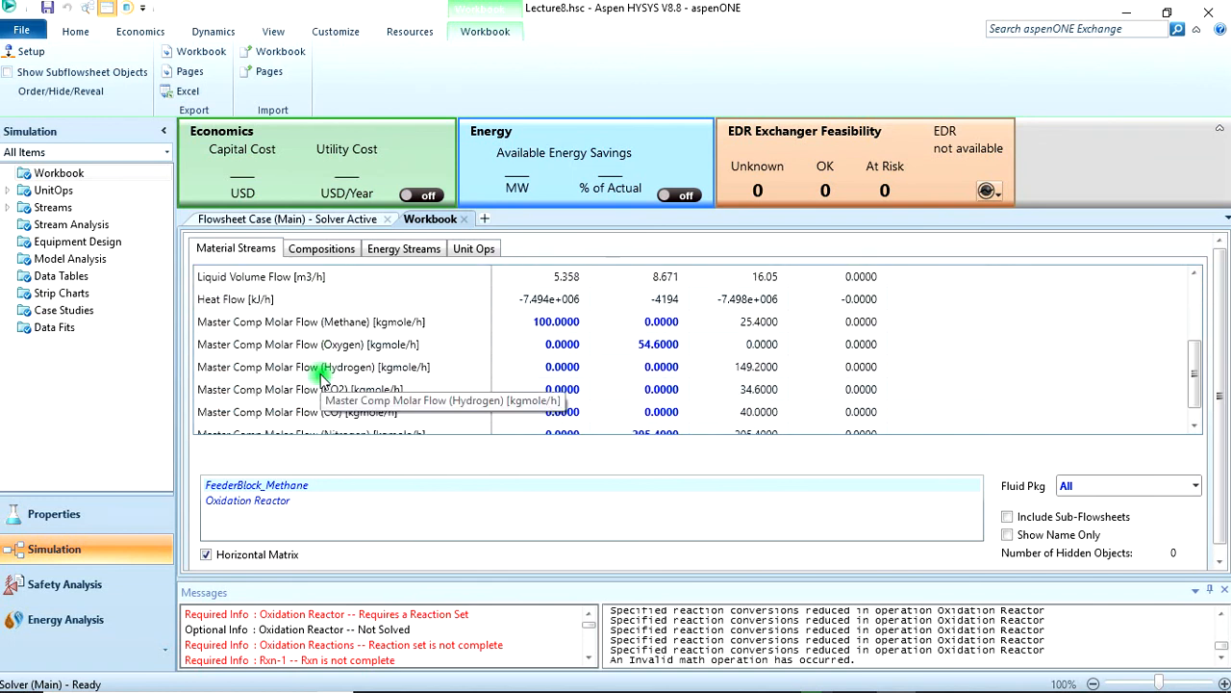
scroll(up, 3)
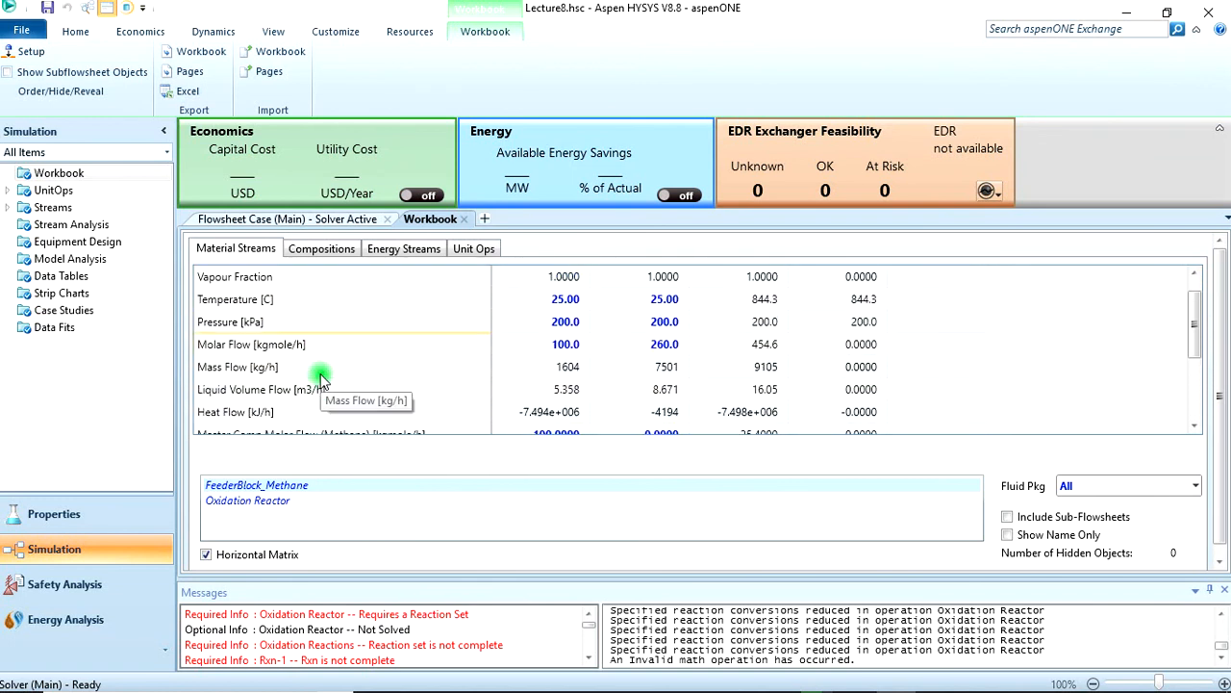
mouse_move(538, 366)
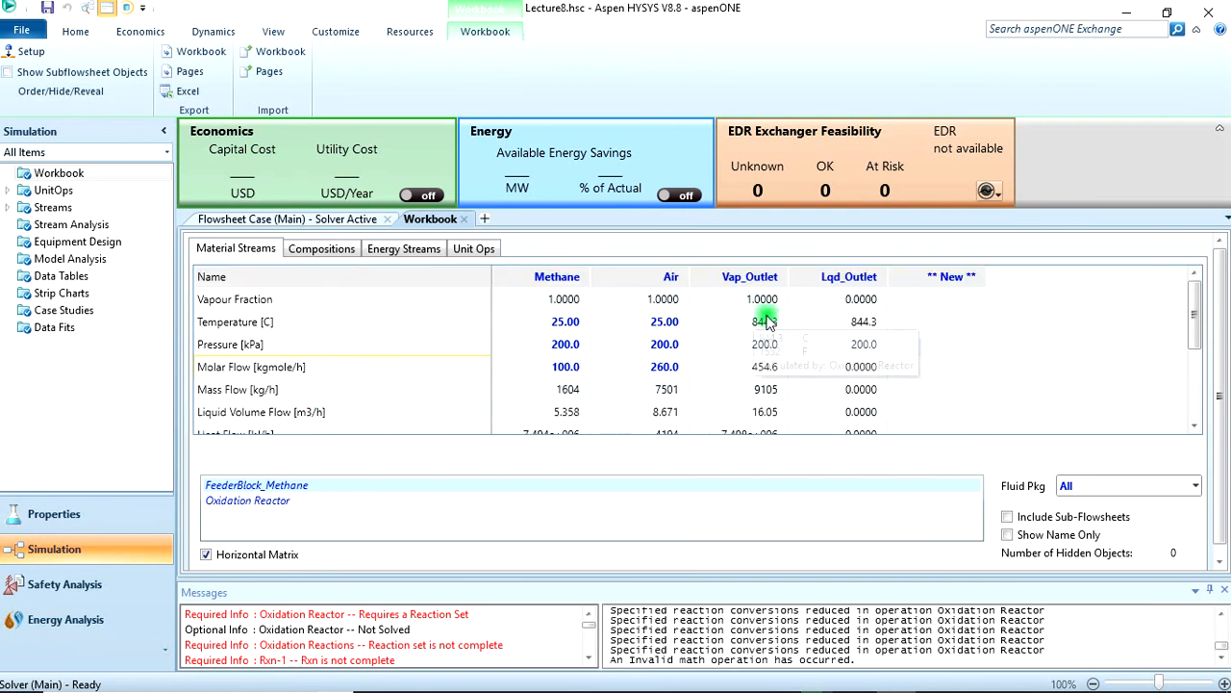
scroll(down, 3)
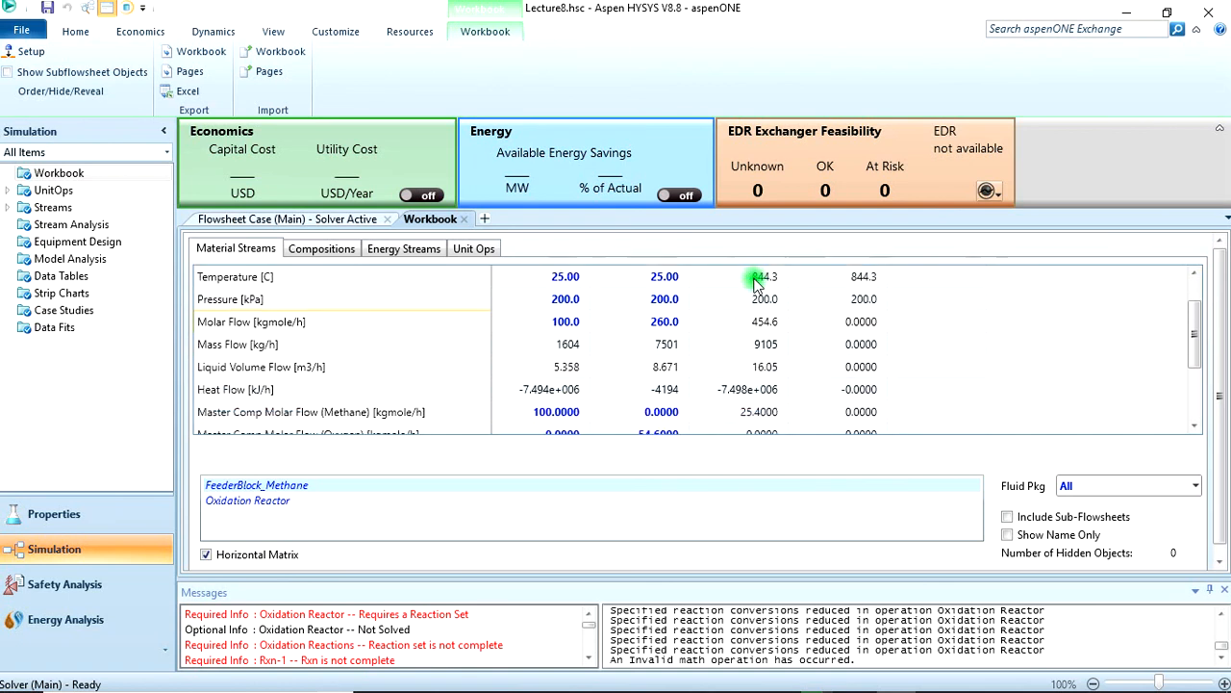
scroll(down, 3)
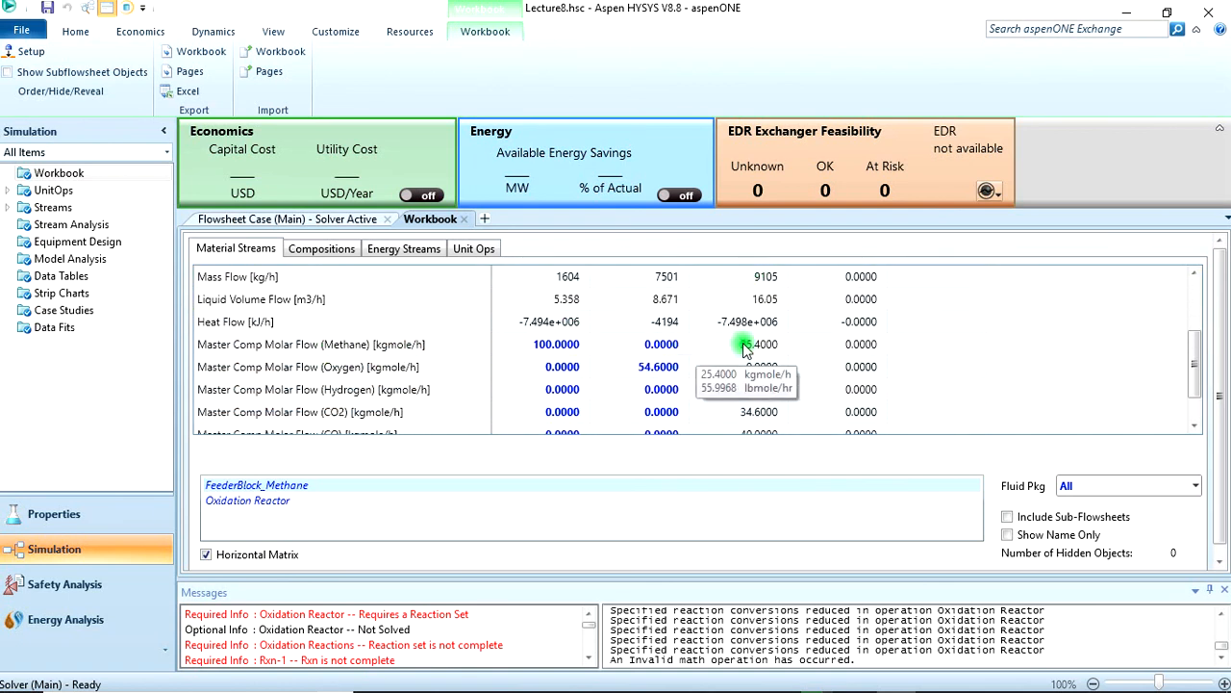
mouse_move(342, 394)
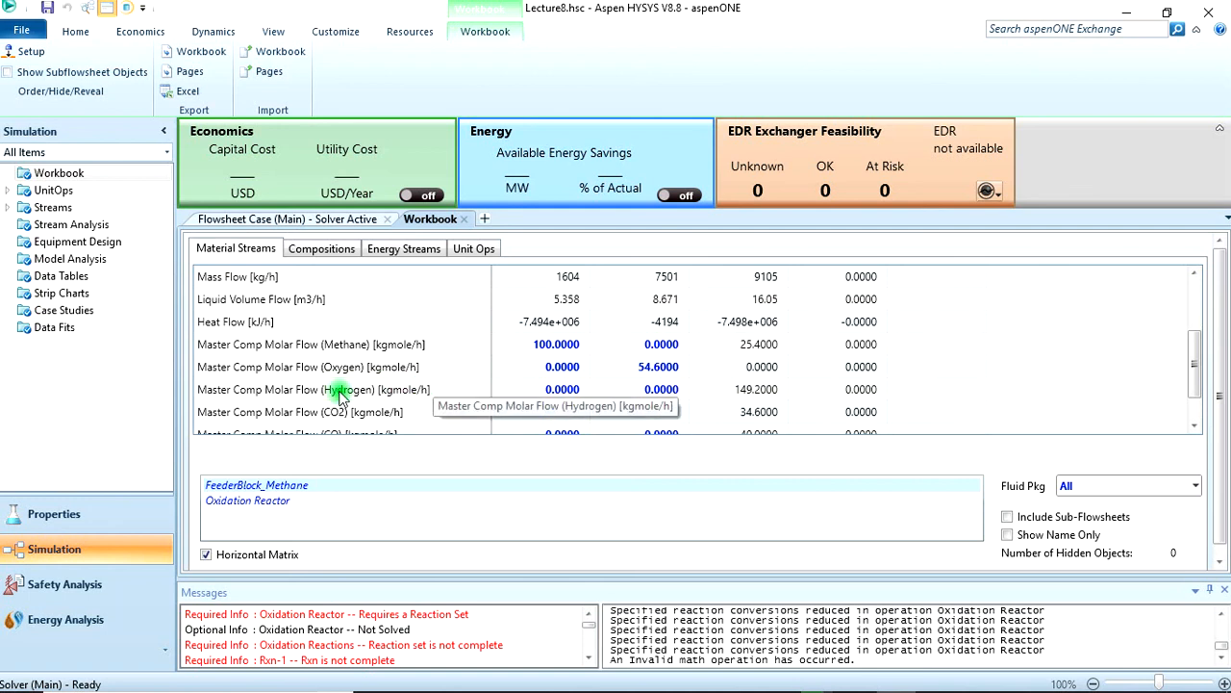
mouse_move(666, 315)
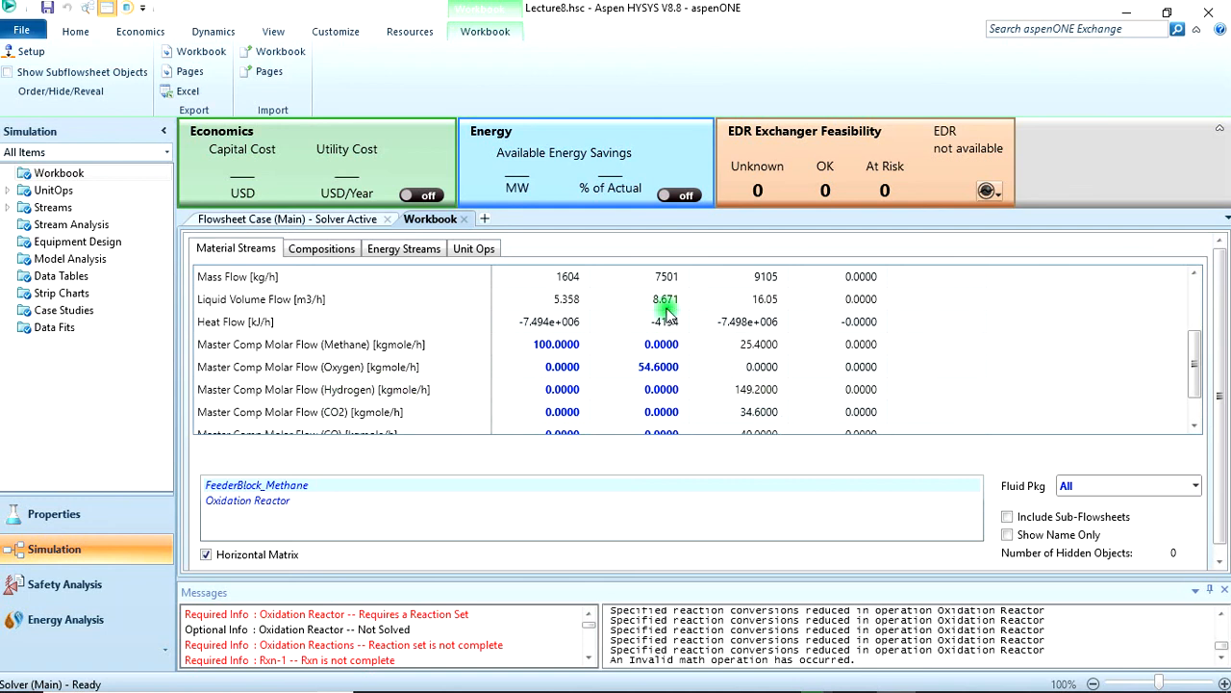
scroll(down, 3)
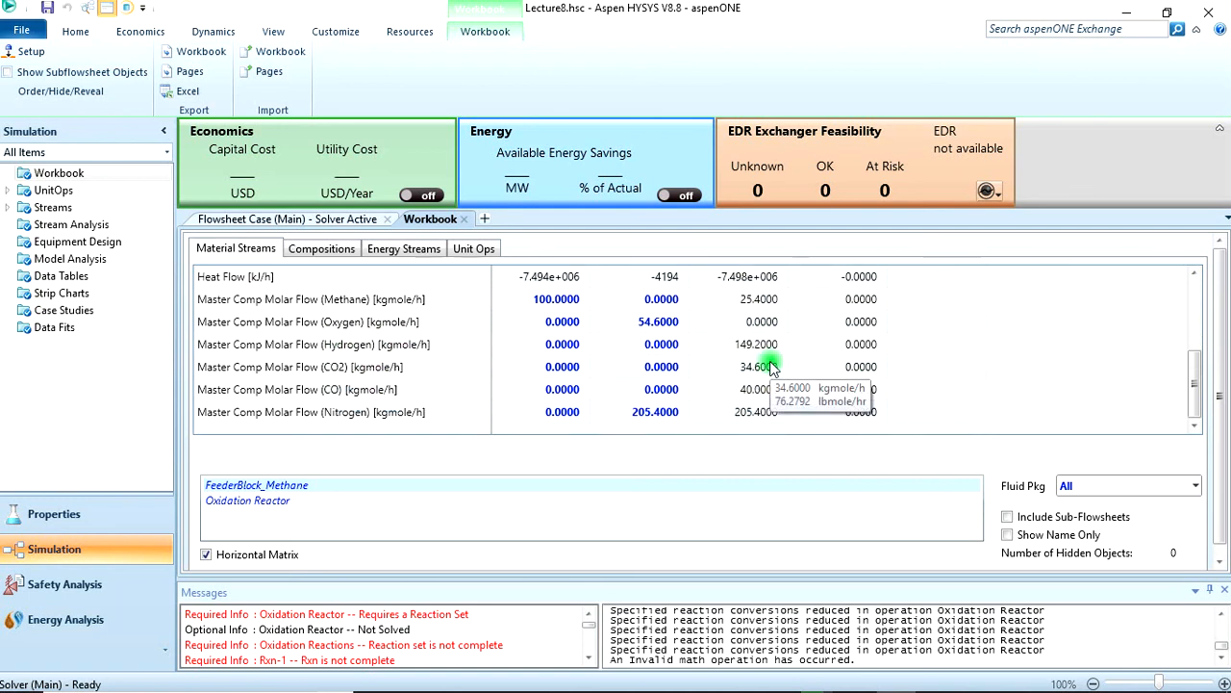
mouse_move(758, 322)
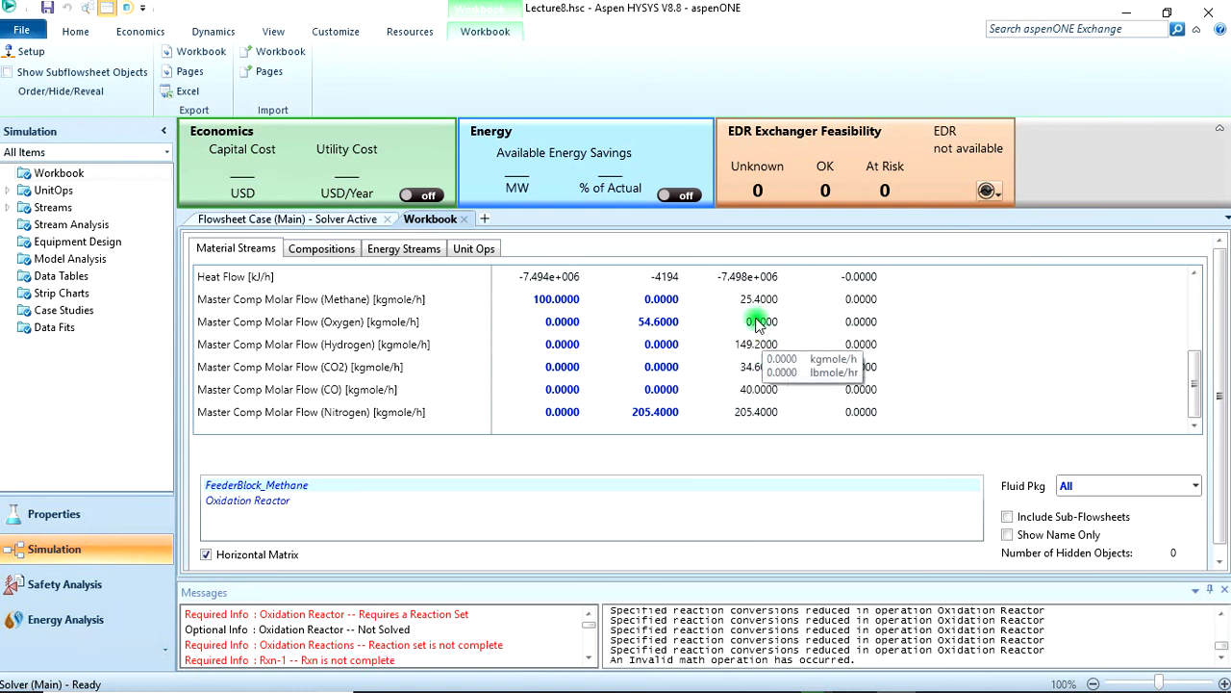
mouse_move(347, 388)
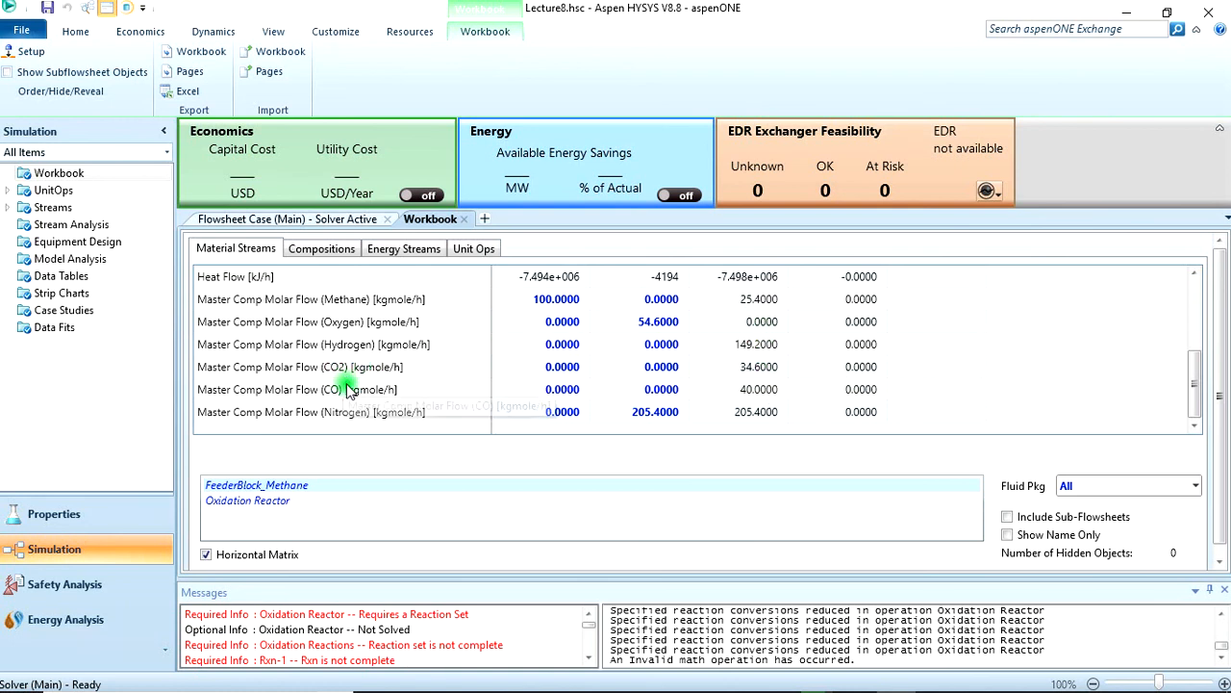
mouse_move(831, 350)
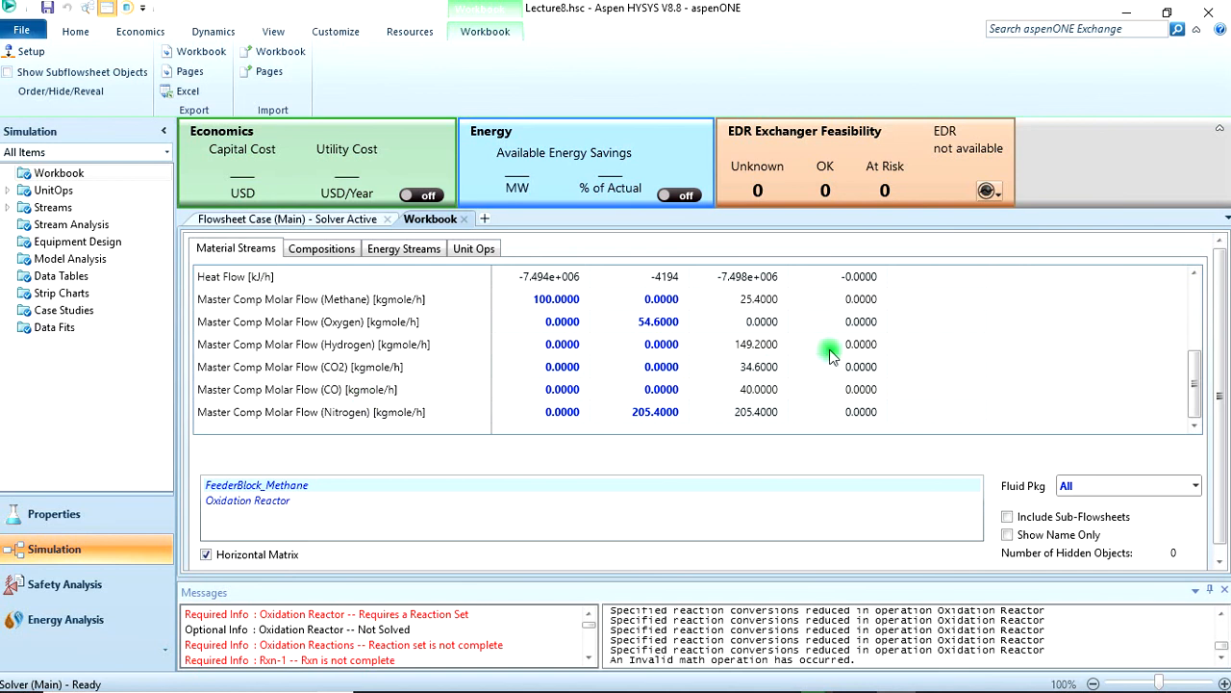
mouse_move(760, 412)
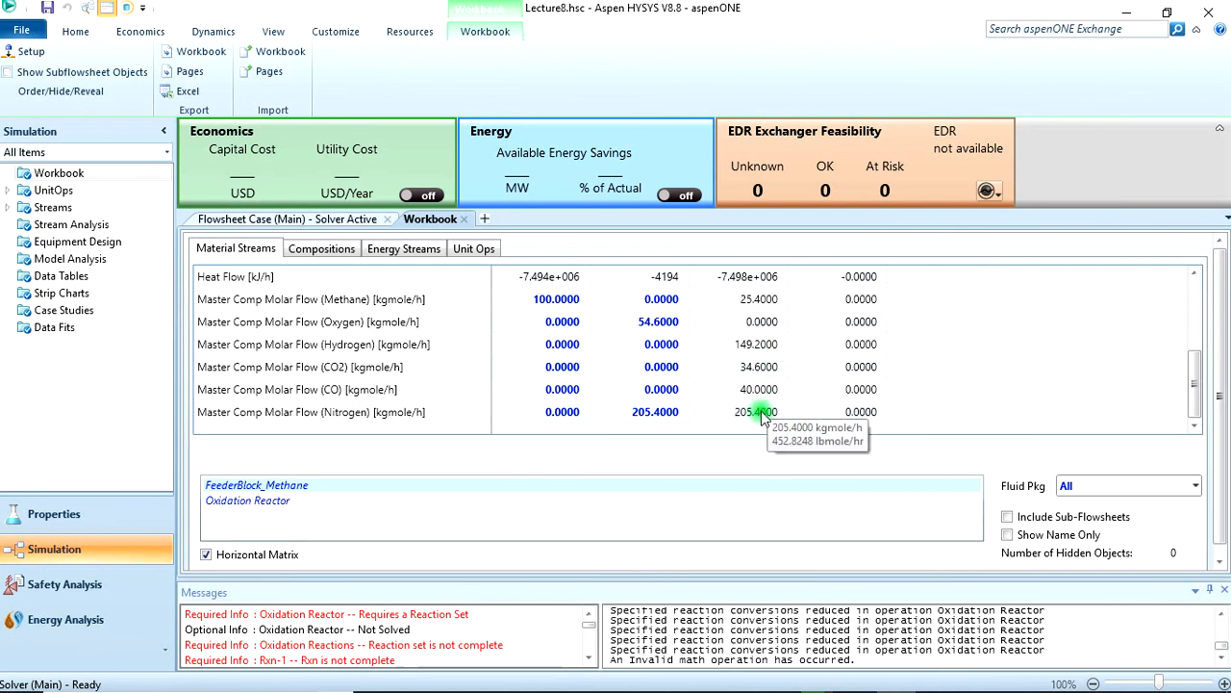
mouse_move(753, 439)
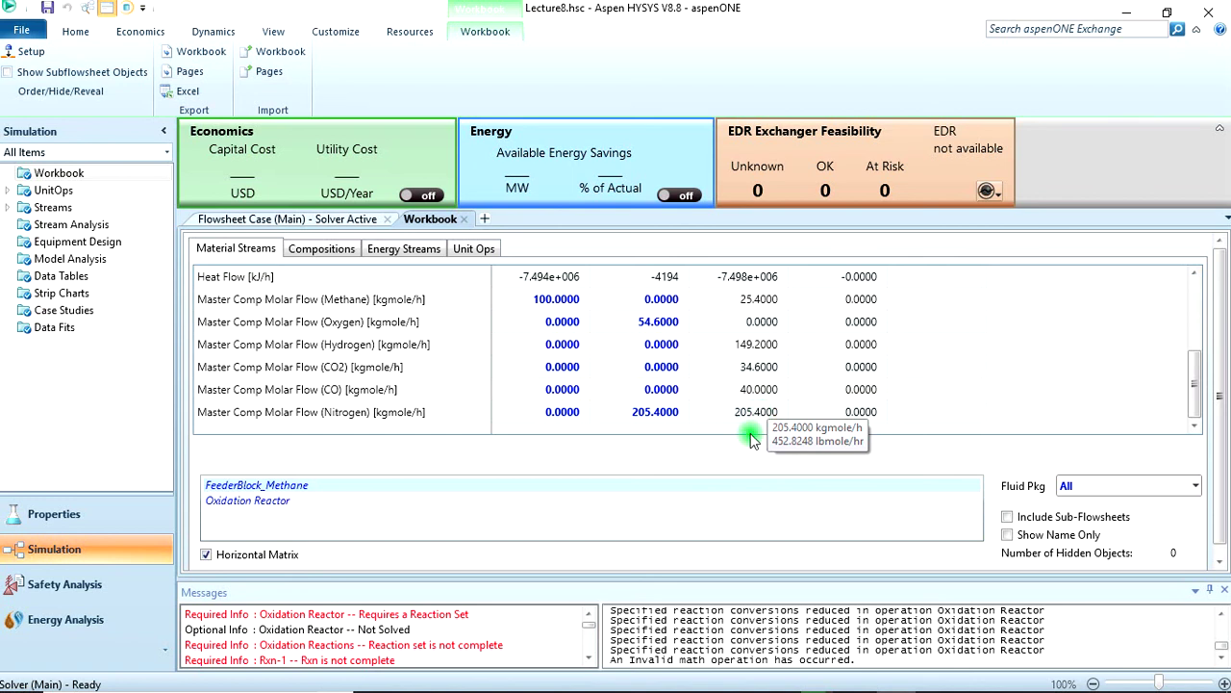
mouse_move(854, 673)
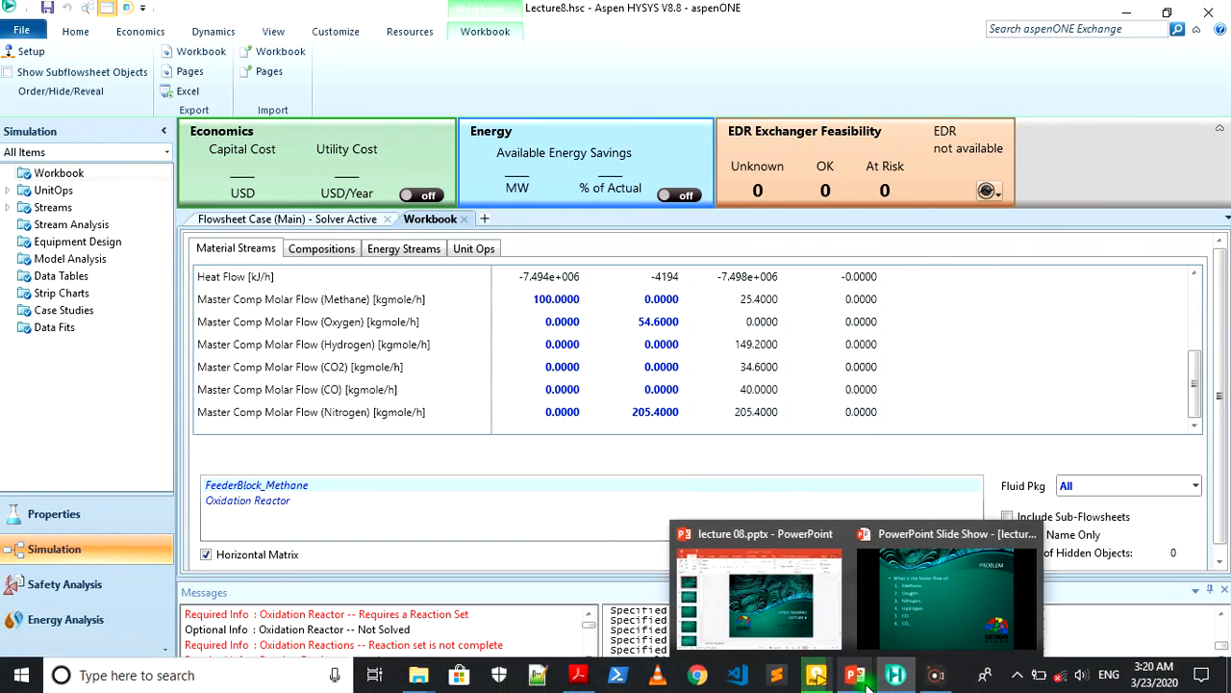